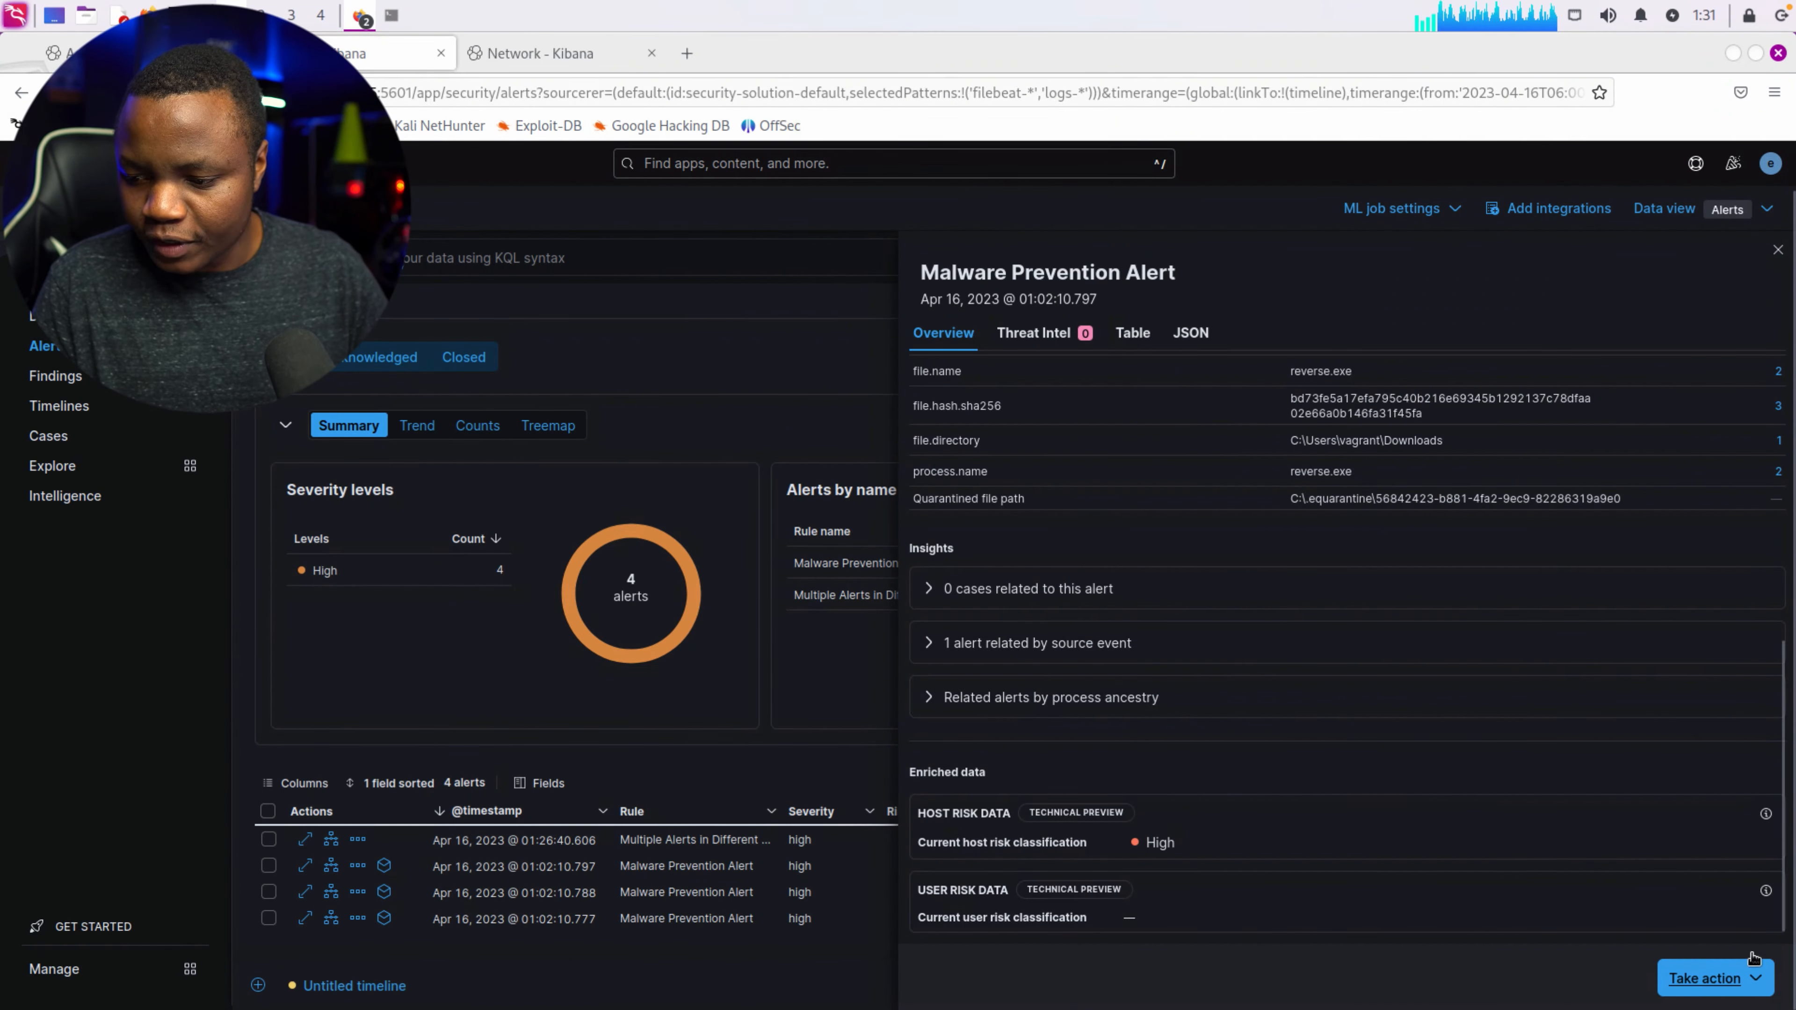
# Isolate the host from the alert's Take action menu with comment 'ISOLATED due to multiple events'.
pyautogui.click(1711, 977)
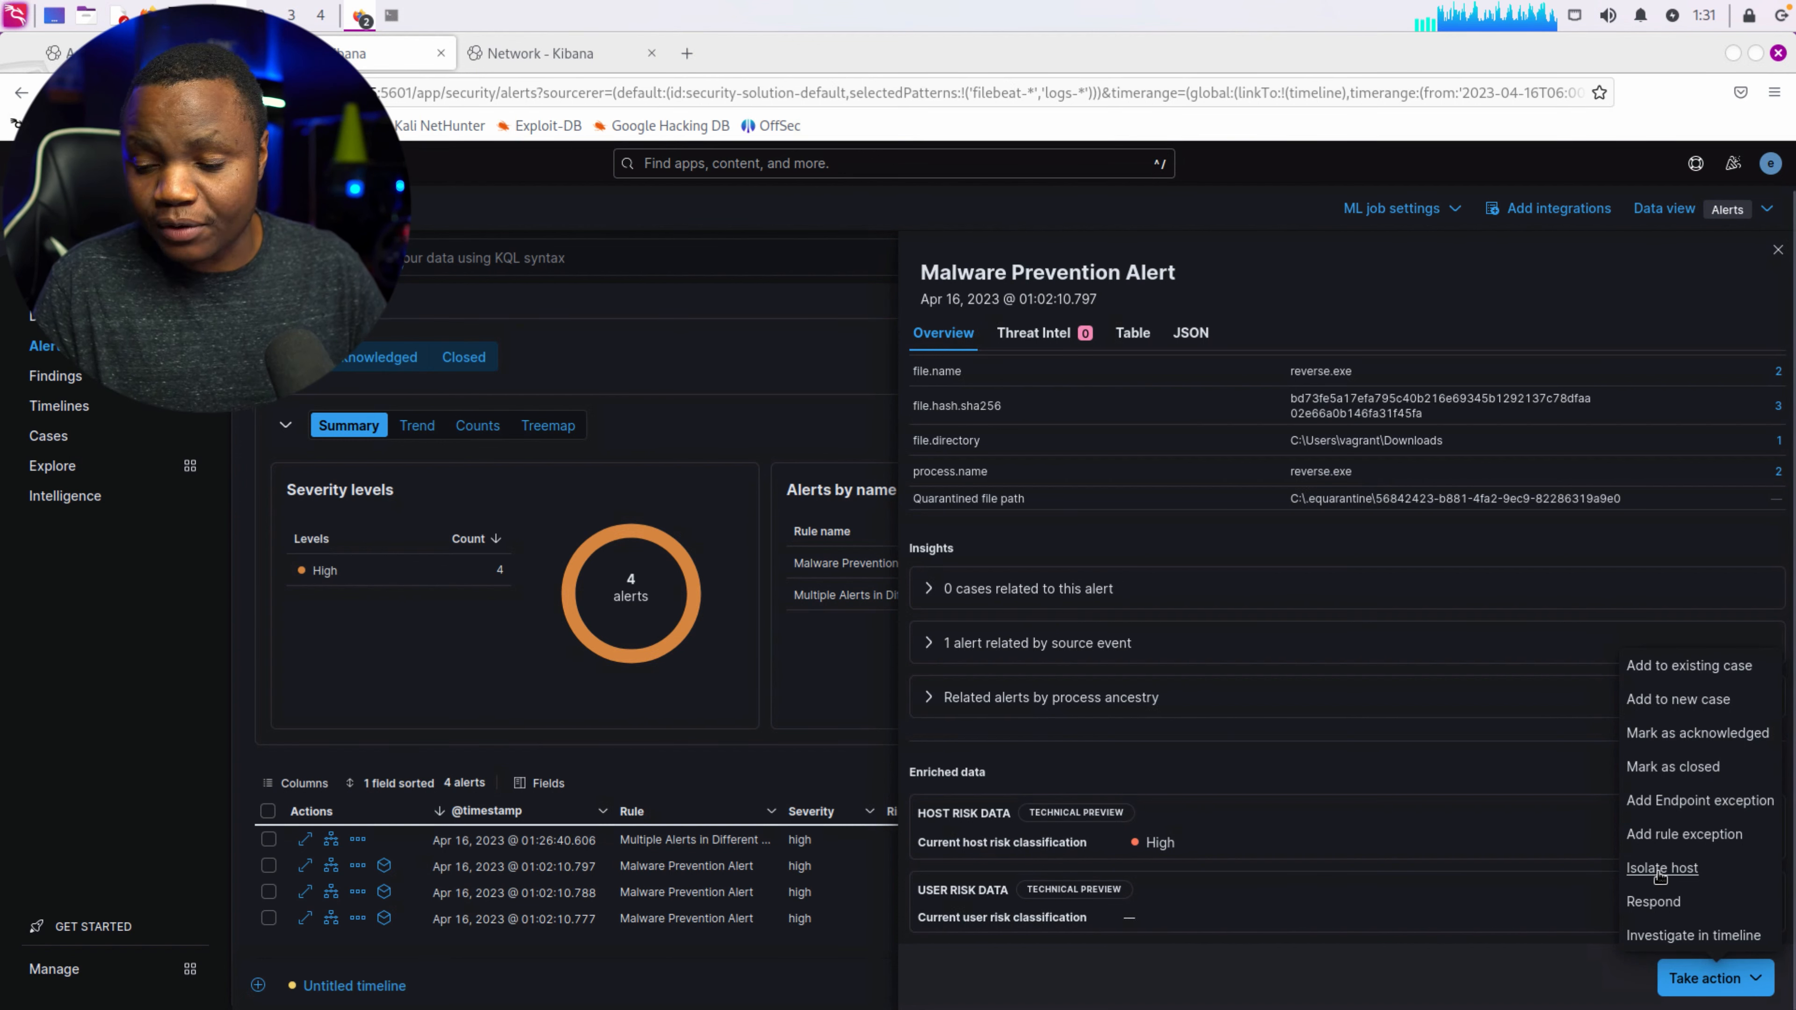
pyautogui.moveTo(1662, 867)
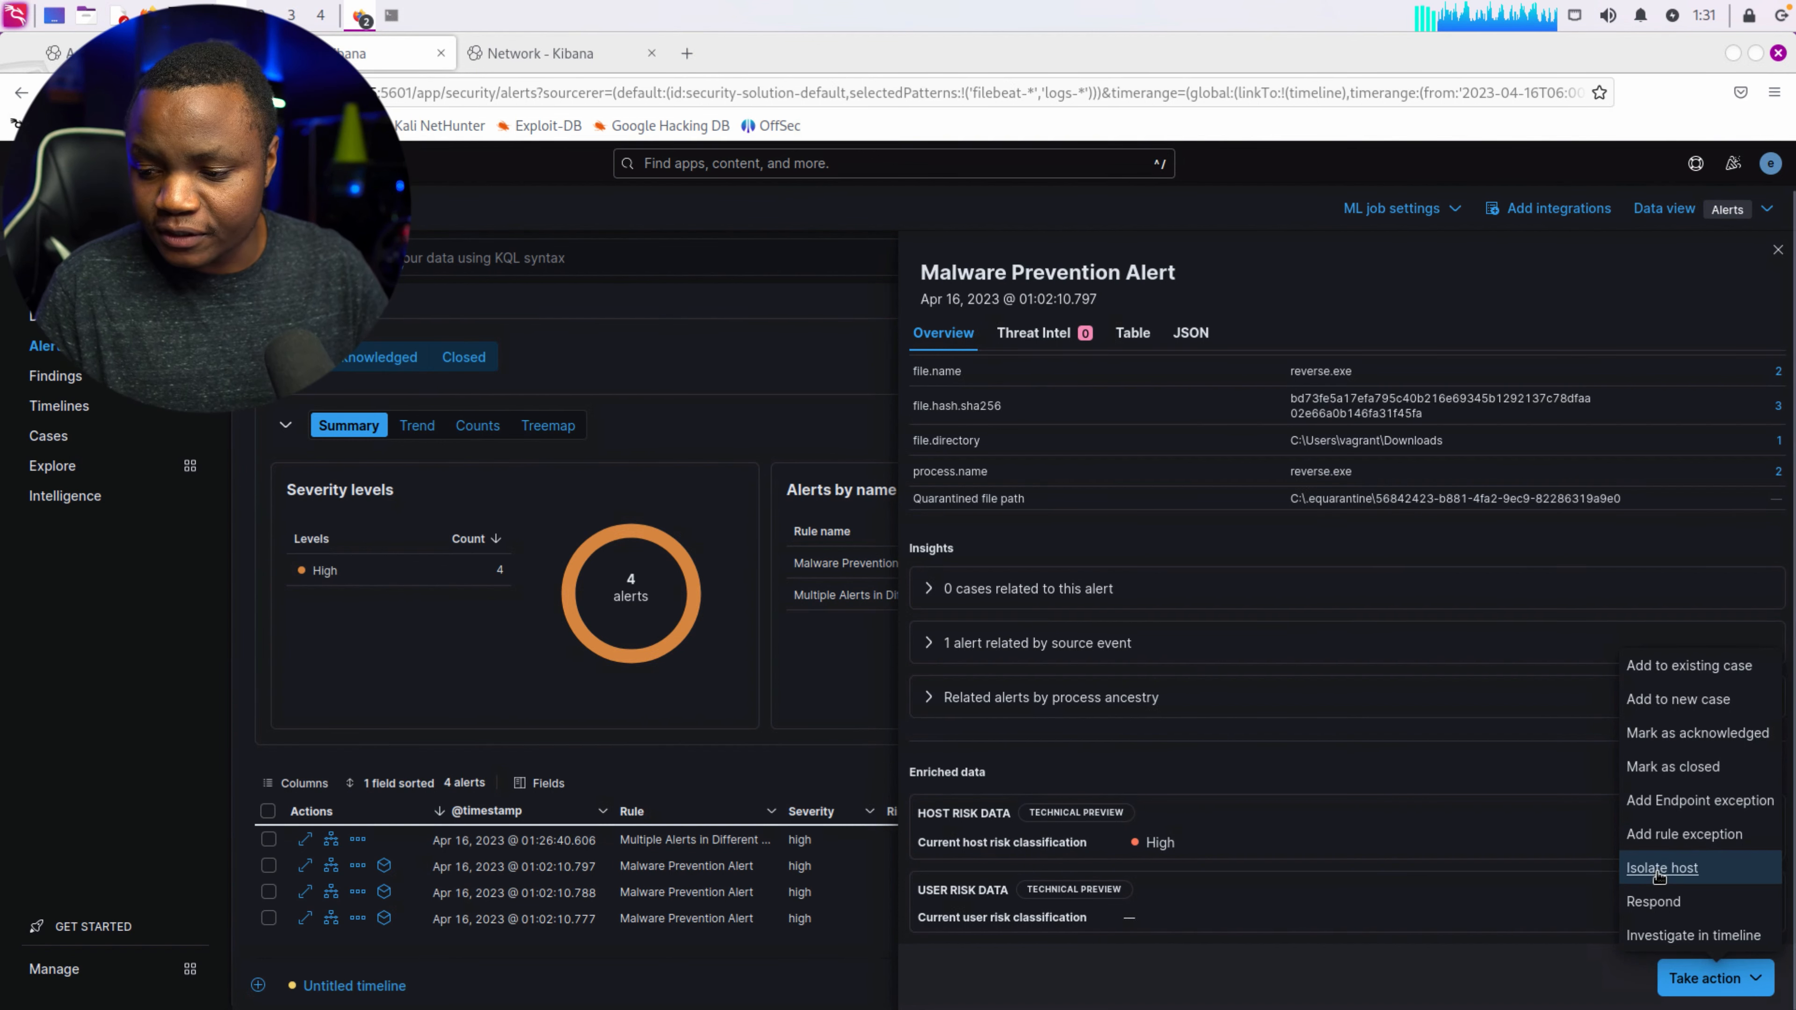
pyautogui.click(1661, 867)
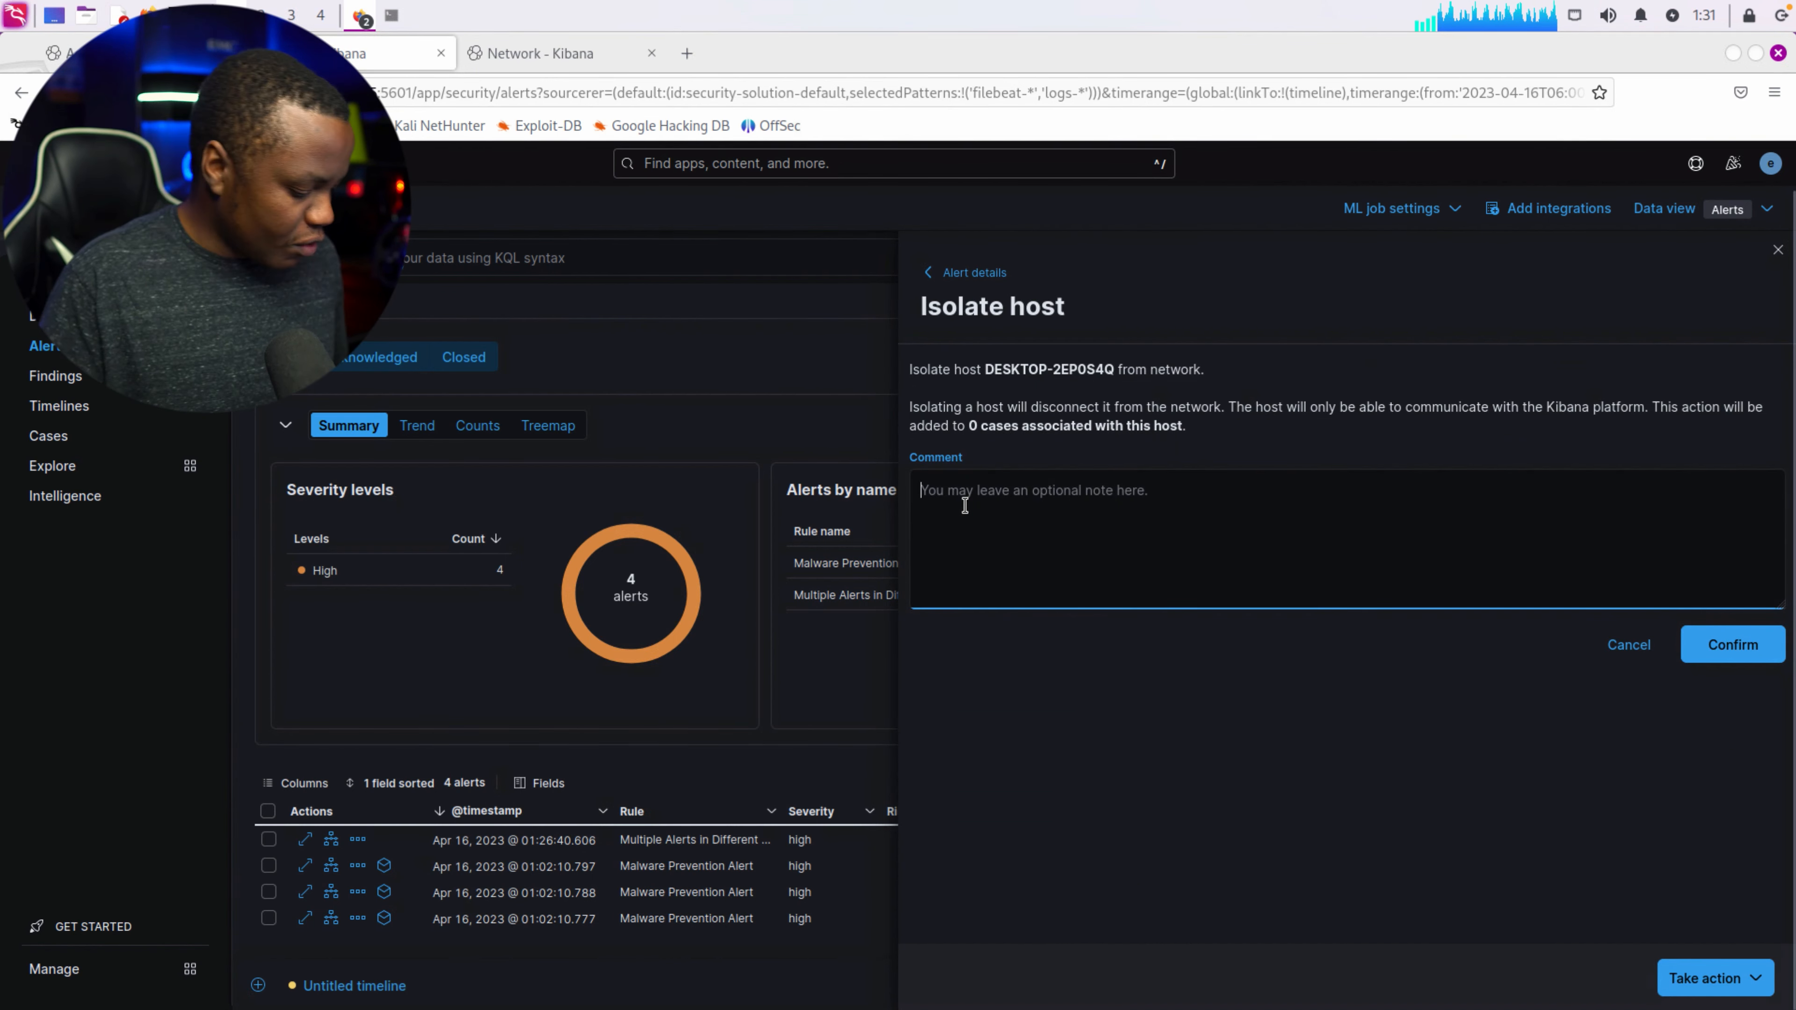
pyautogui.write('ISOLATED due to m')
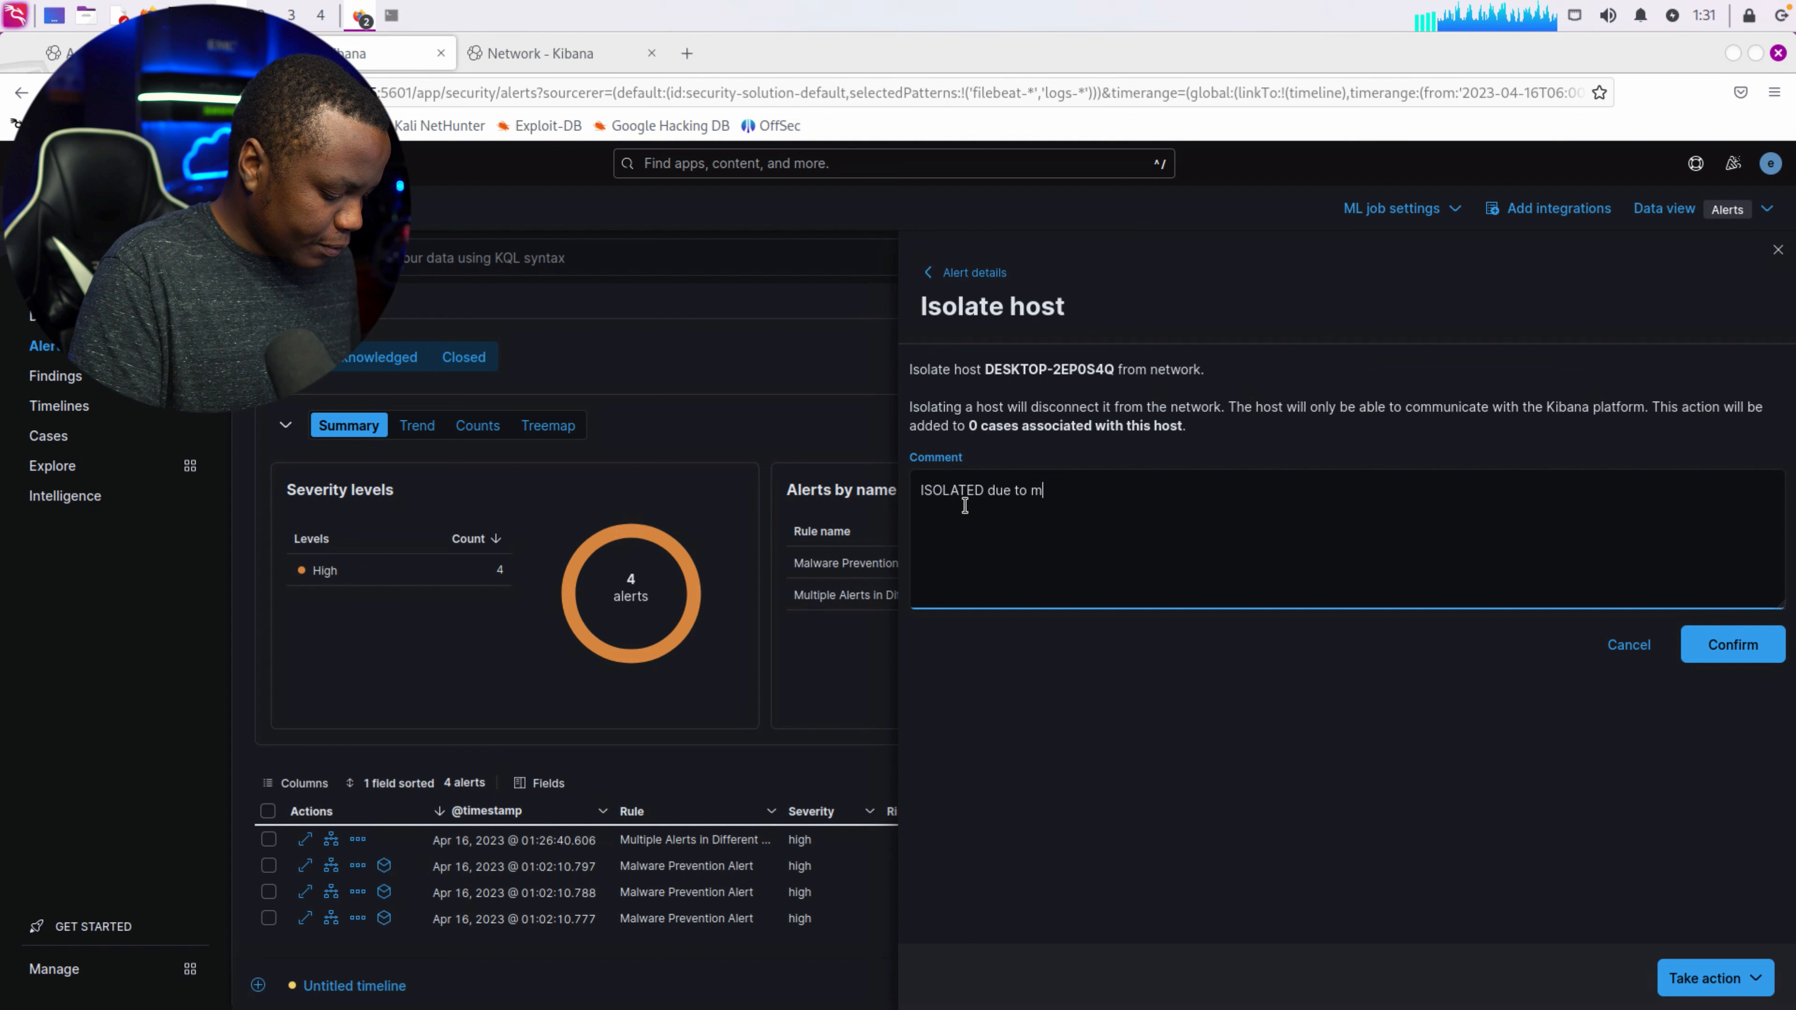
pyautogui.write('ultiple events')
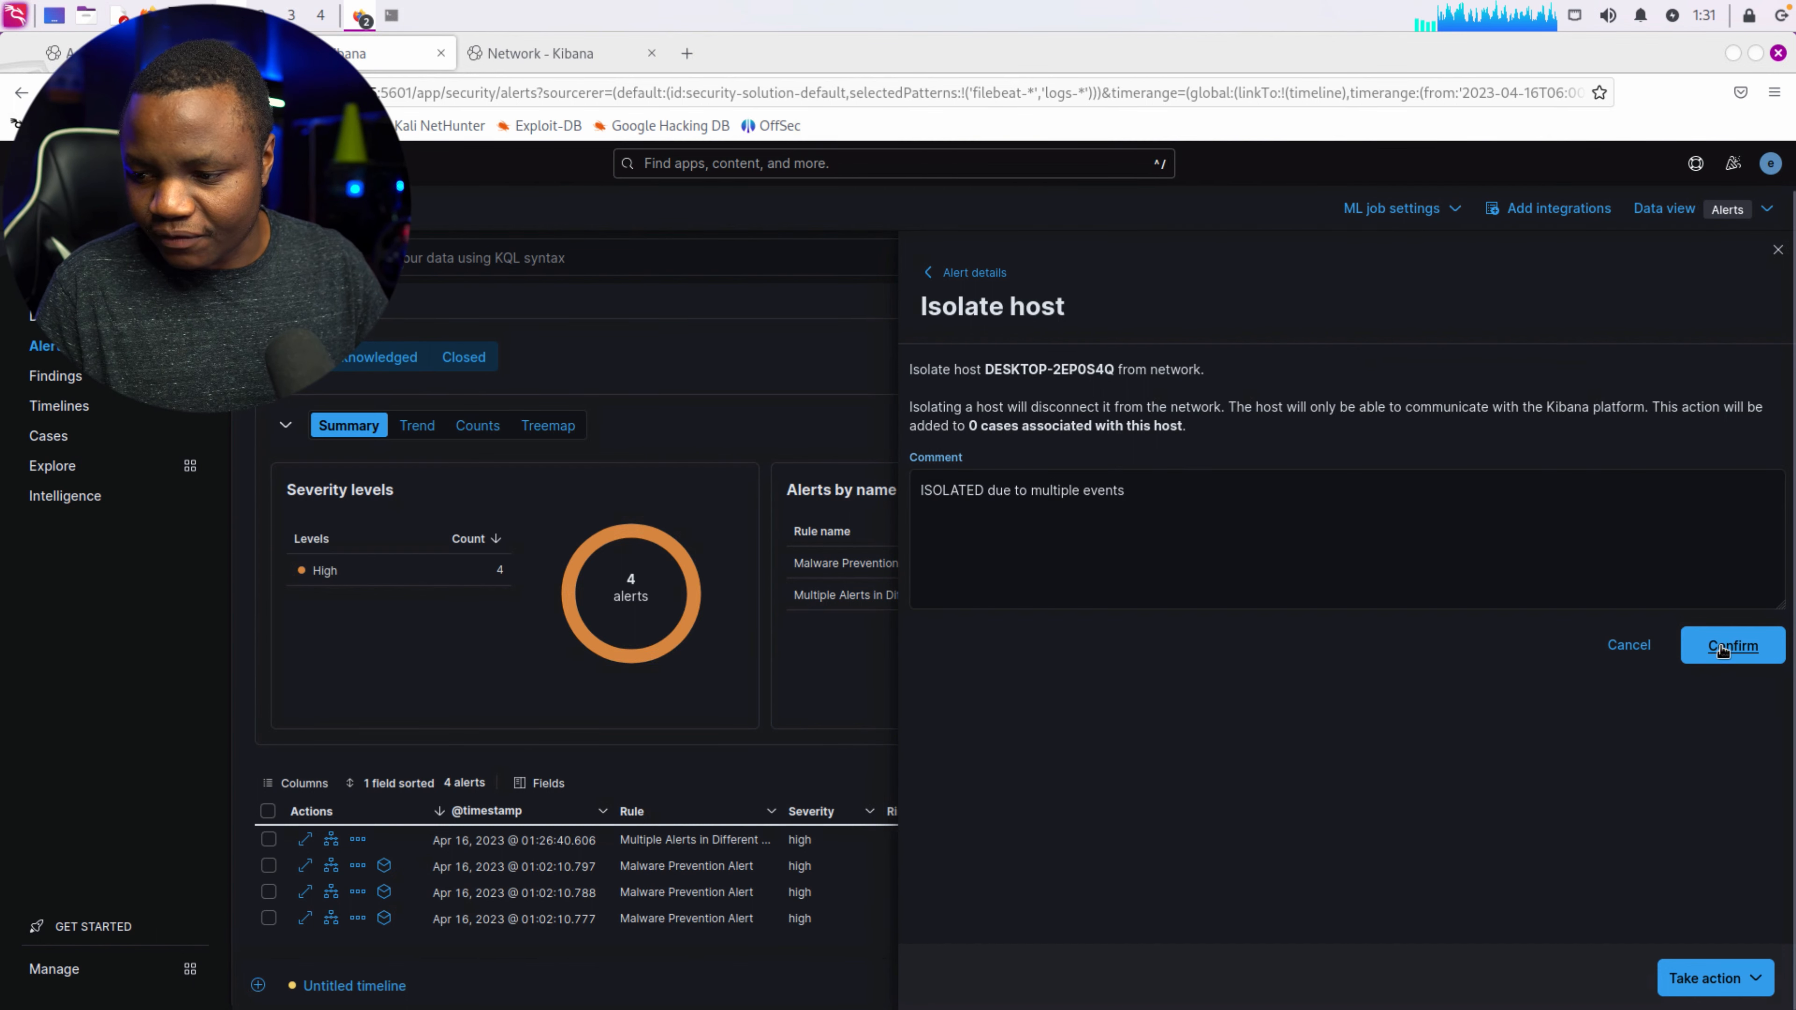
pyautogui.click(1732, 645)
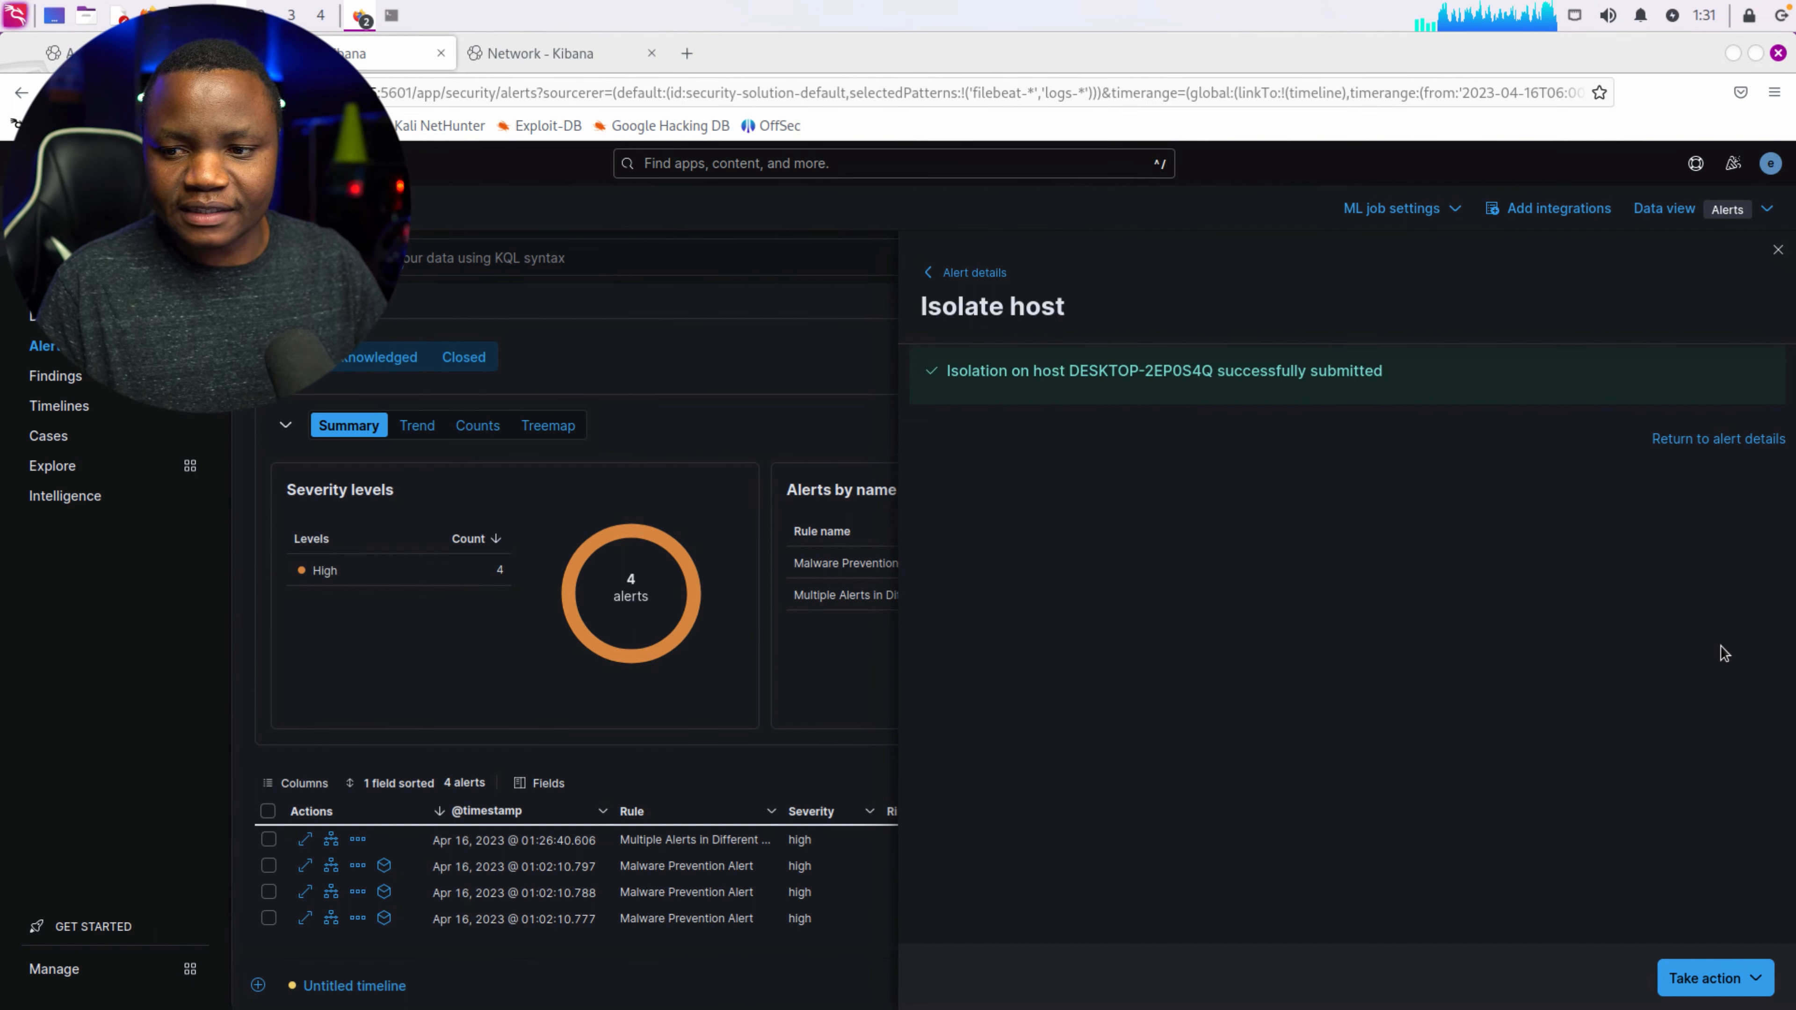
pyautogui.moveTo(1718, 653)
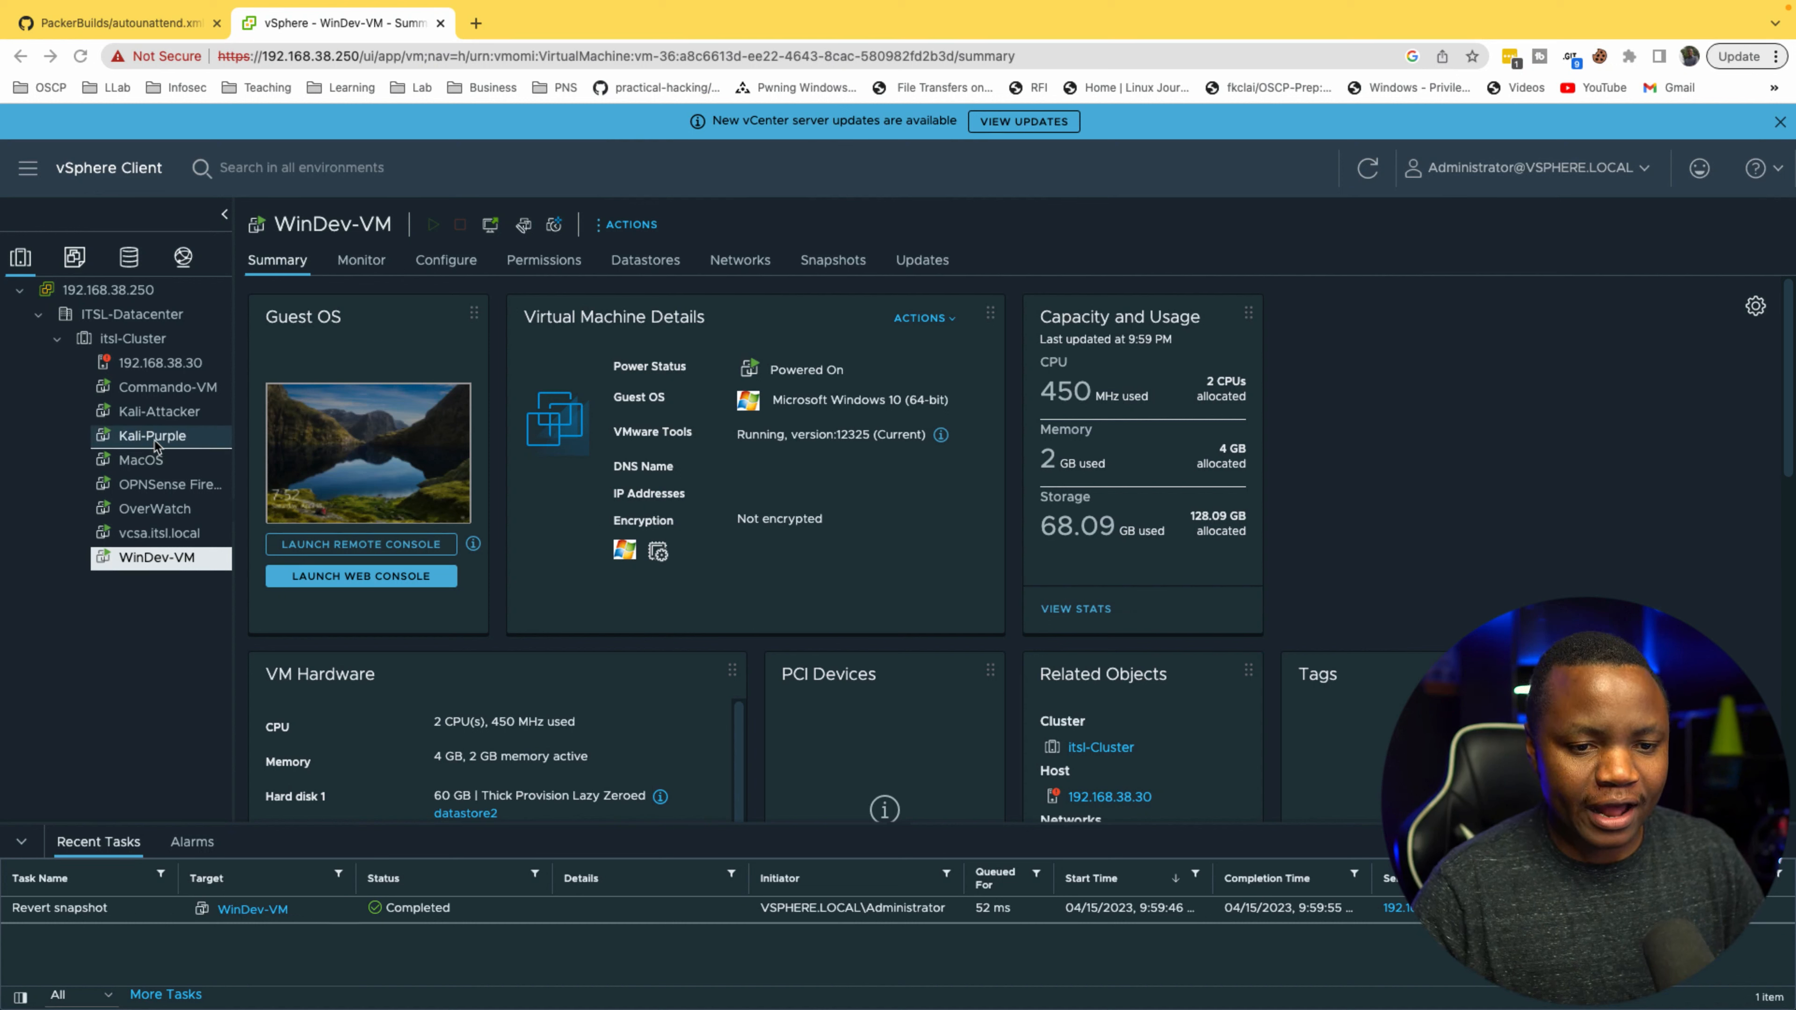
# Select WinDev-VM in the vSphere inventory tree to show its summary.
pyautogui.click(150, 435)
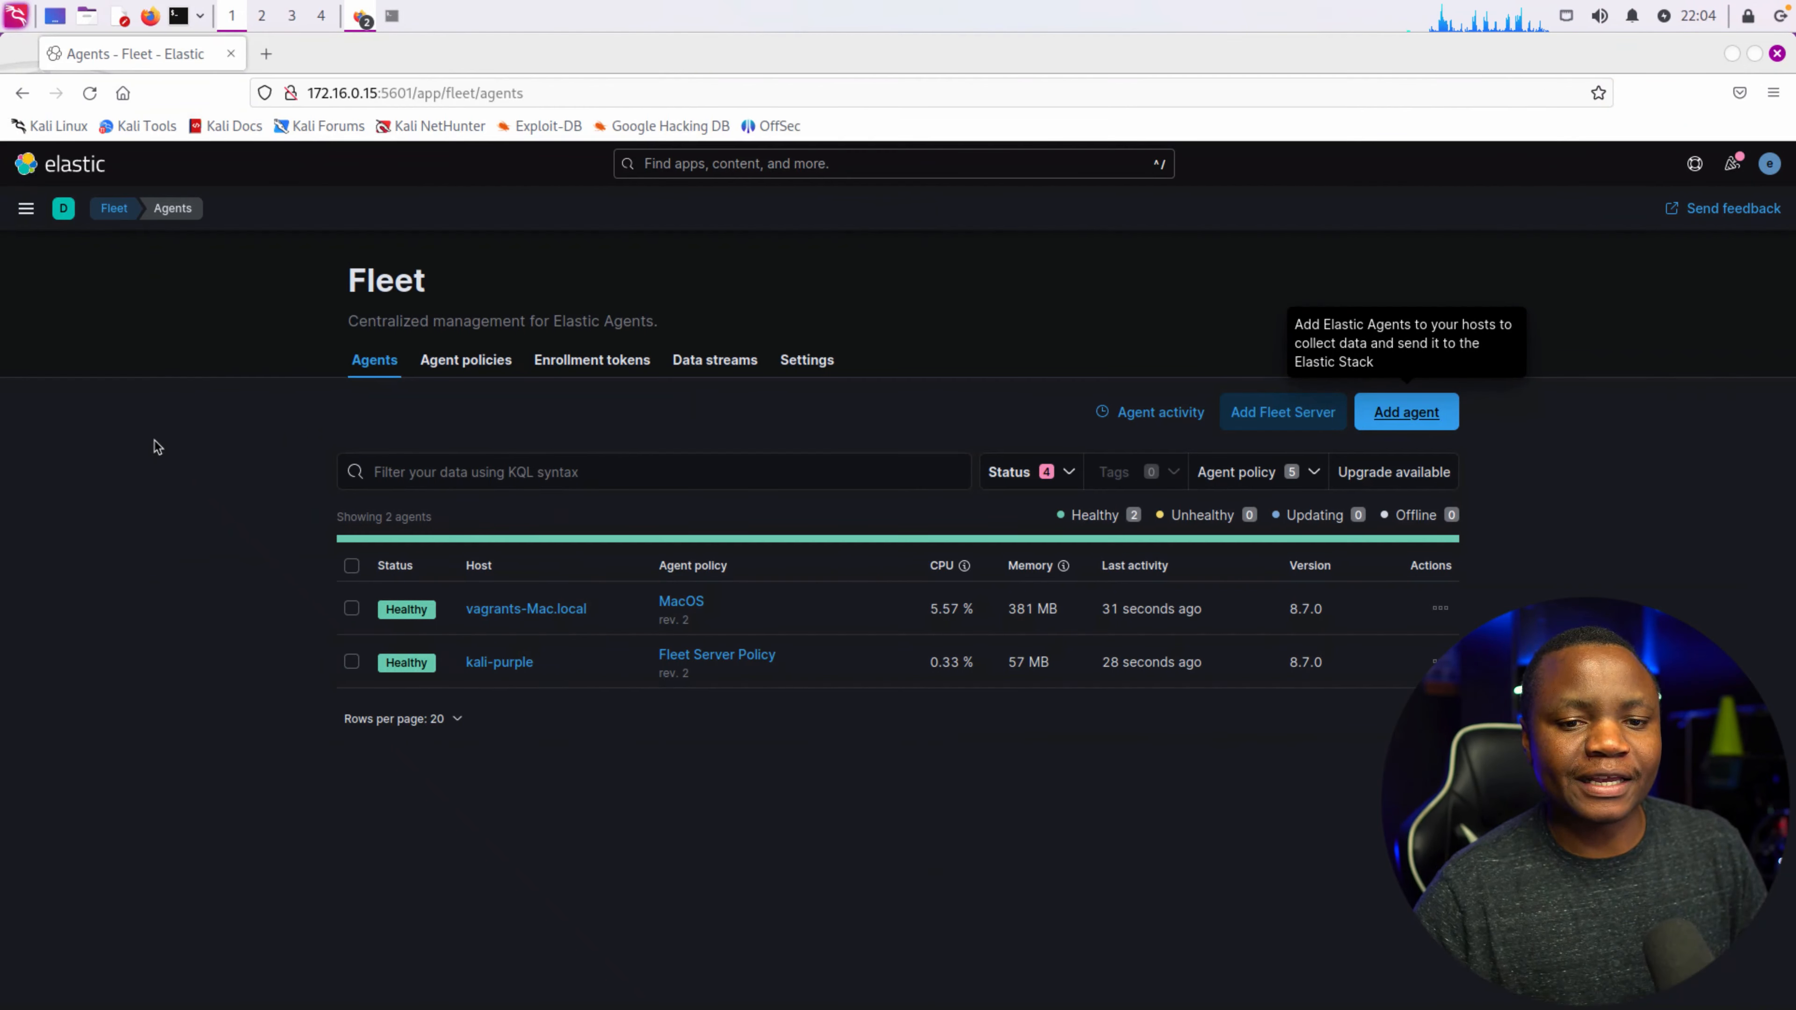
pyautogui.moveTo(35, 235)
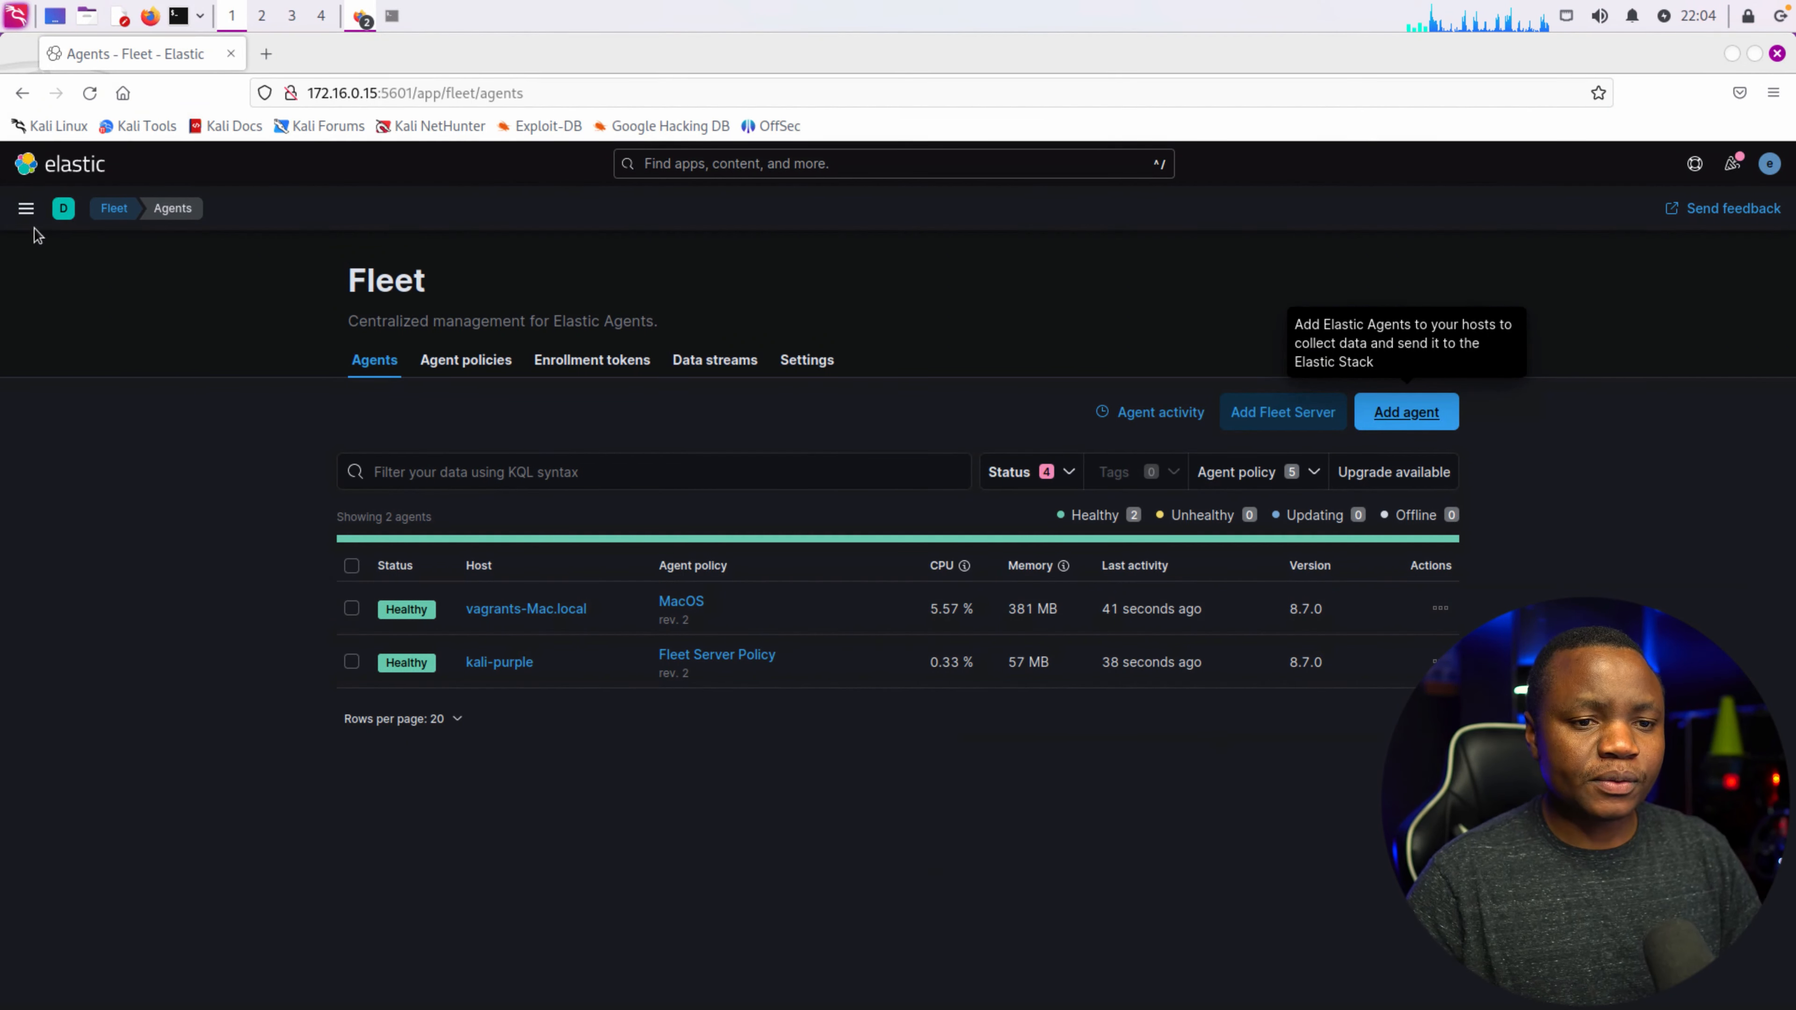
pyautogui.click(415, 92)
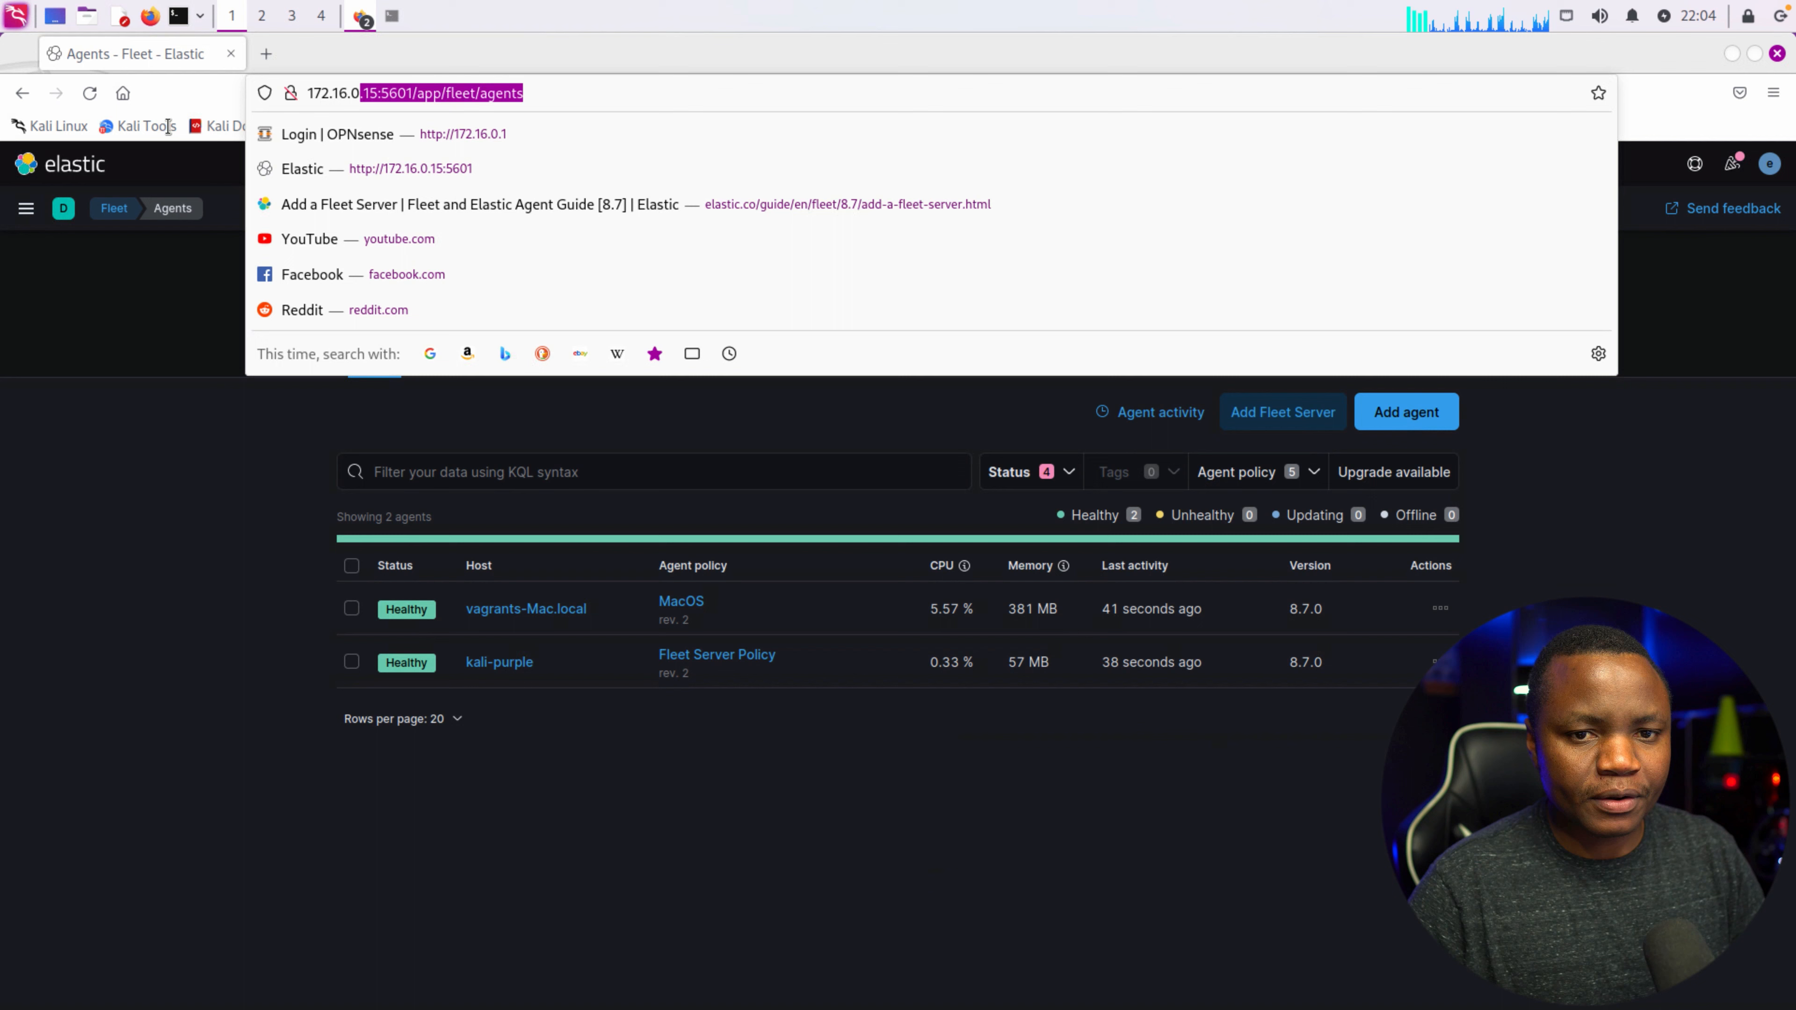
pyautogui.click(25, 208)
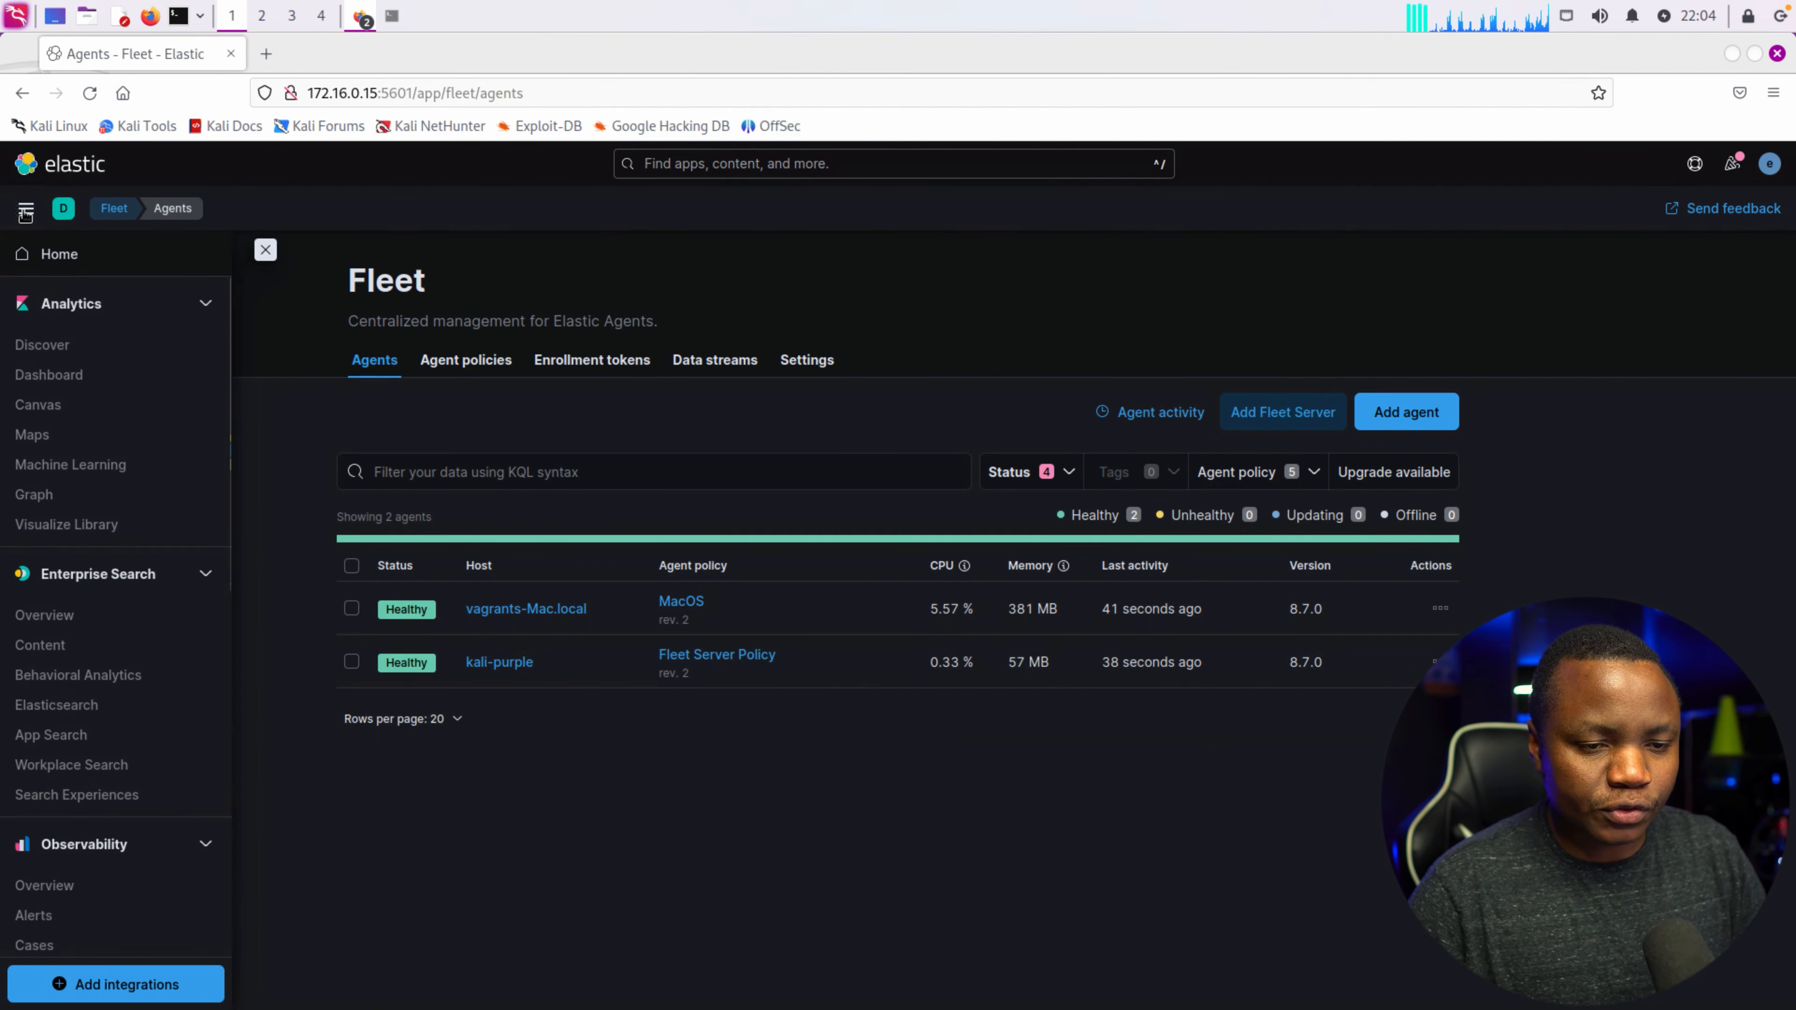
pyautogui.scroll(-3)
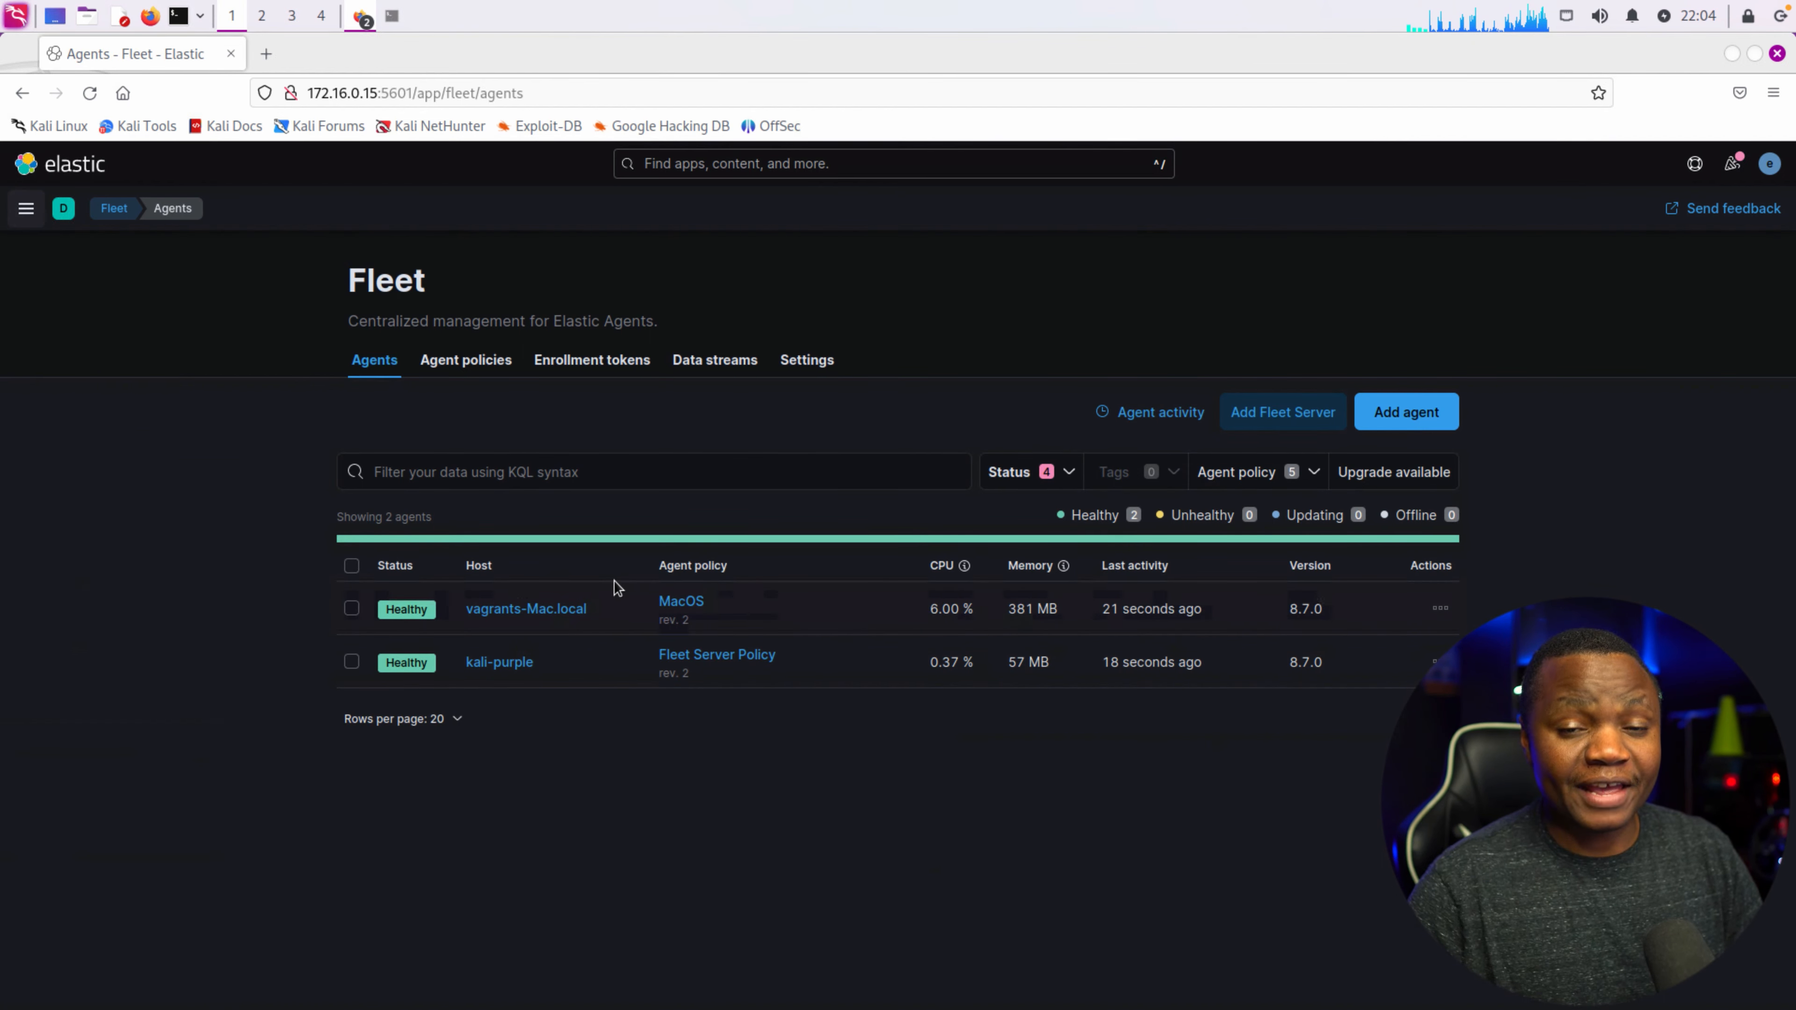
pyautogui.moveTo(499, 662)
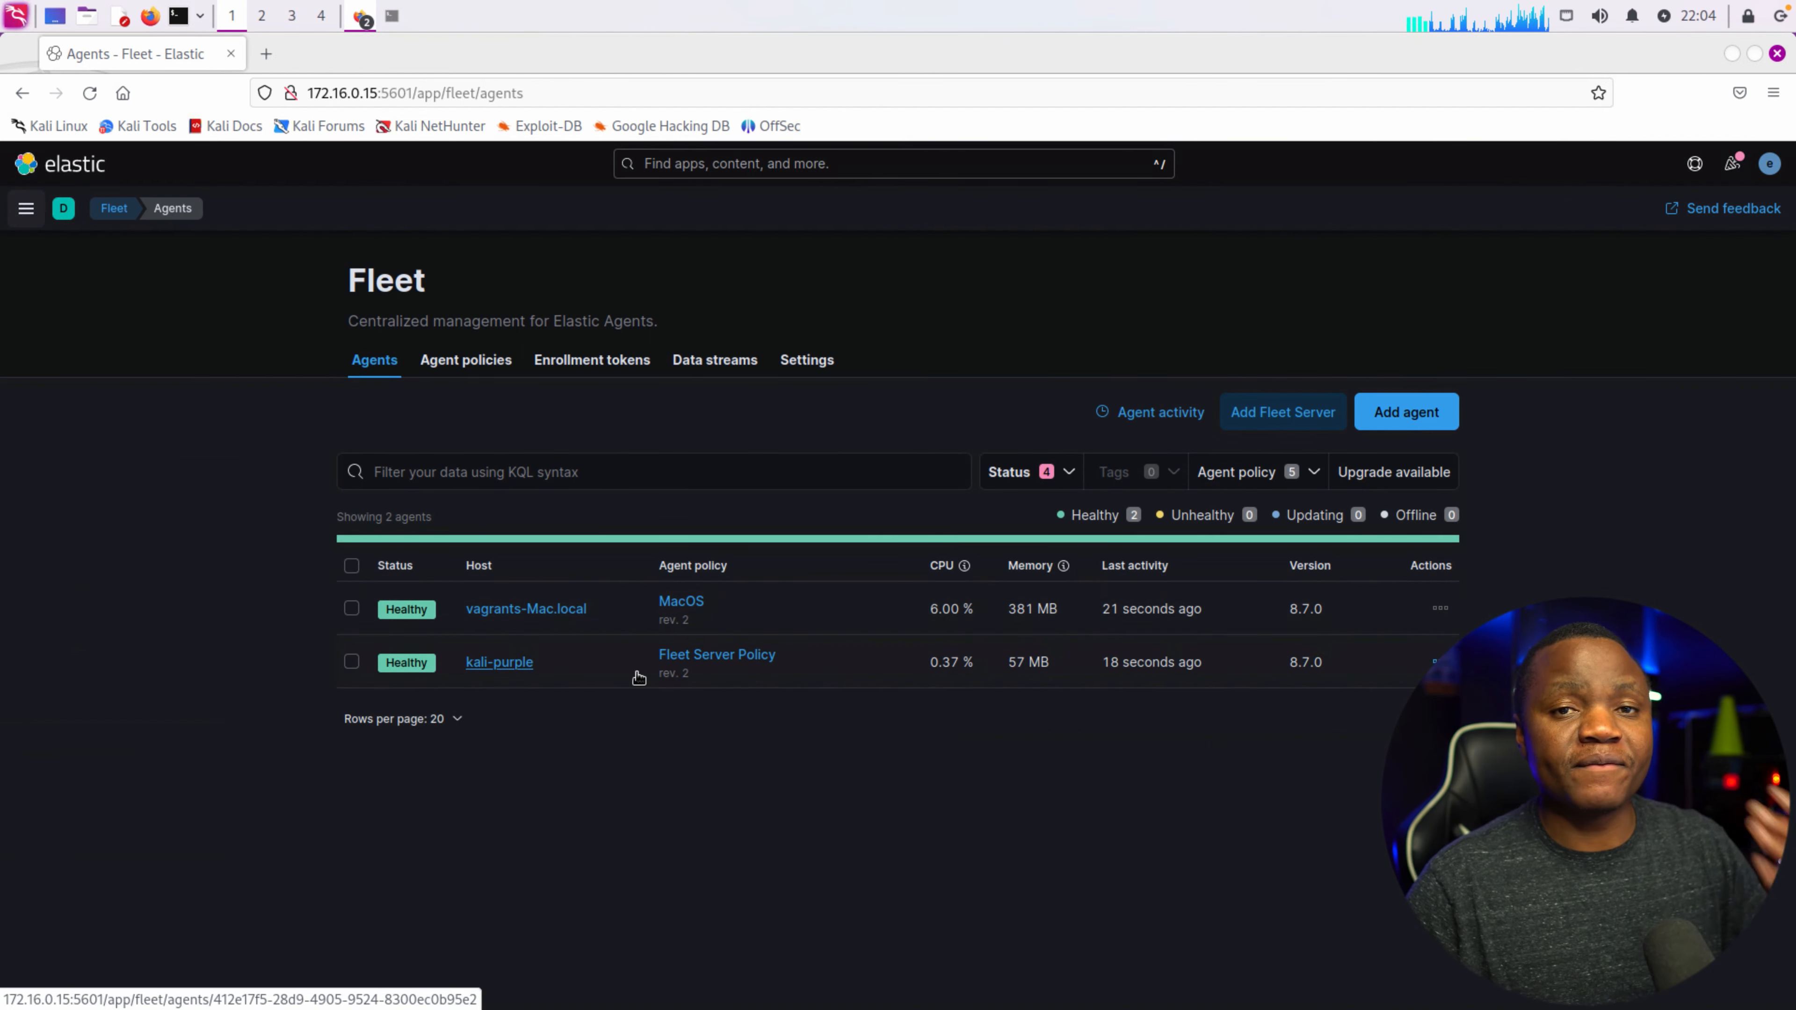
pyautogui.moveTo(531, 851)
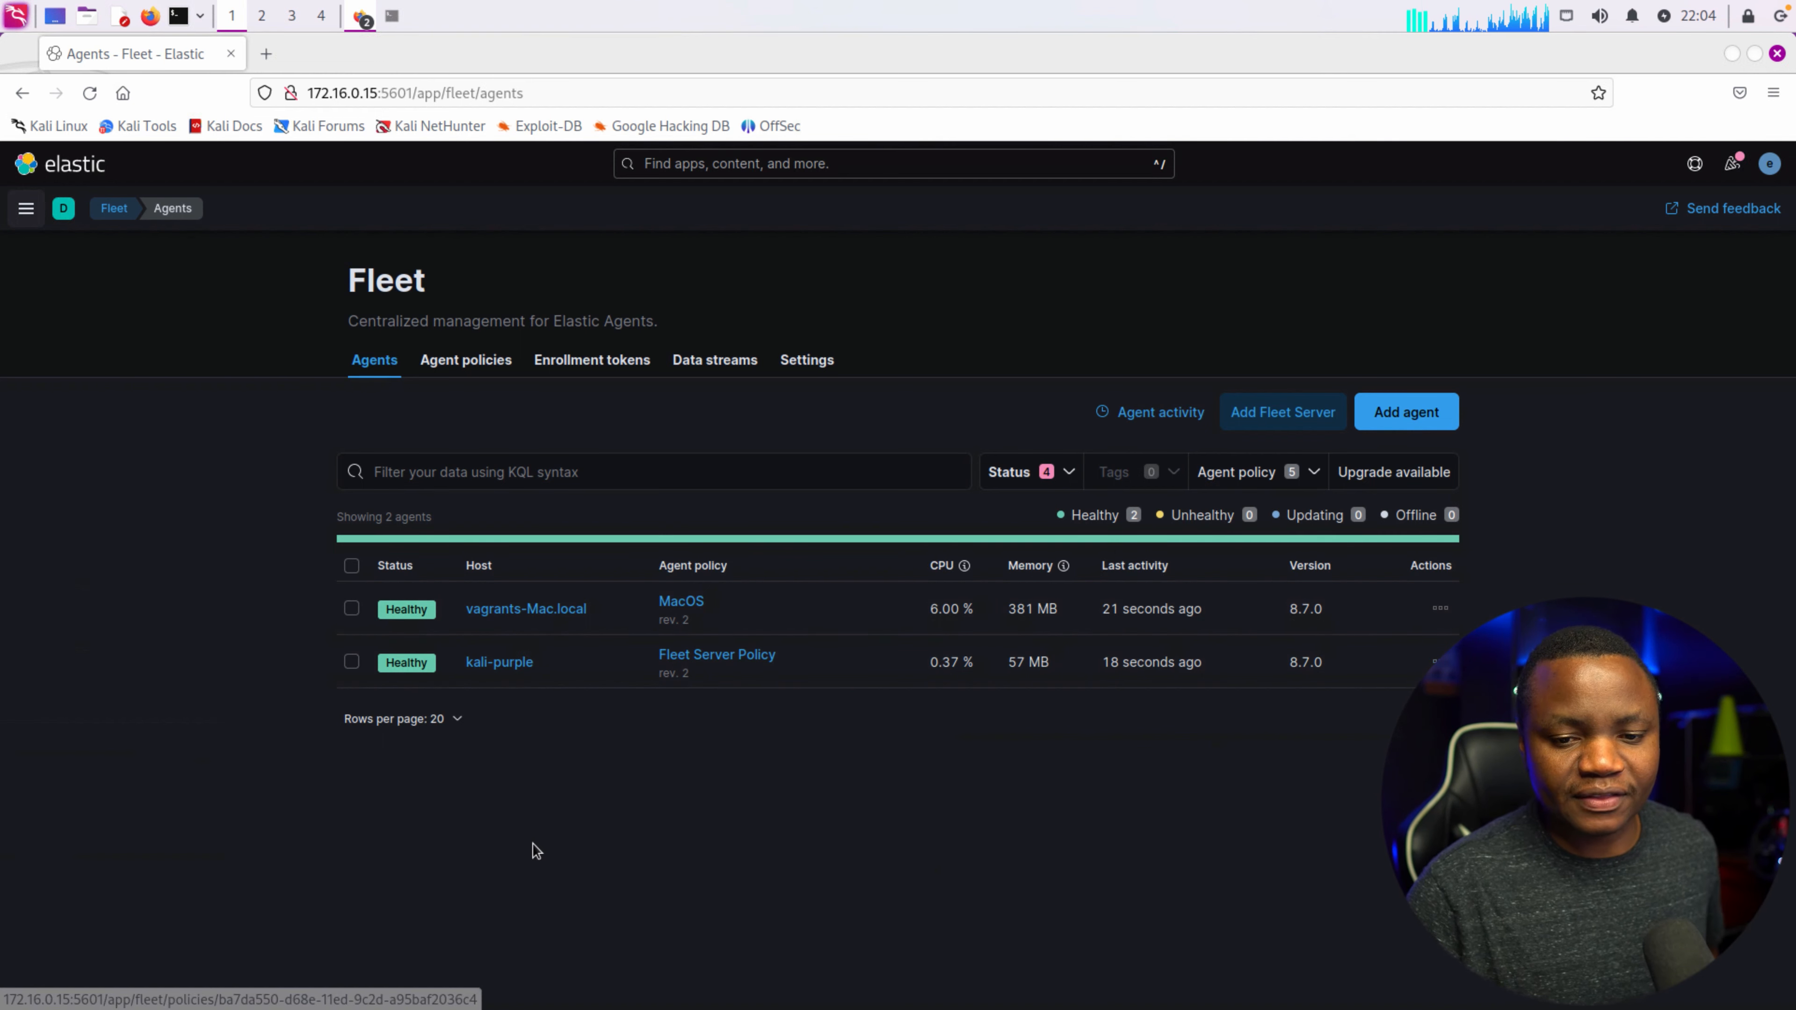
pyautogui.moveTo(1440, 455)
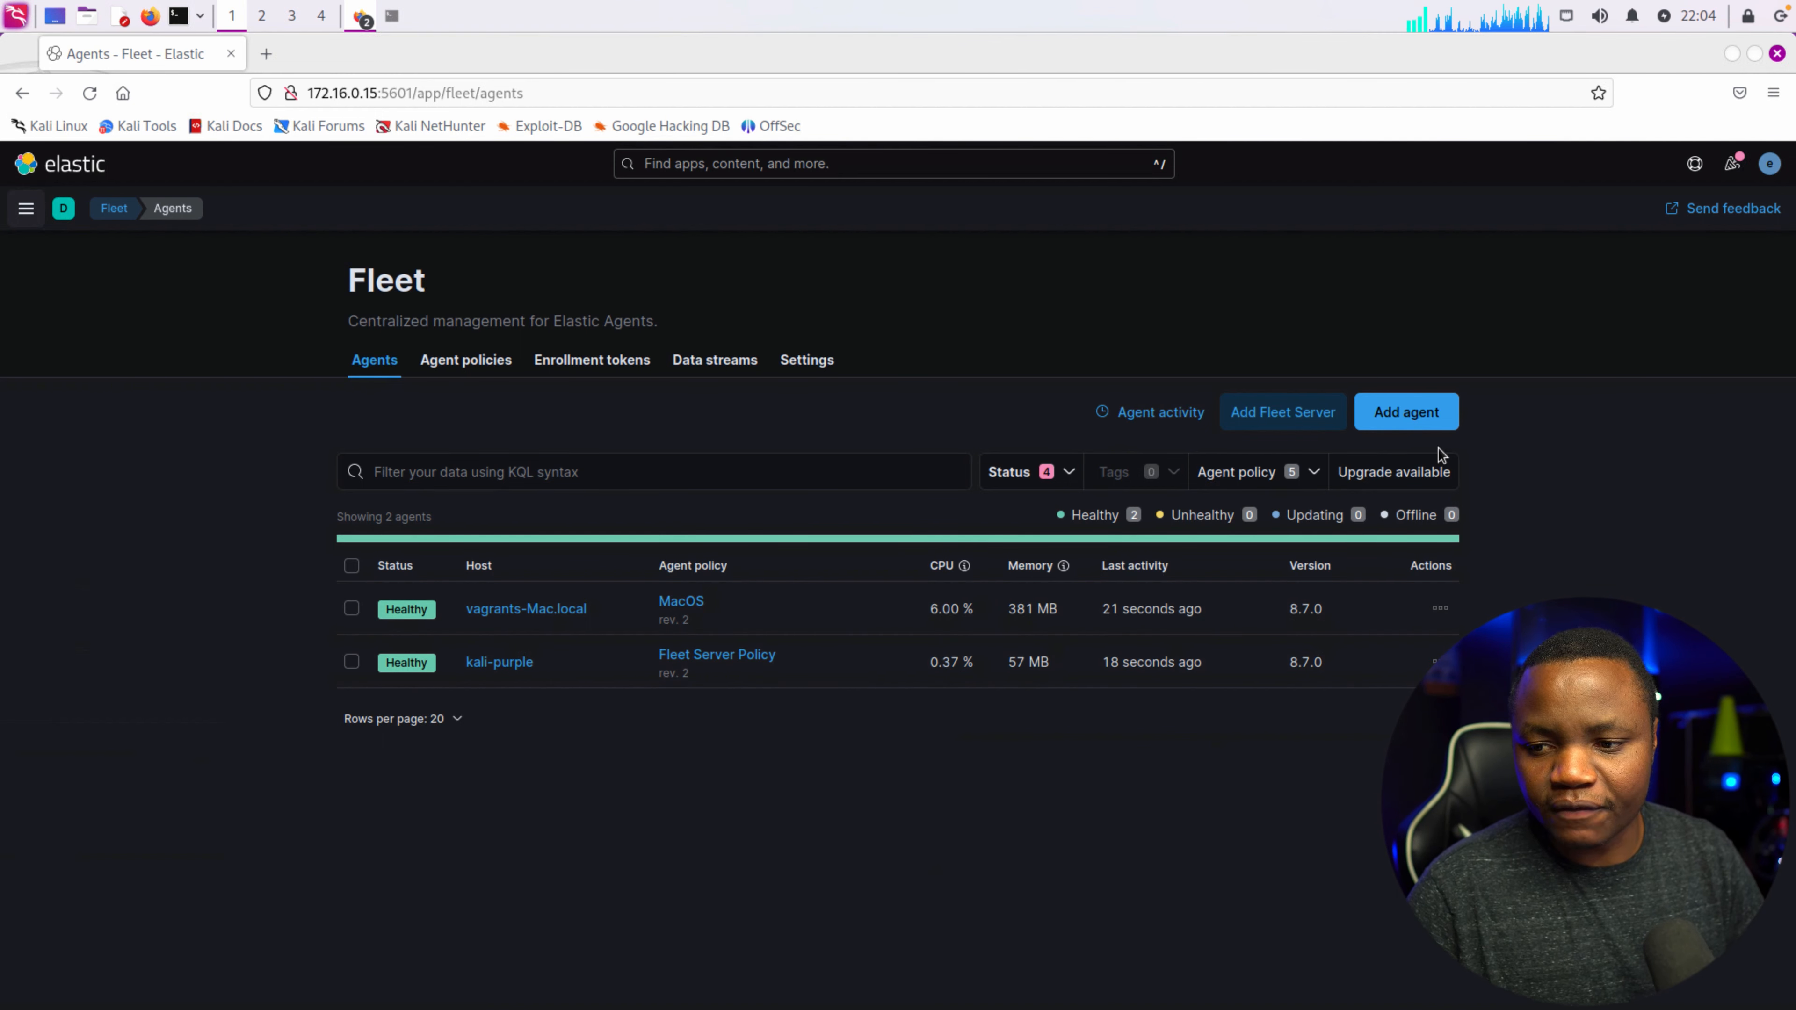
pyautogui.moveTo(1405, 412)
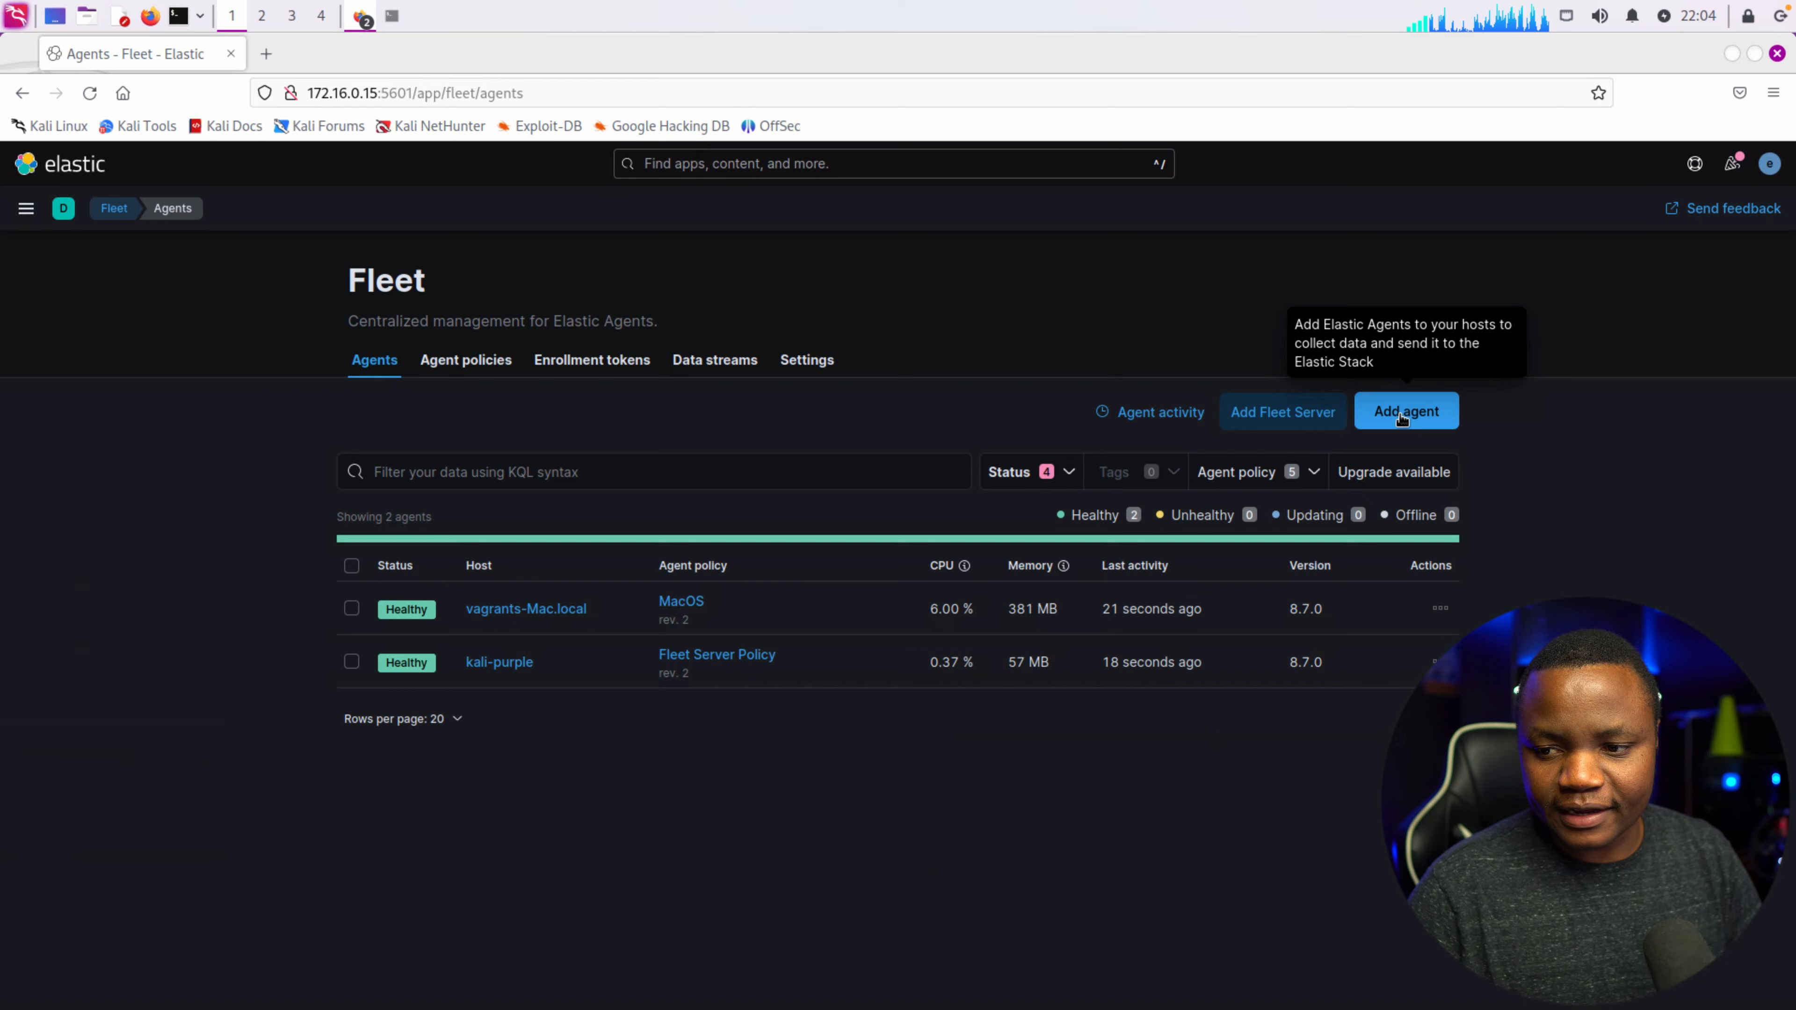
# Add an agent under the Elastic Defend policy and show the Windows install commands.
pyautogui.click(1404, 412)
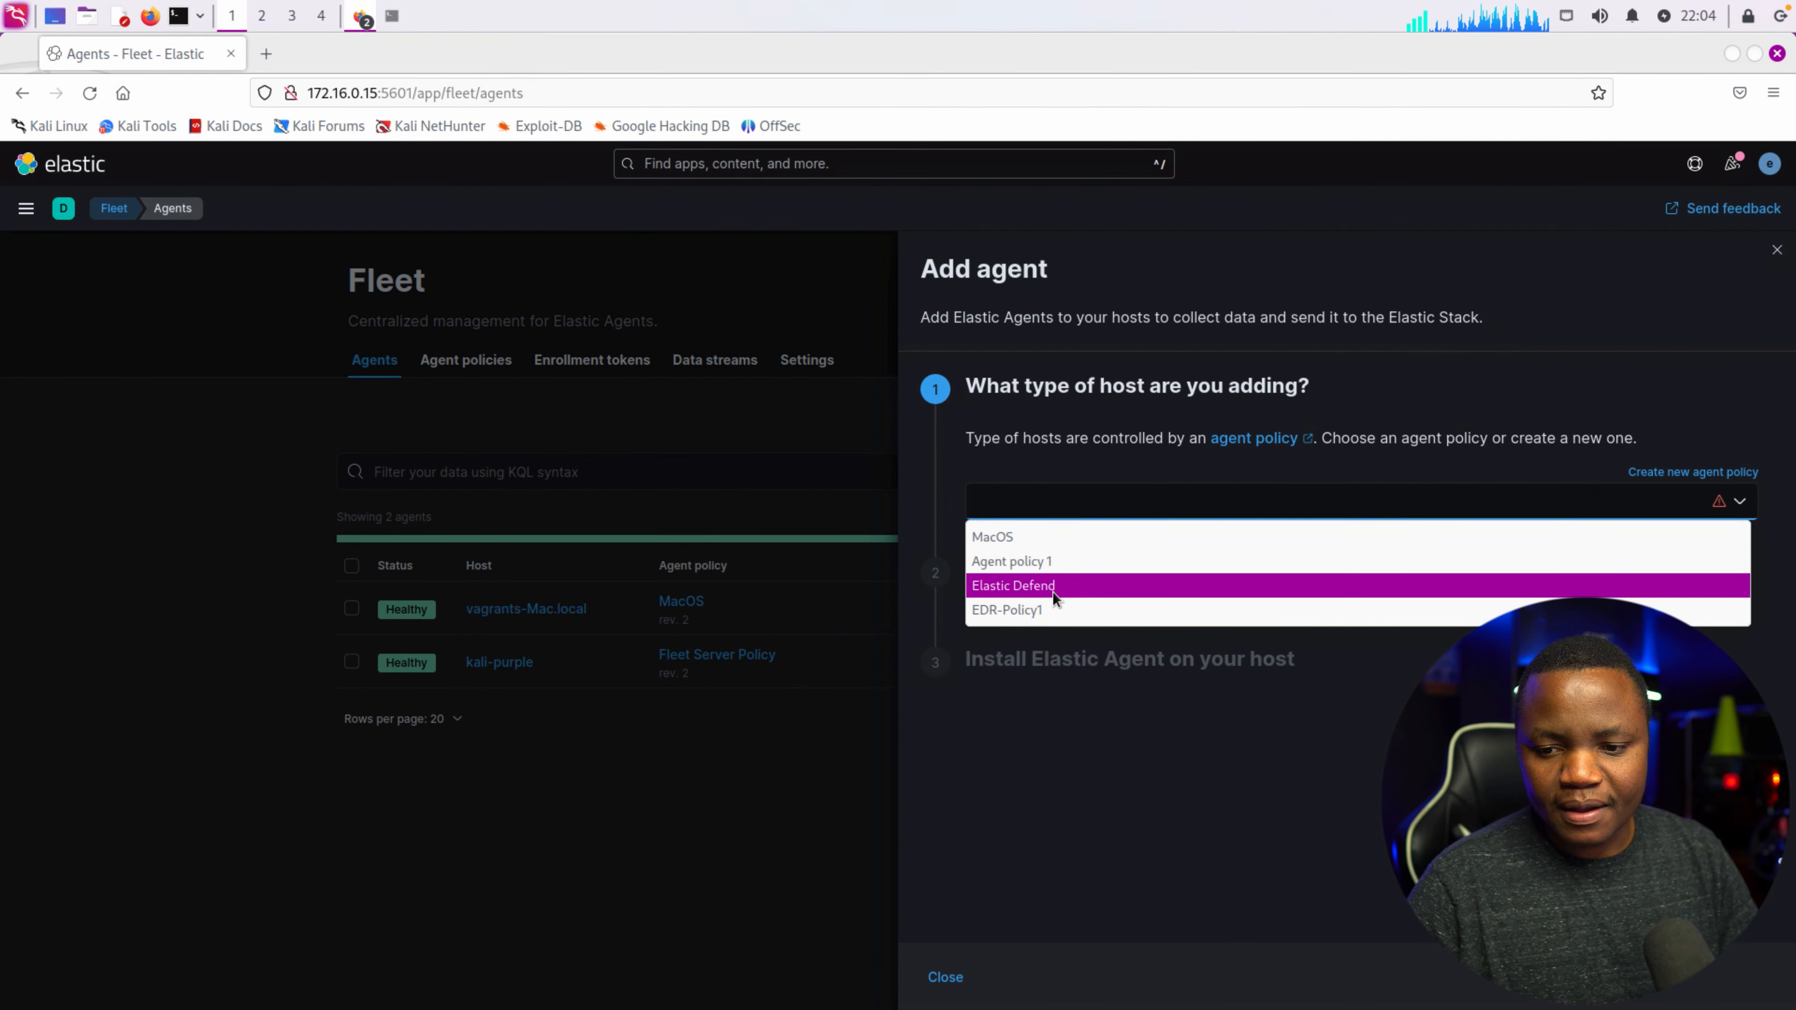
pyautogui.click(1011, 586)
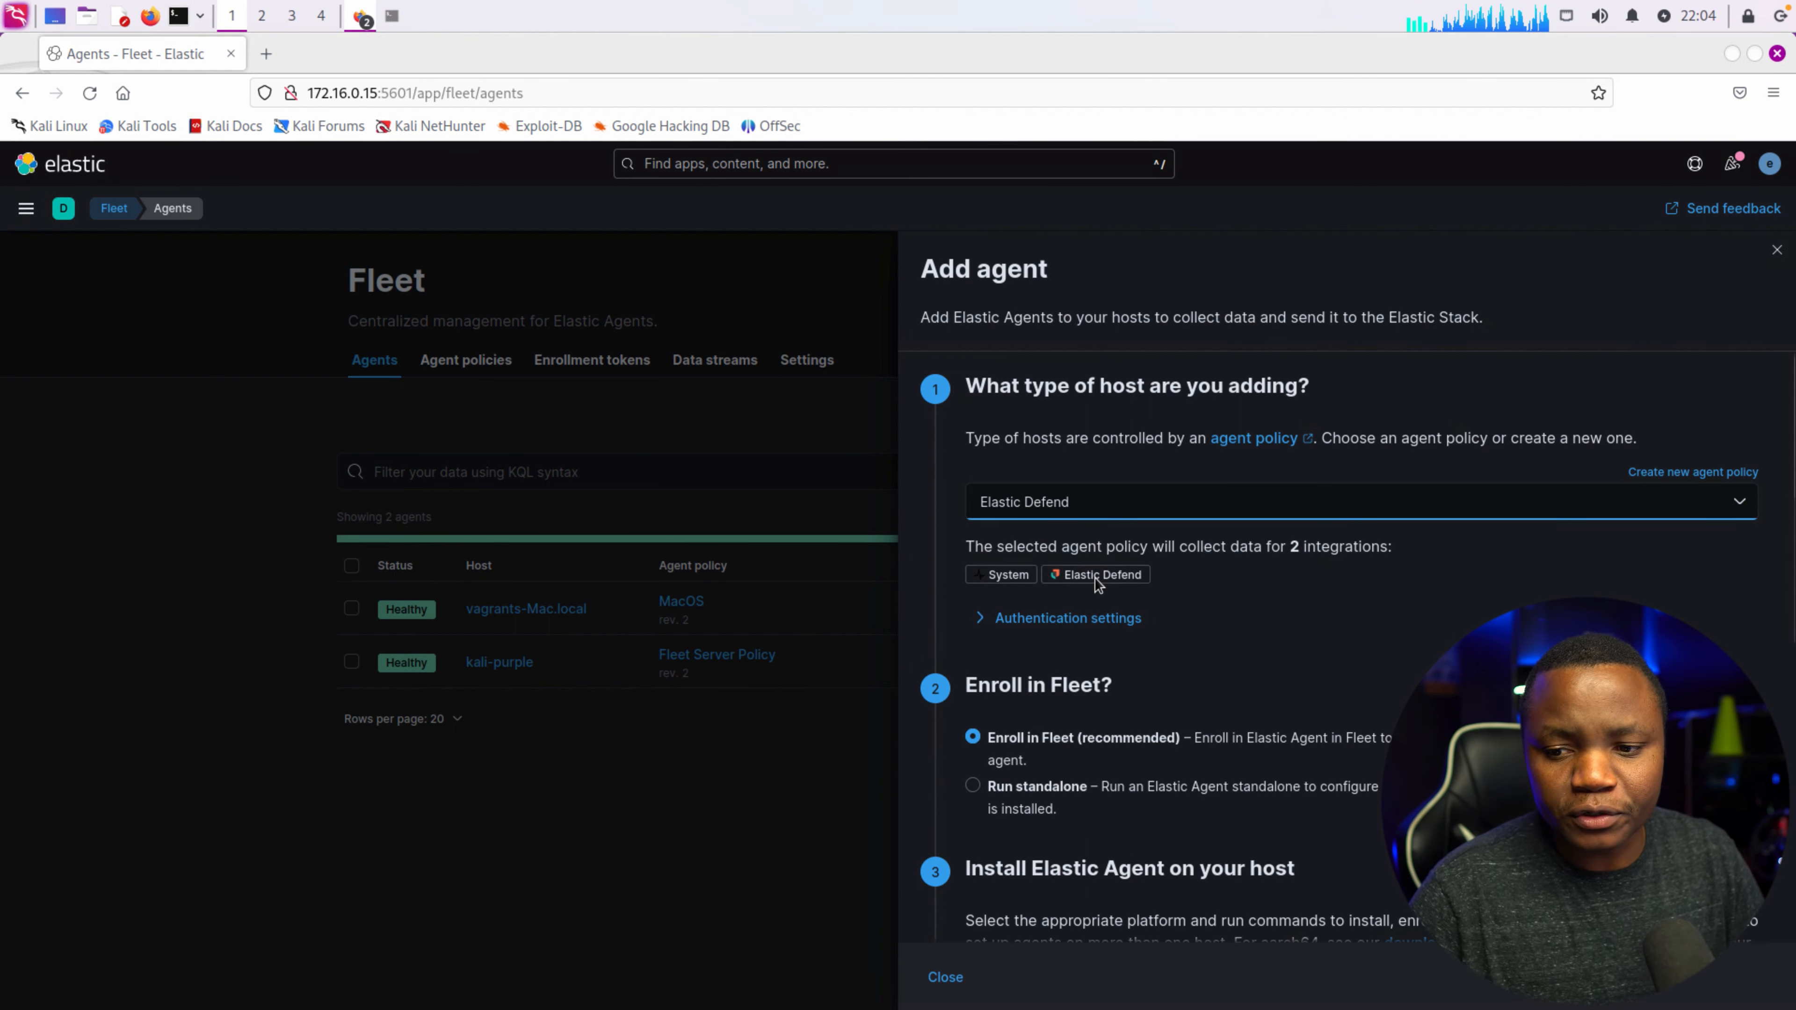
pyautogui.moveTo(985, 586)
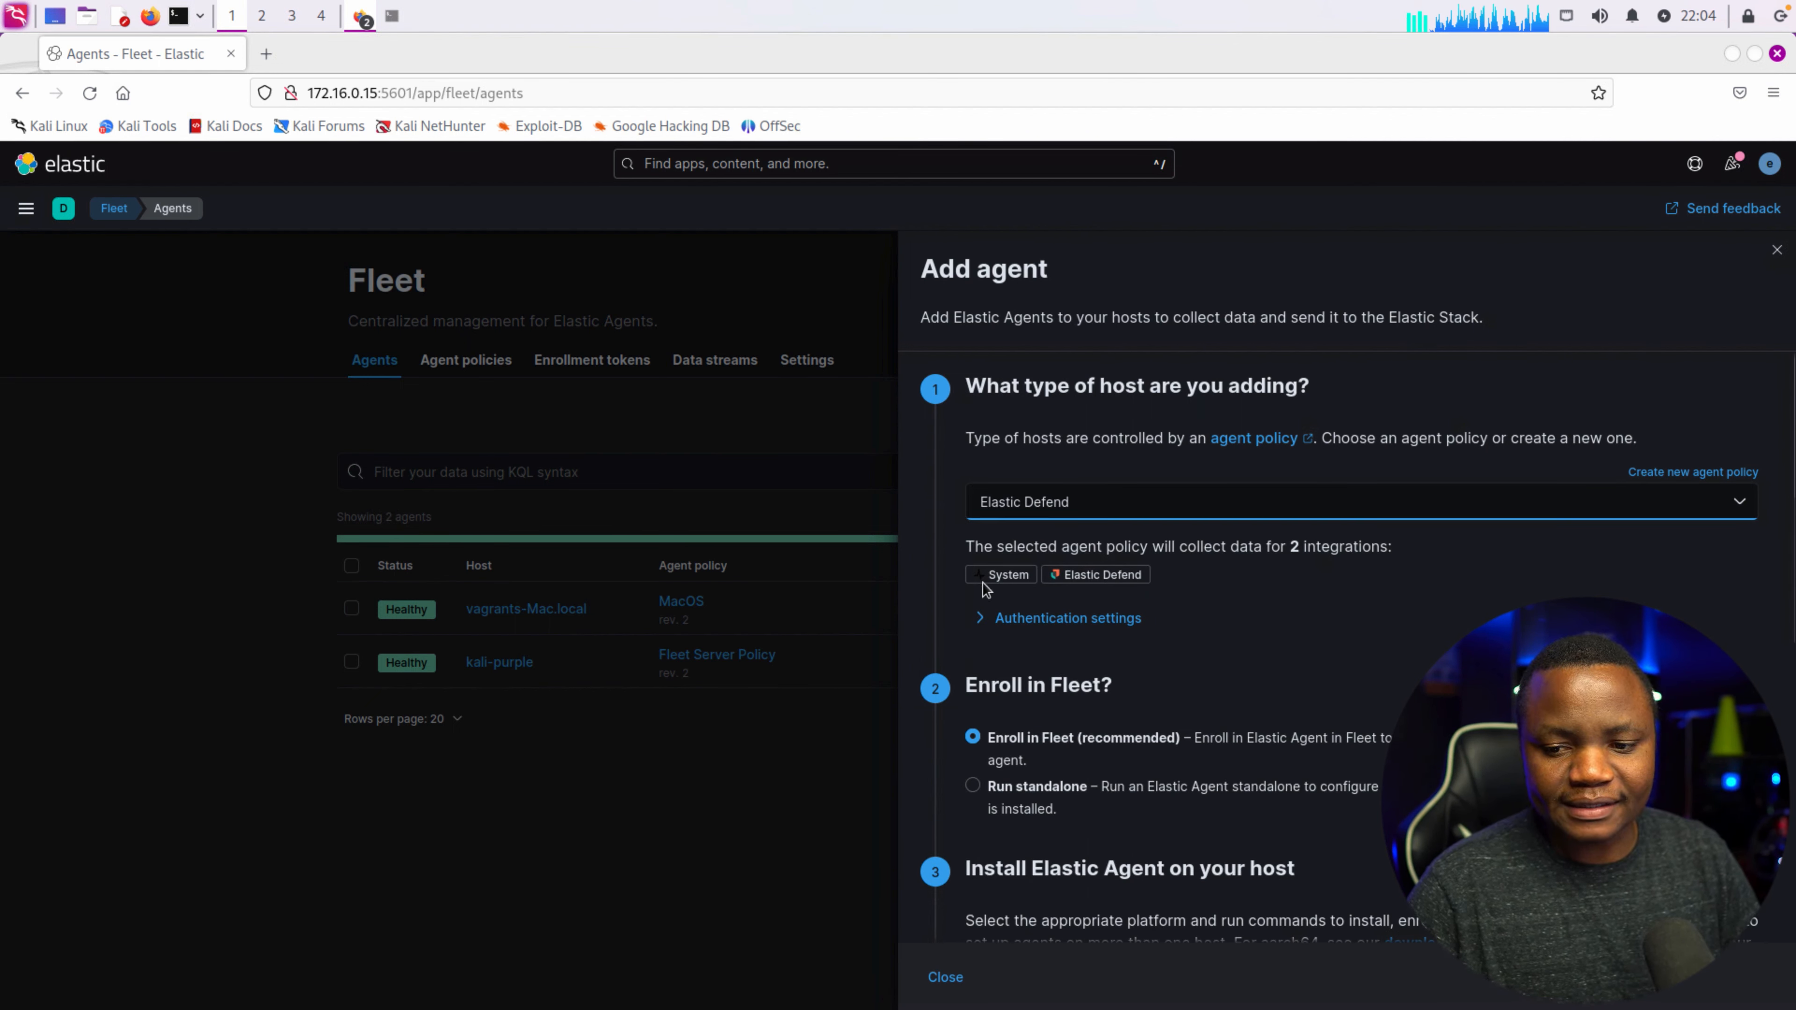
pyautogui.scroll(-3)
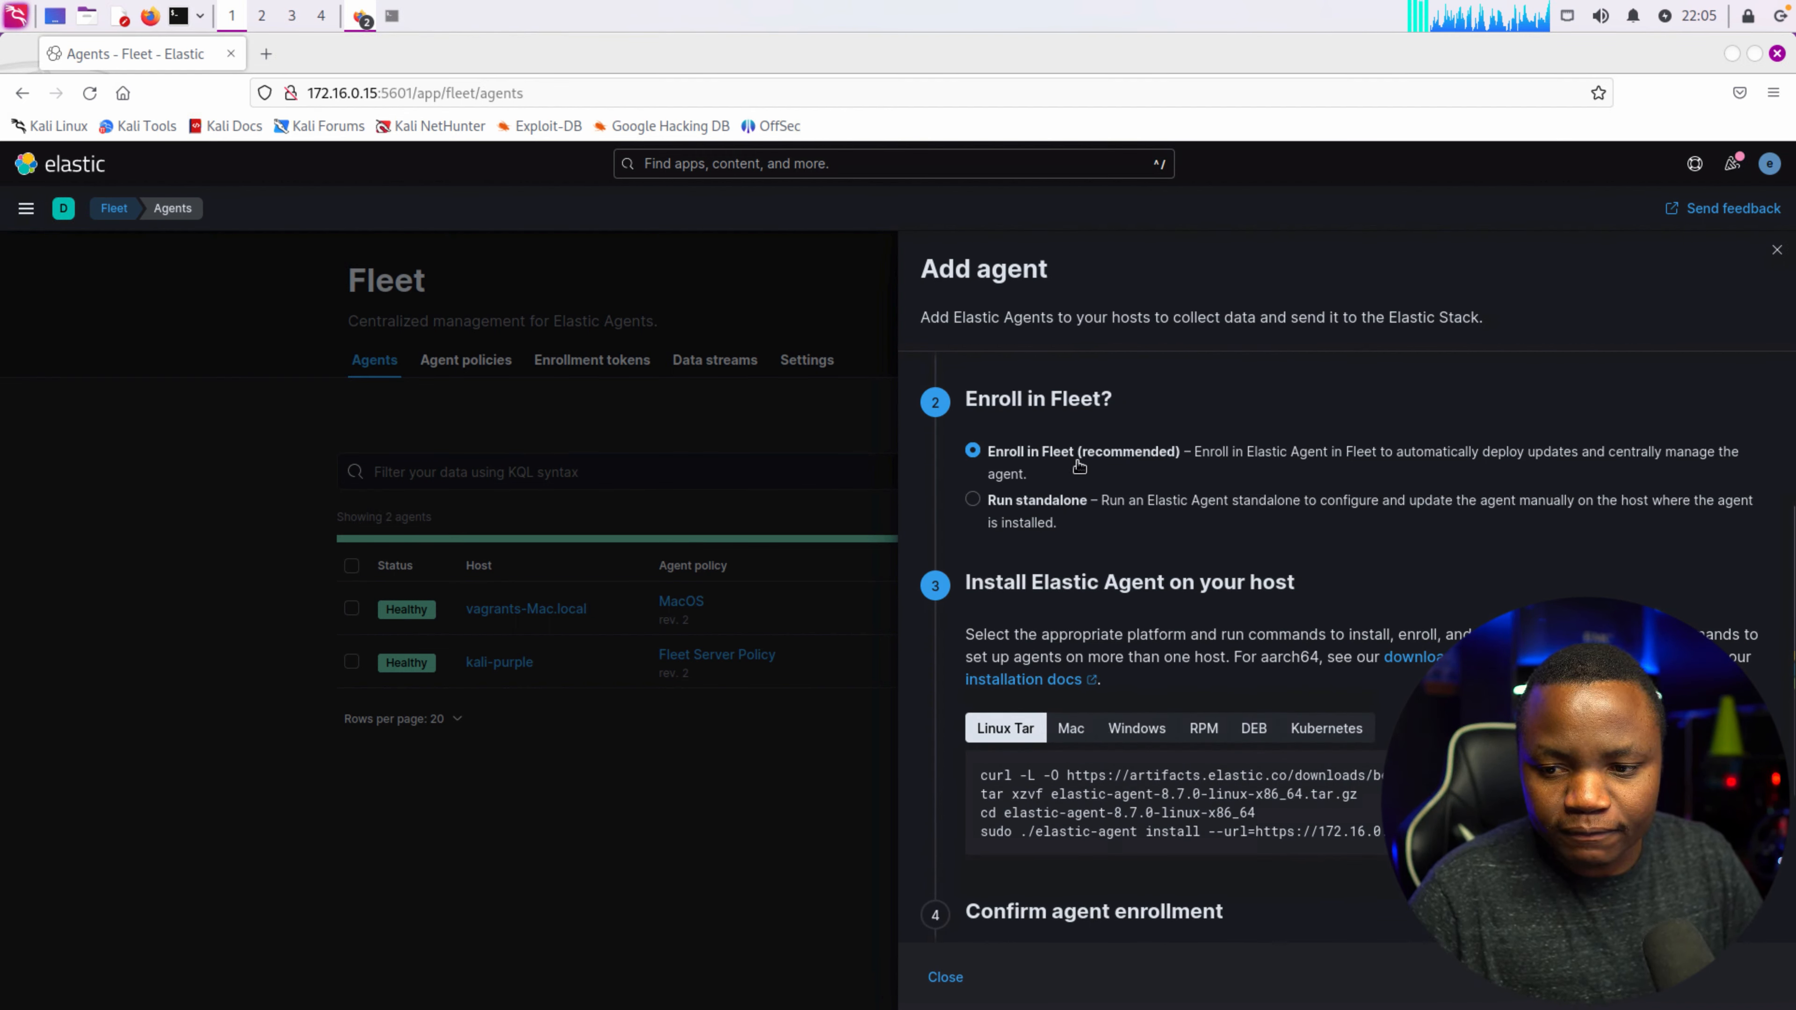
pyautogui.moveTo(1148, 739)
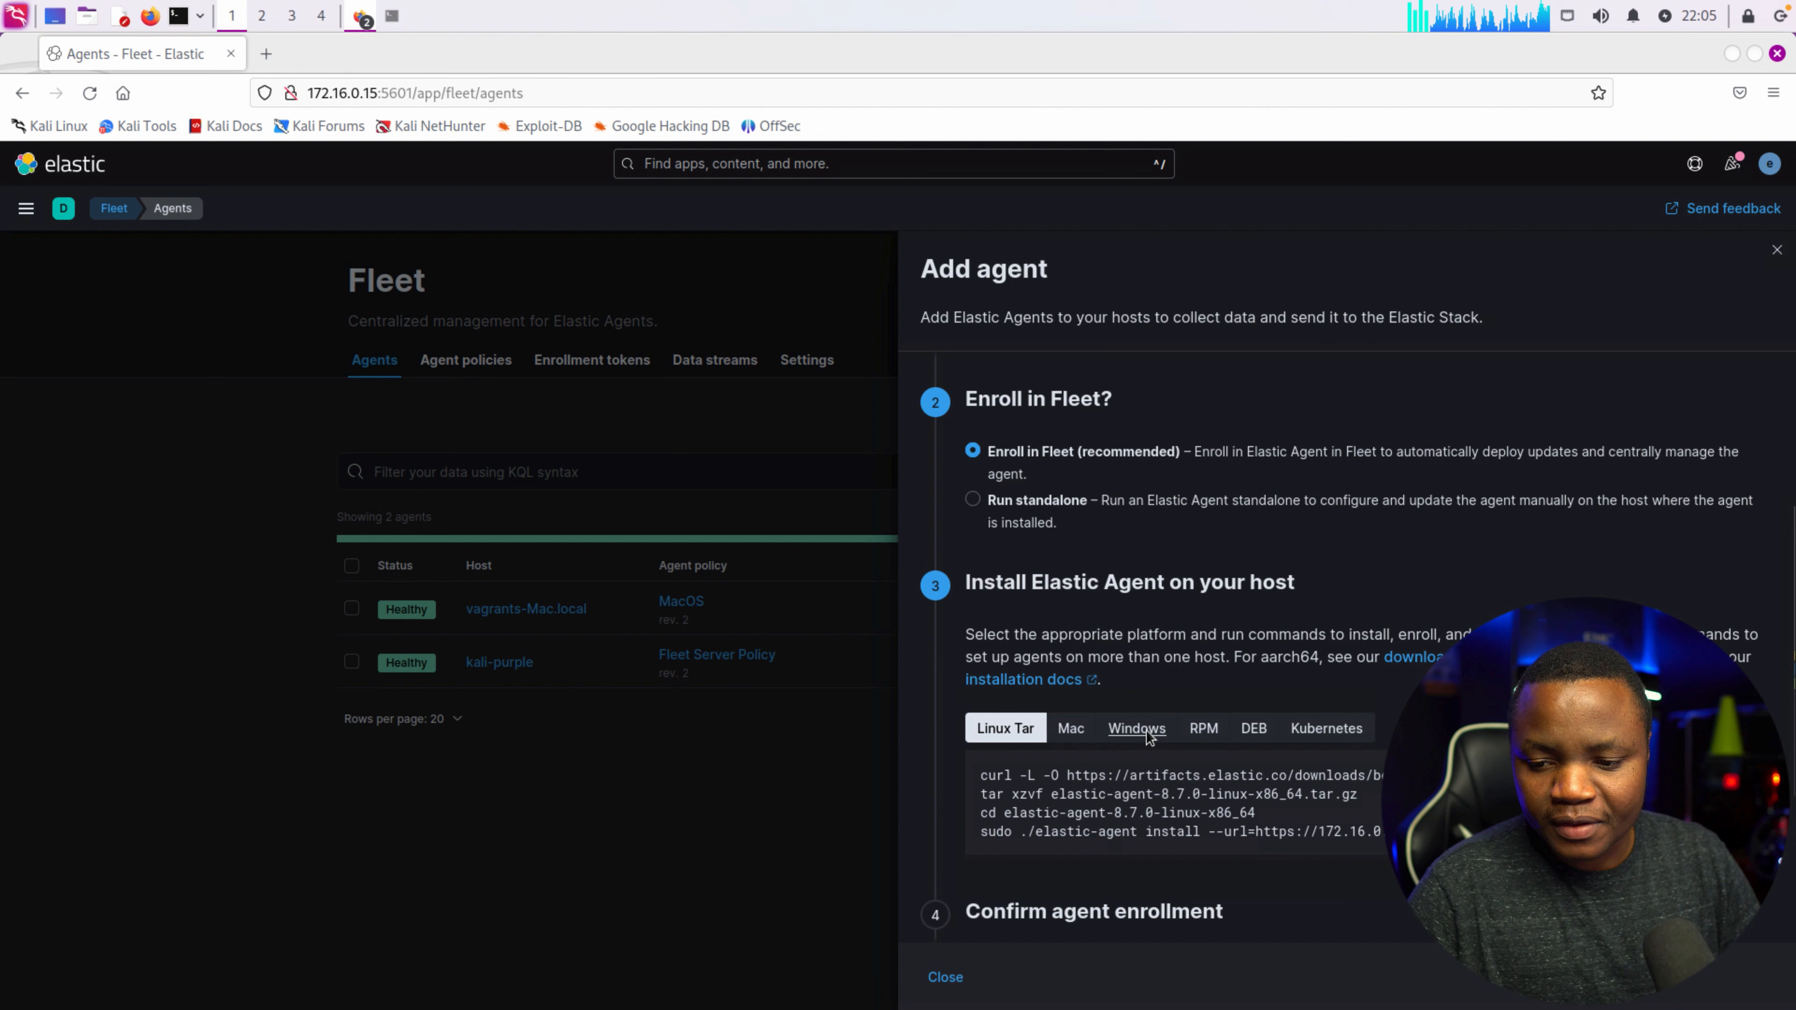
pyautogui.click(1135, 728)
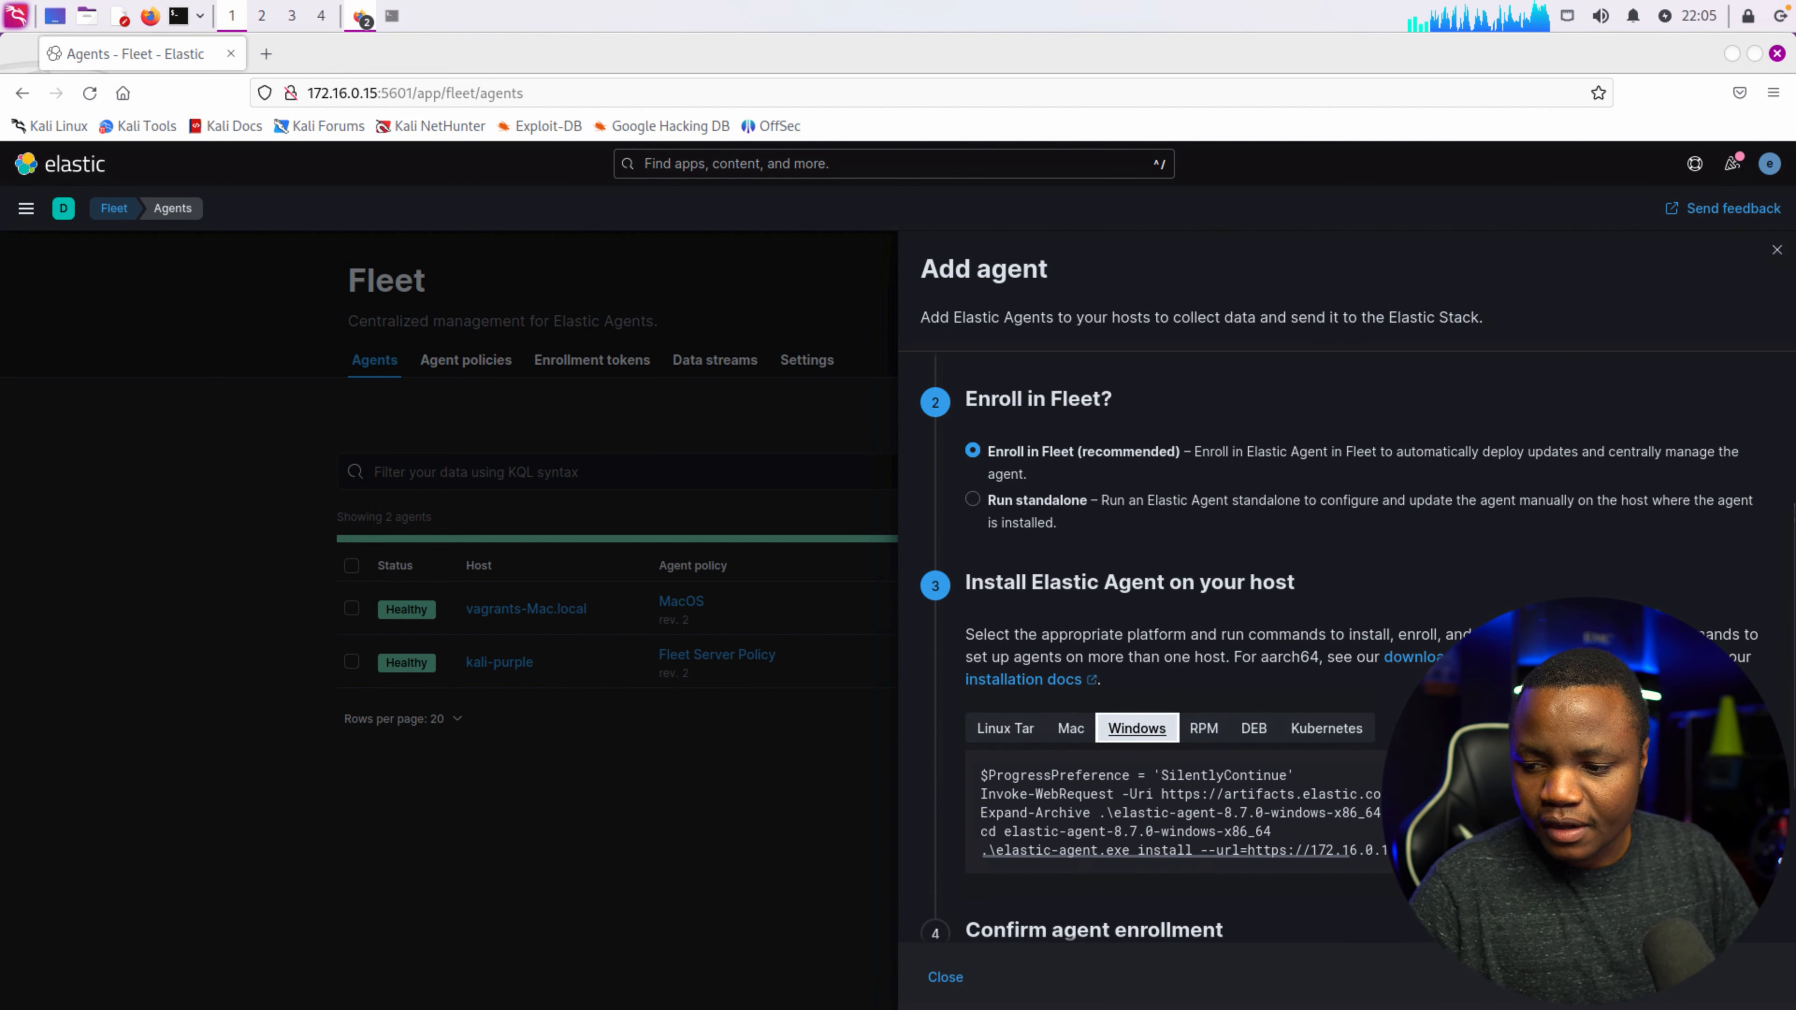
pyautogui.moveTo(842, 570)
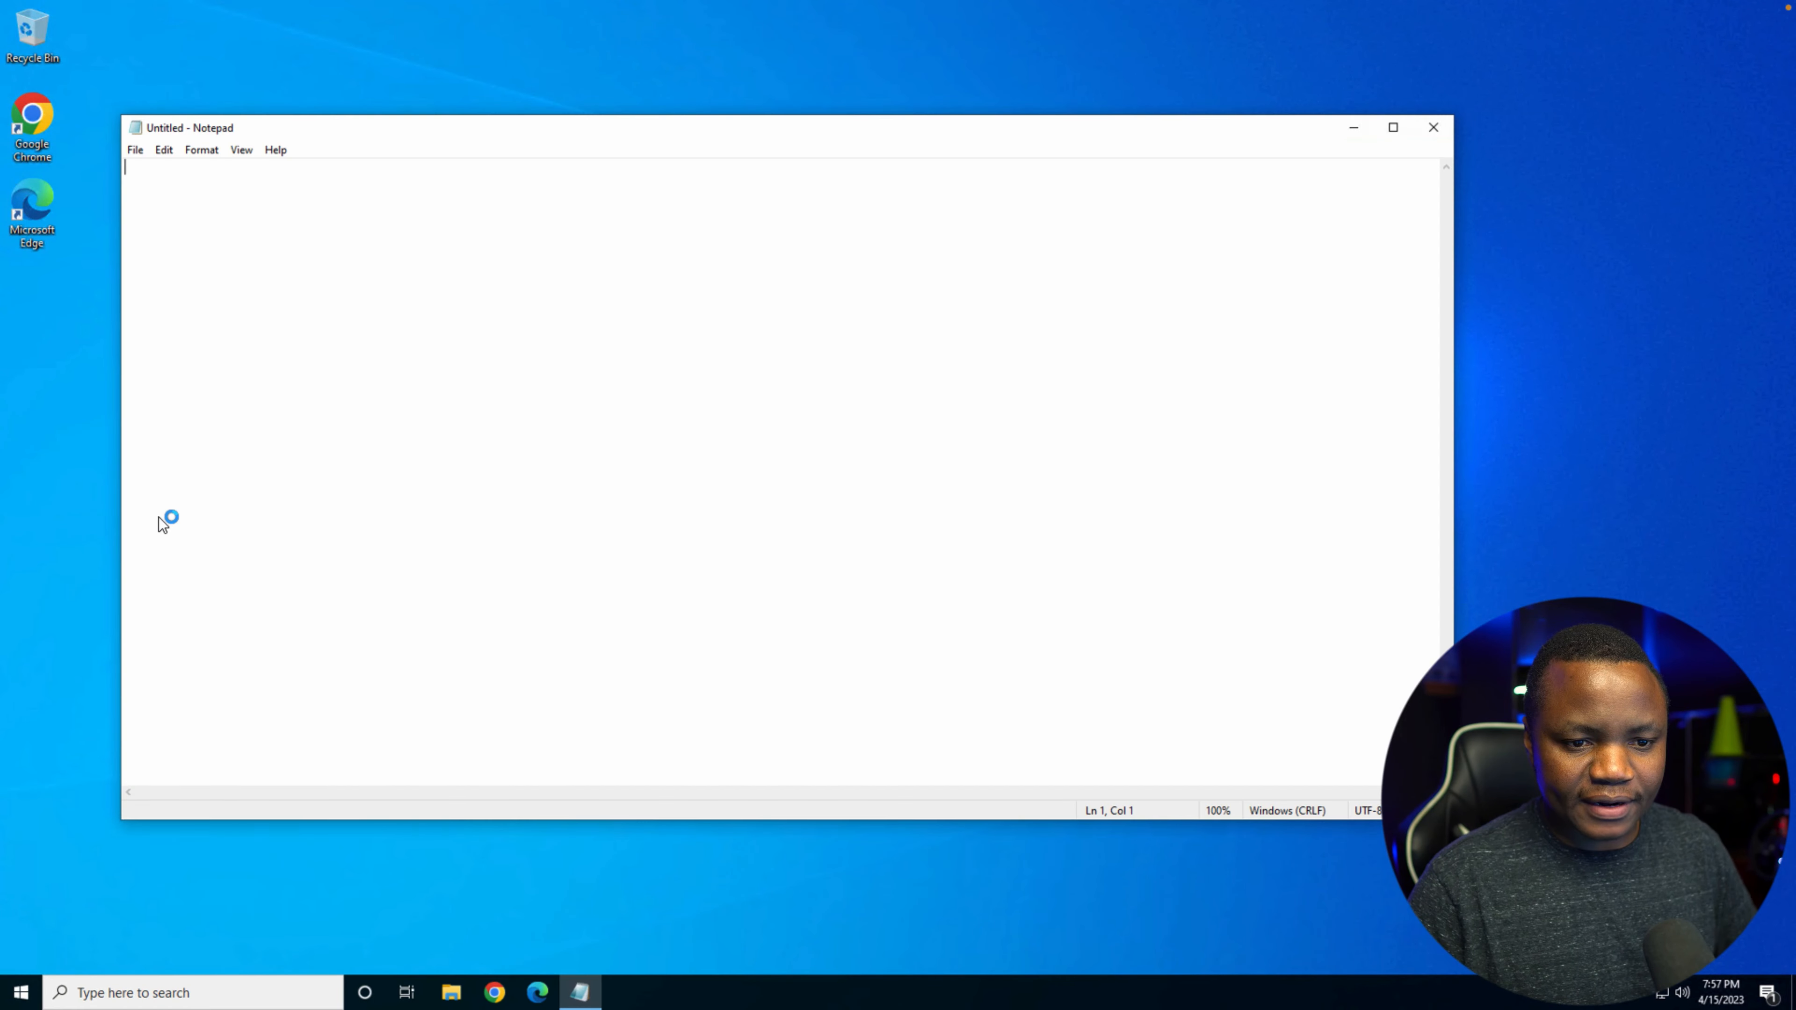
# Paste the agent commands into Notepad and add '--insecure' and '--force' flags to the enroll line.
pyautogui.rightClick(343, 343)
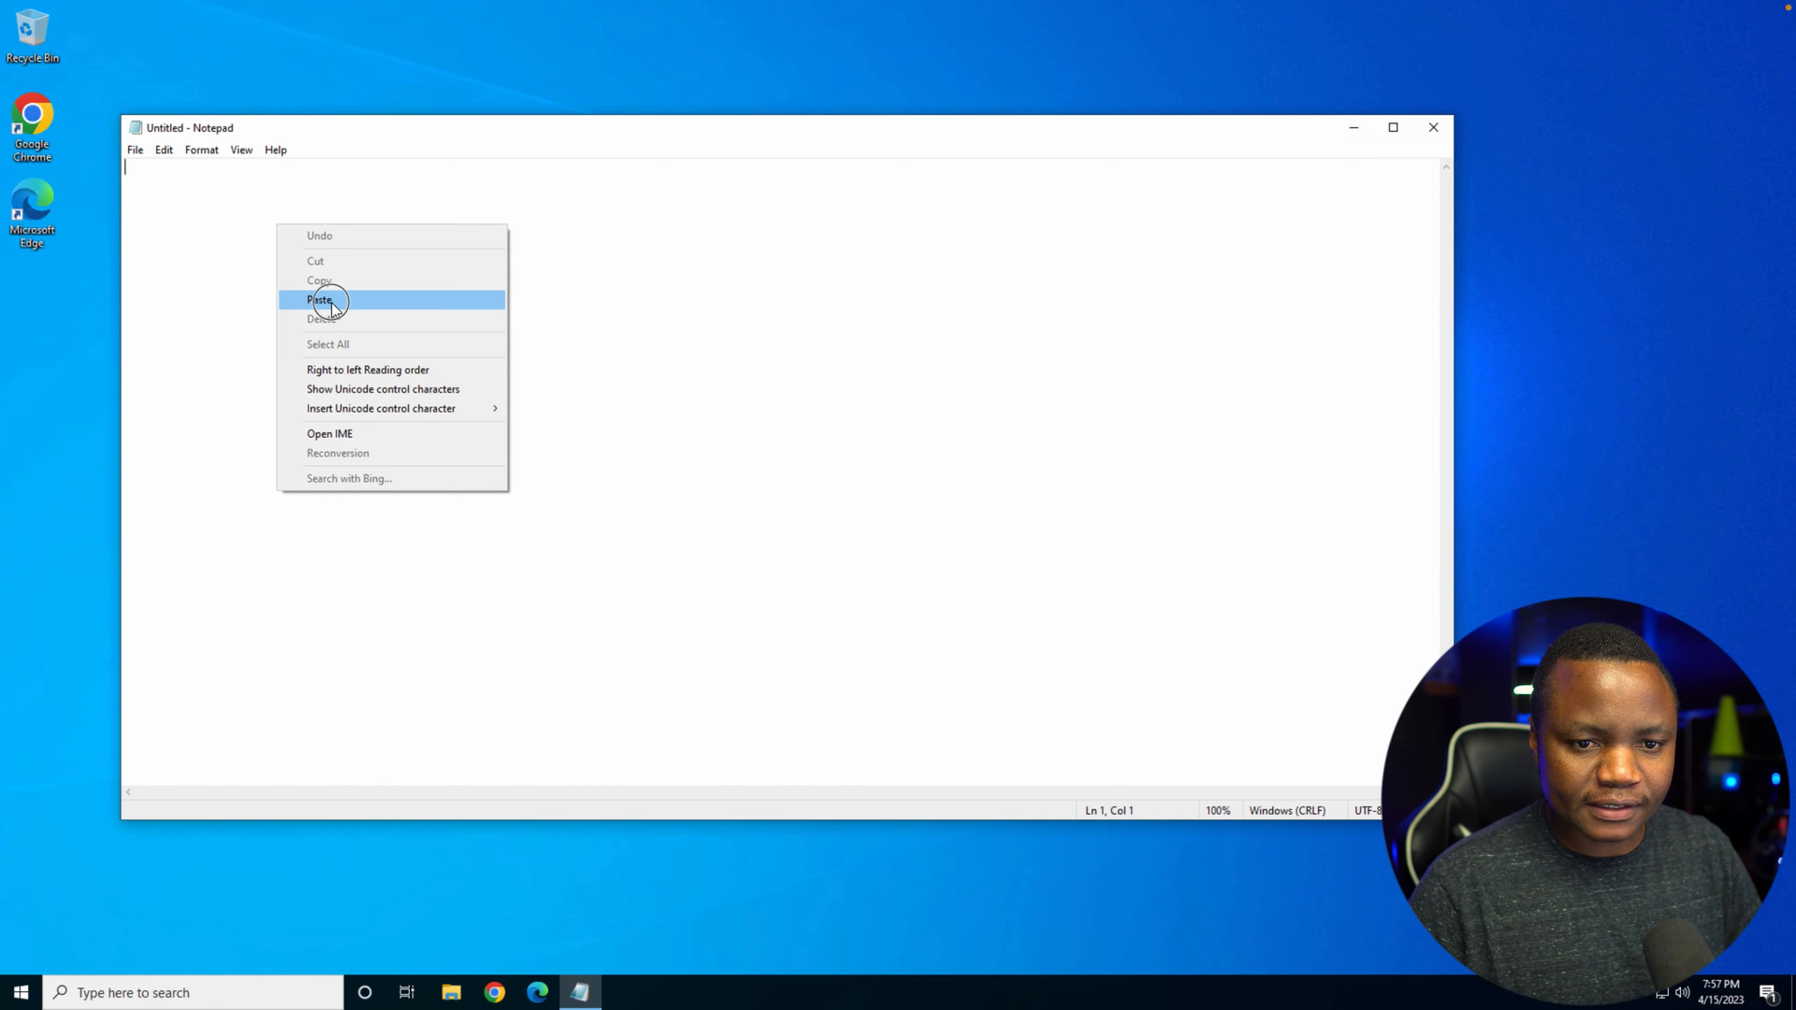
pyautogui.click(320, 299)
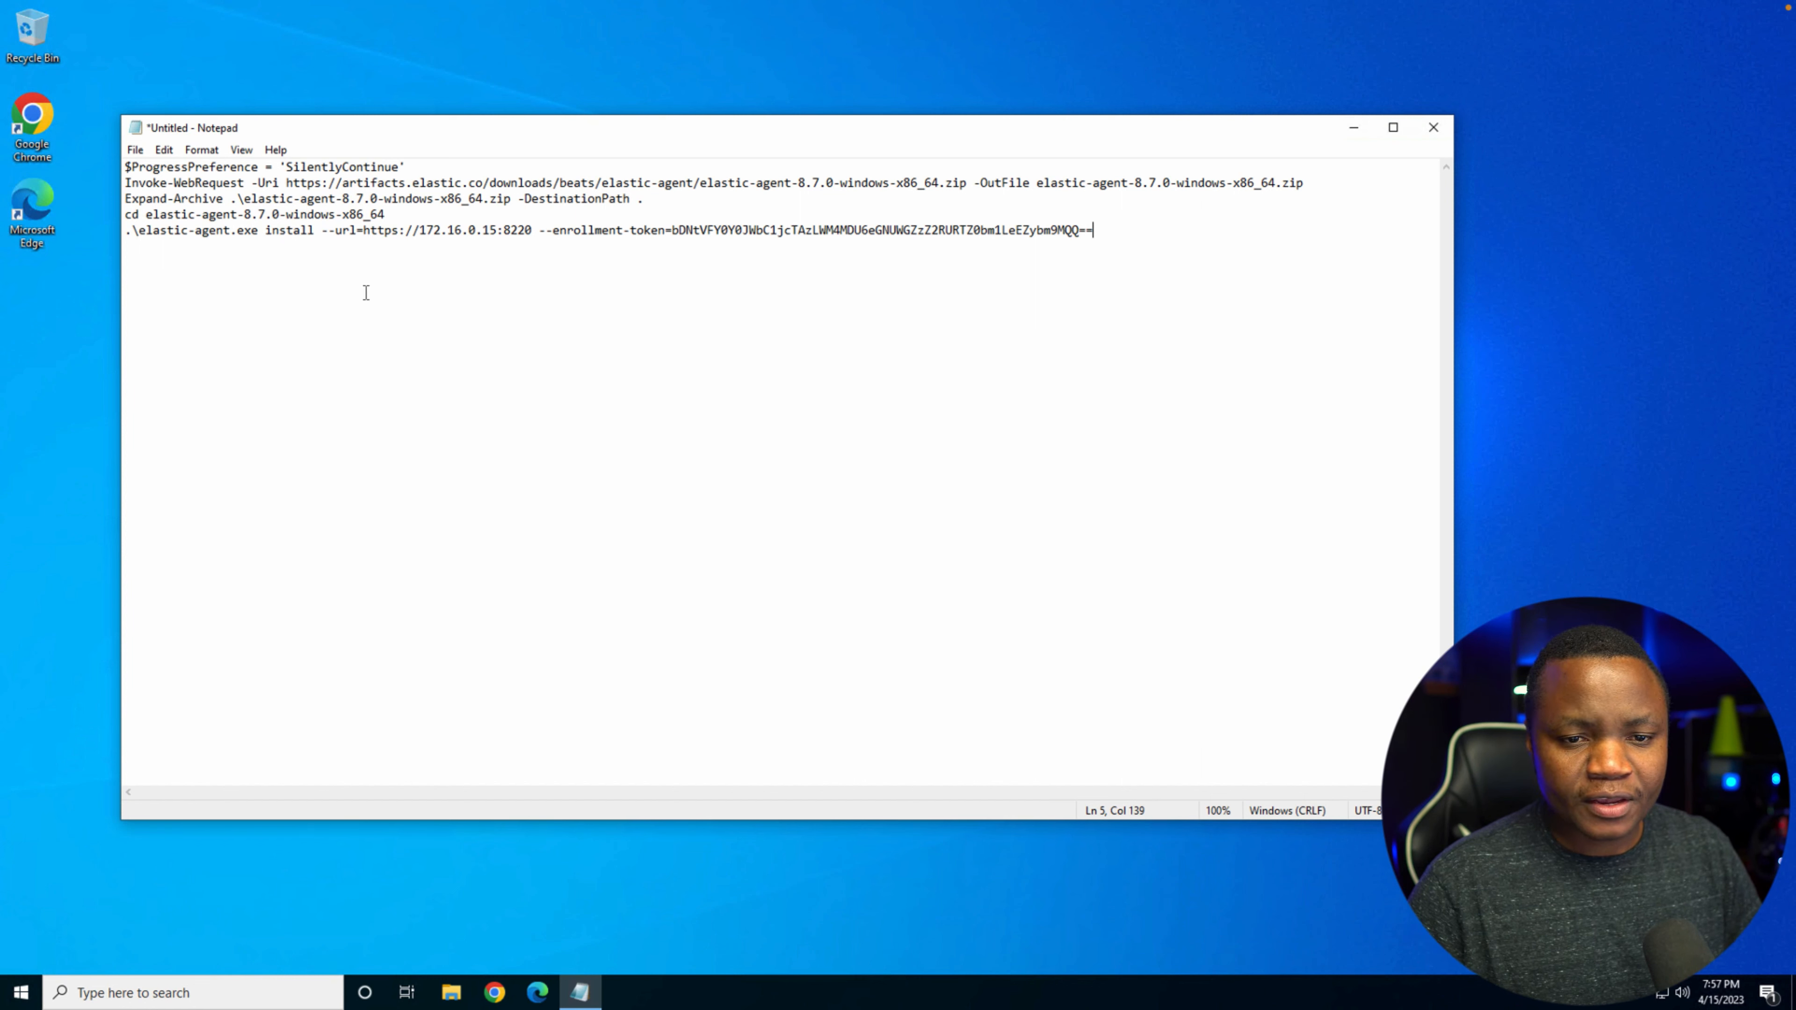
pyautogui.doubleClick(229, 229)
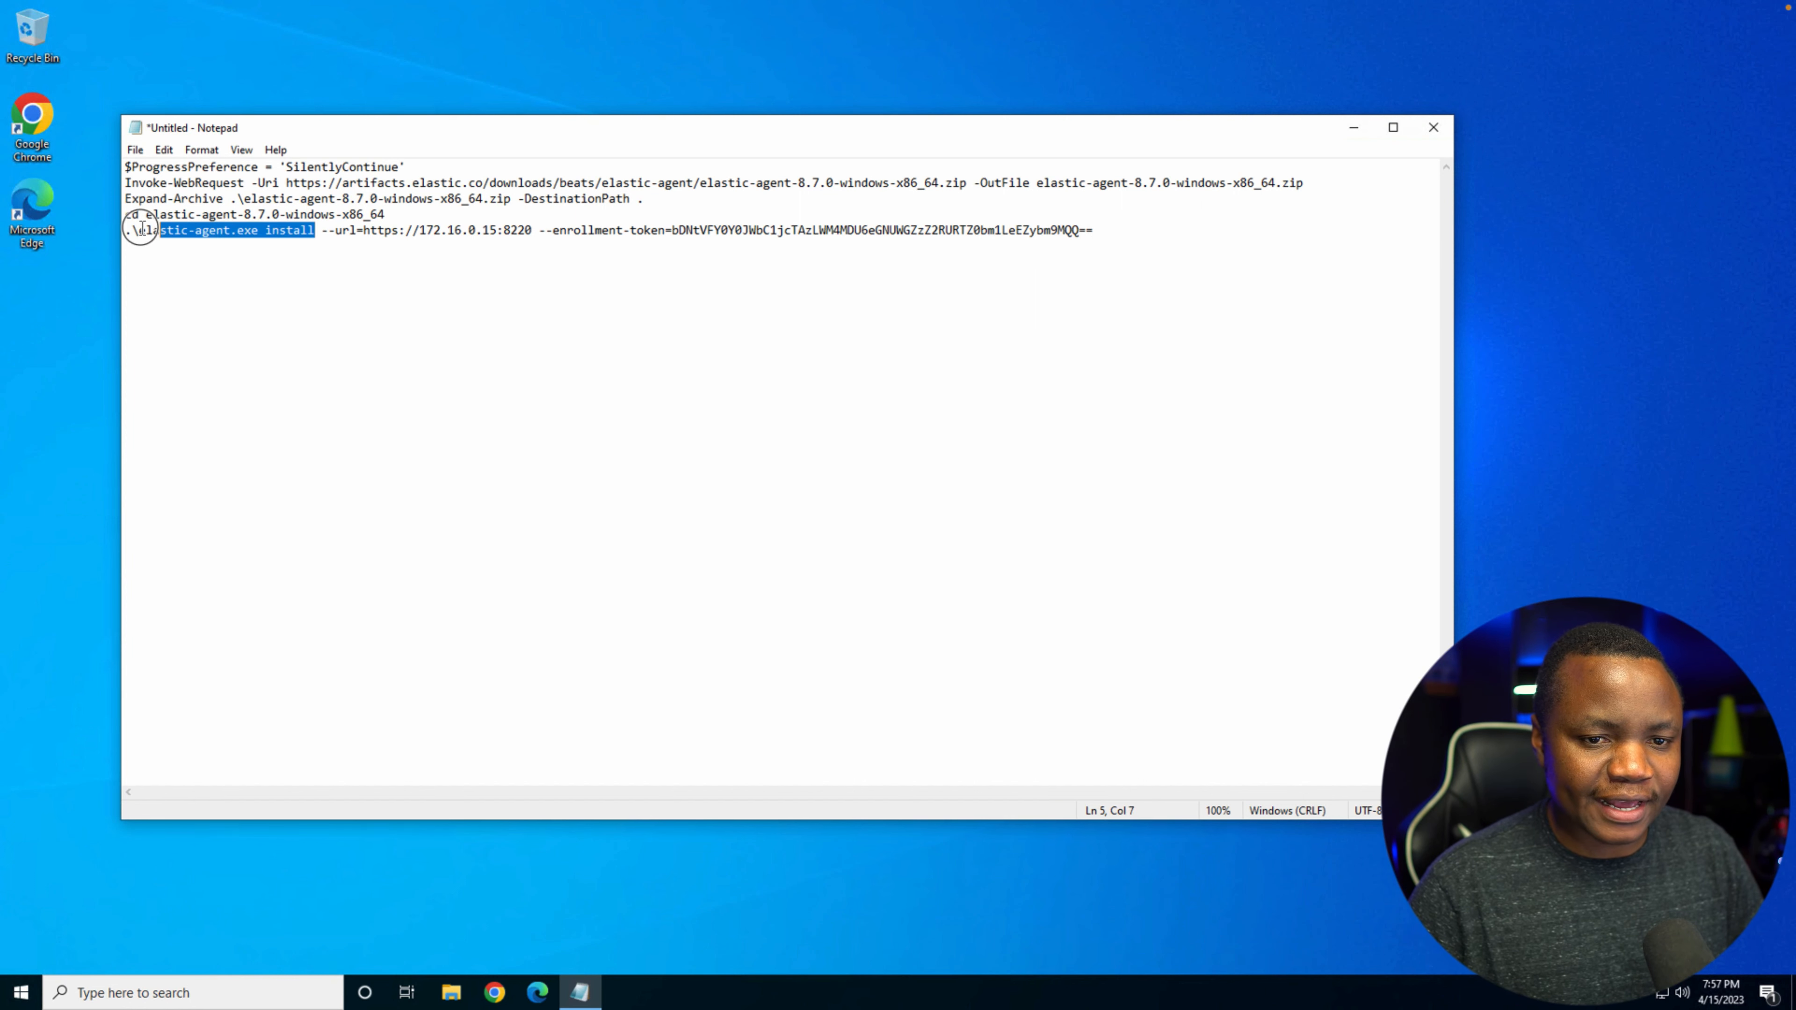
pyautogui.doubleClick(513, 229)
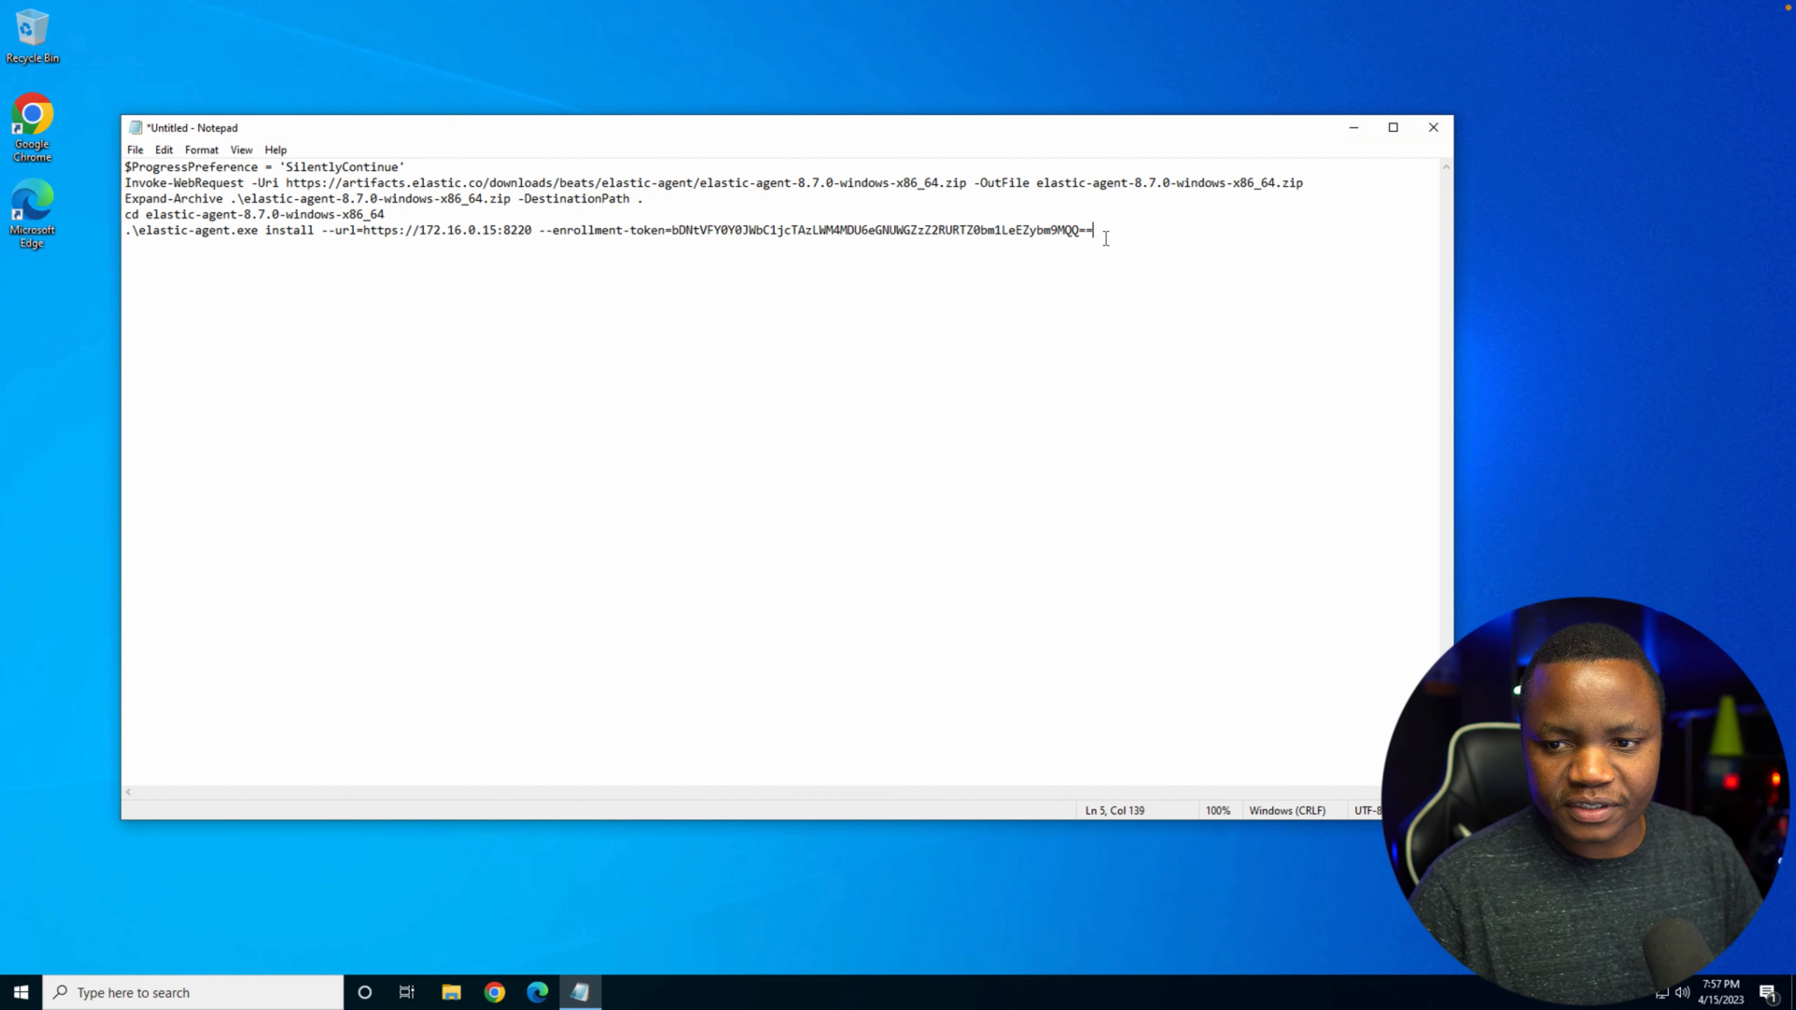
pyautogui.write('--')
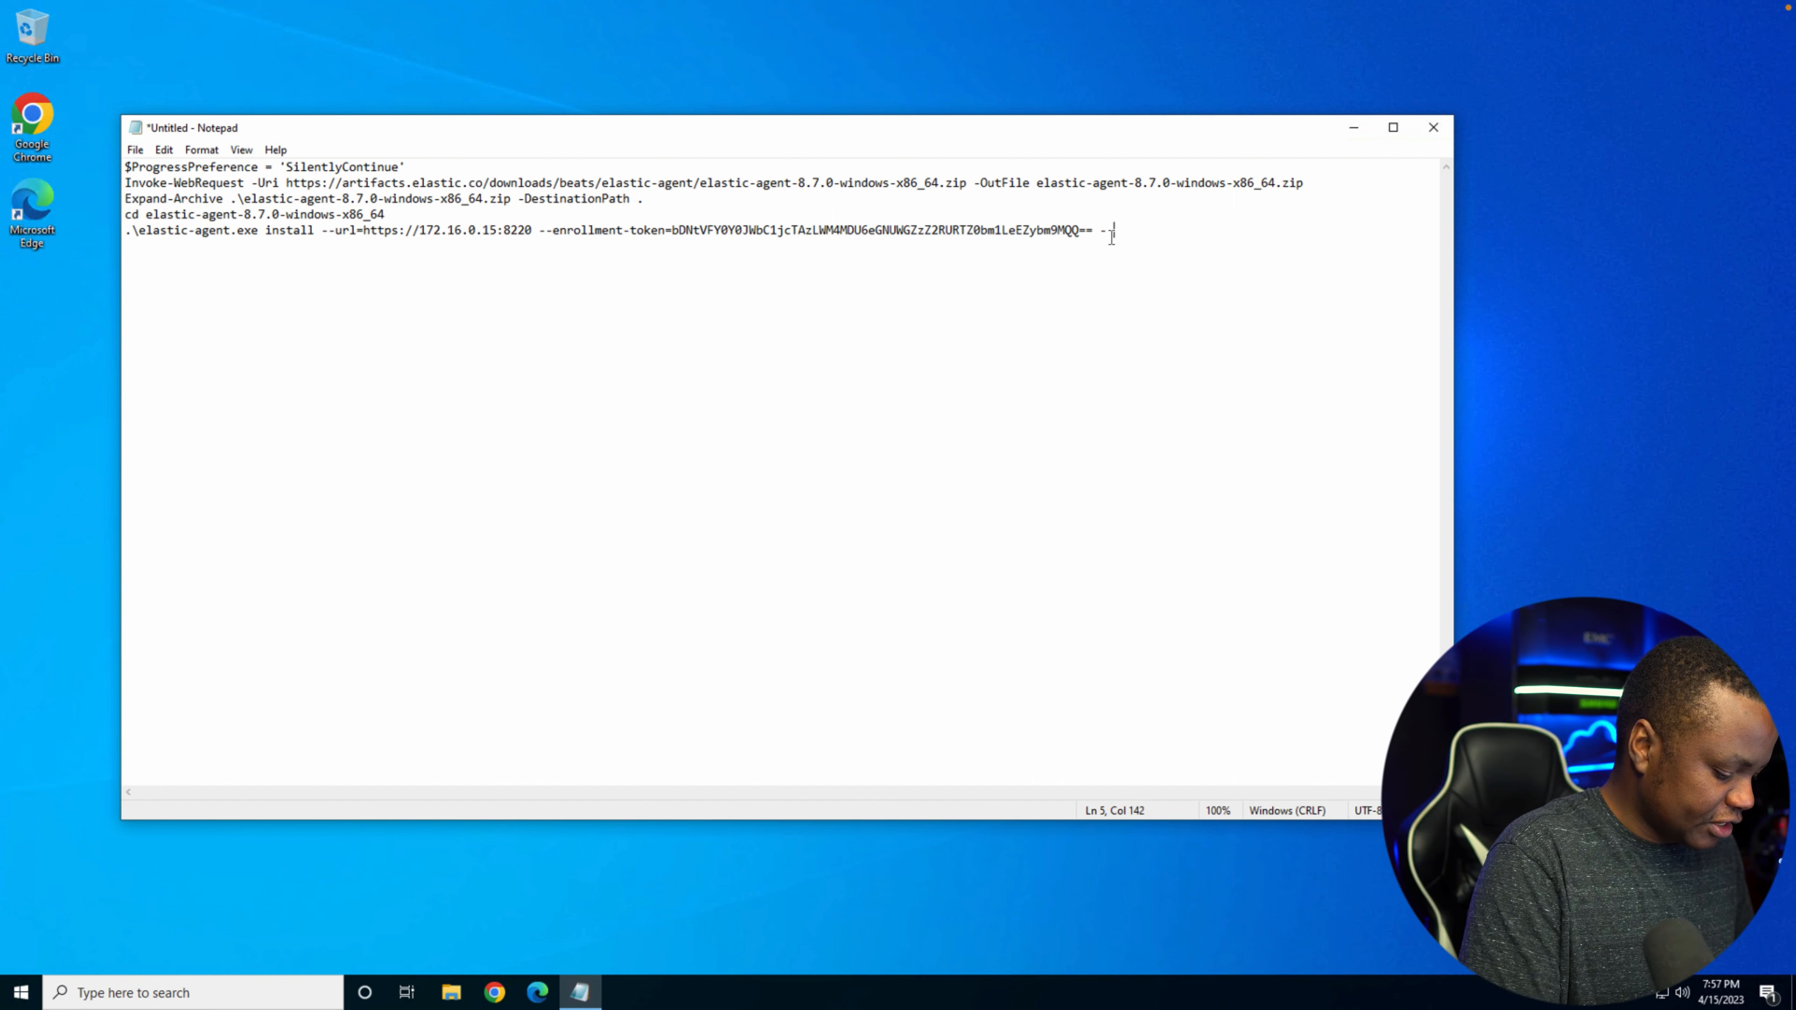
pyautogui.write('insecure --fo')
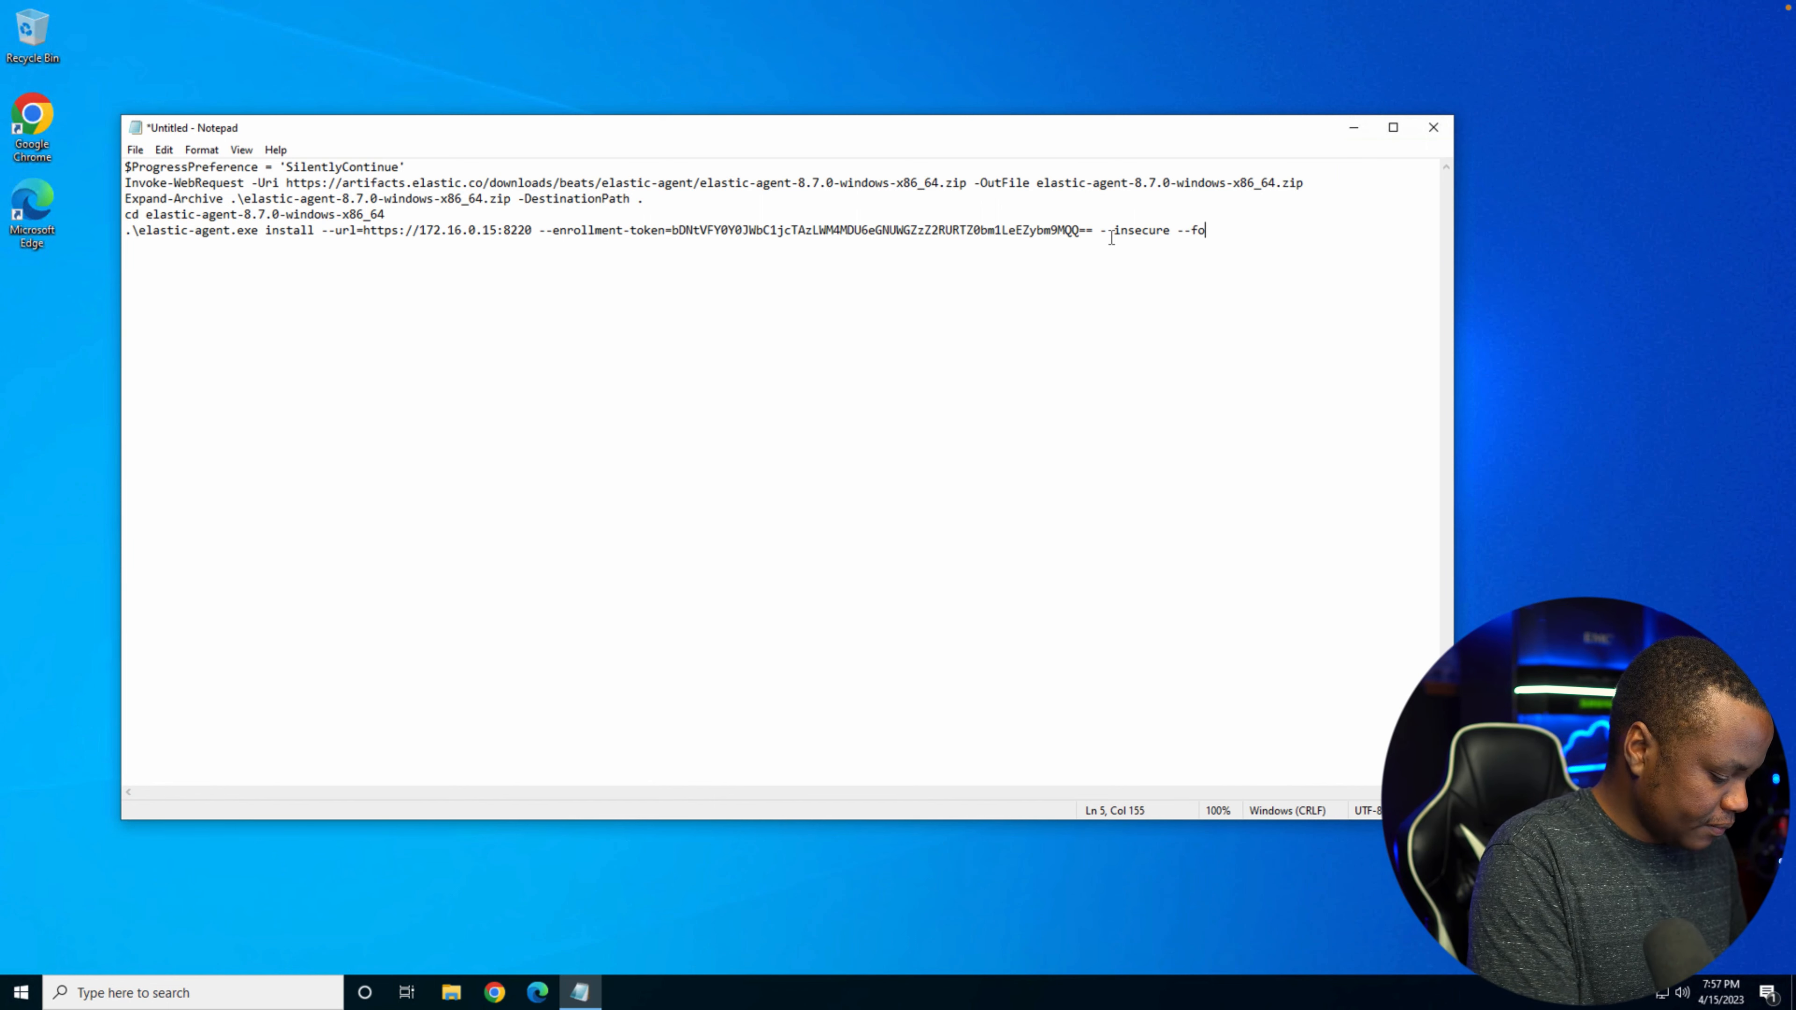
pyautogui.write('rce')
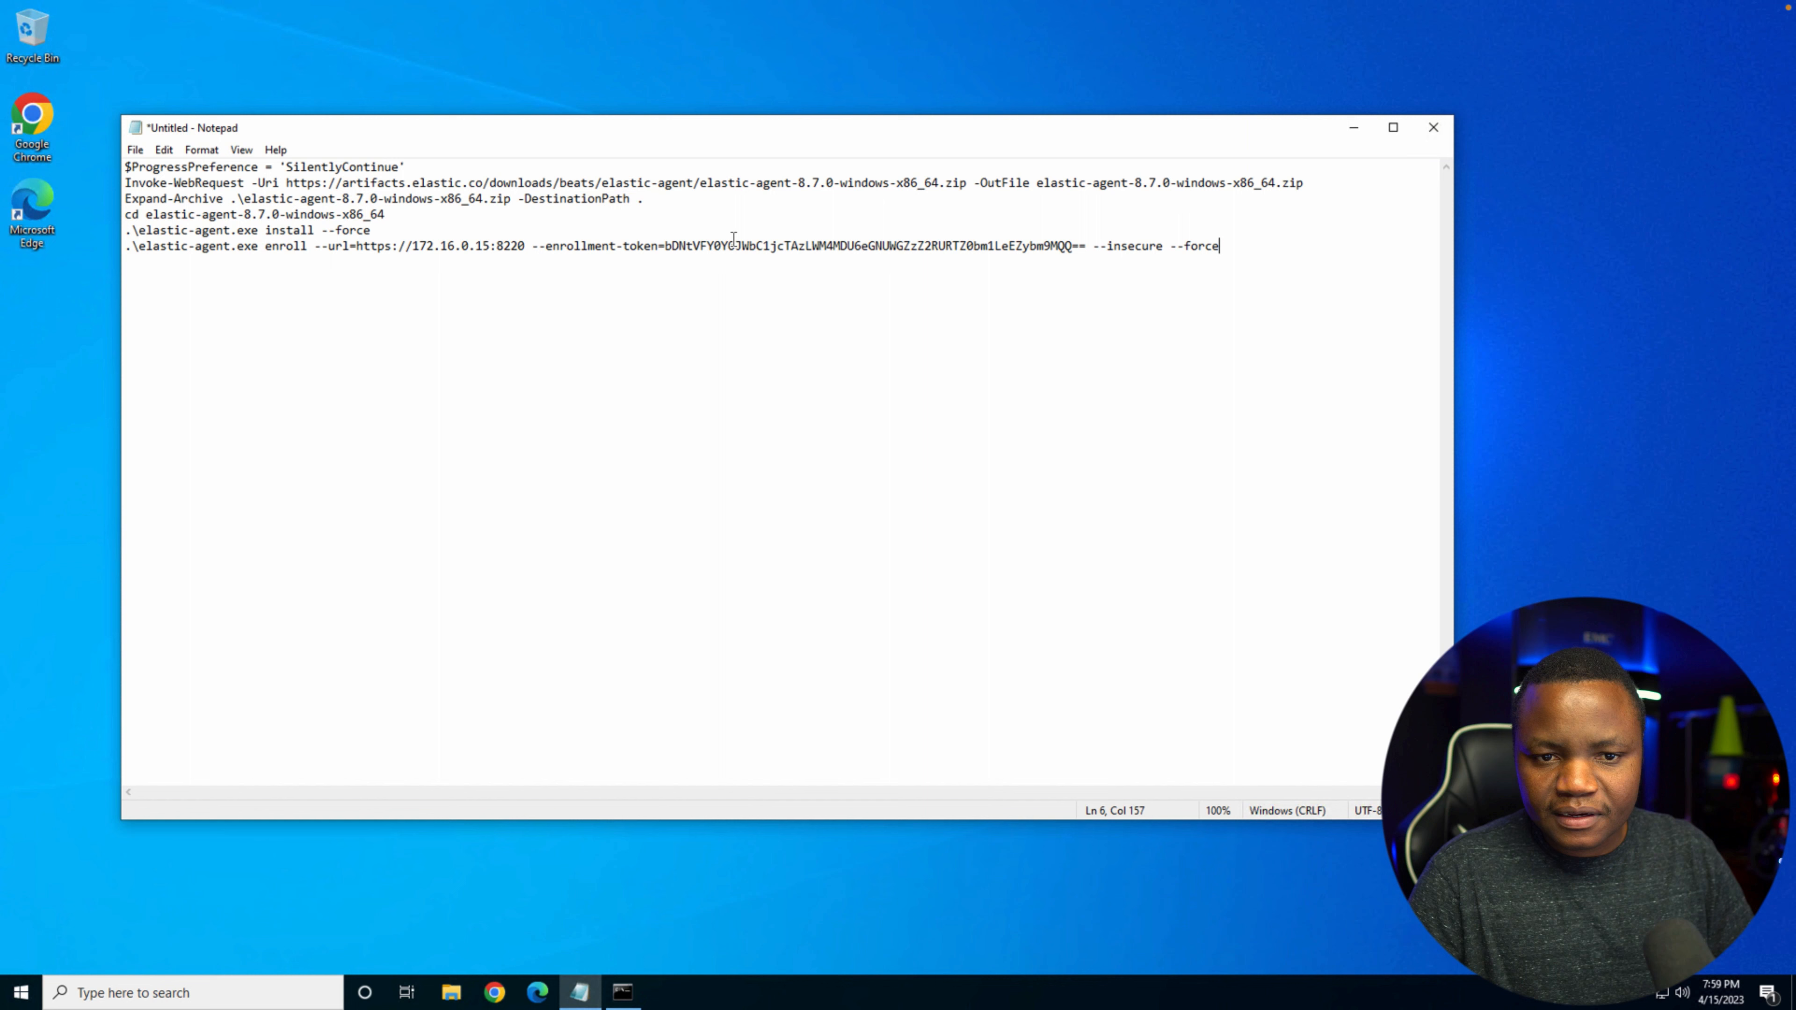
pyautogui.moveTo(652, 198)
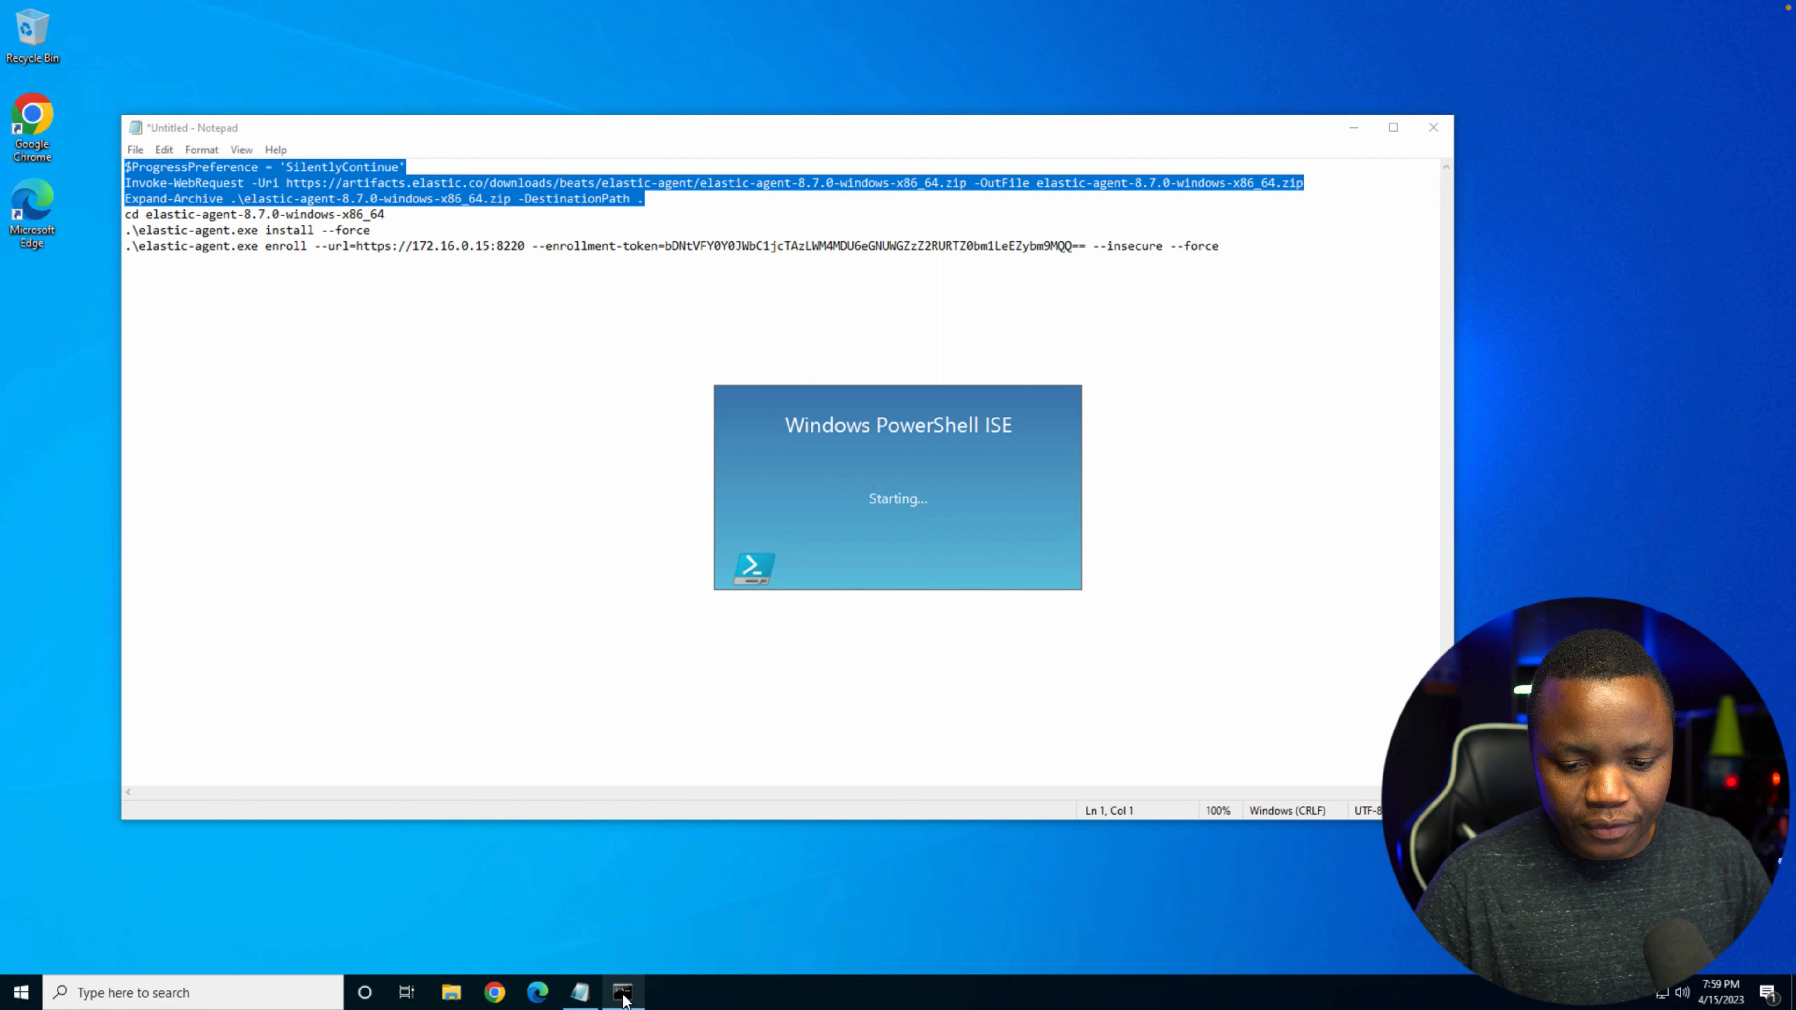
pyautogui.moveTo(622, 992)
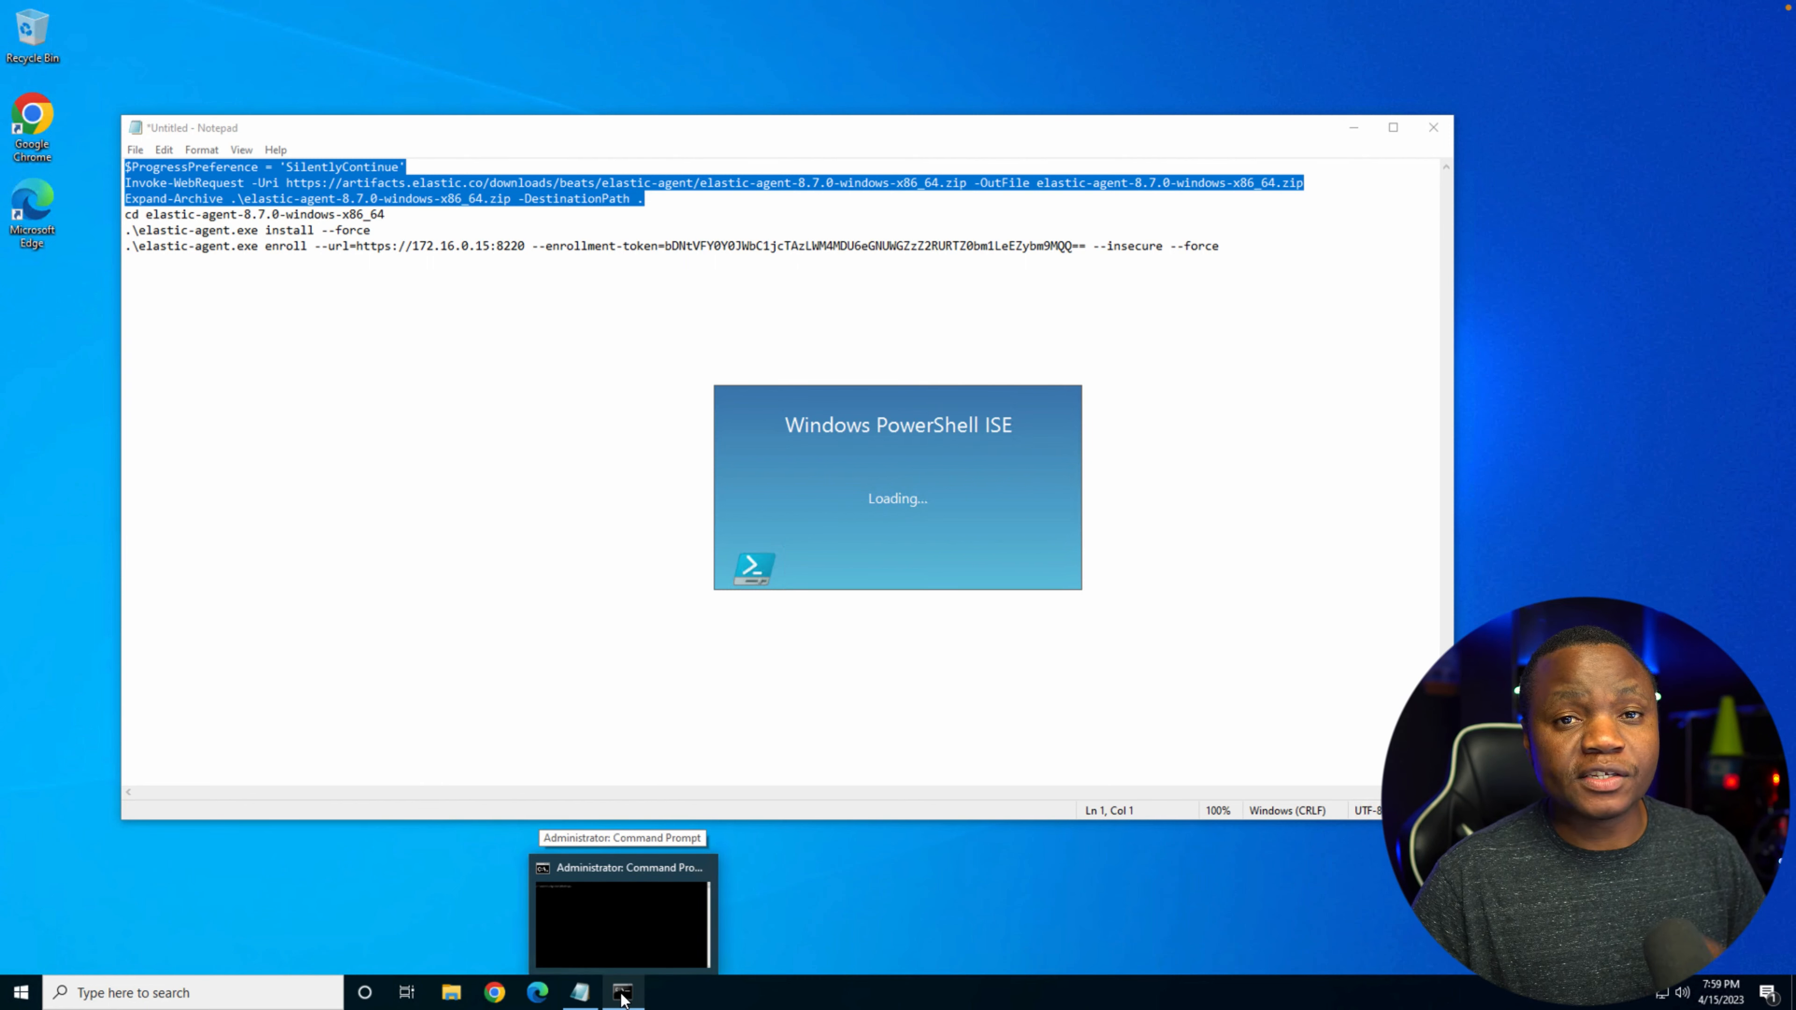
# Paste the Elastic Agent 8.7.0 download-and-extract commands into a PowerShell ISE script.
pyautogui.click(621, 905)
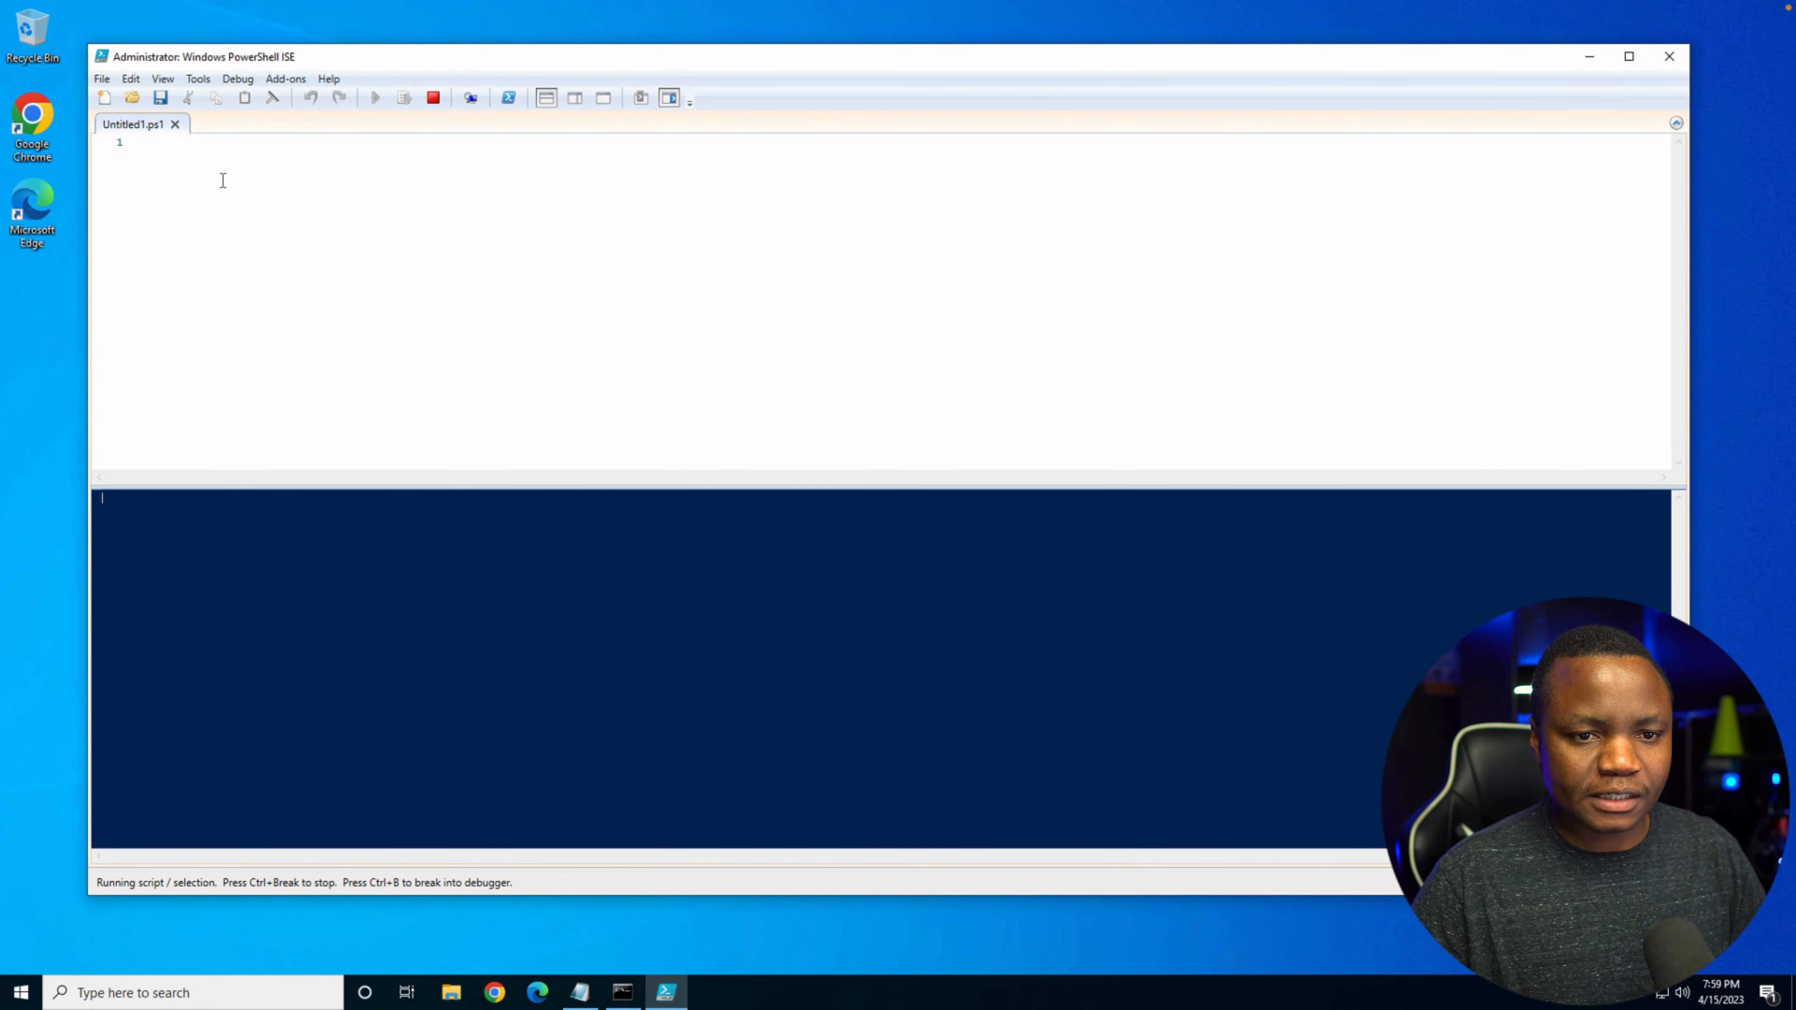
pyautogui.rightClick(222, 178)
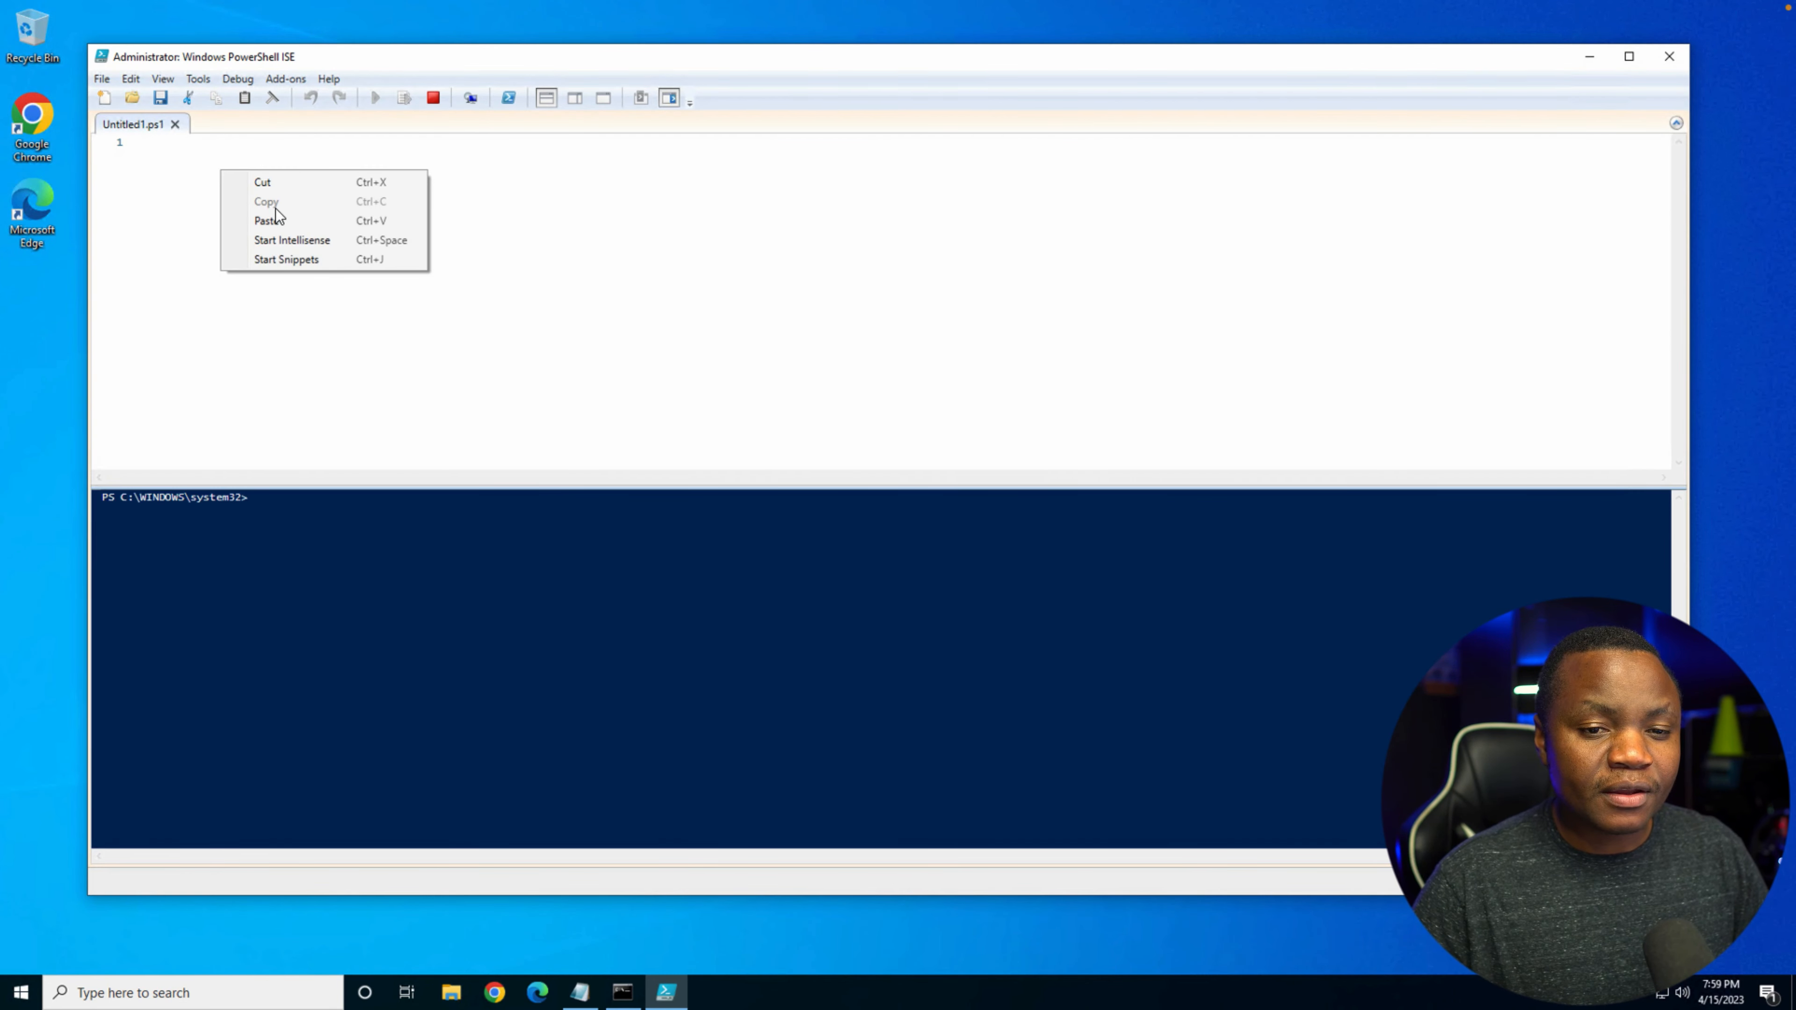
pyautogui.click(270, 219)
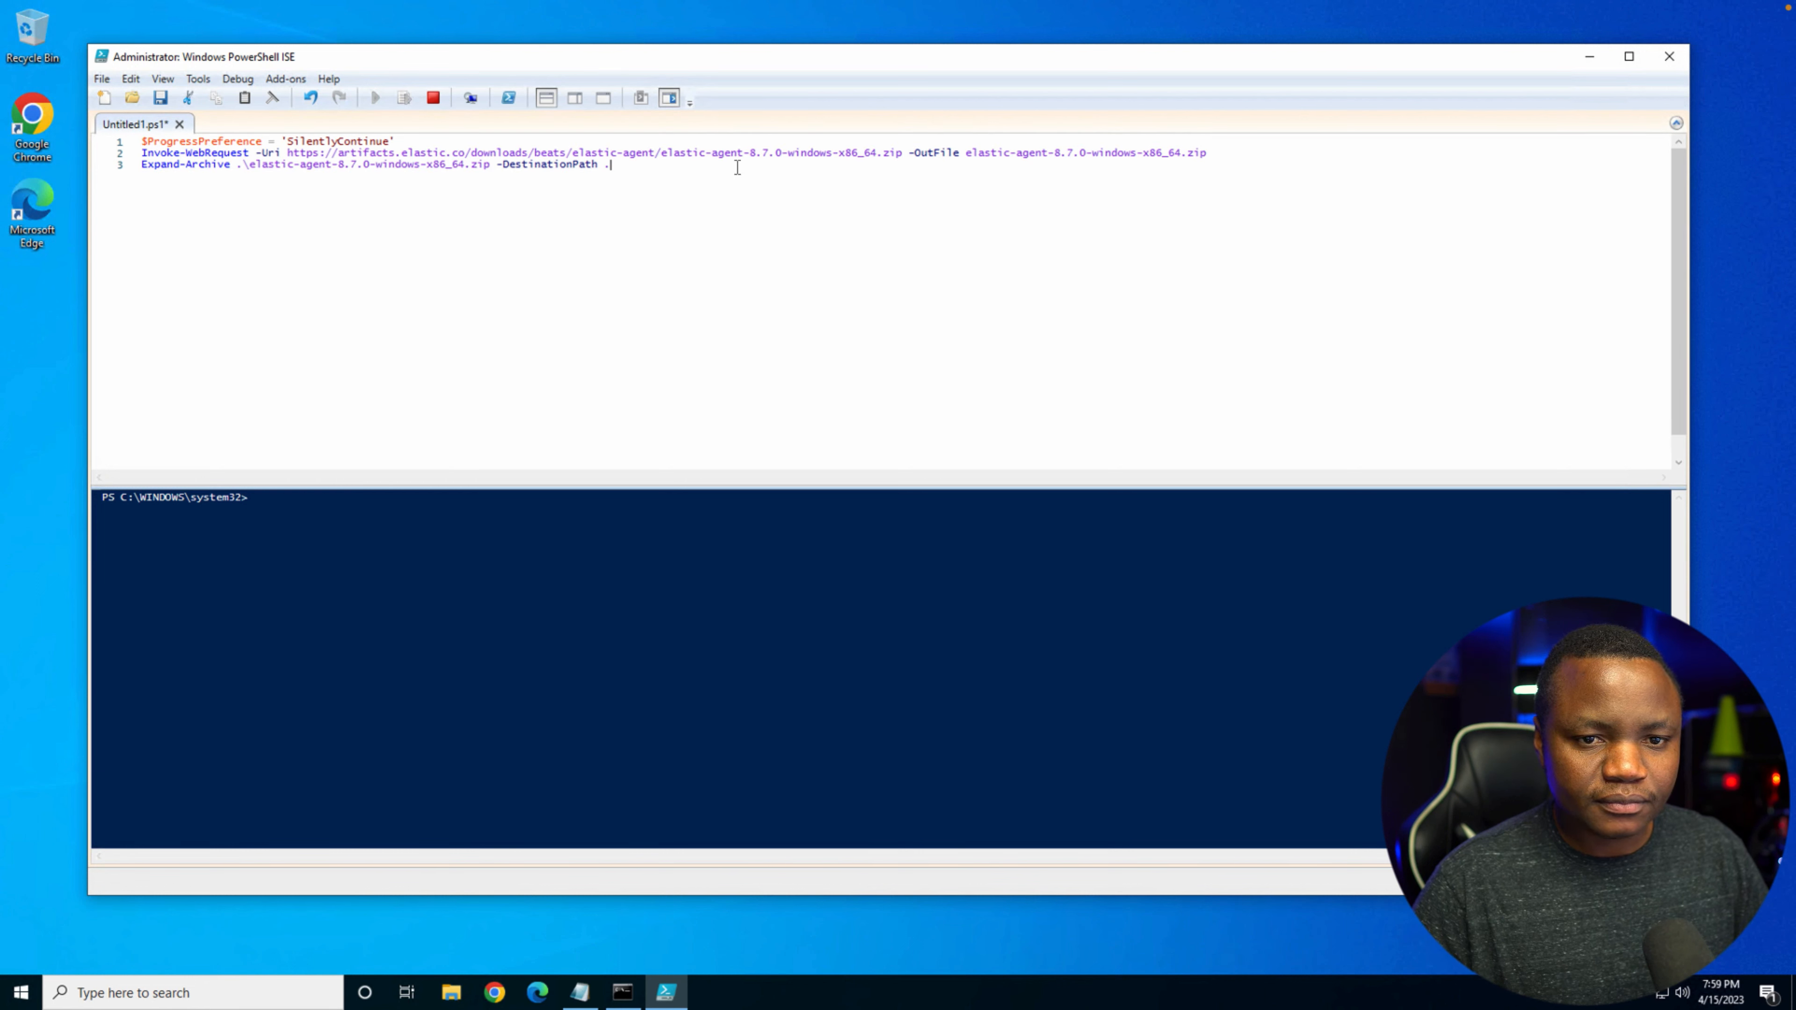
pyautogui.moveTo(617, 178)
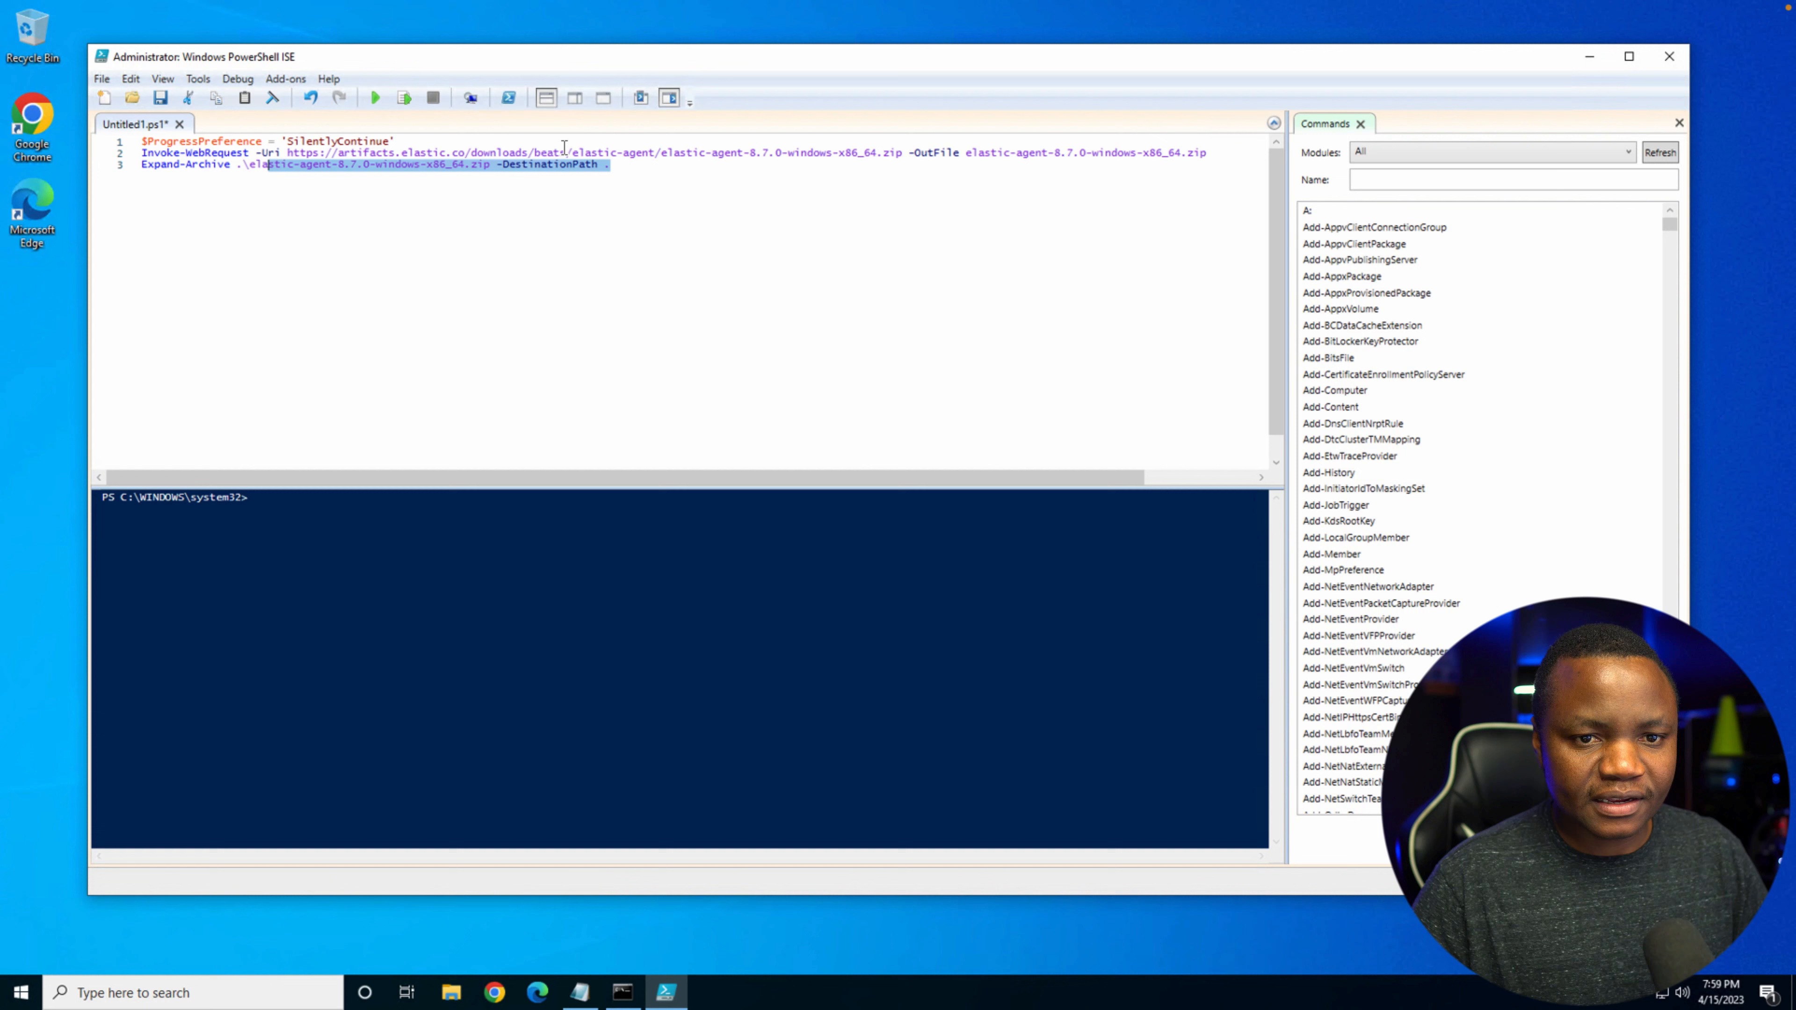
# Change to C:\users\vagrant\Desktop in the console and run the script.
pyautogui.click(284, 497)
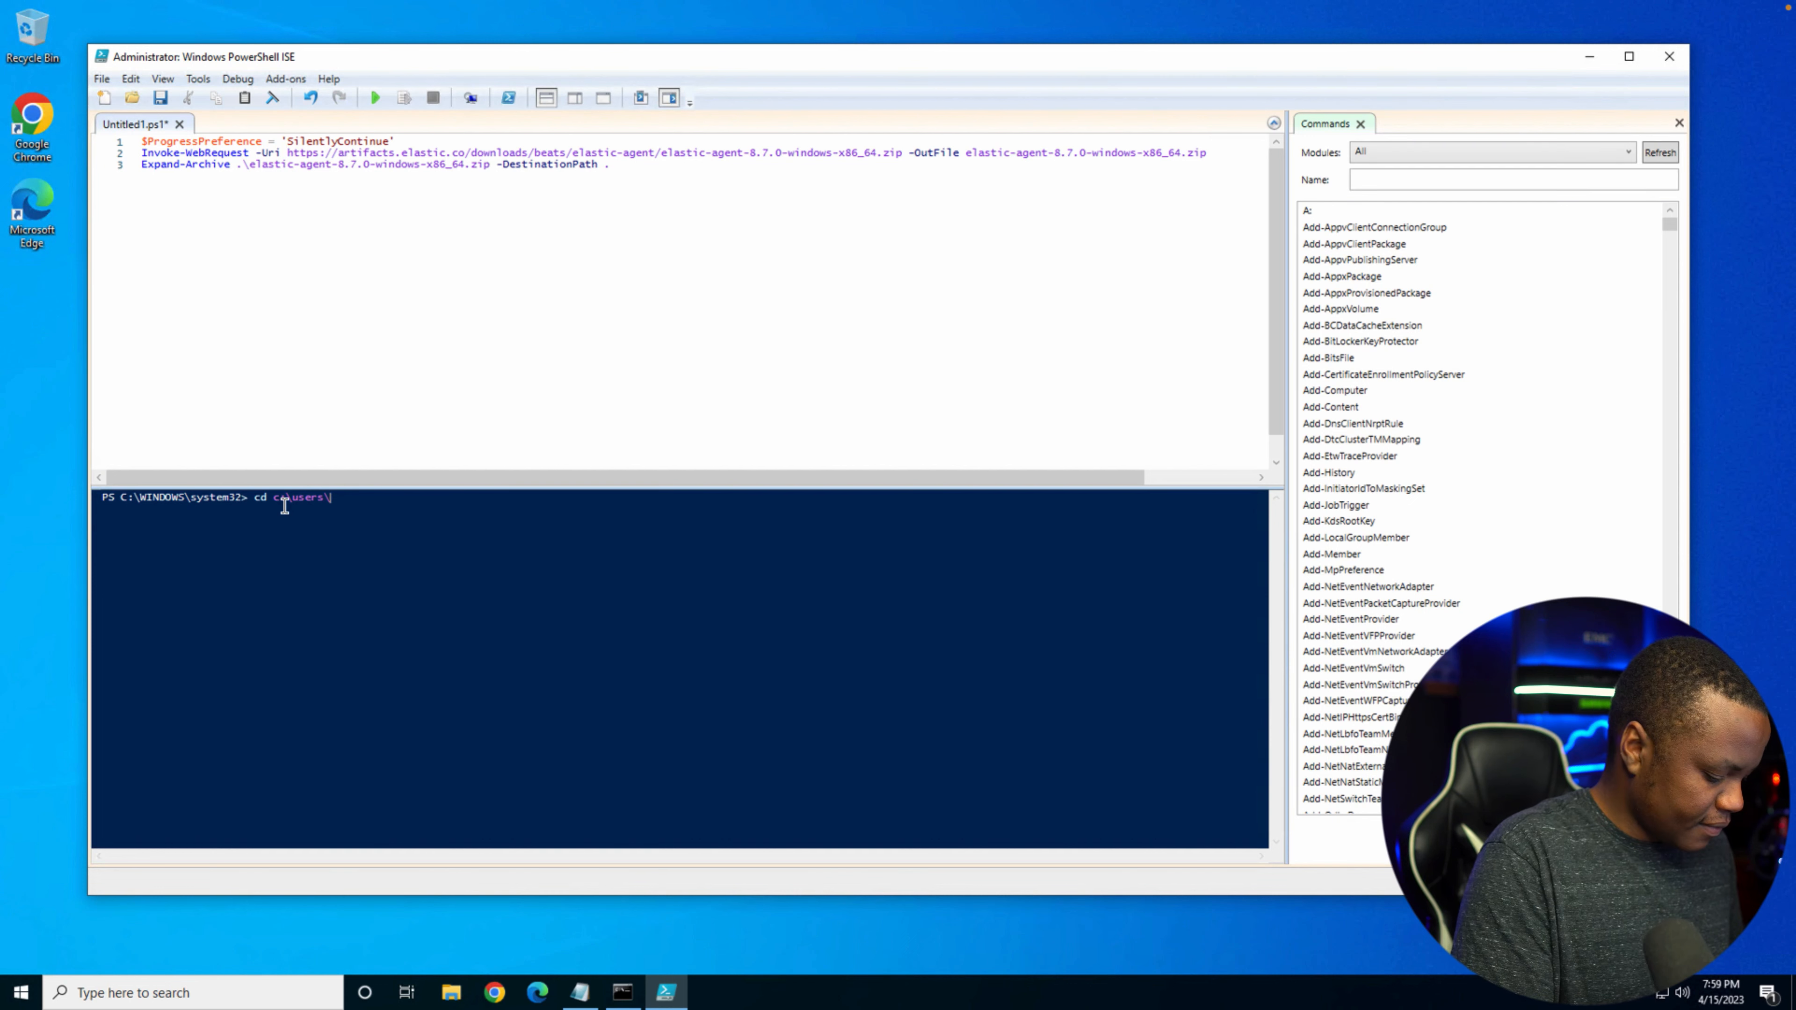
pyautogui.write('vagrant')
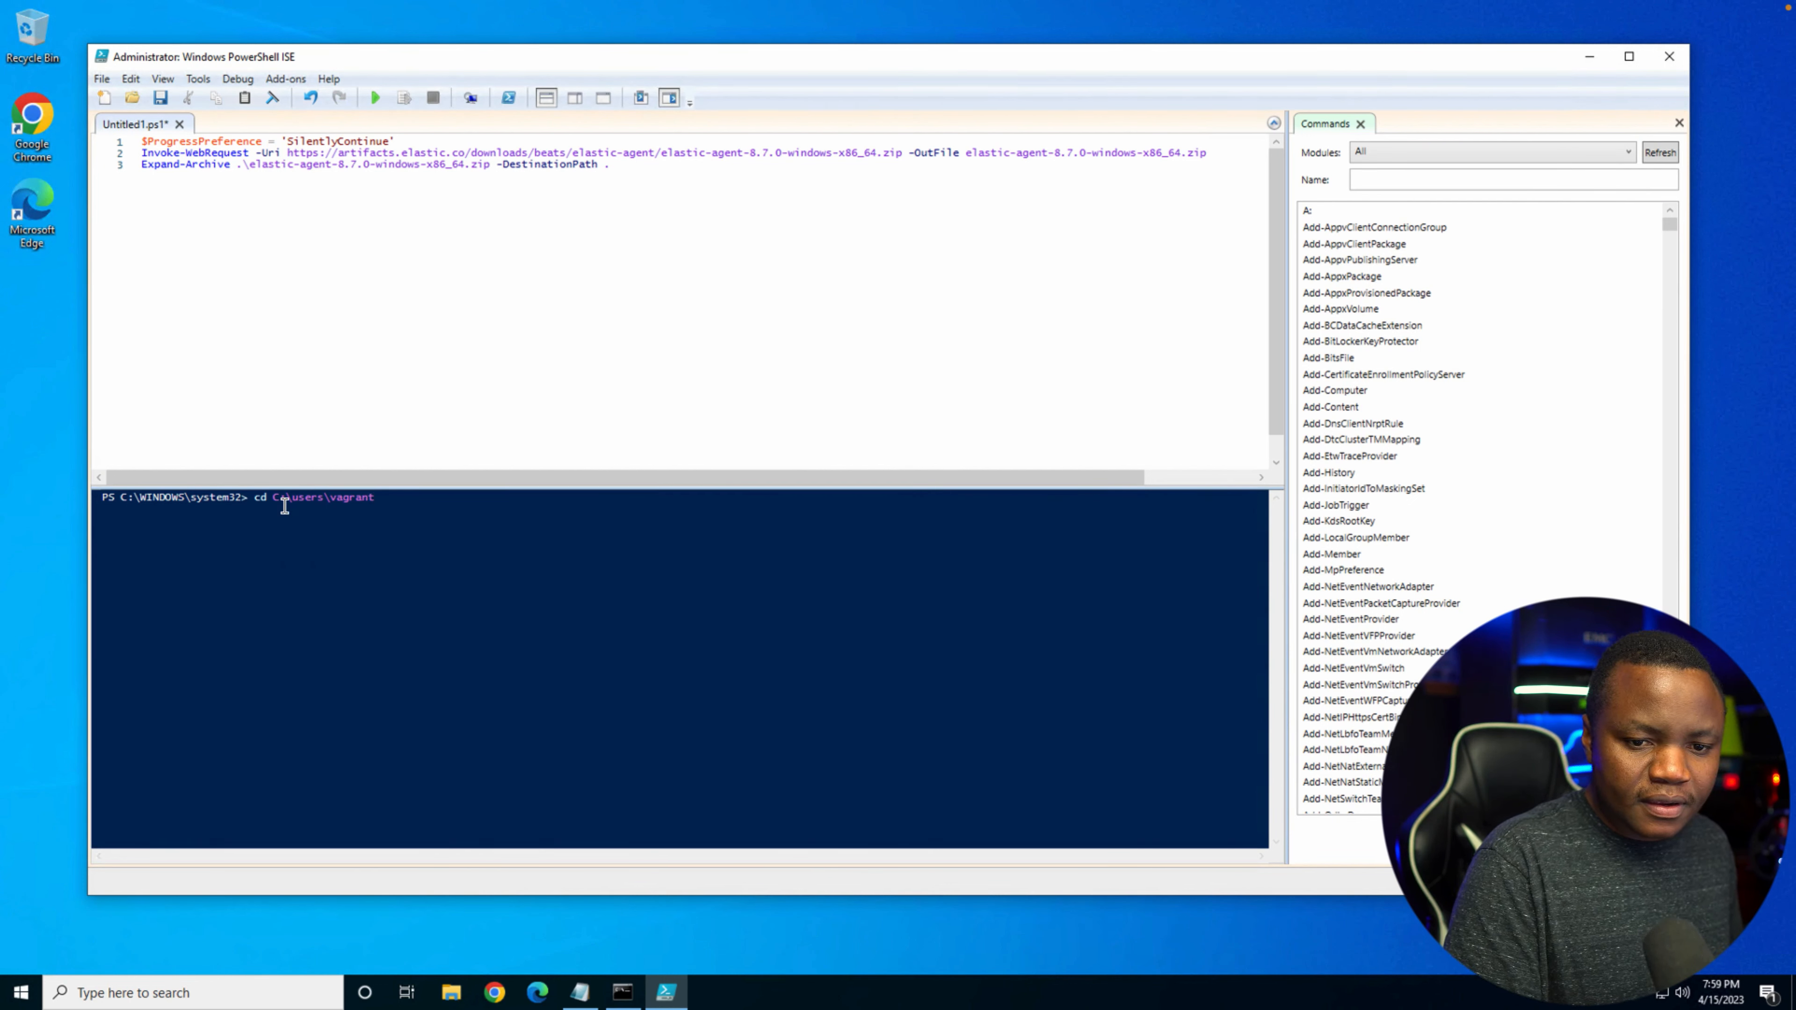
pyautogui.write('\\Desktop')
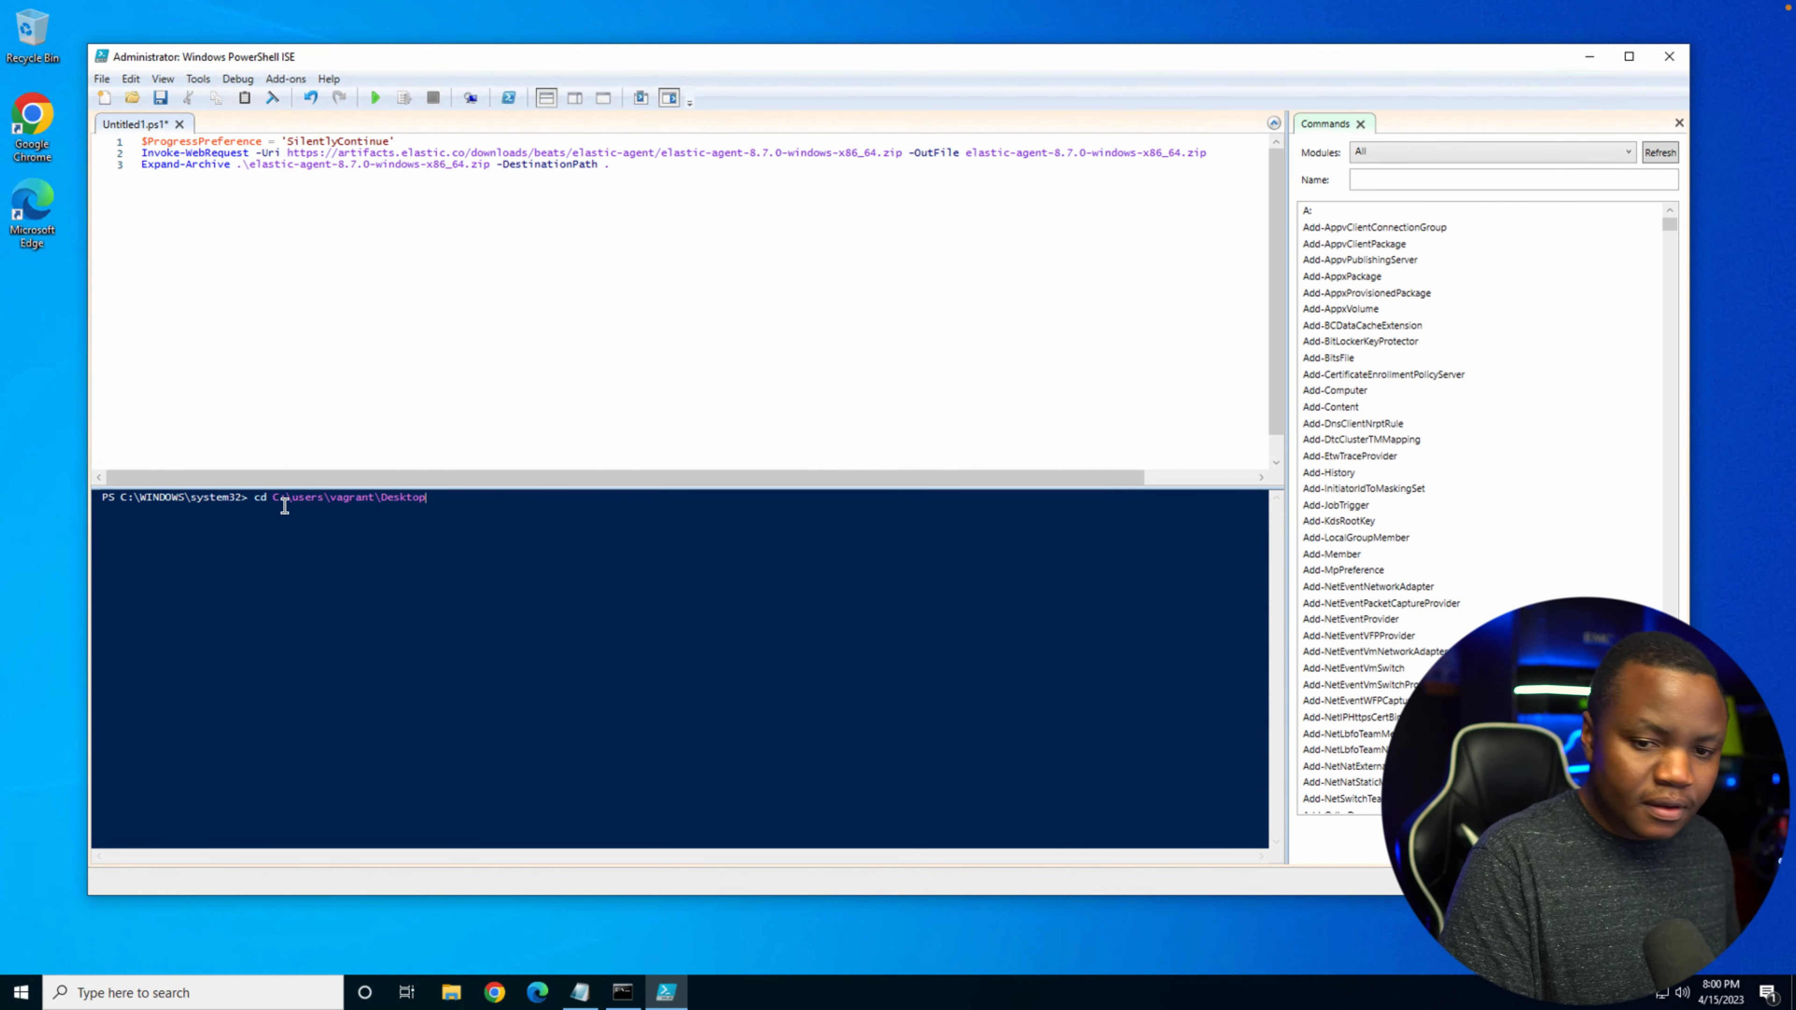
pyautogui.press('Return')
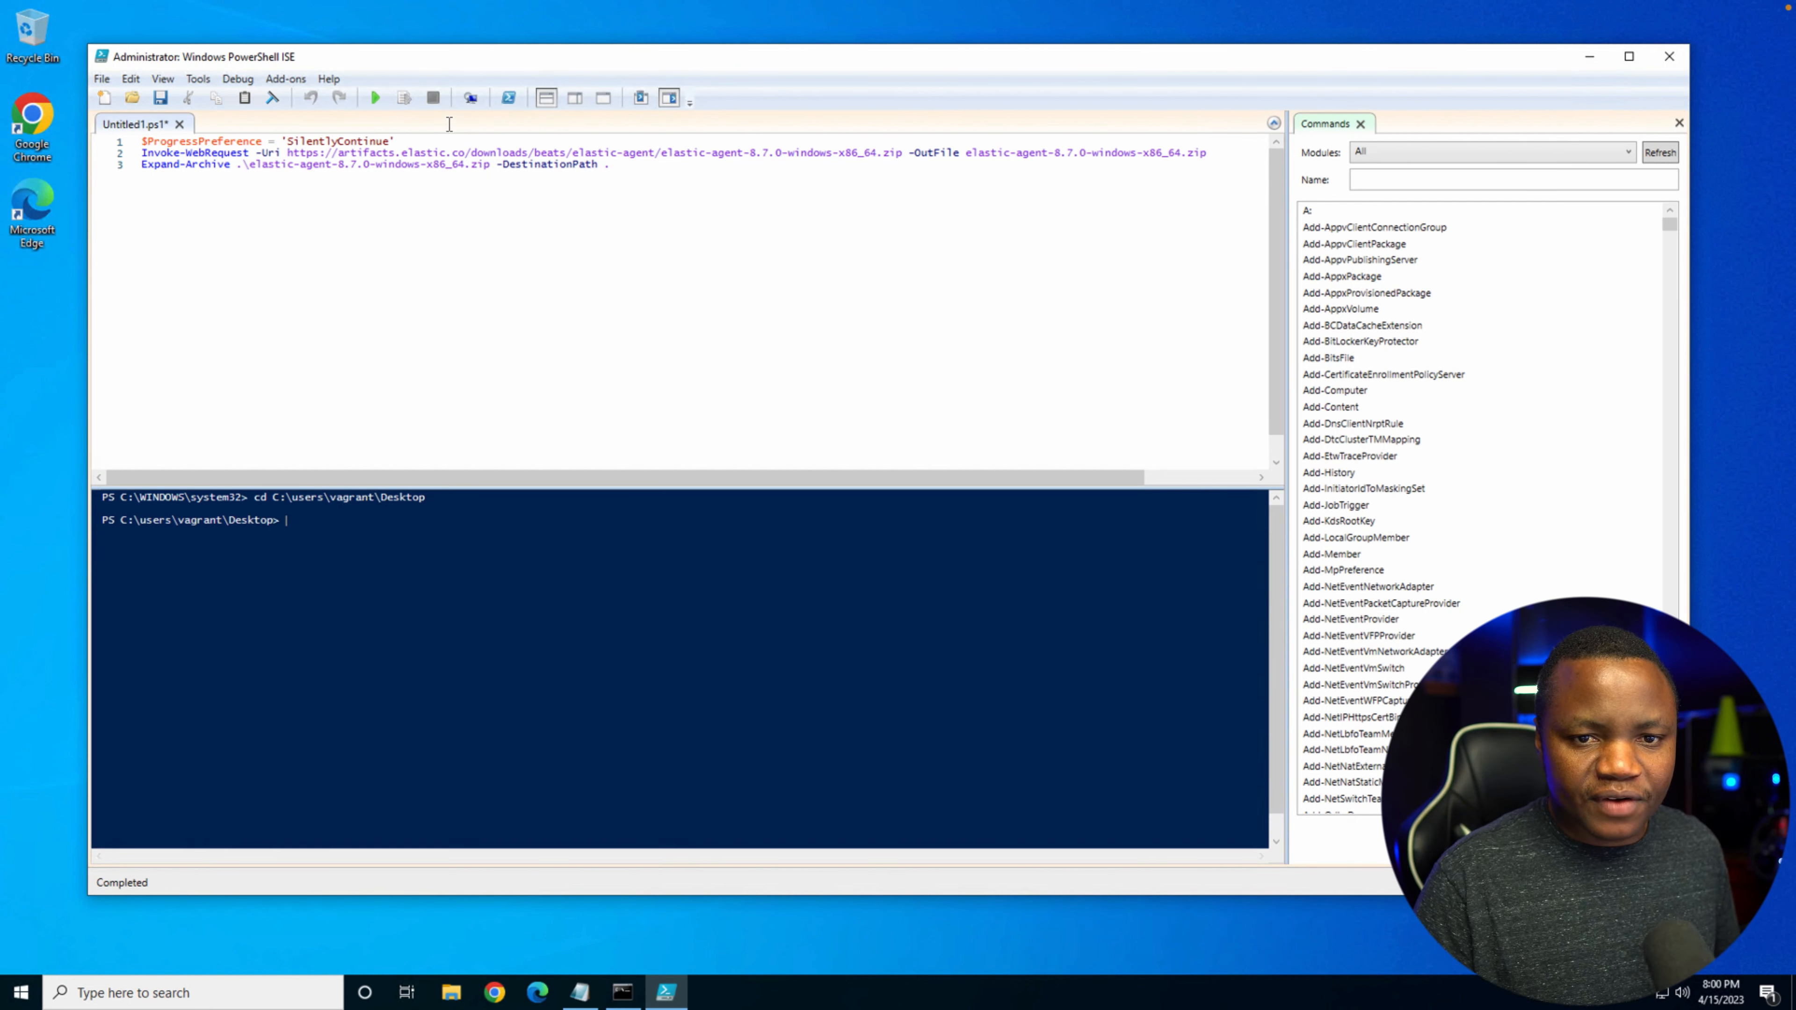
pyautogui.click(375, 97)
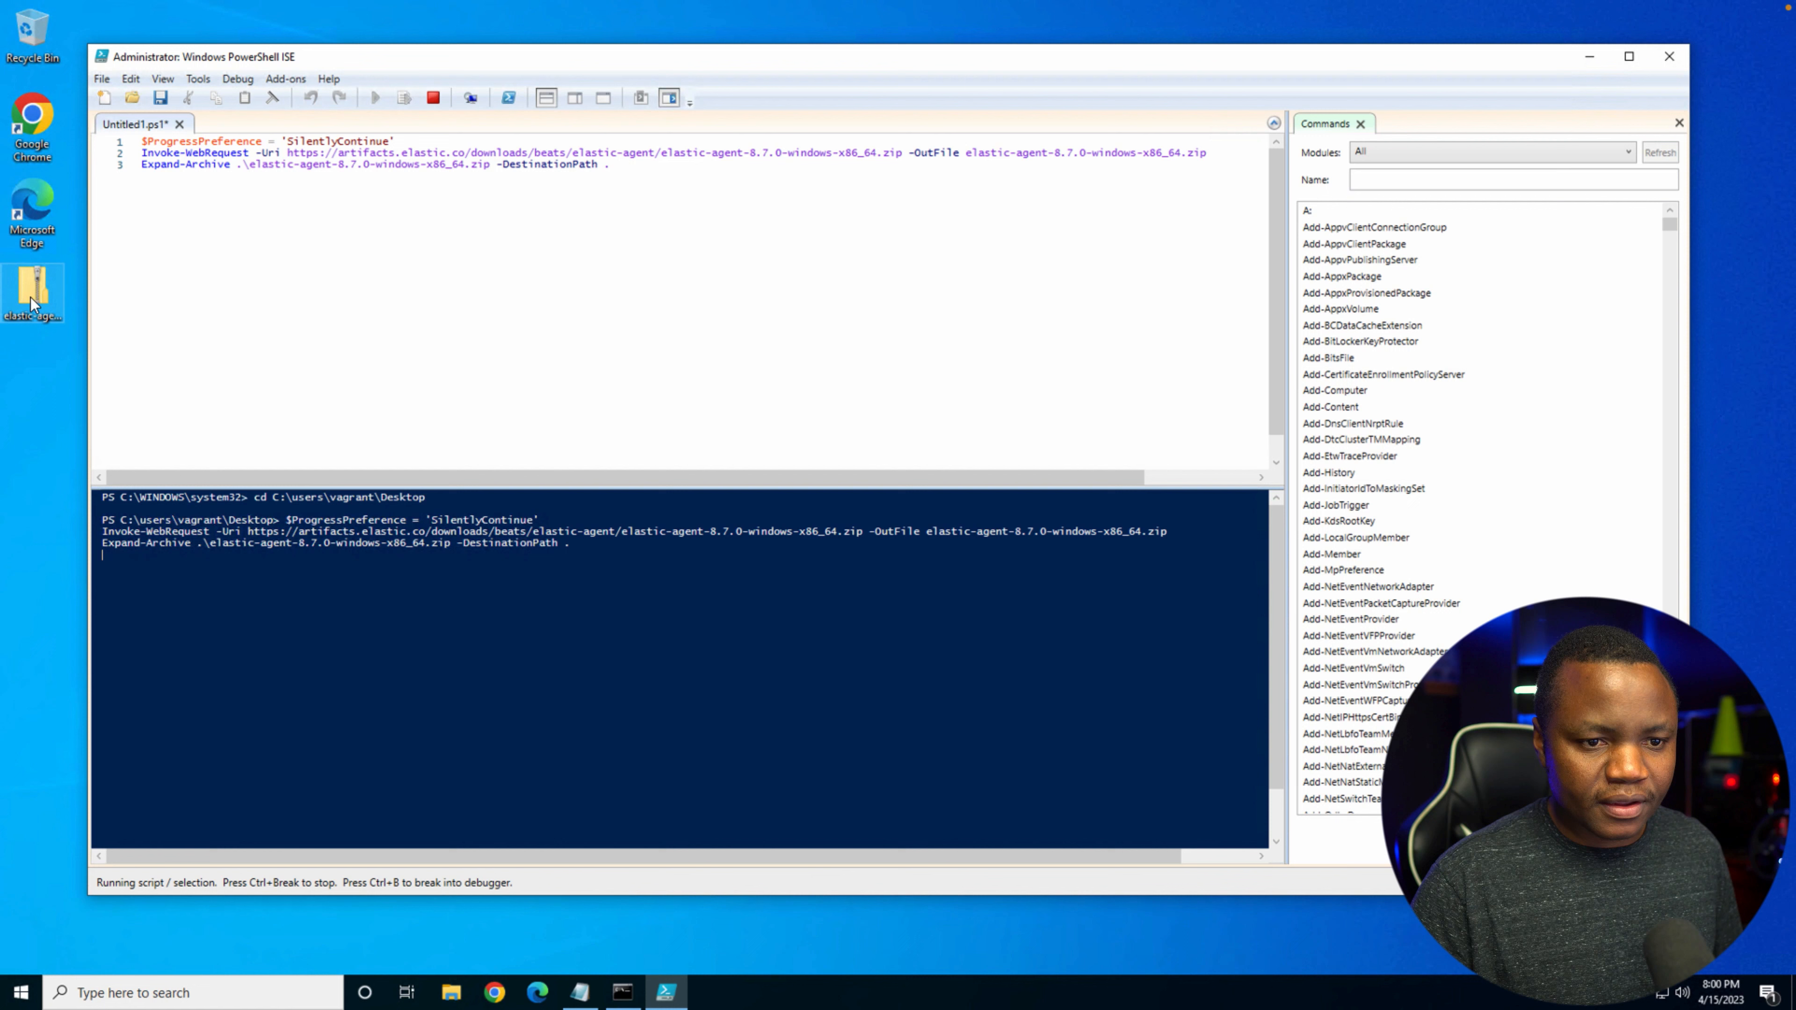
pyautogui.moveTo(72, 285)
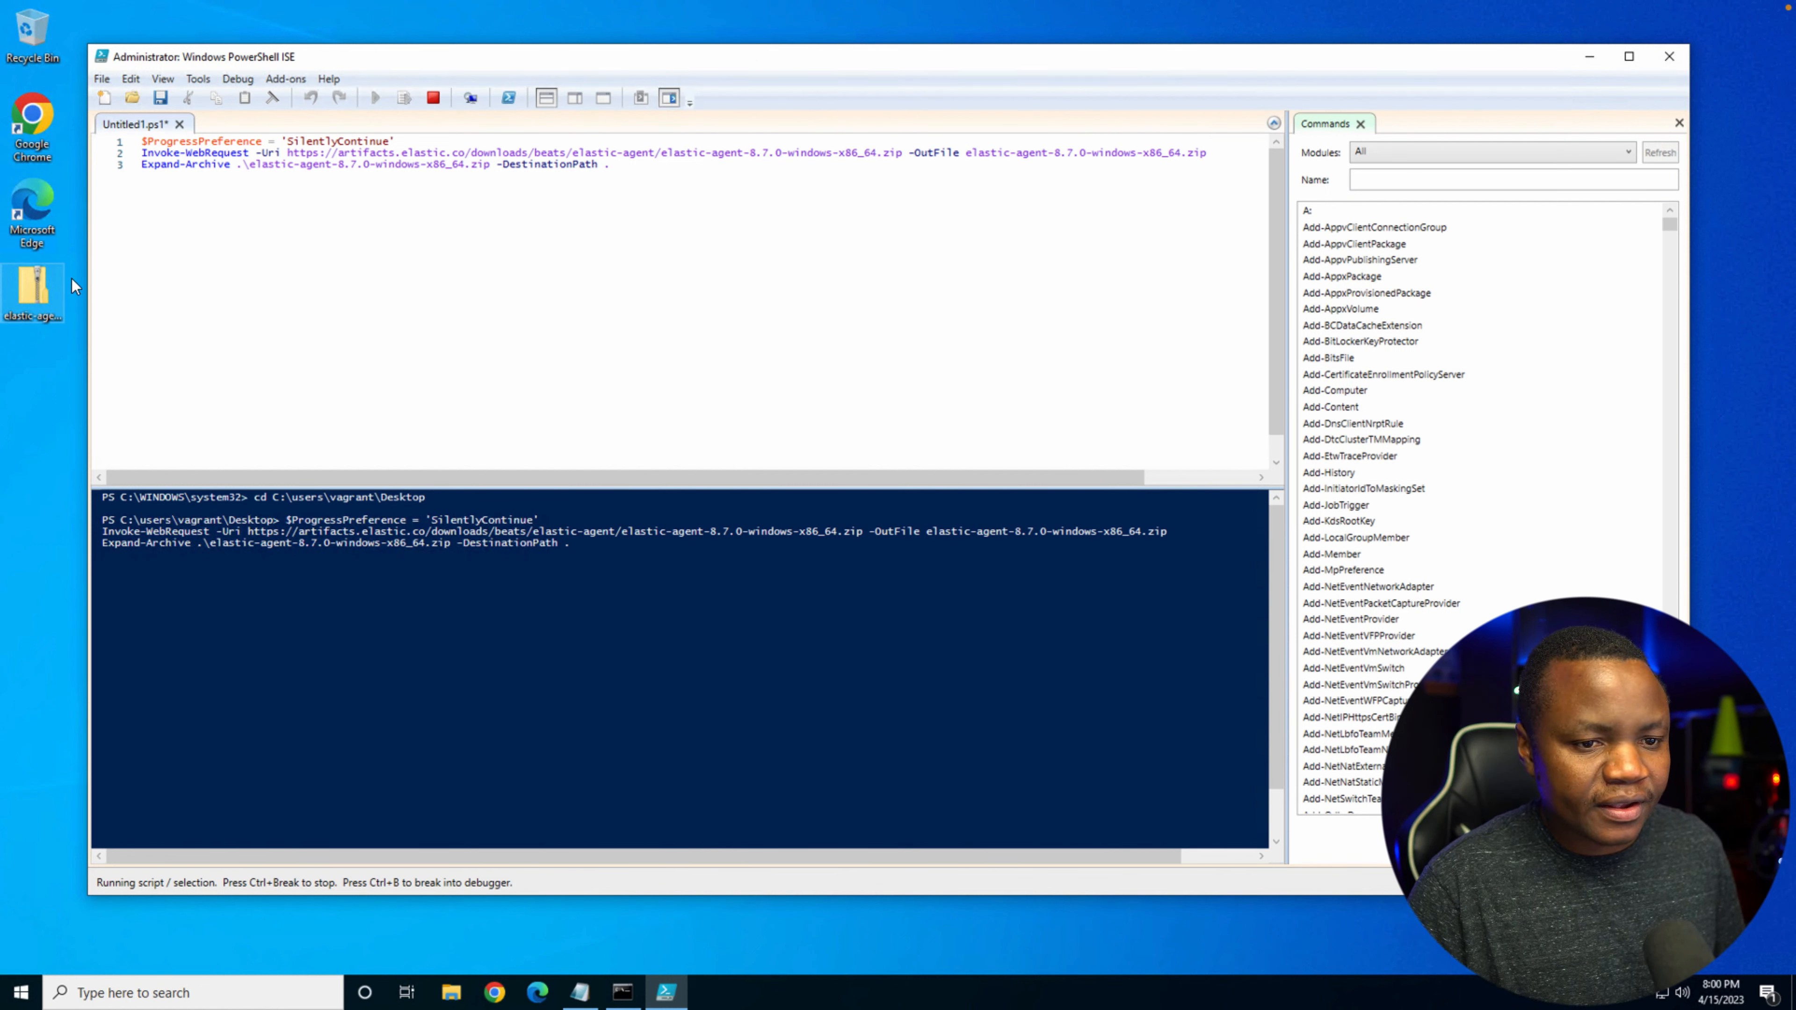
pyautogui.moveTo(46, 361)
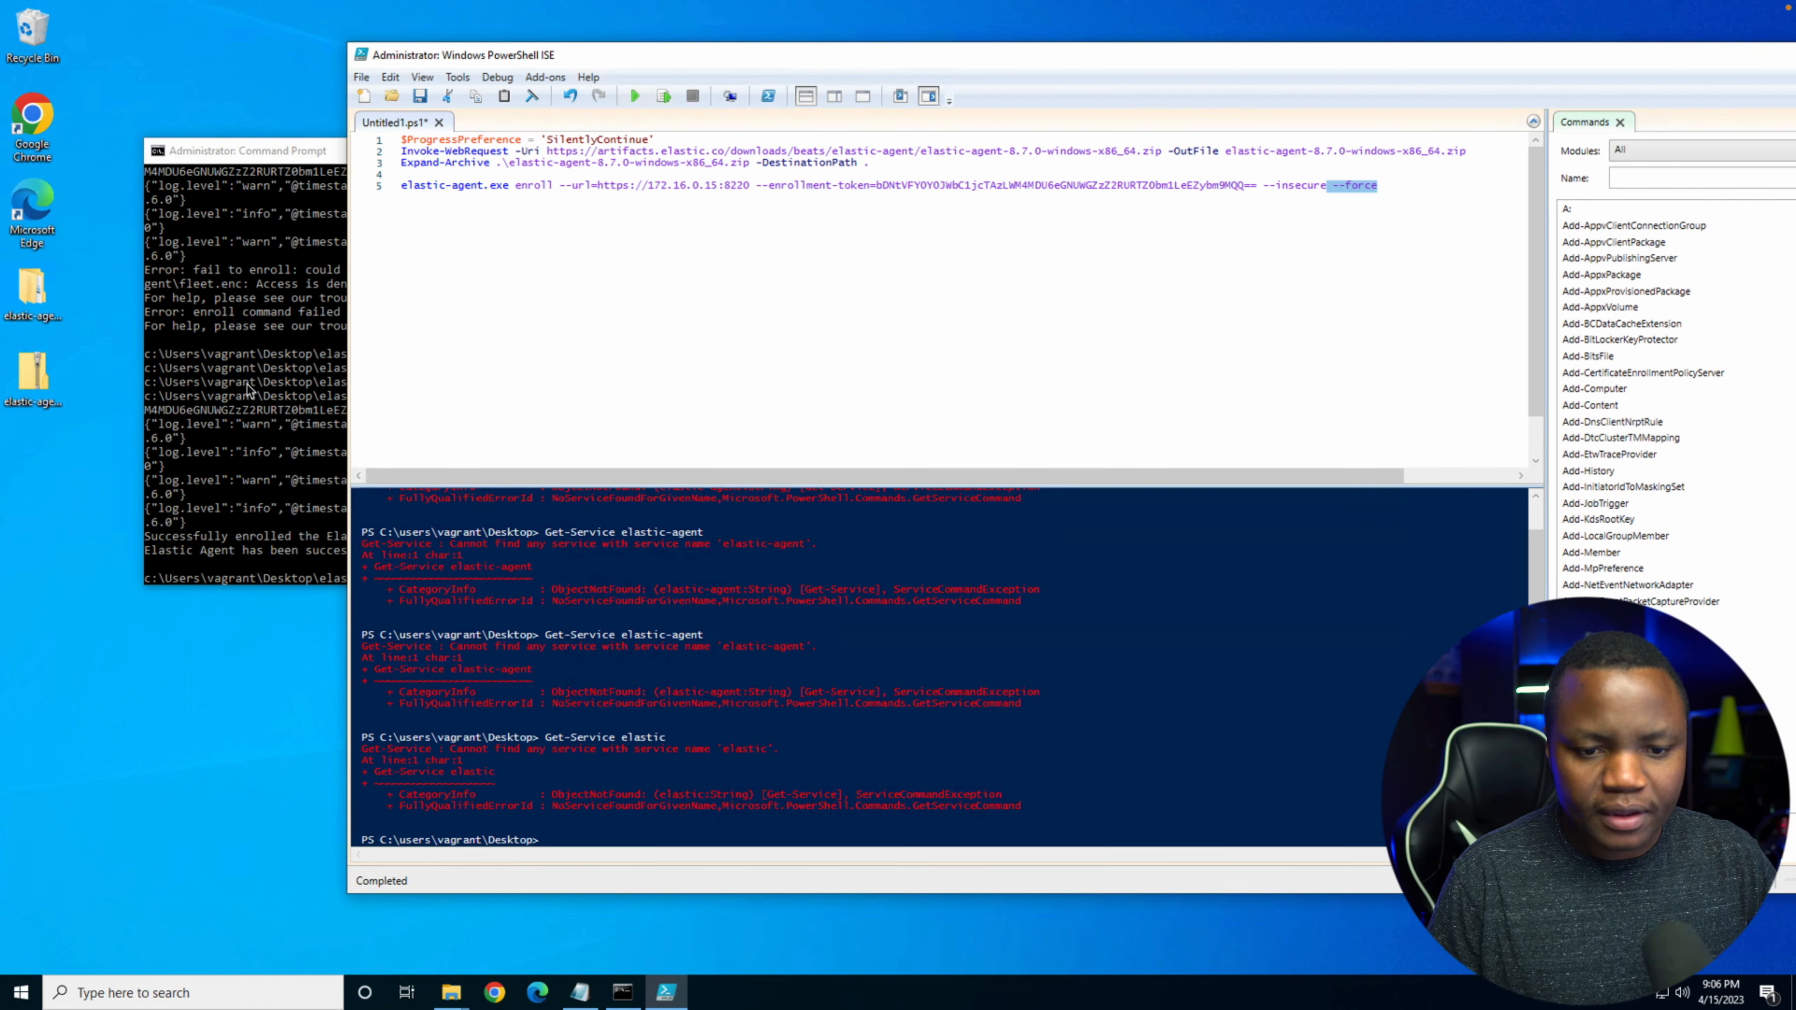
# Bring the Command Prompt with the agent enrollment output forward.
pyautogui.click(246, 150)
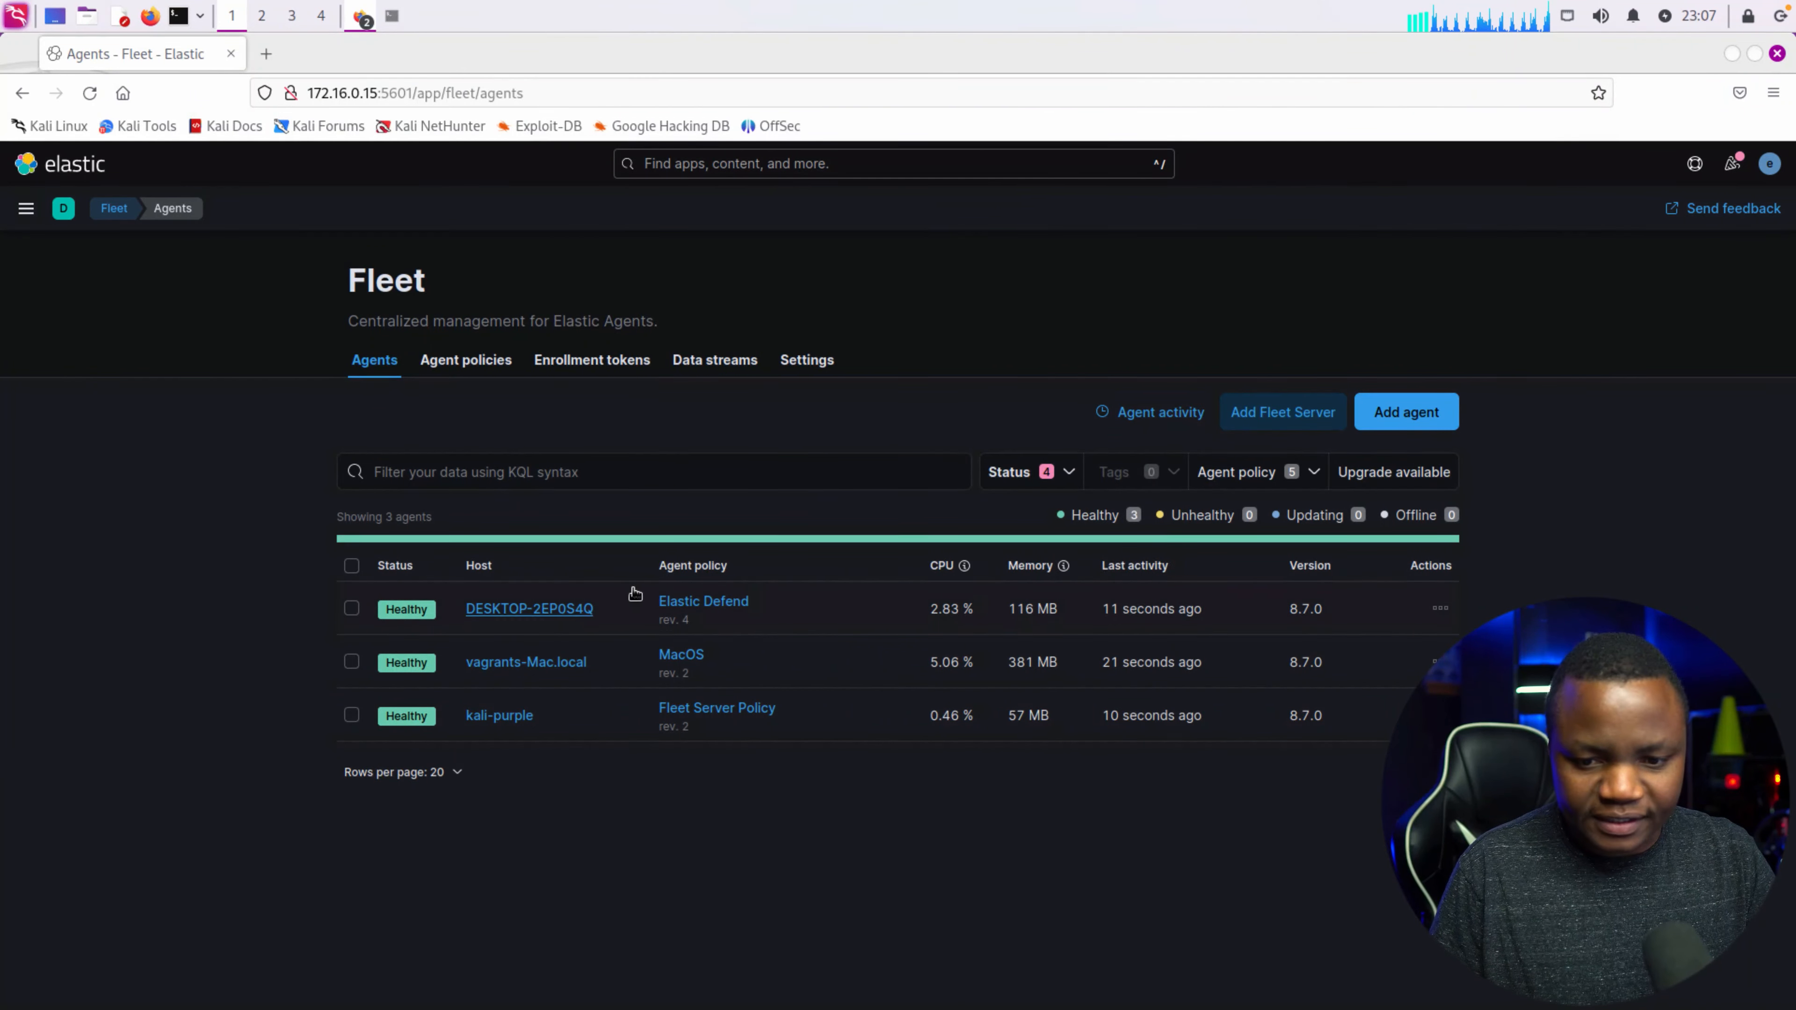
pyautogui.moveTo(580, 616)
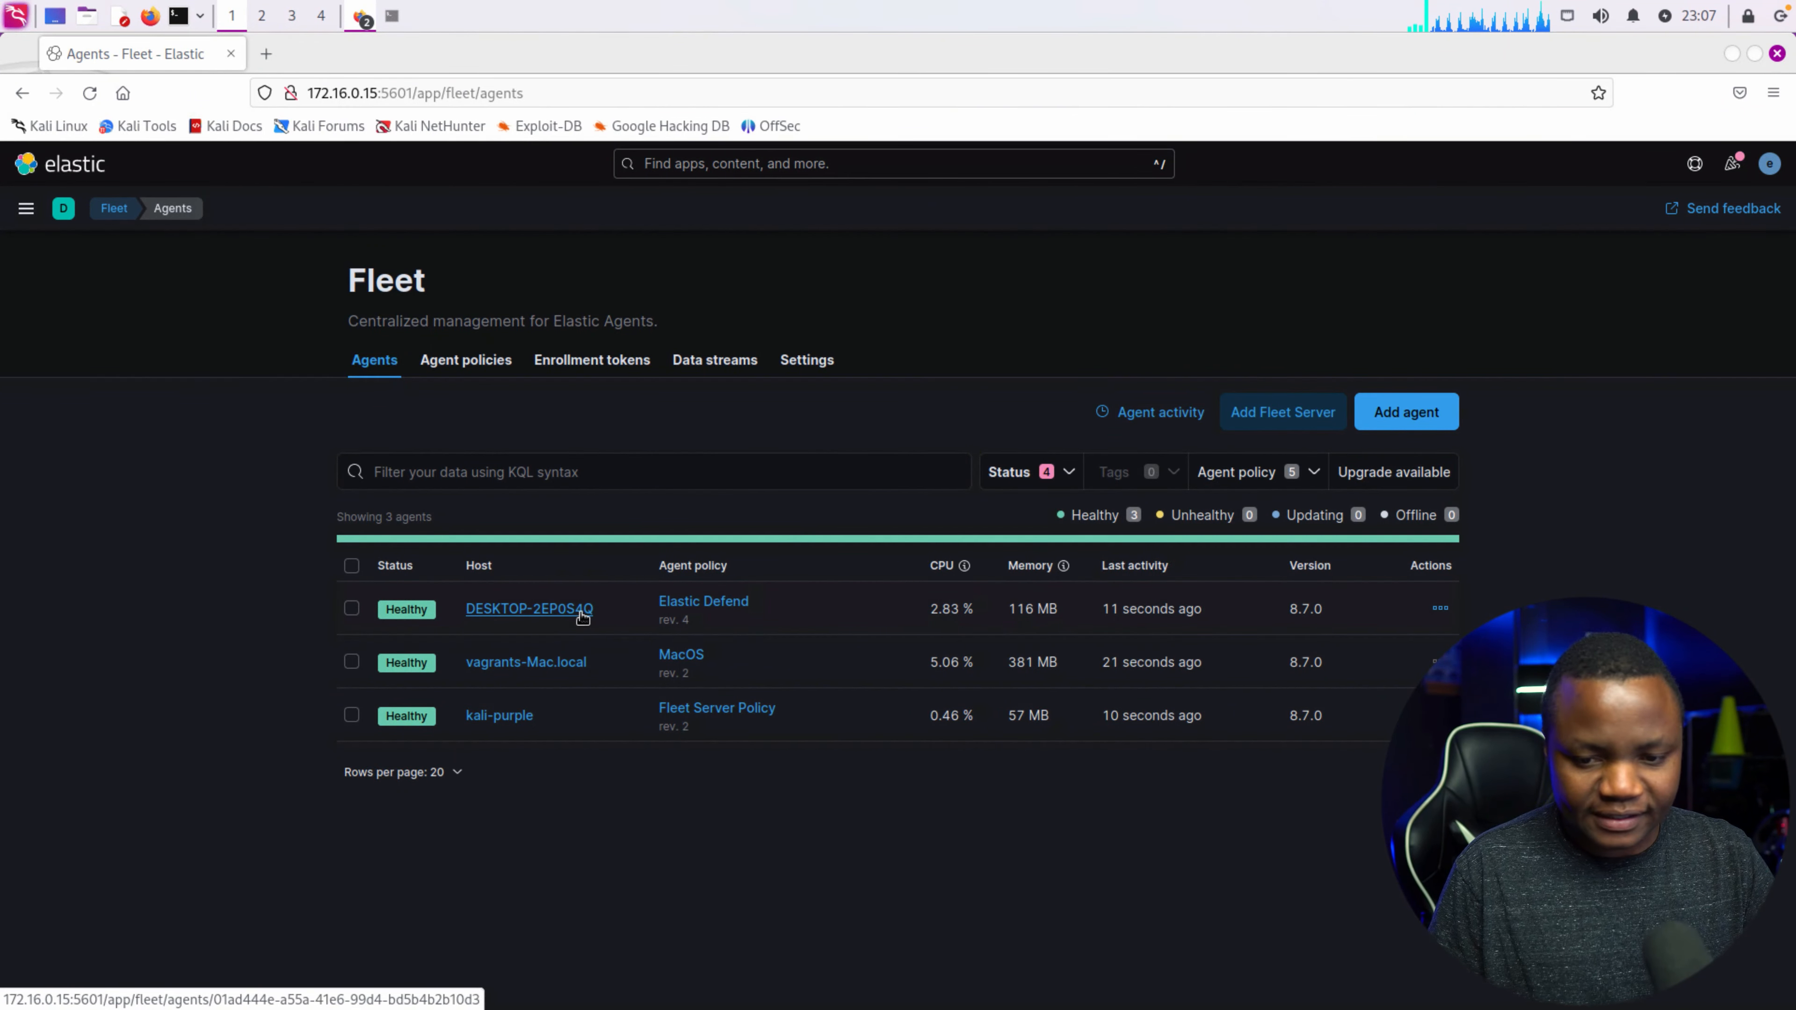
pyautogui.moveTo(658, 624)
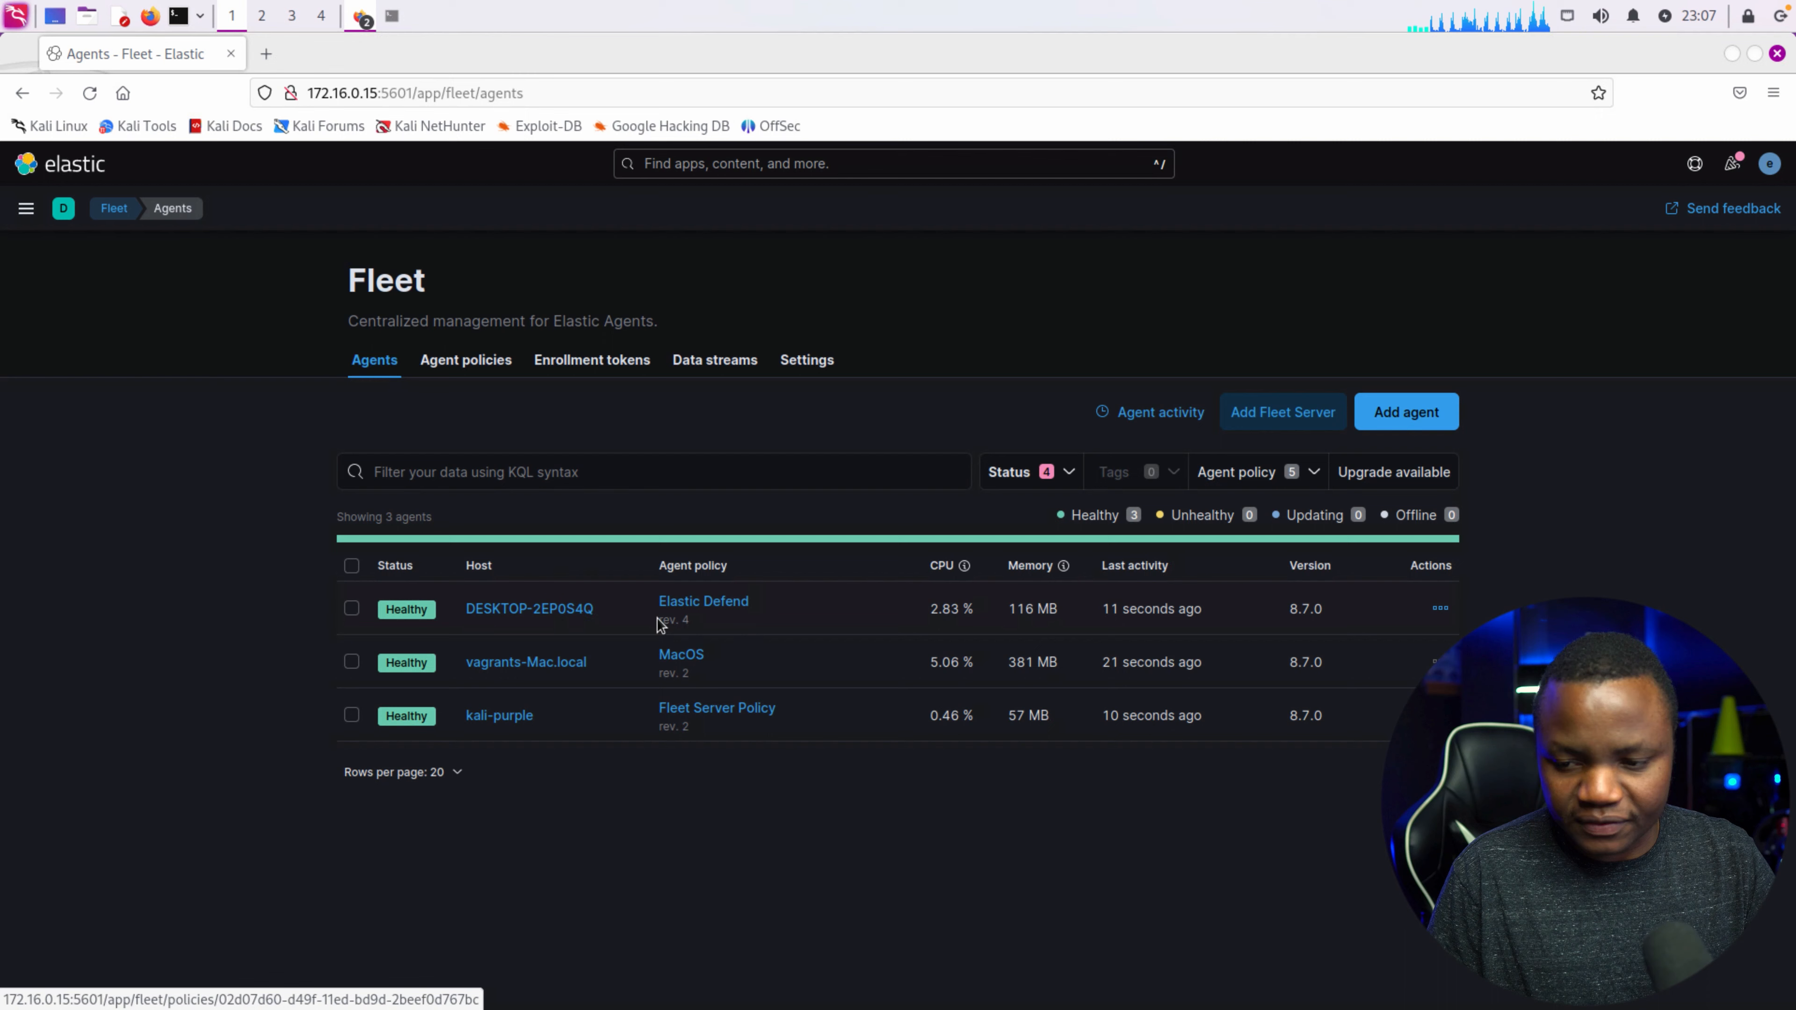
pyautogui.moveTo(603, 606)
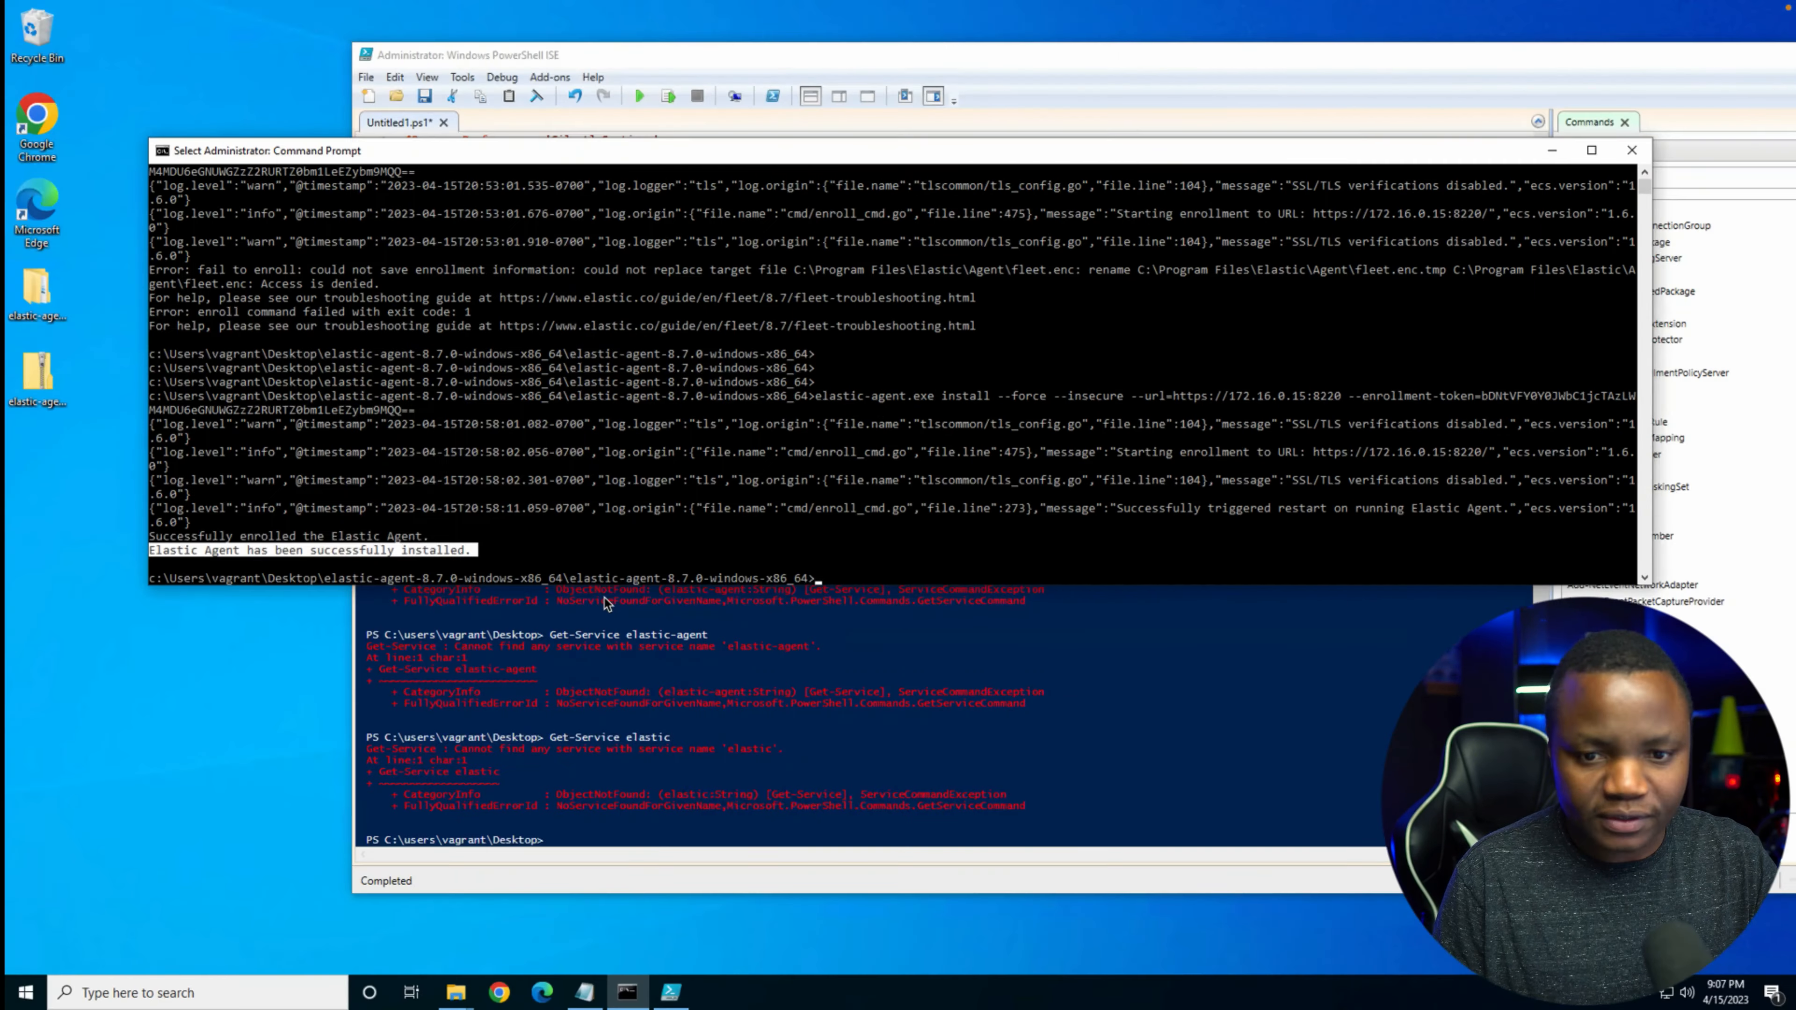
# Highlight the 'Elastic Agent has been successfully installed.' message in Command Prompt.
pyautogui.click(498, 994)
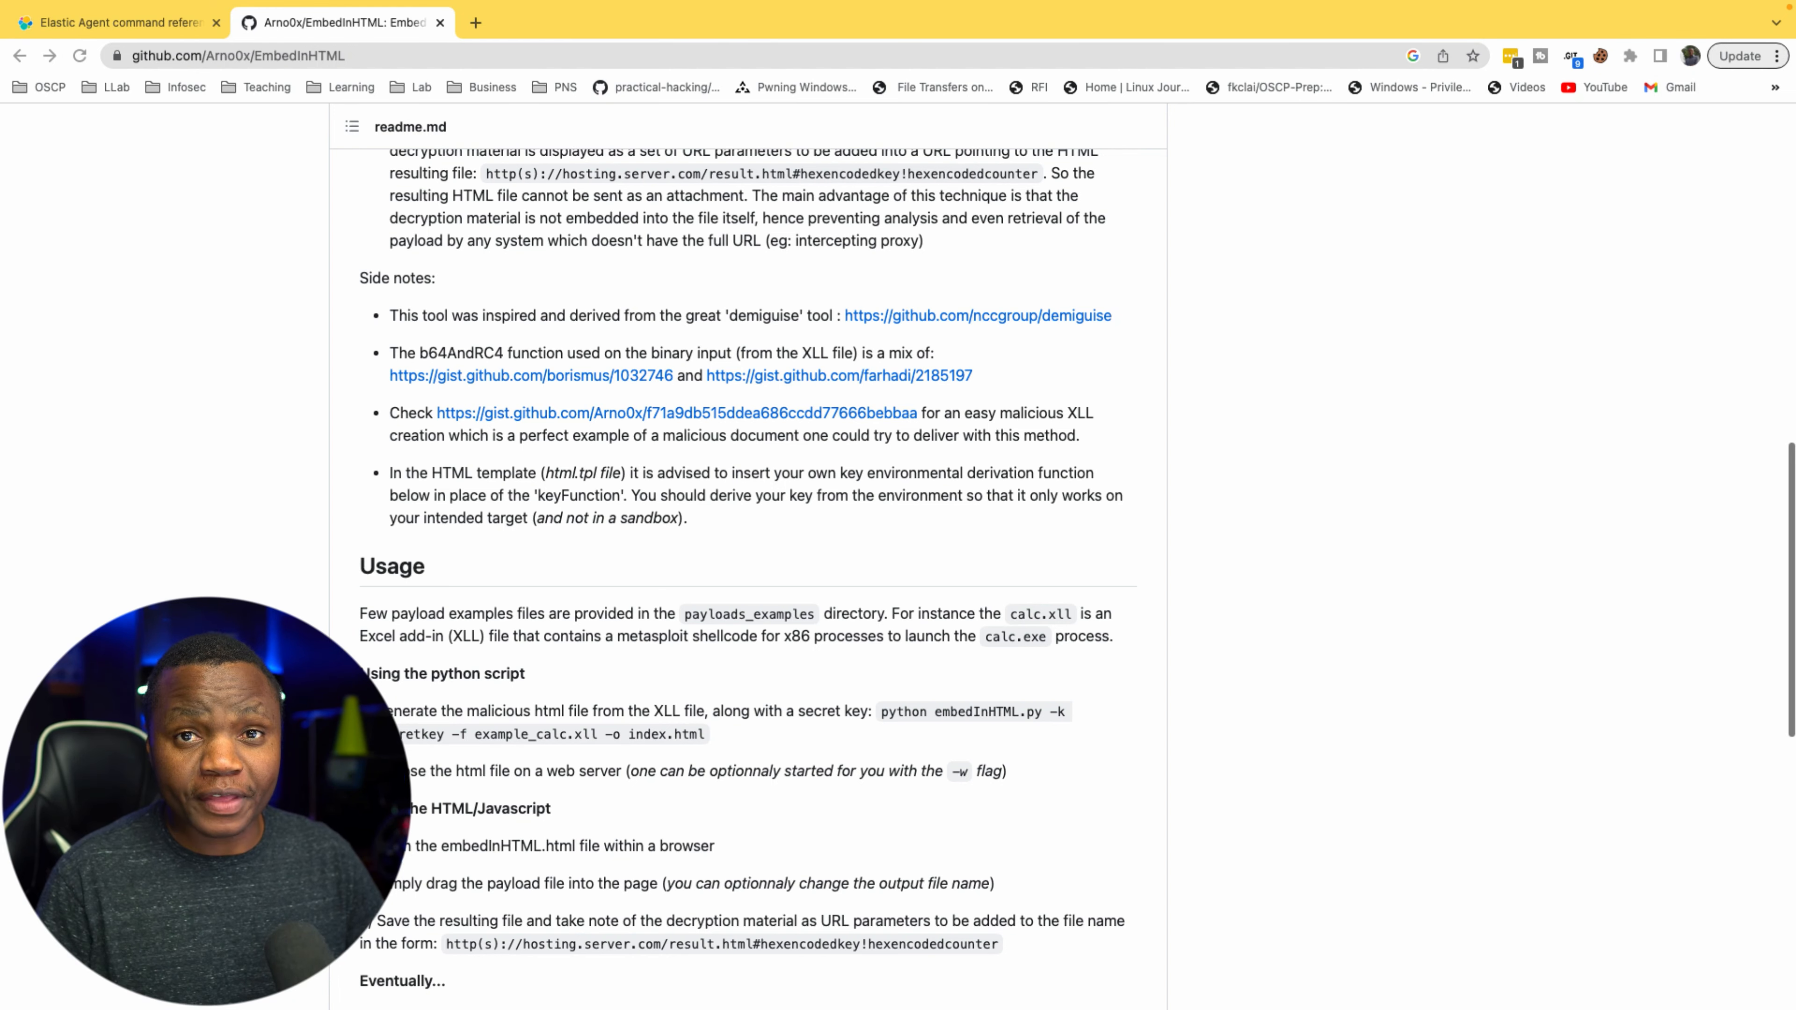
# Read through the EmbedInHTML README and open the embedInHTML.py source file.
pyautogui.scroll(3)
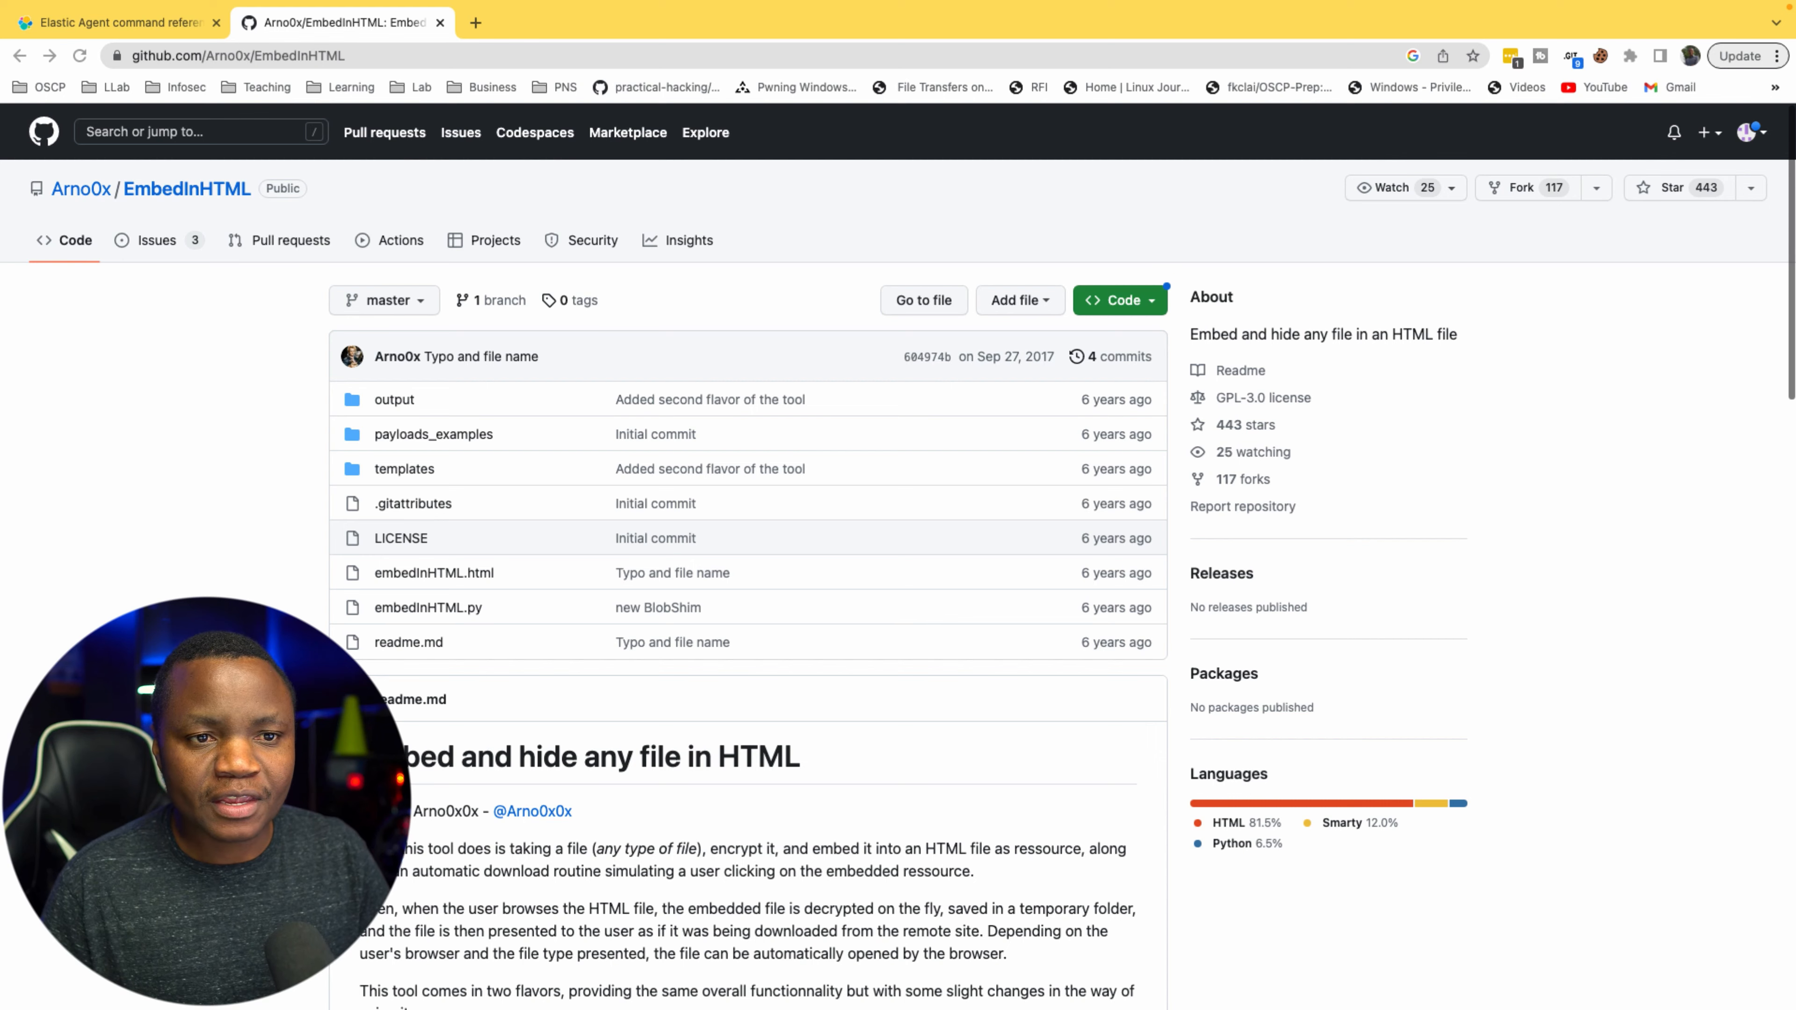
pyautogui.scroll(-3)
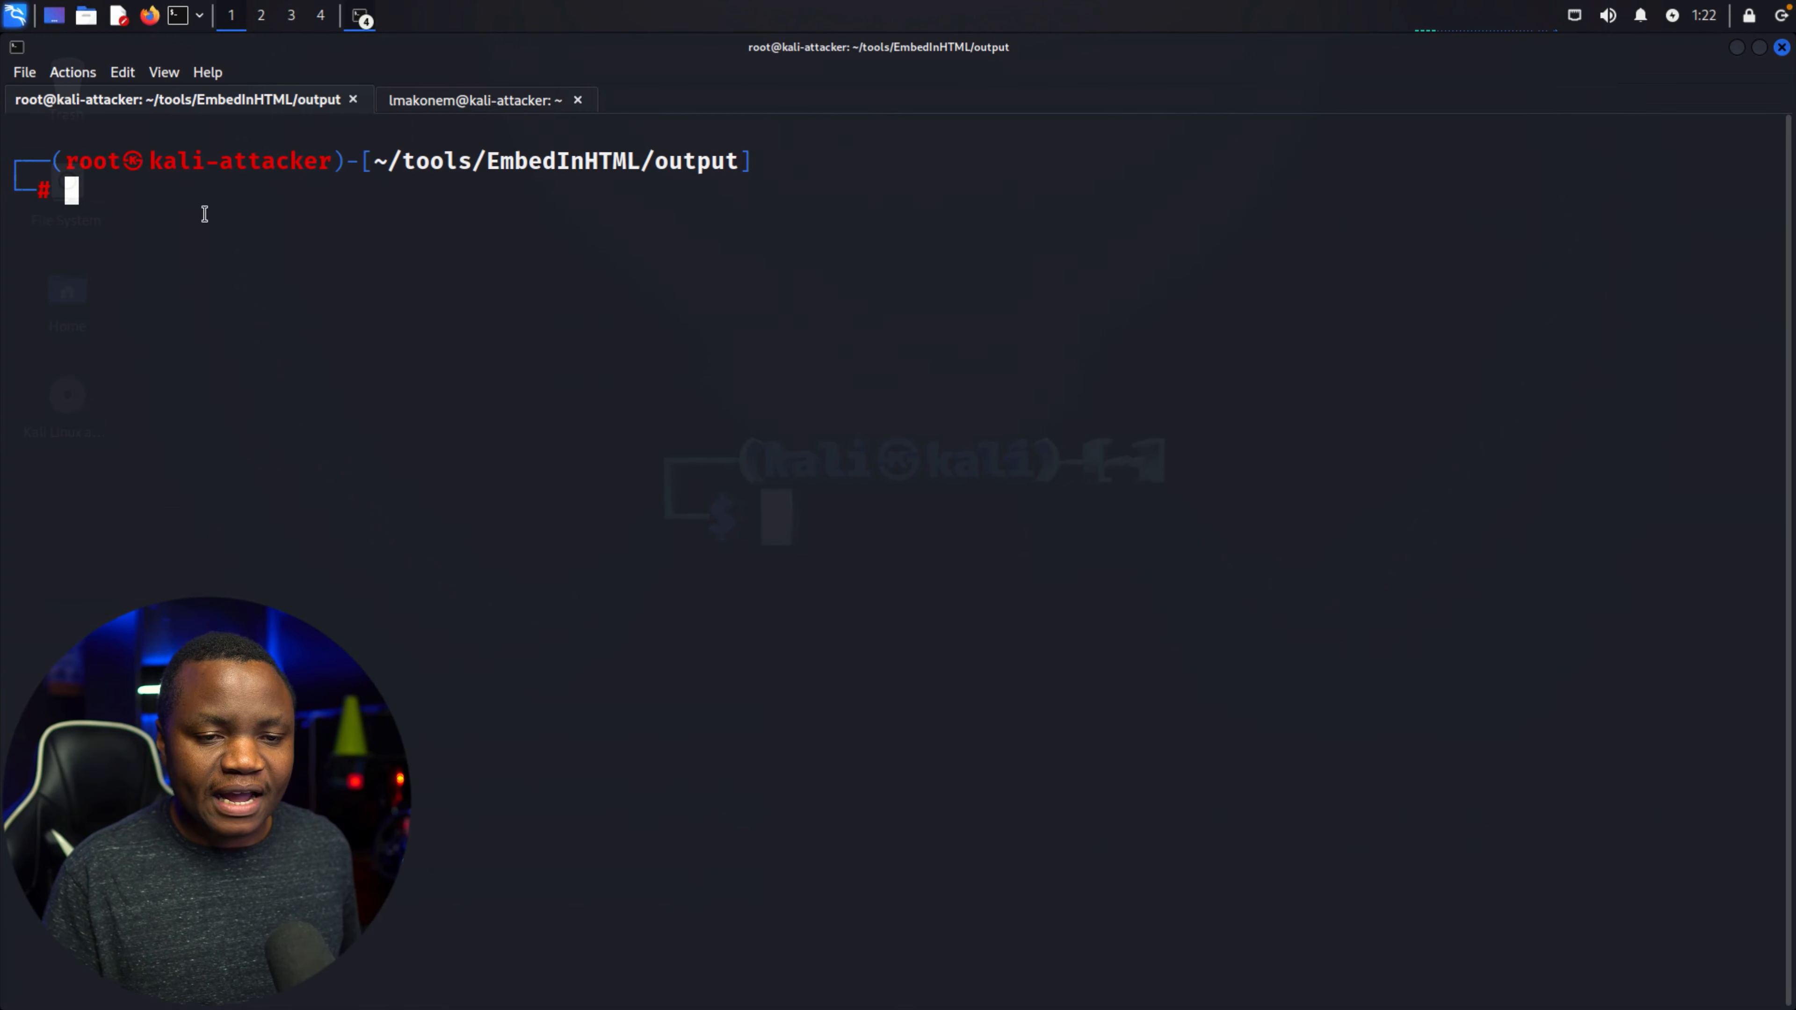
pyautogui.moveTo(359, 214)
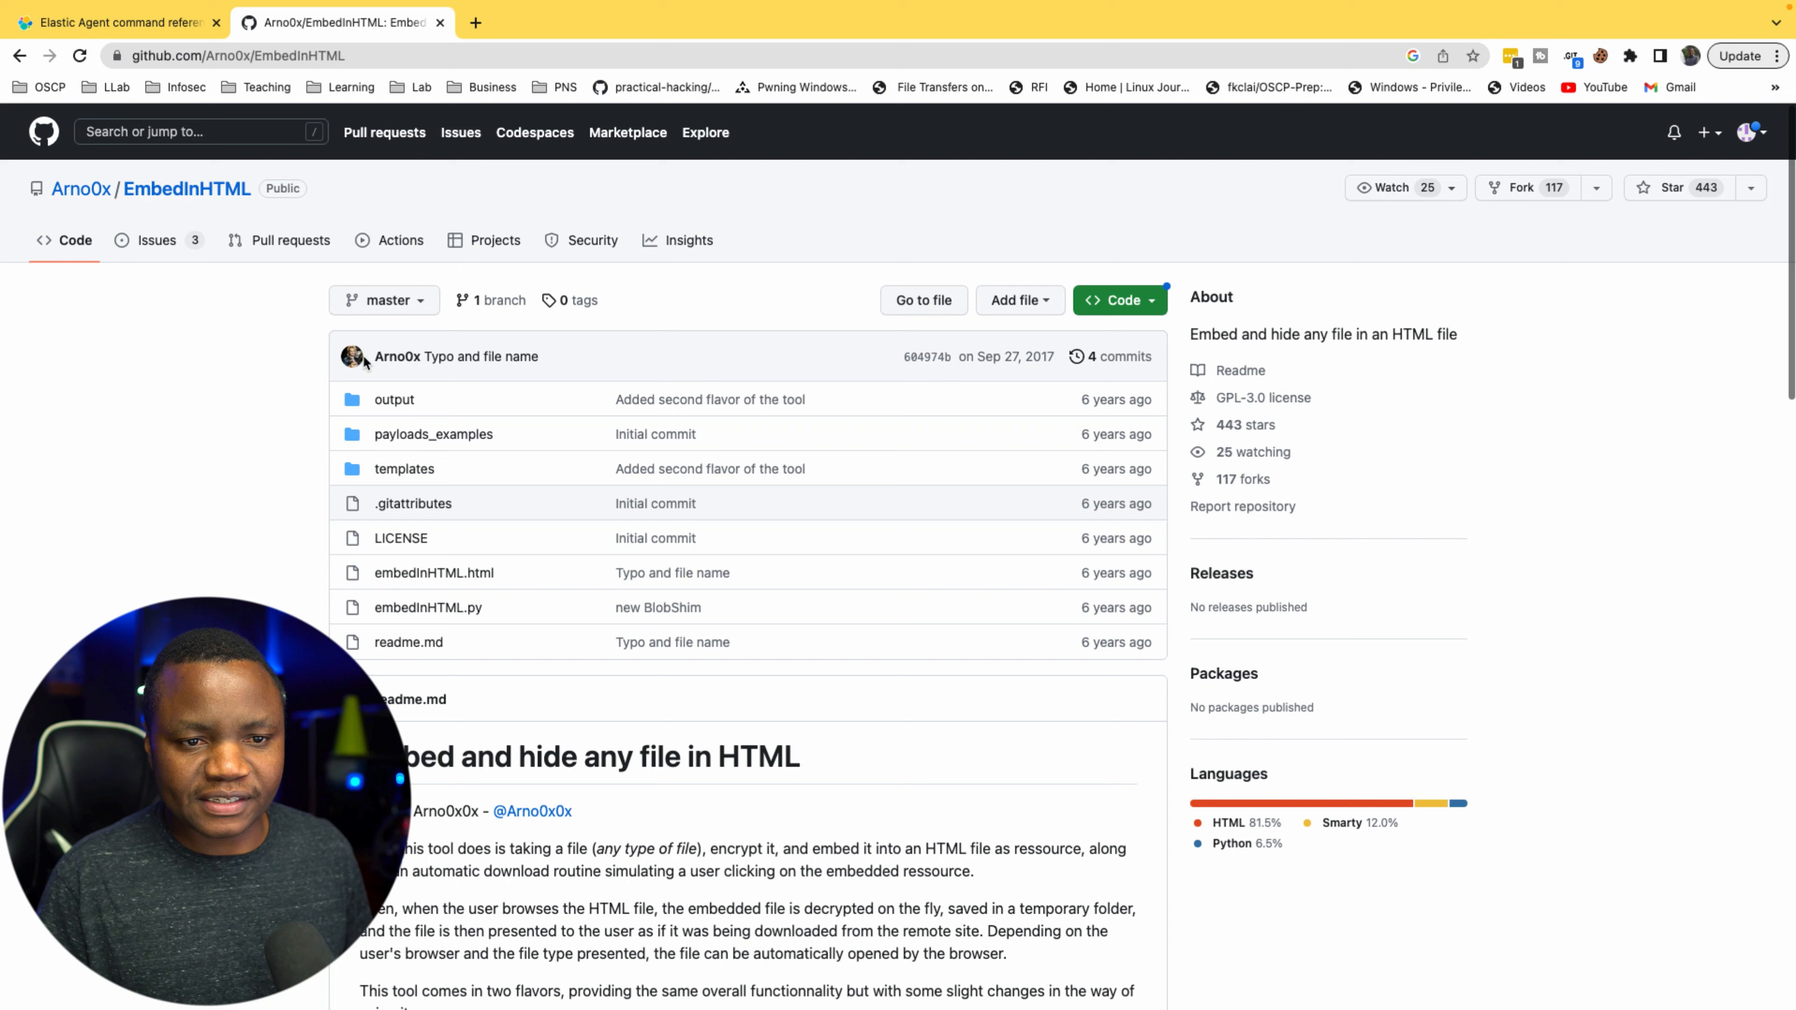
pyautogui.moveTo(721, 326)
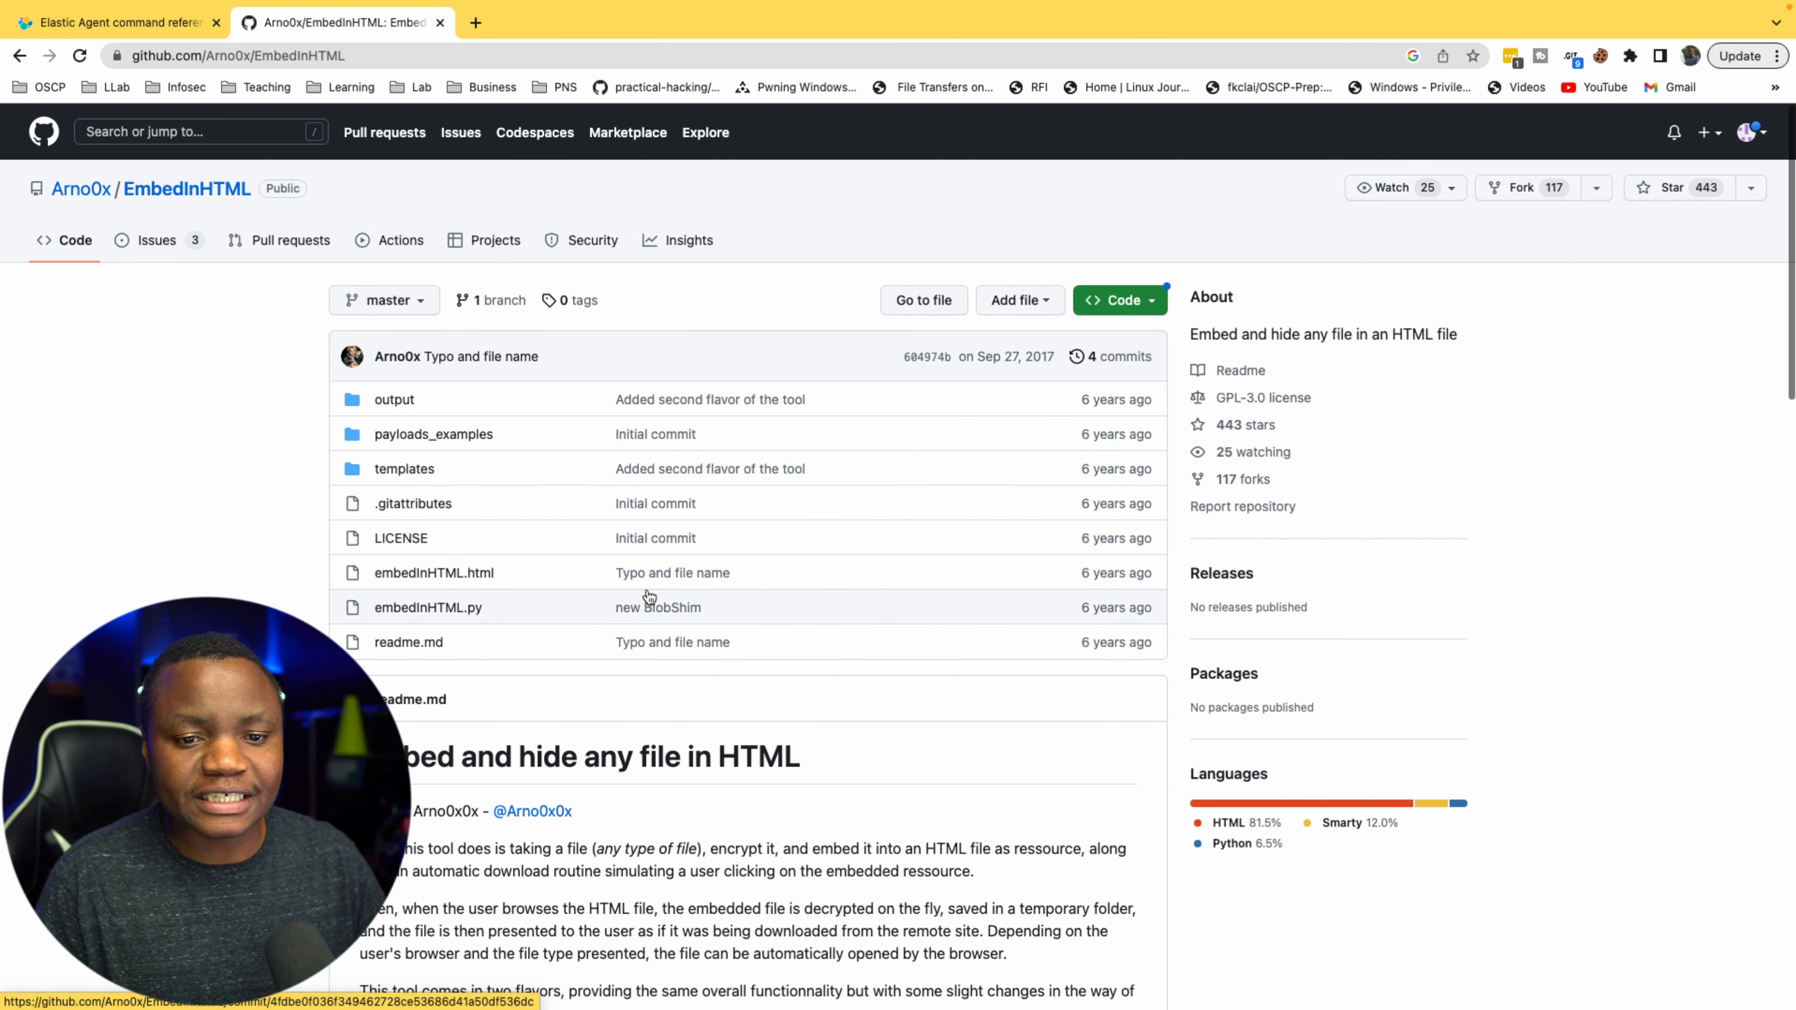
pyautogui.scroll(-3)
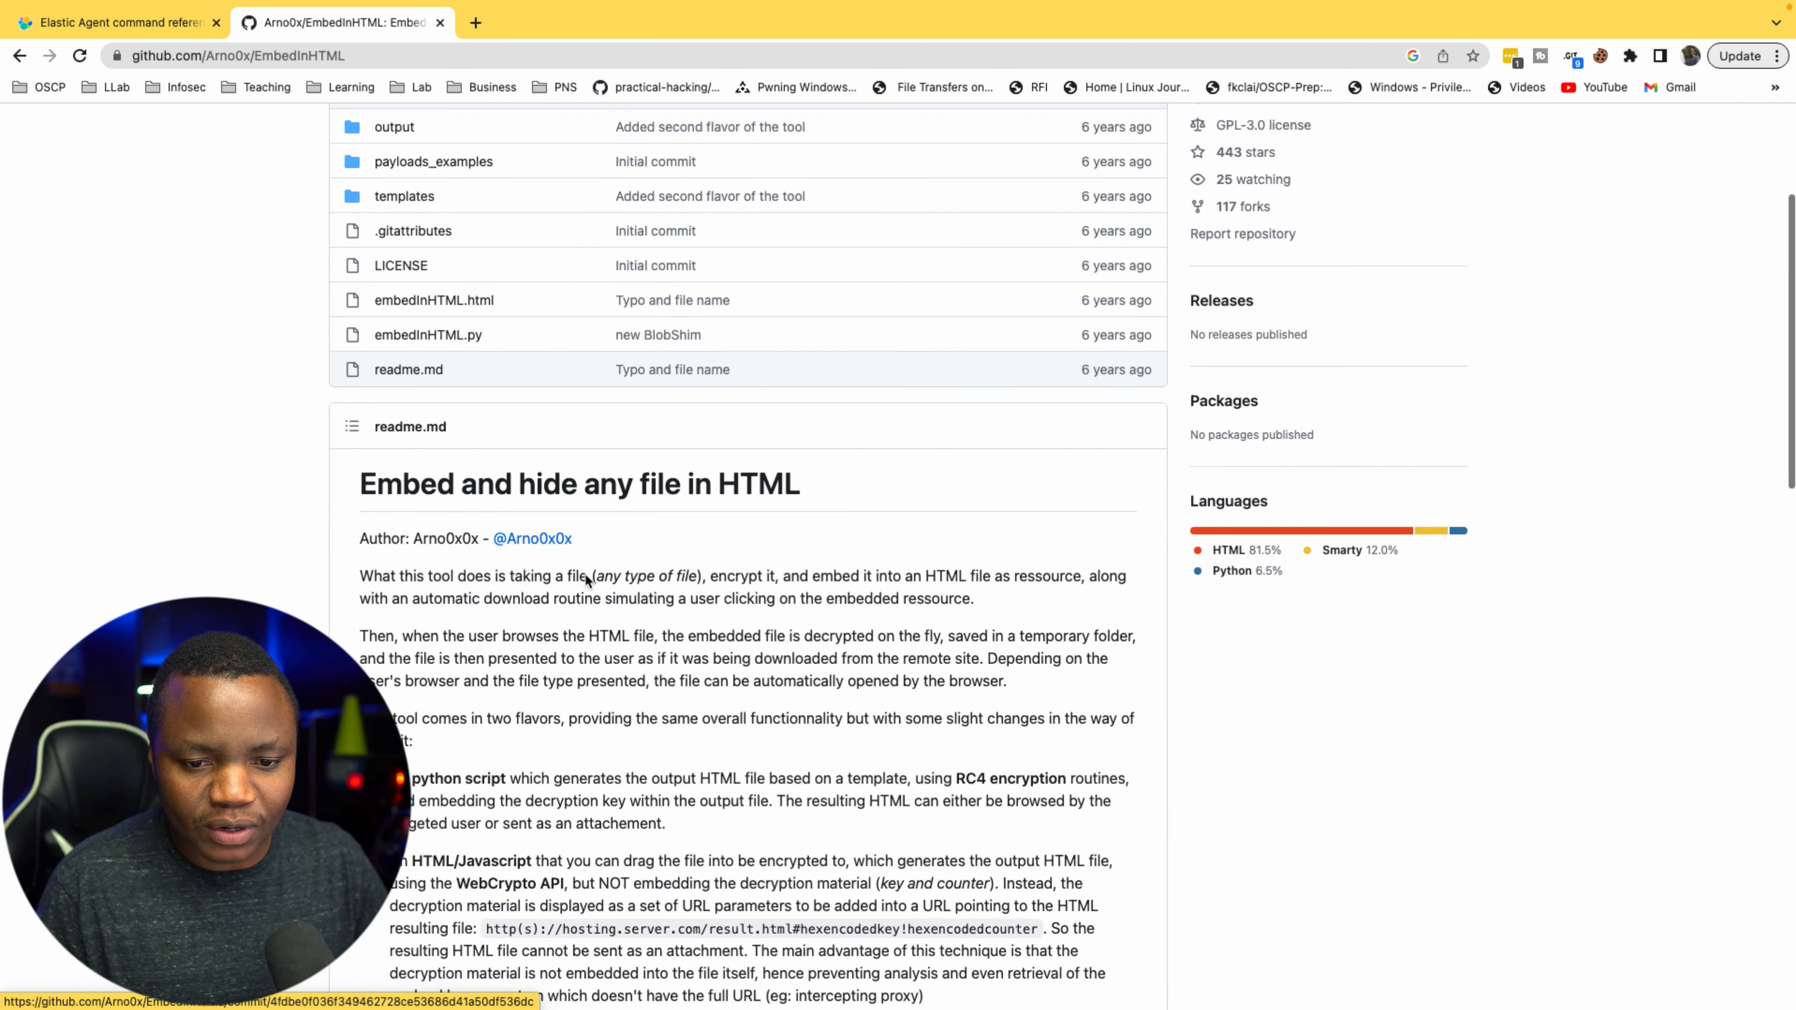
pyautogui.moveTo(428, 335)
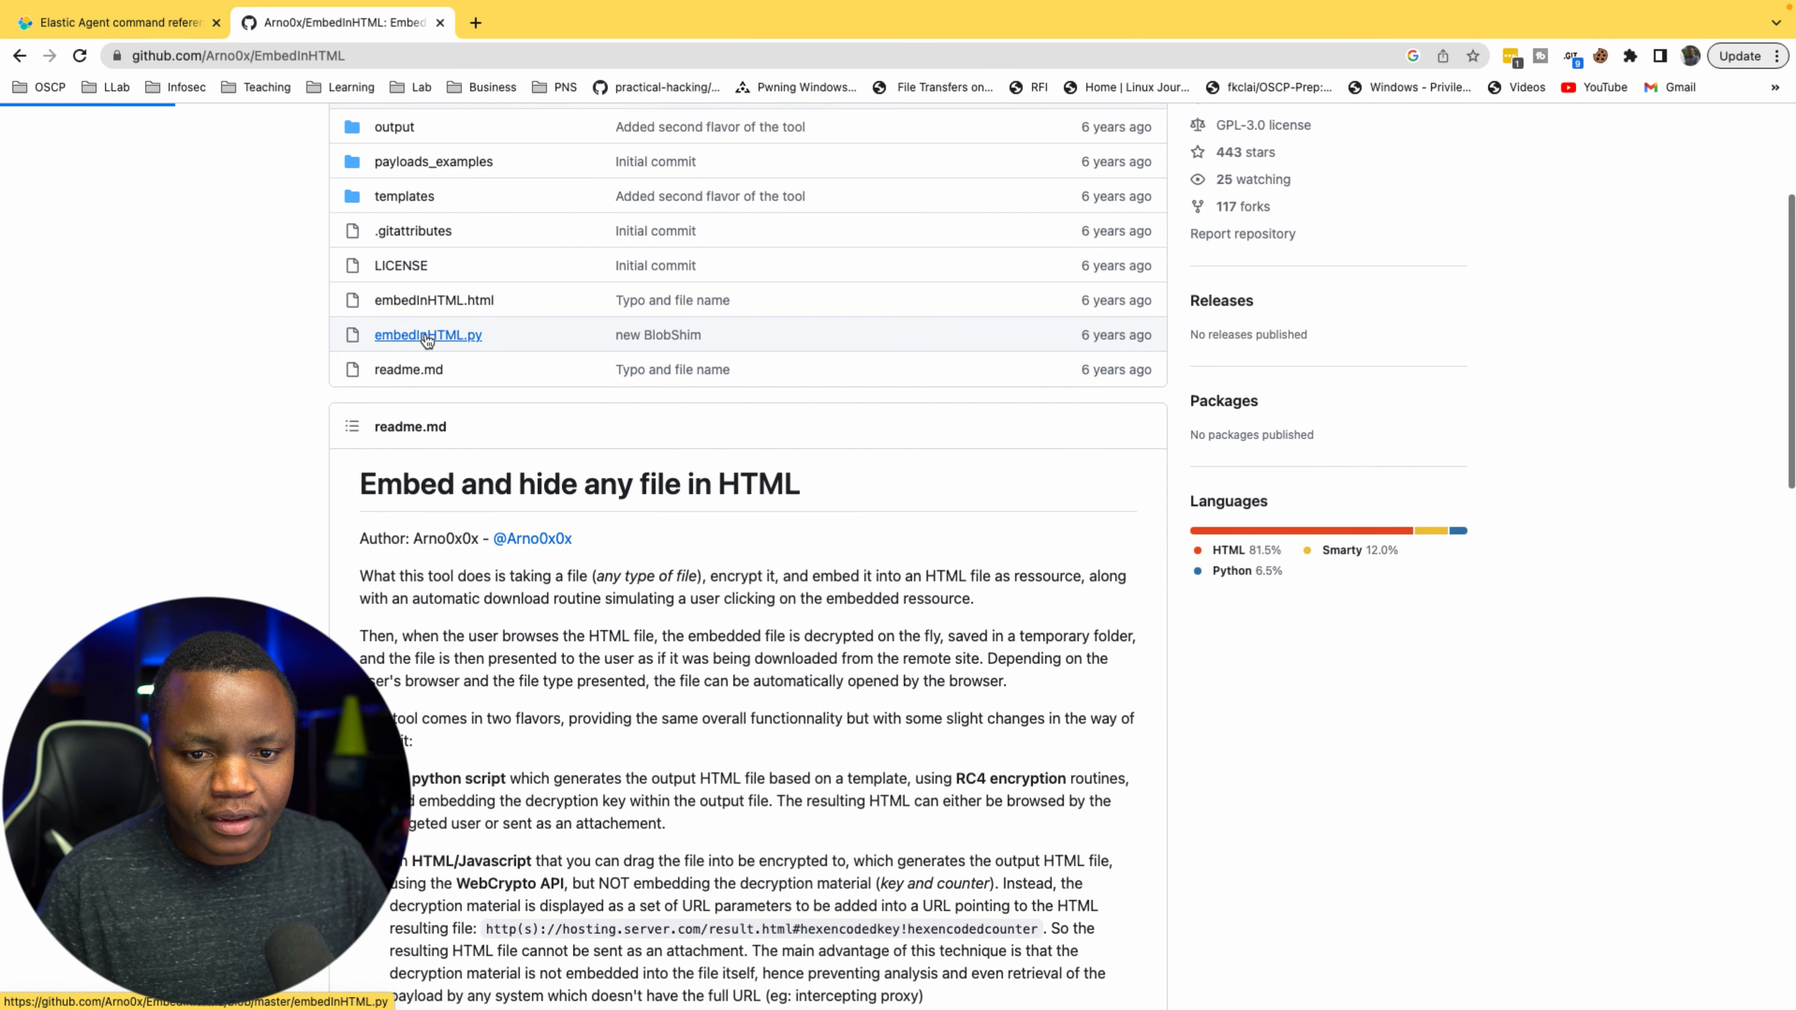
pyautogui.click(427, 335)
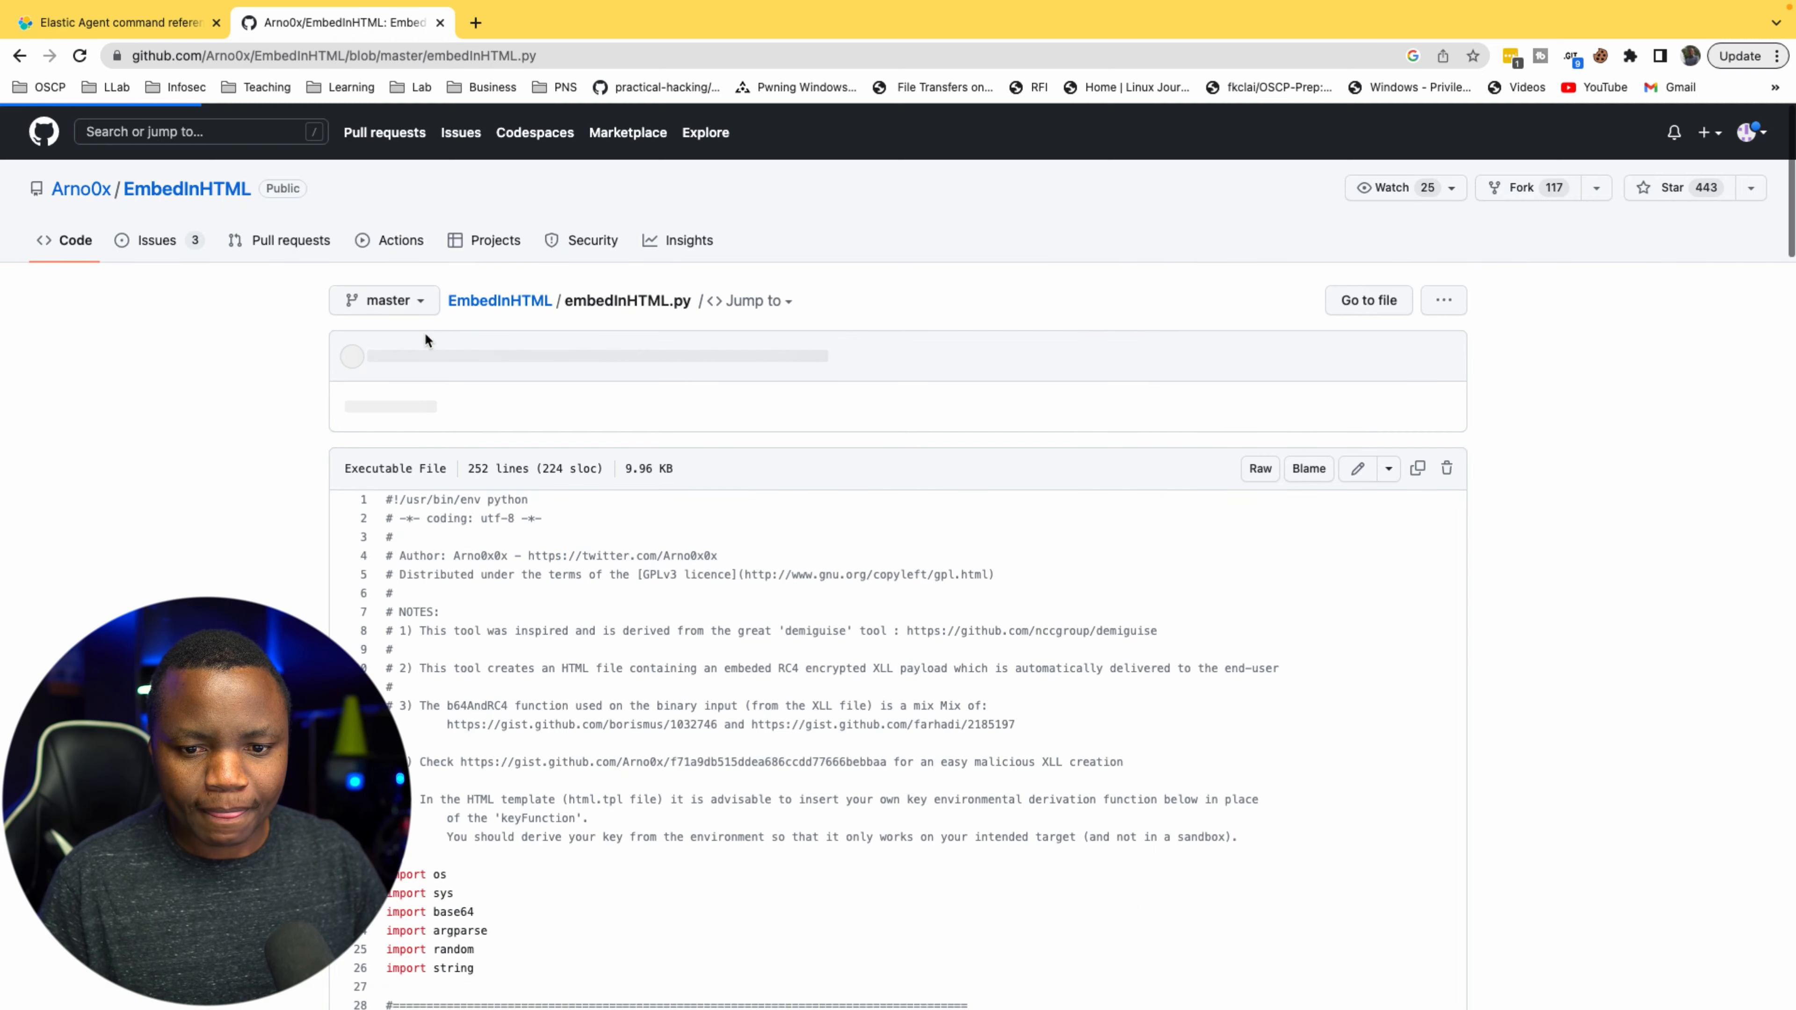
pyautogui.scroll(-3)
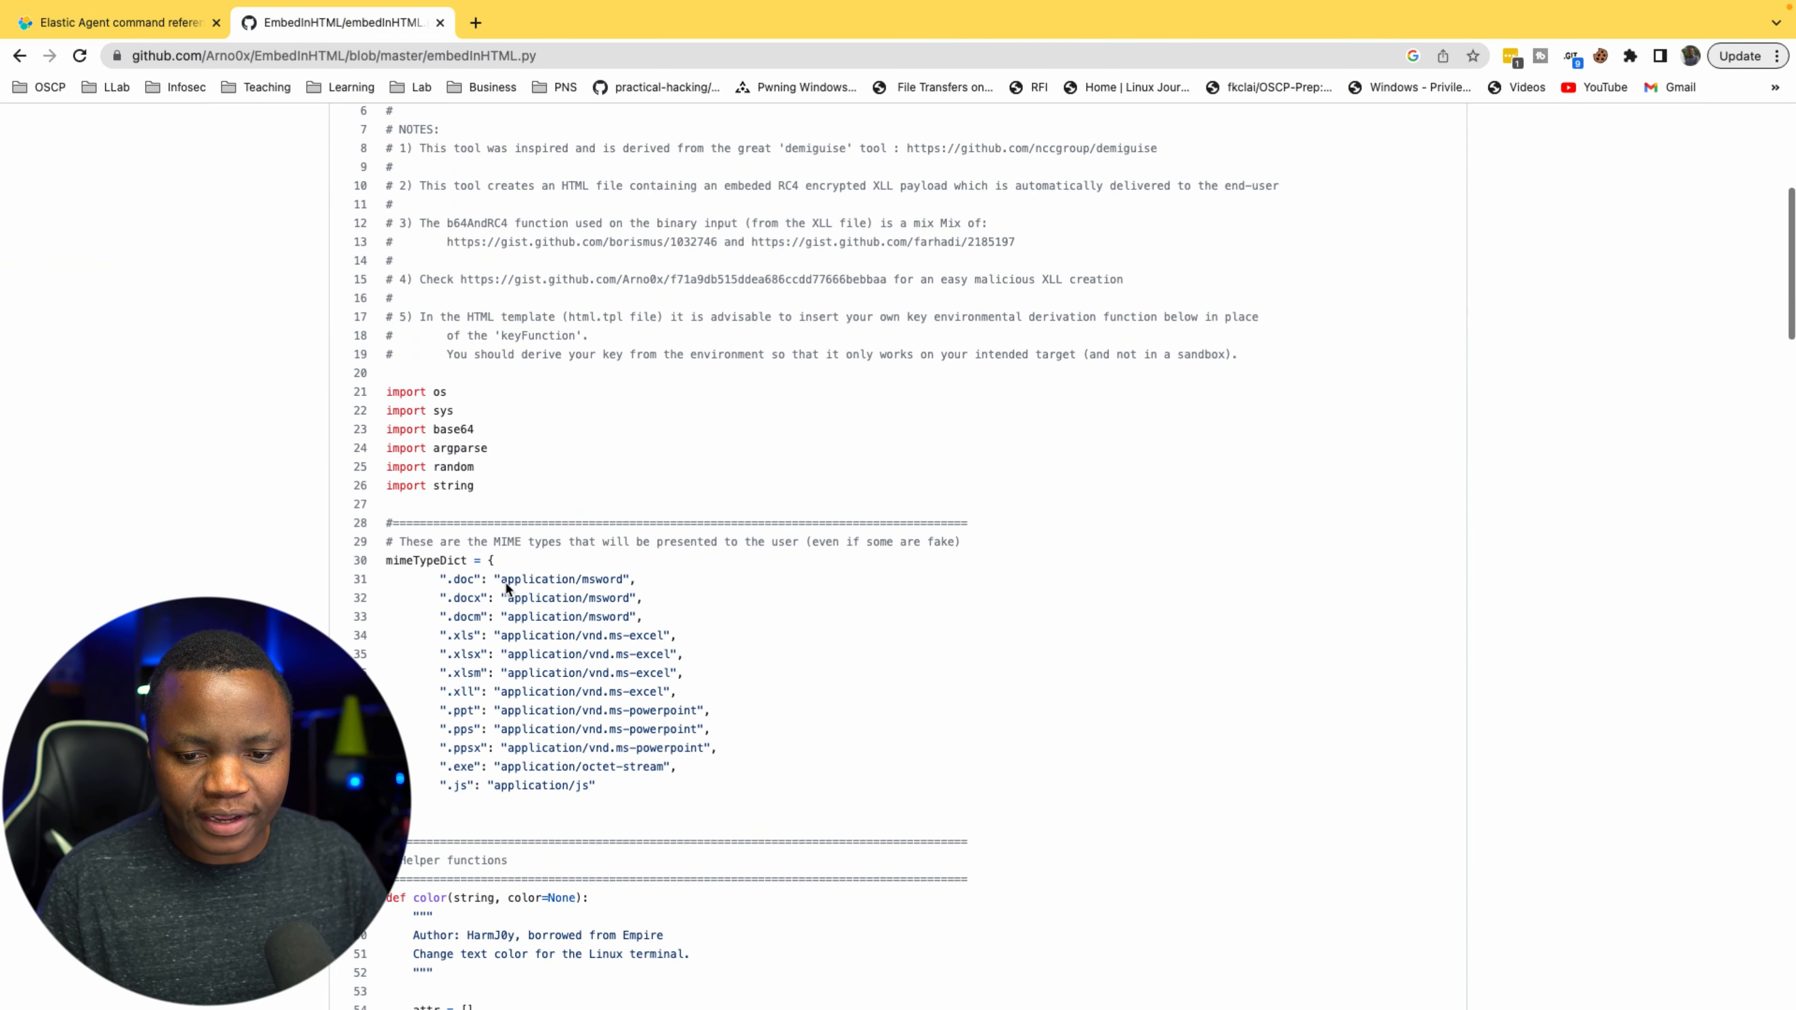
pyautogui.scroll(-3)
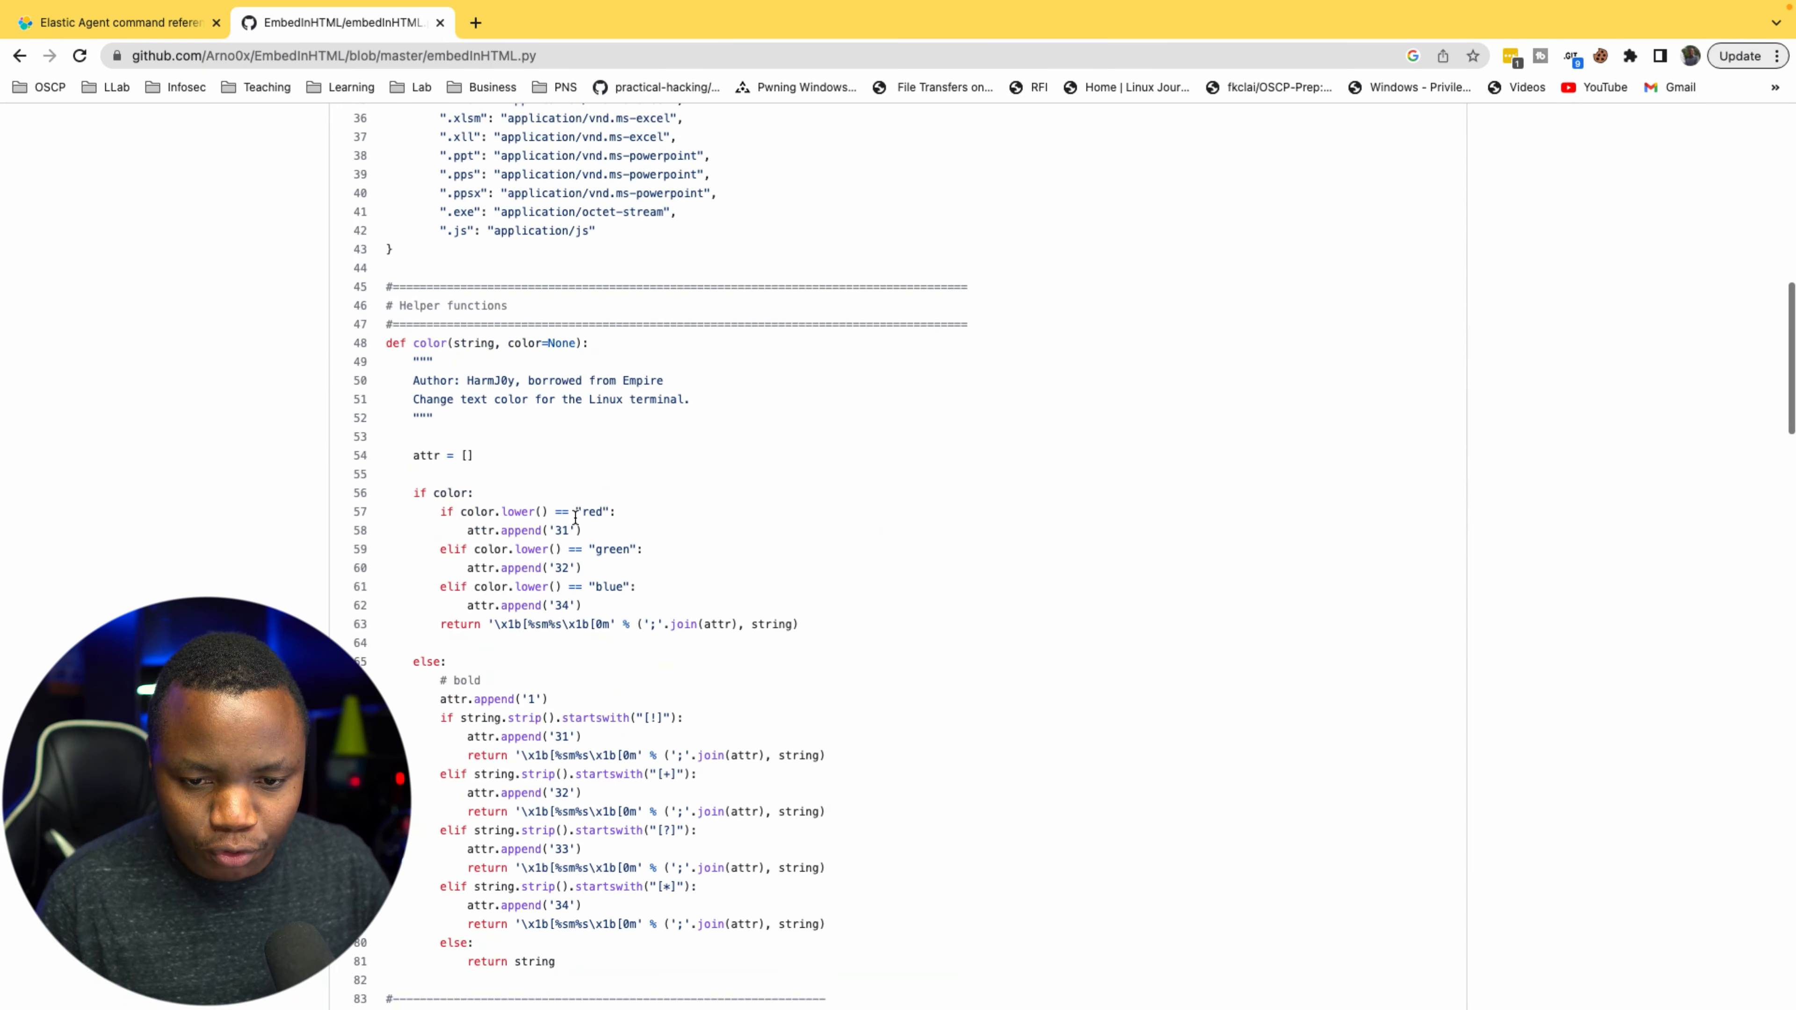
pyautogui.scroll(3)
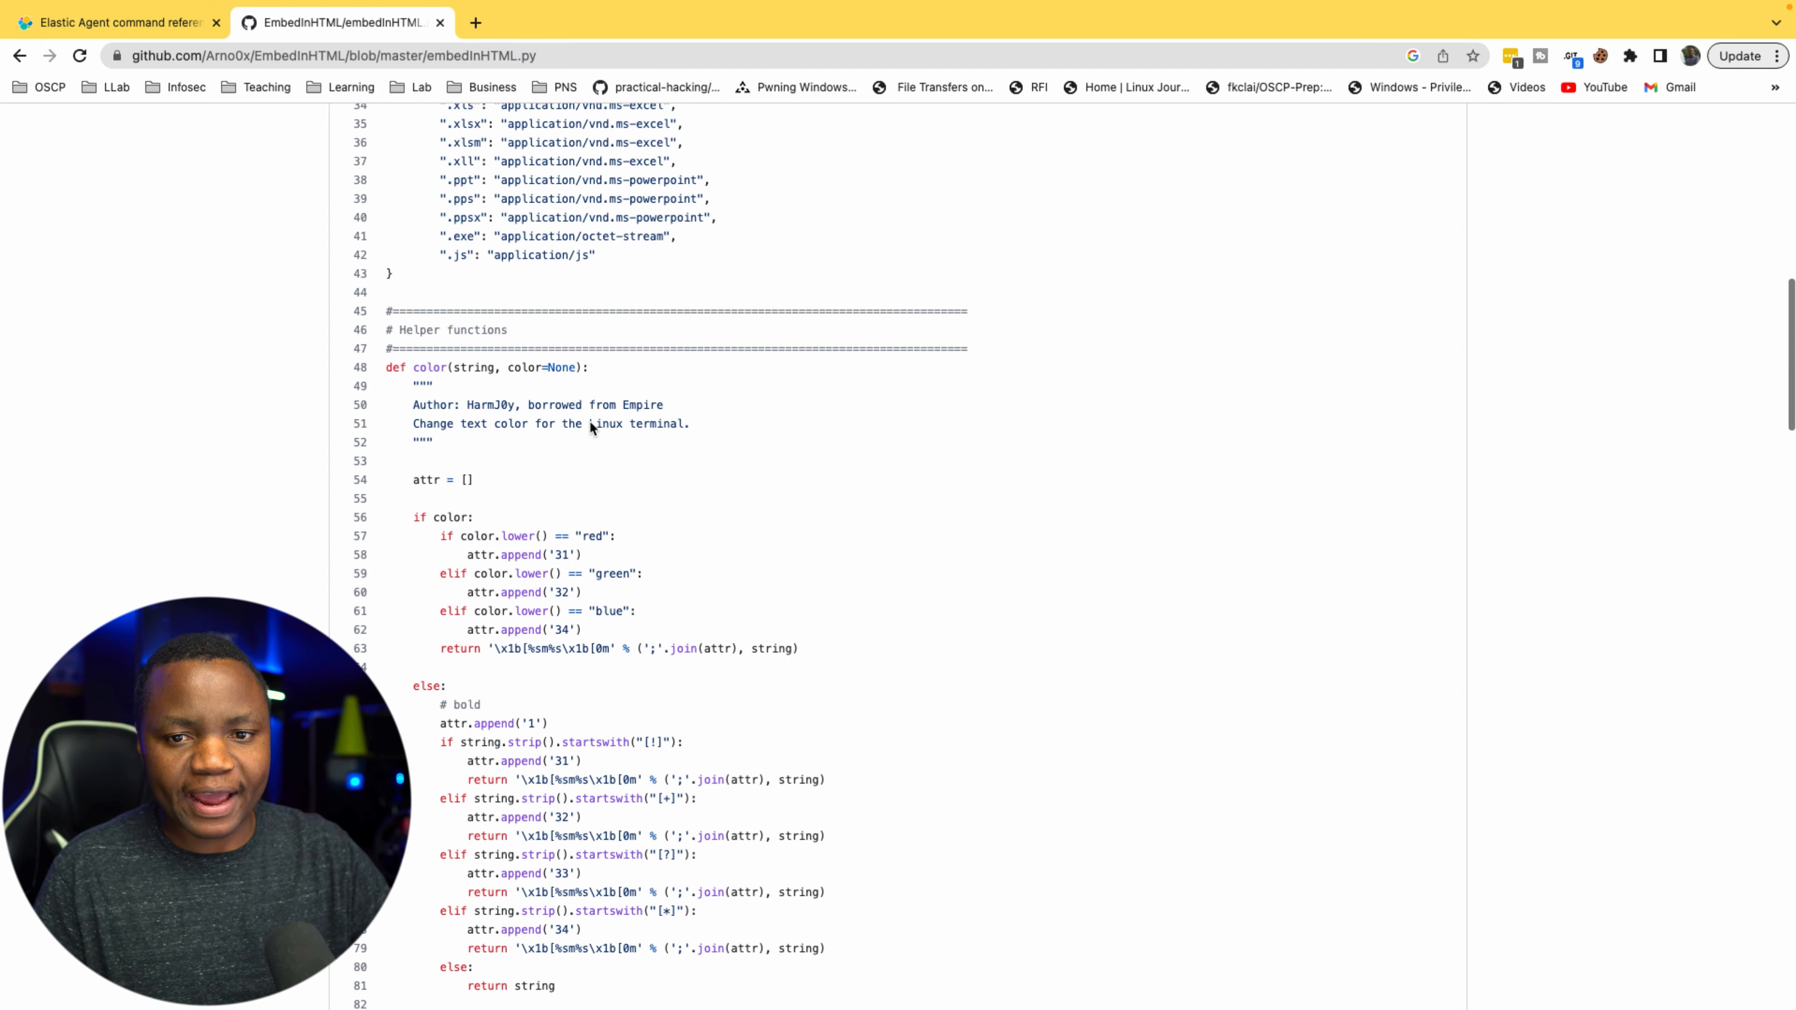
pyautogui.scroll(-3)
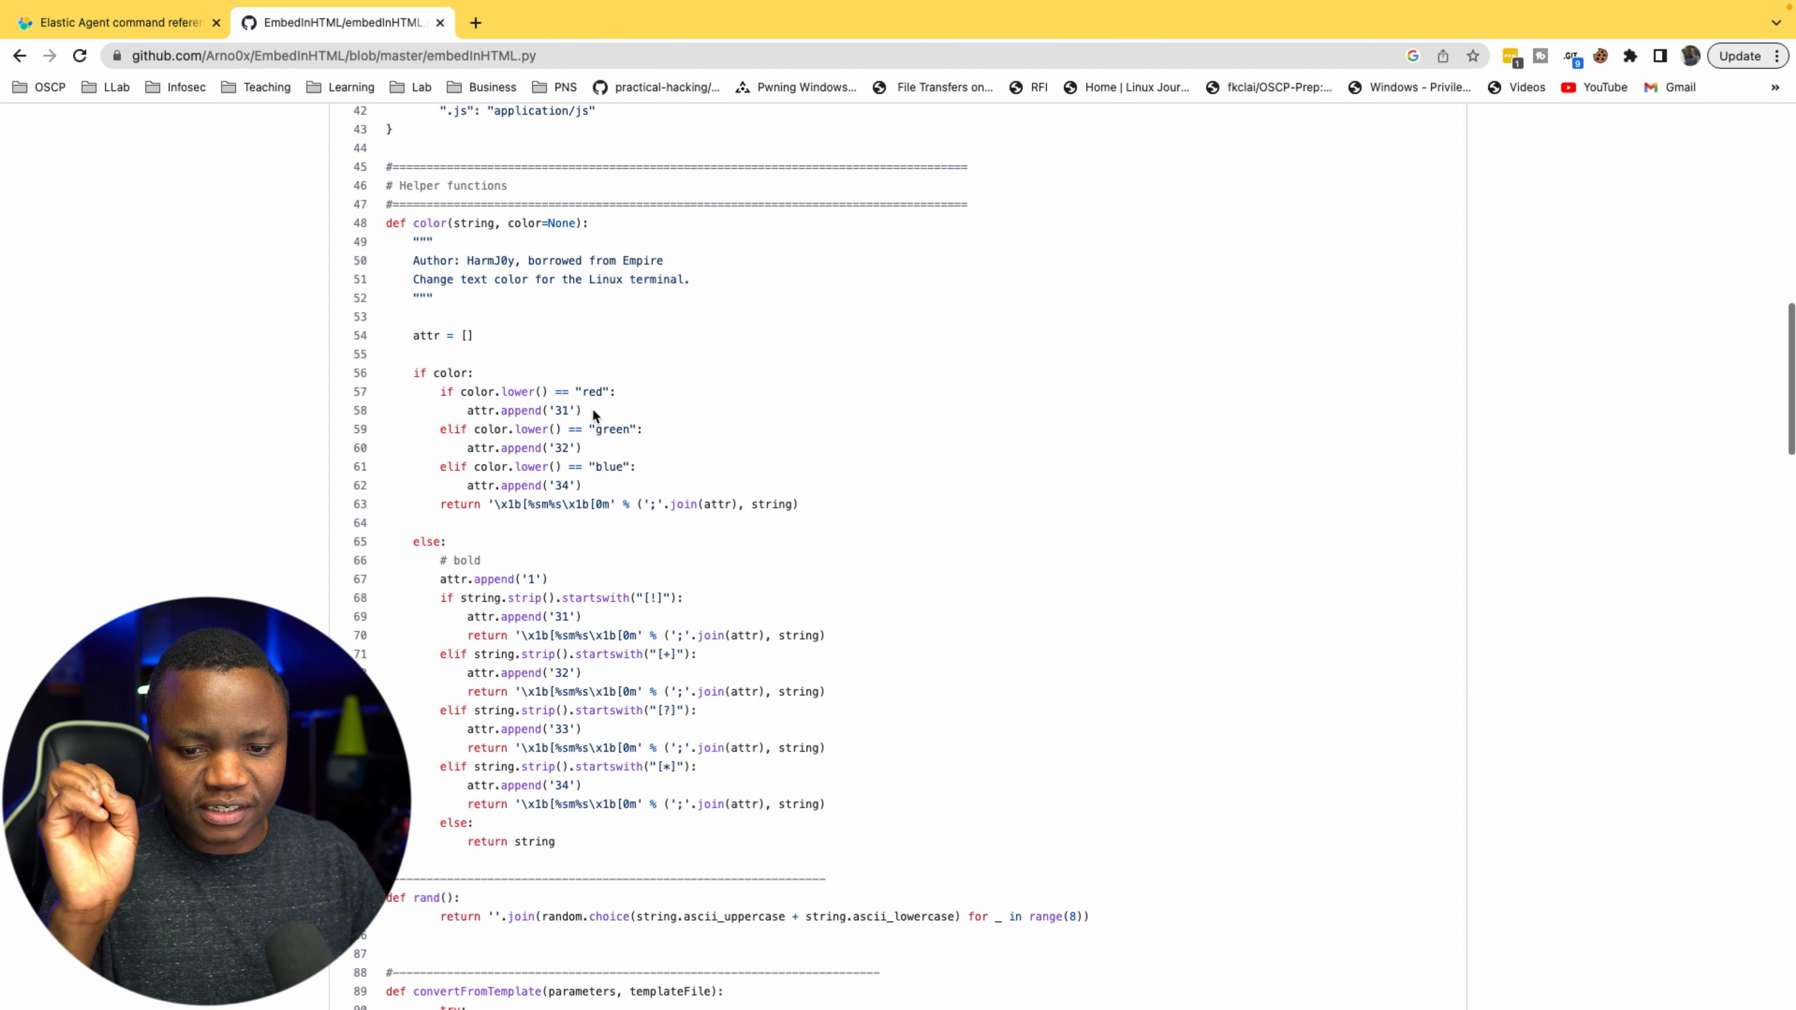
pyautogui.moveTo(577, 455)
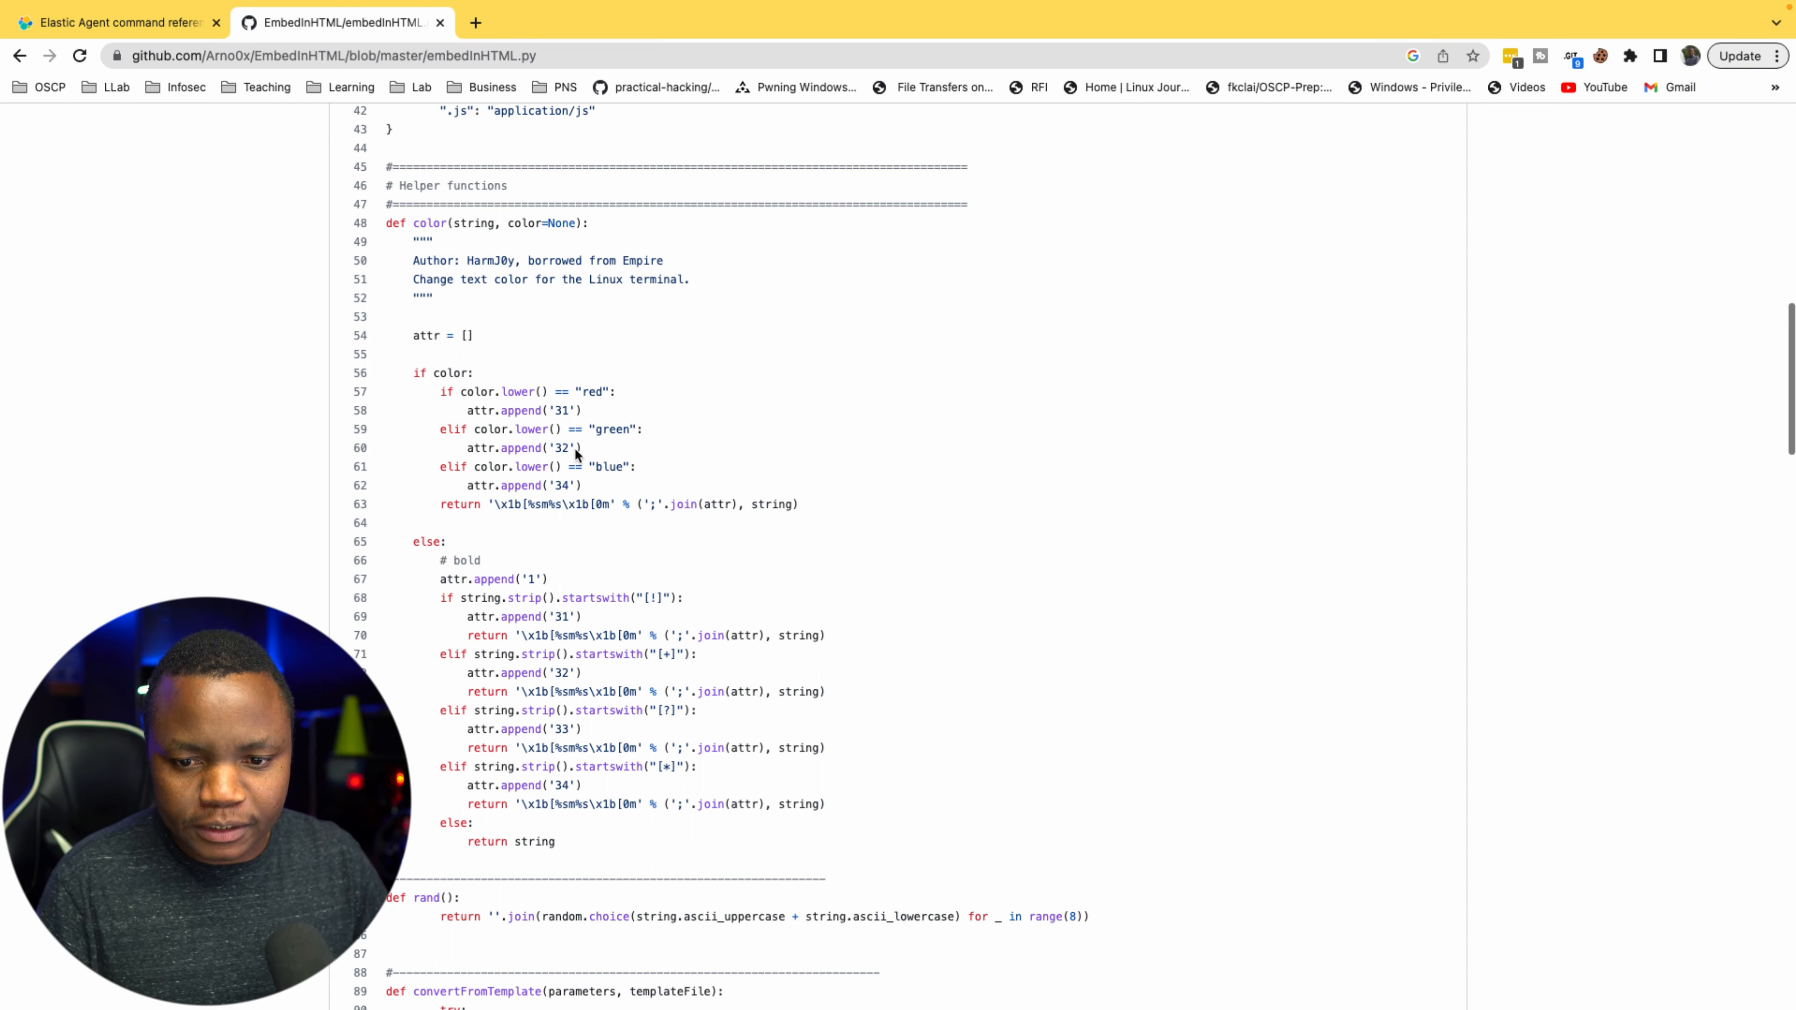
pyautogui.scroll(-3)
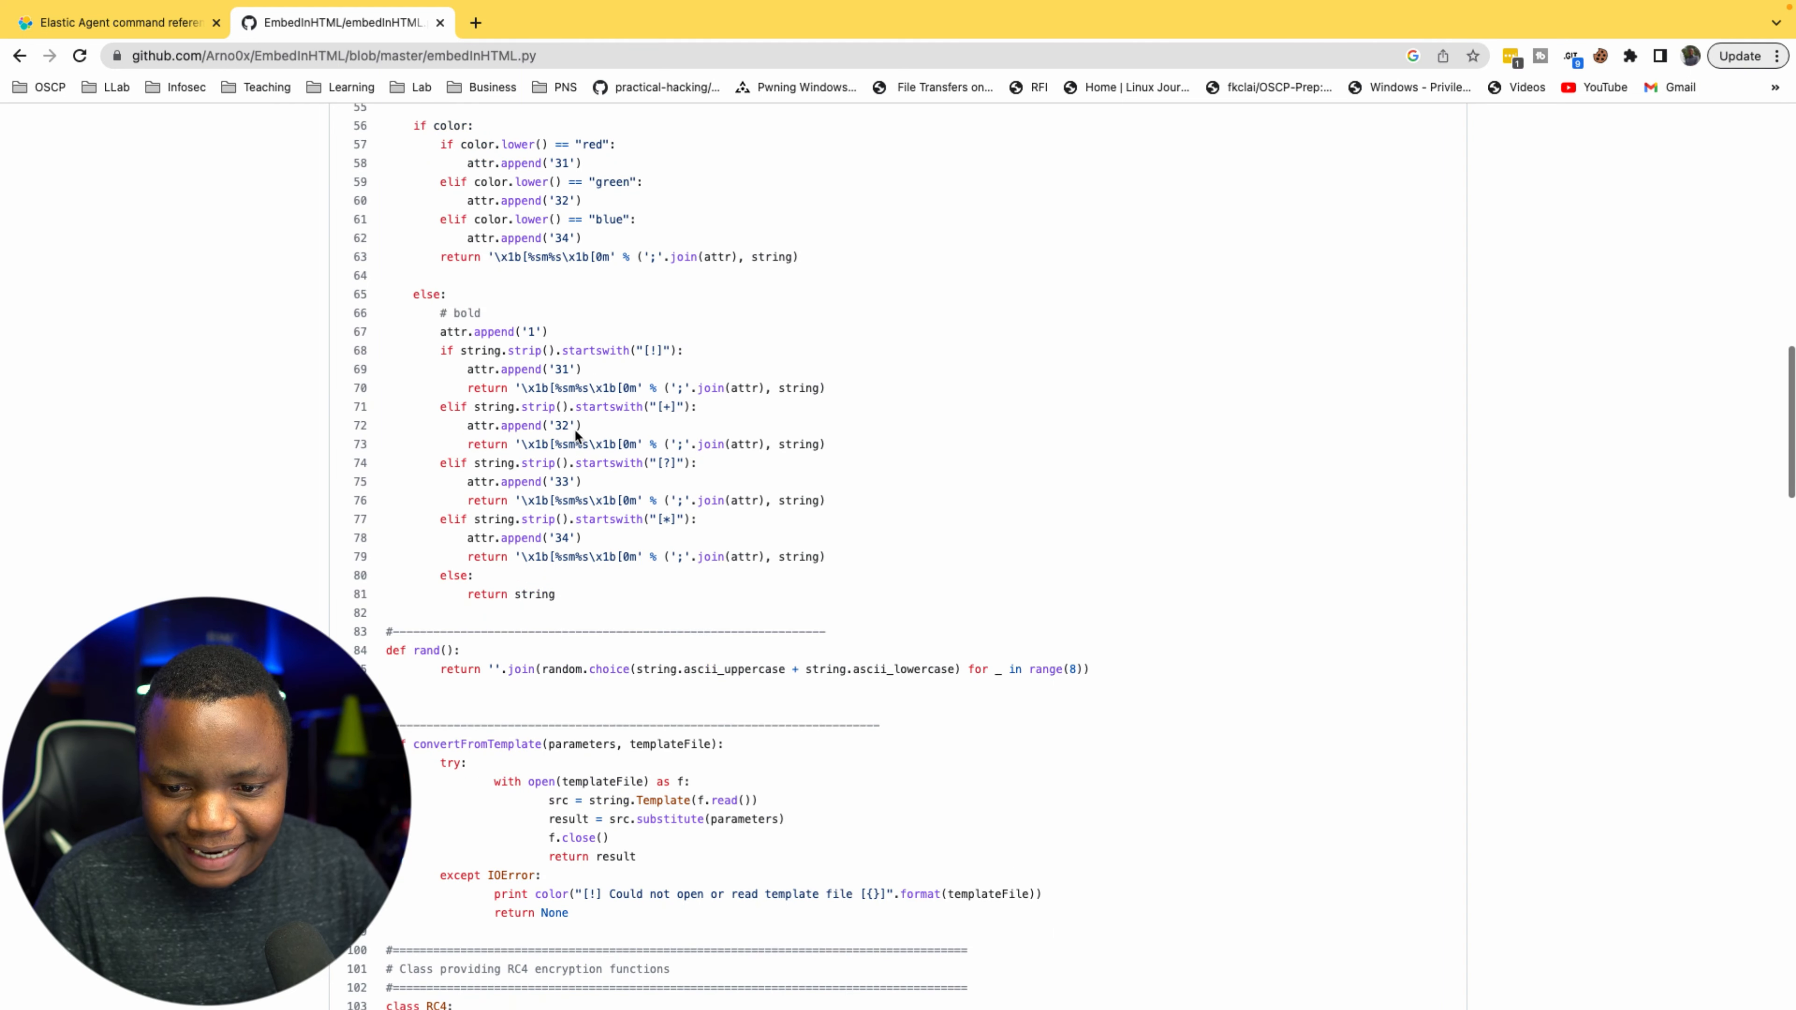
pyautogui.scroll(-3)
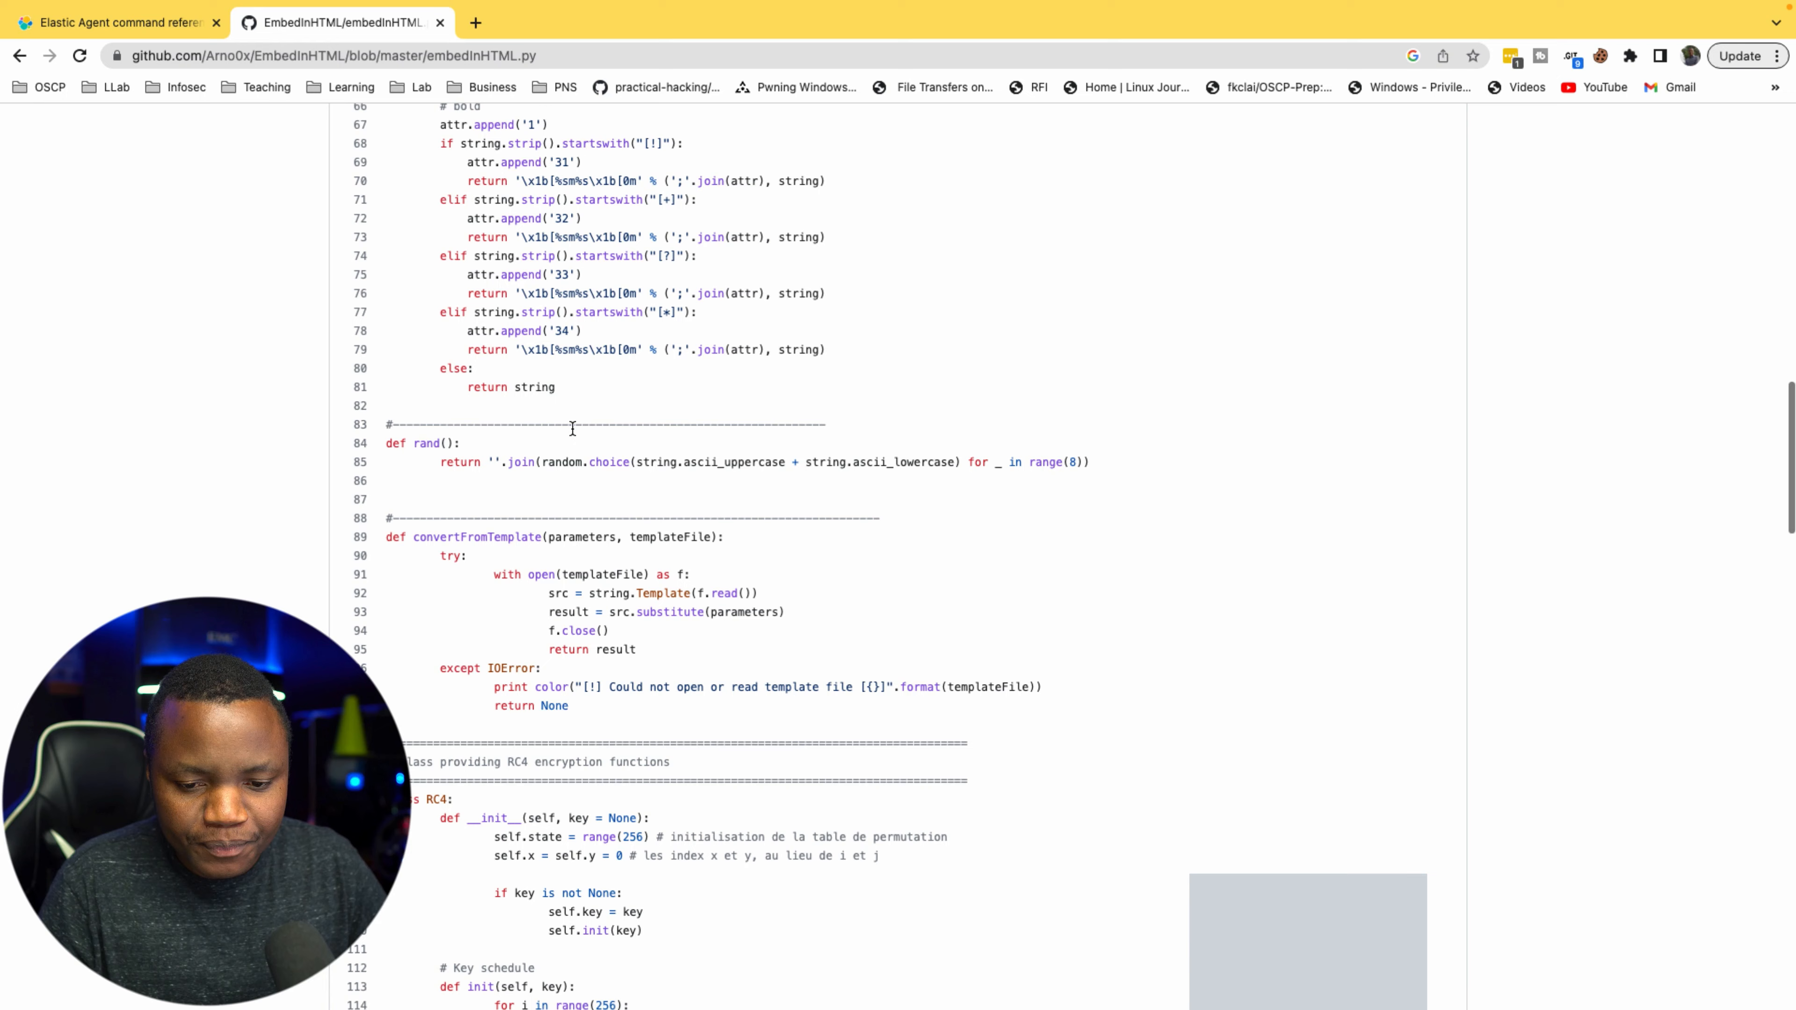
pyautogui.scroll(-3)
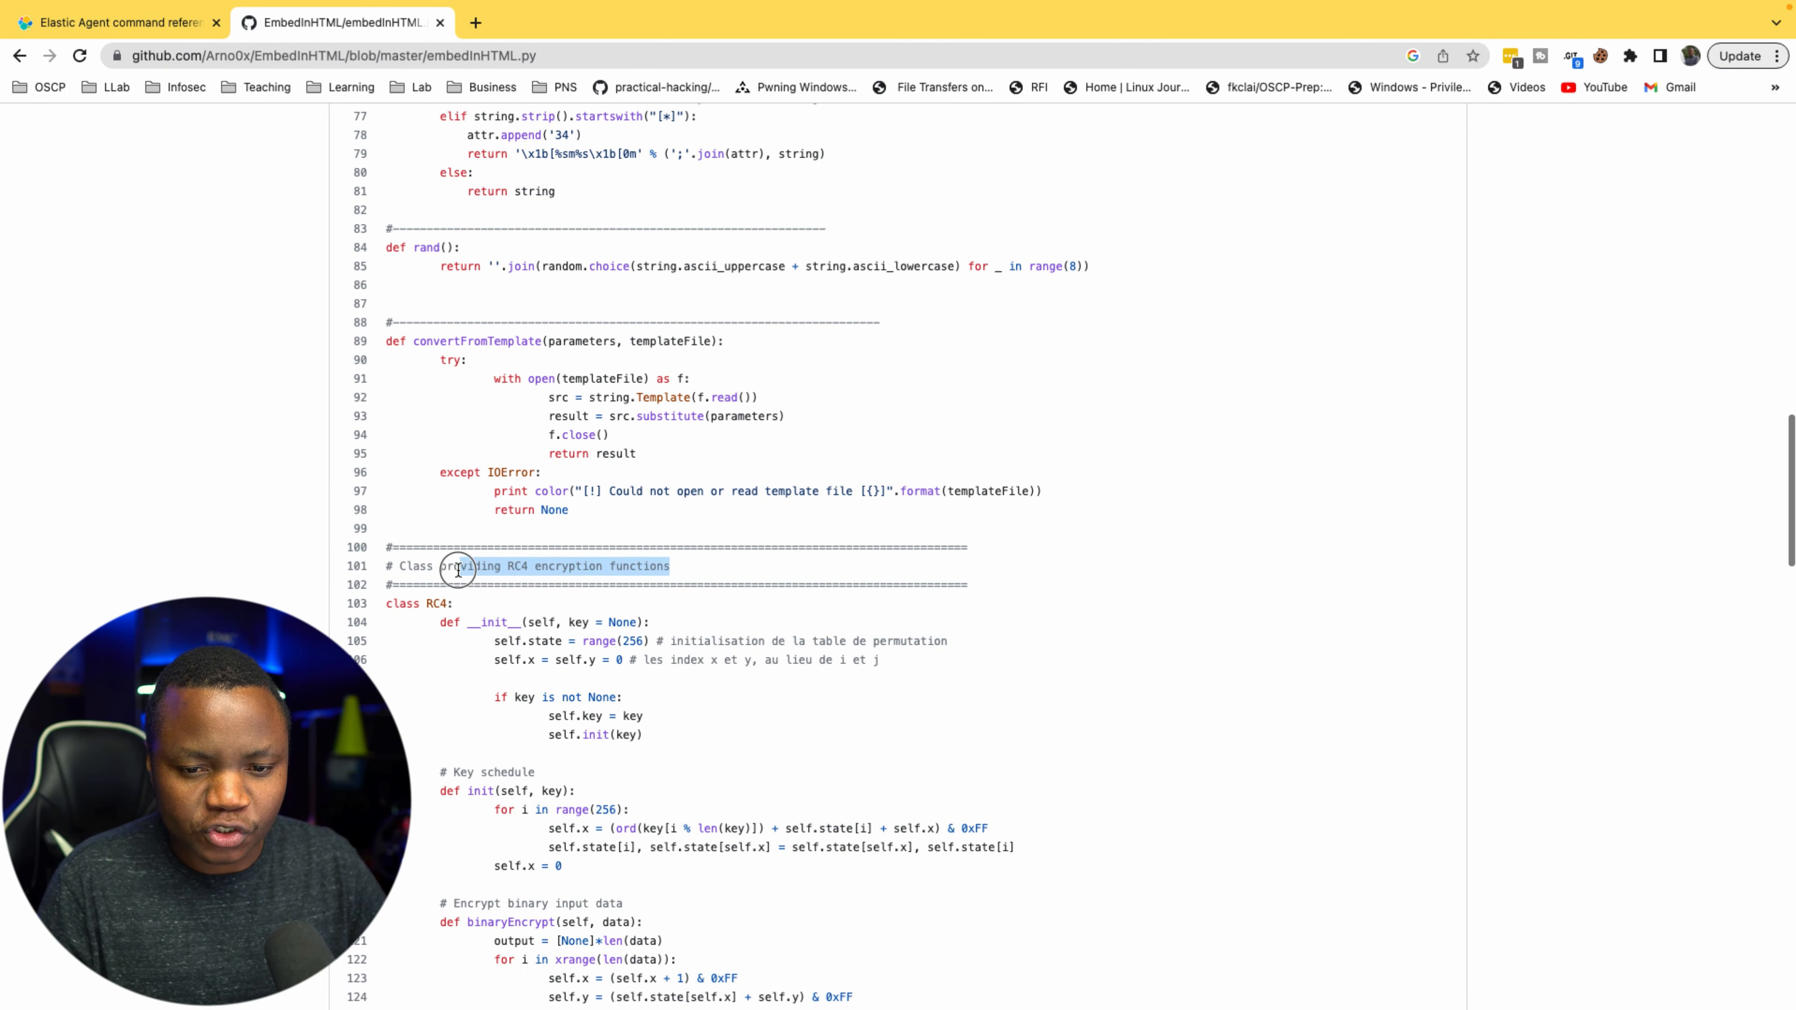
pyautogui.moveTo(514, 586)
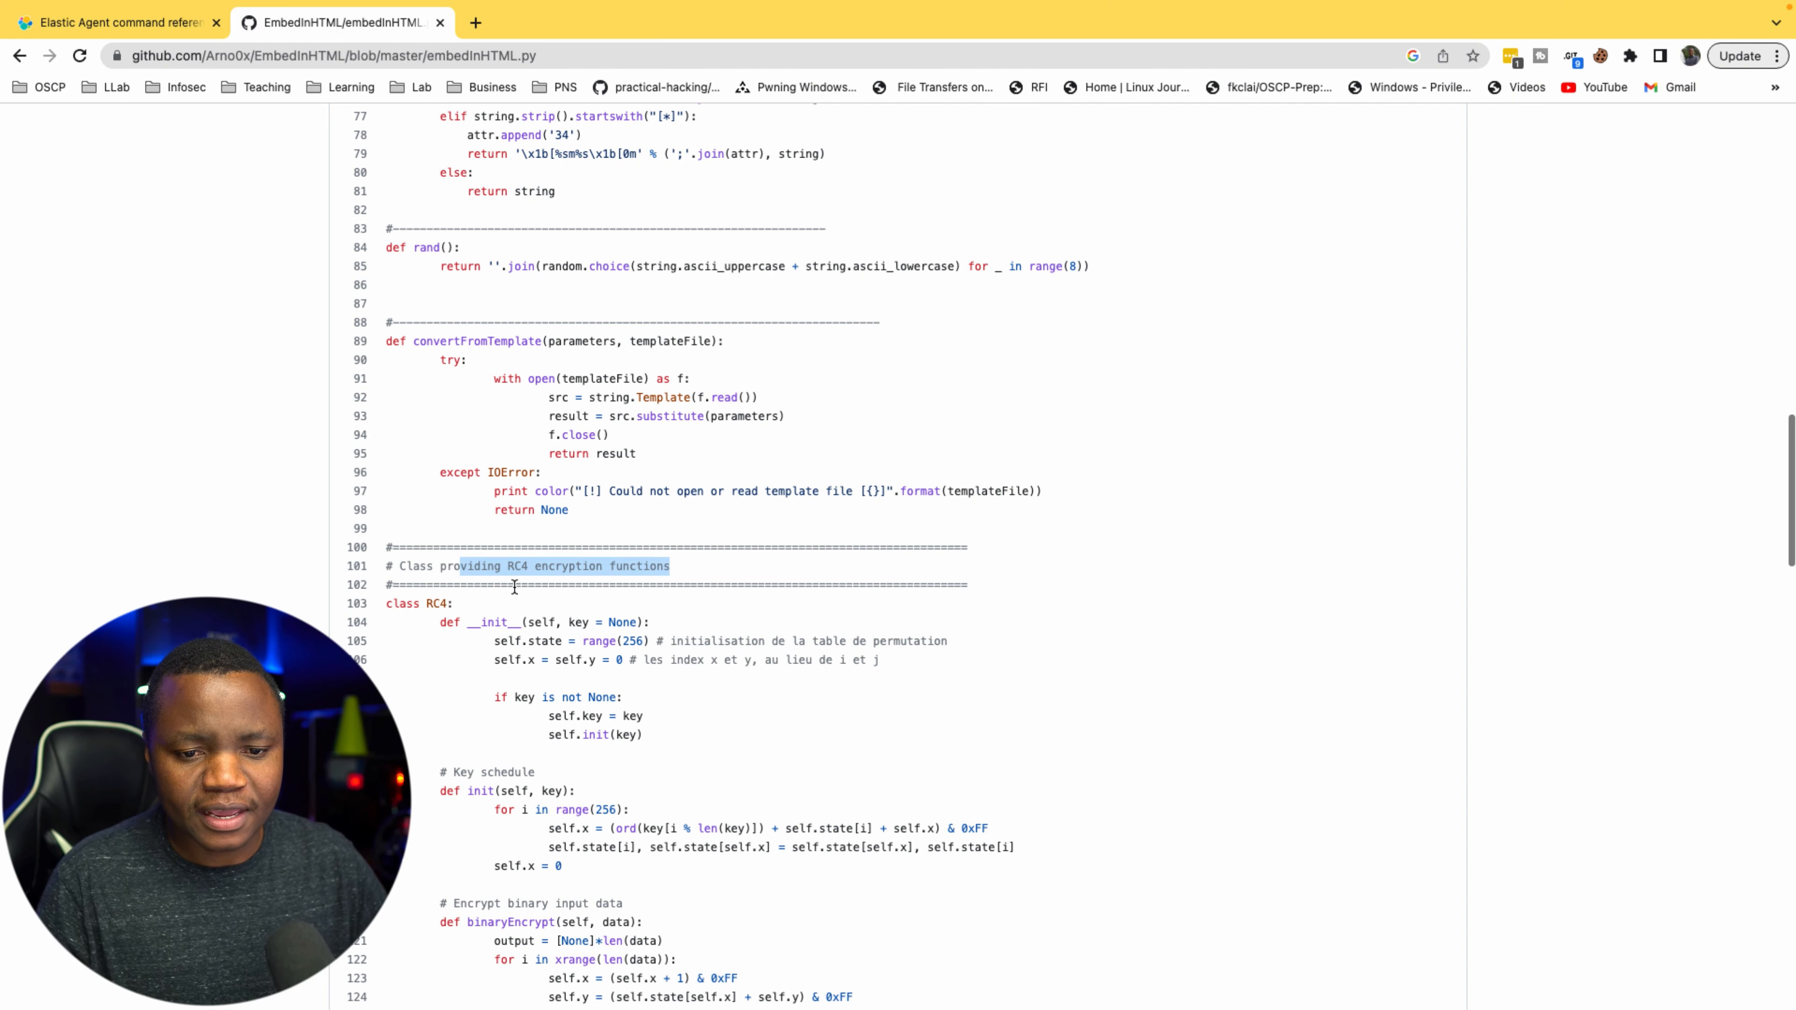
pyautogui.scroll(-3)
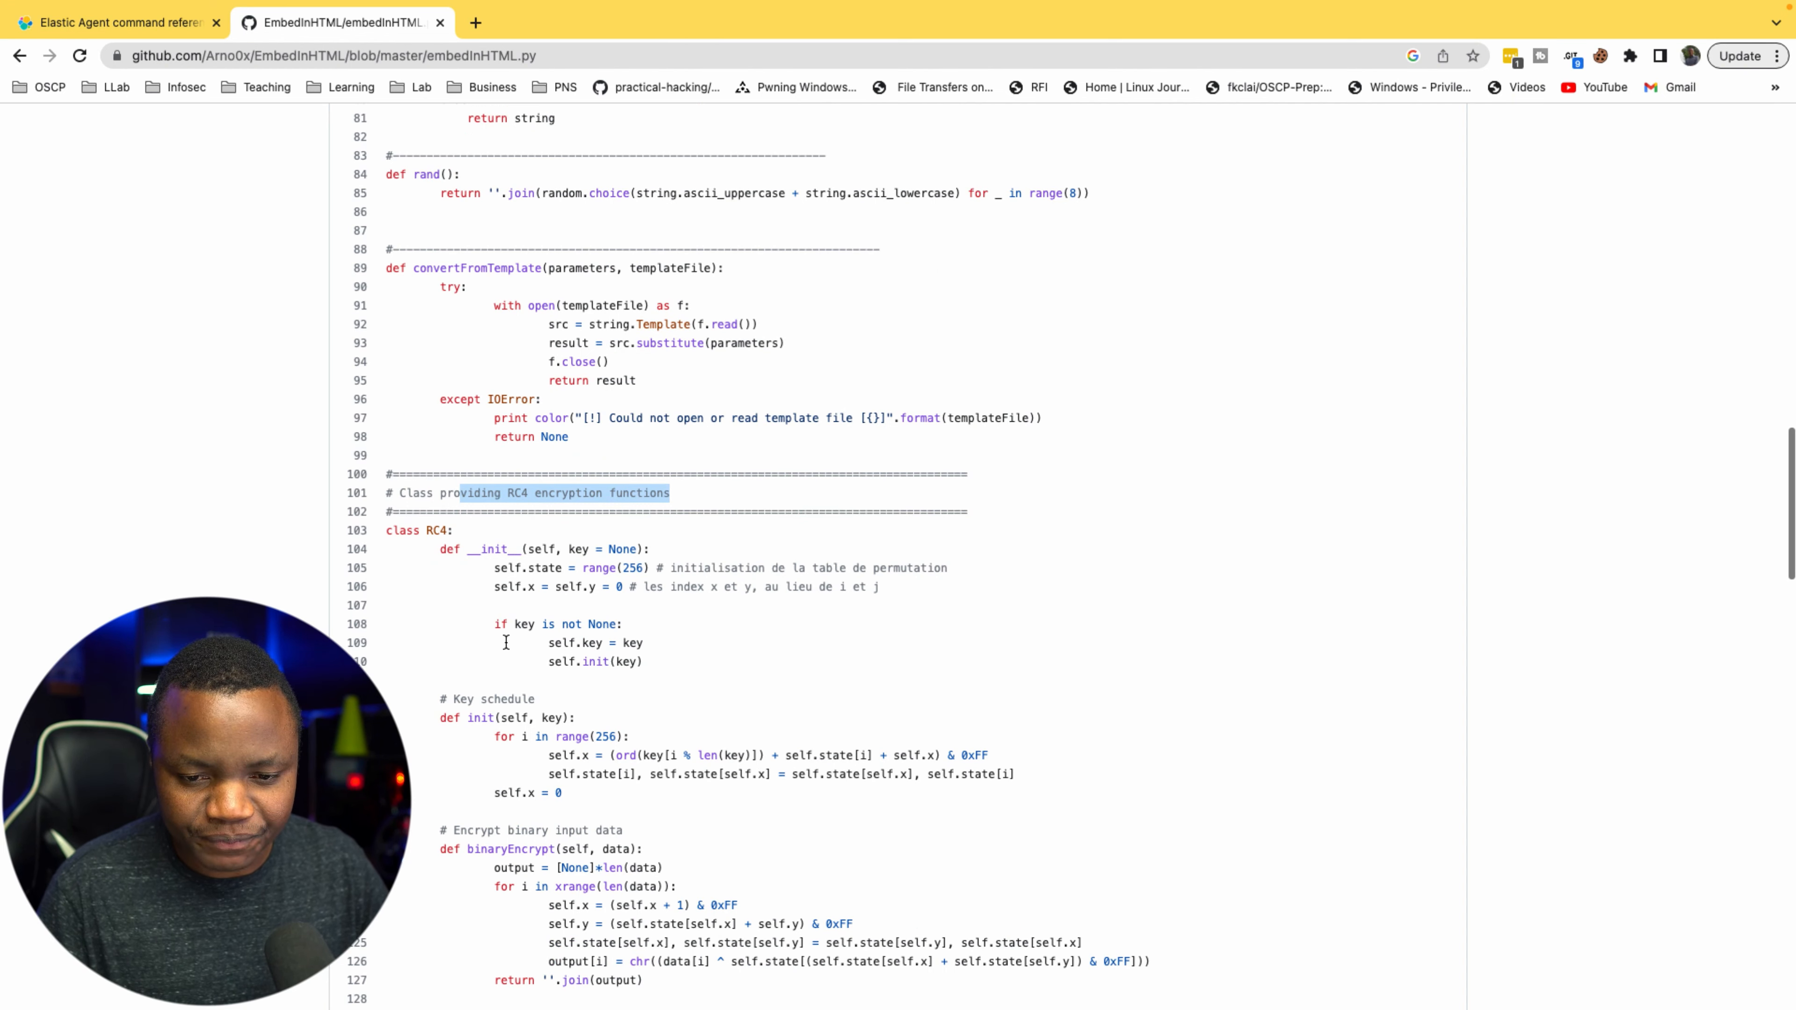
pyautogui.scroll(-3)
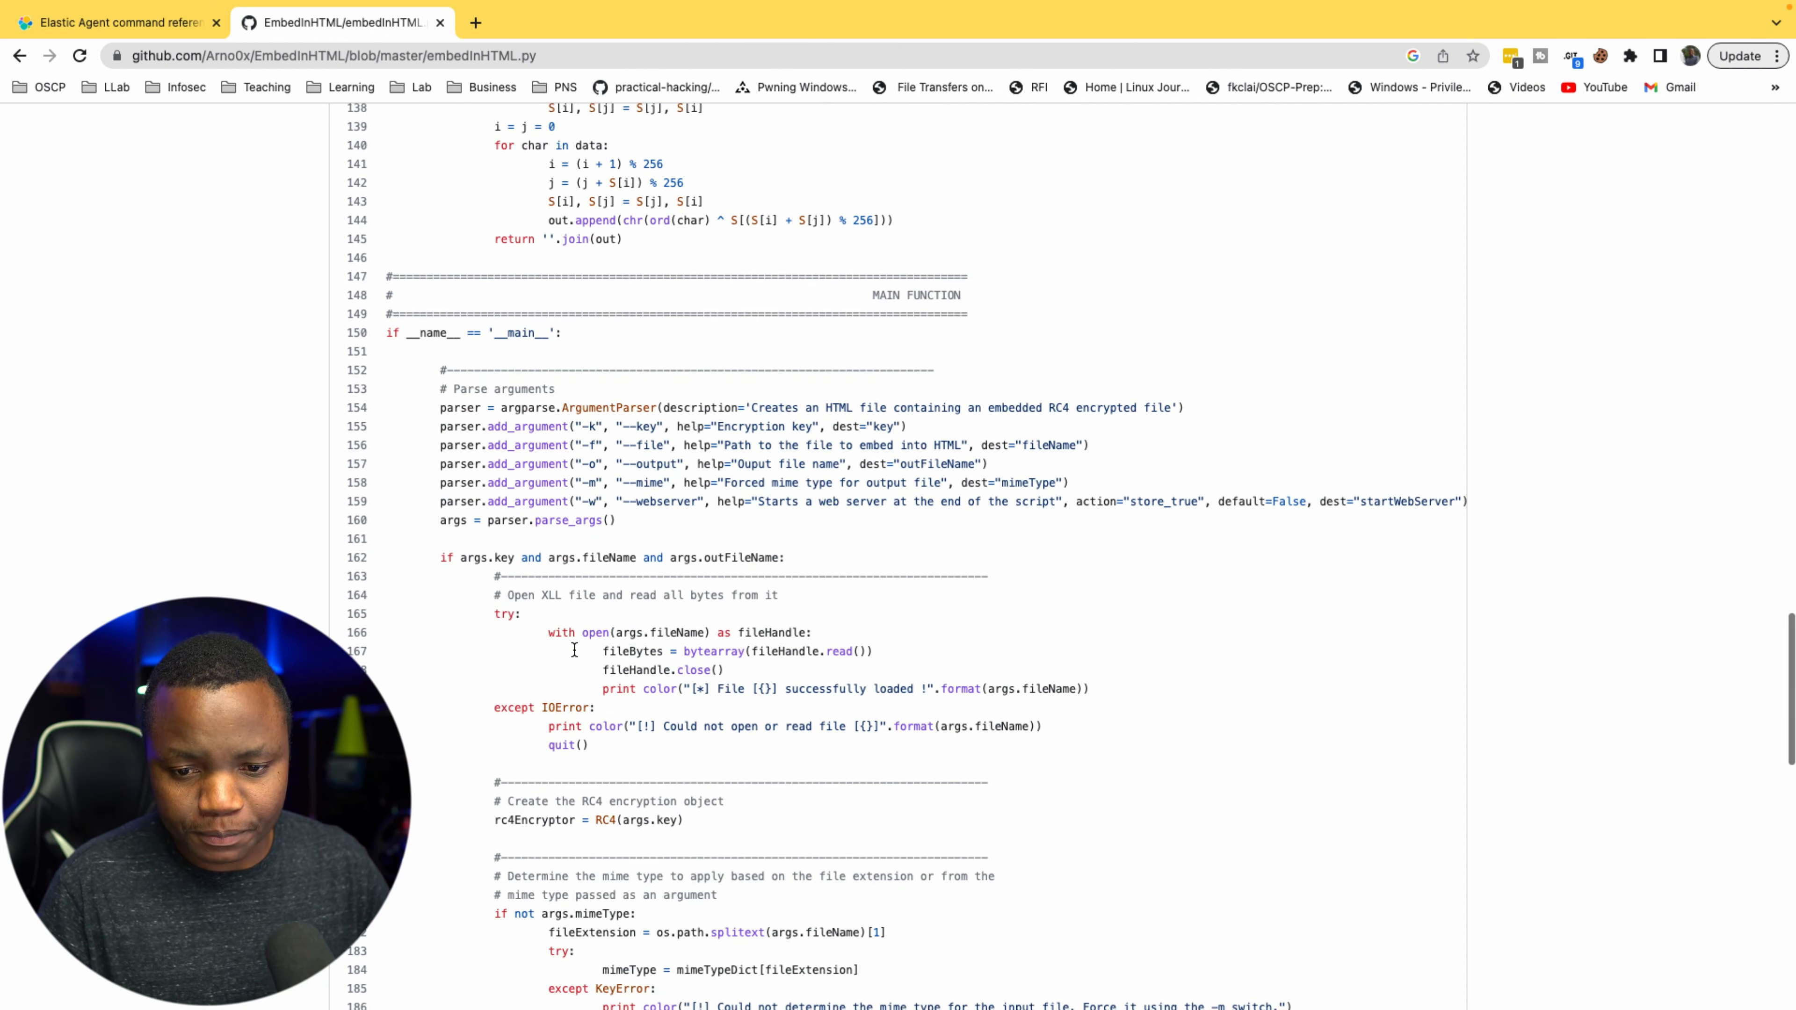
pyautogui.scroll(-3)
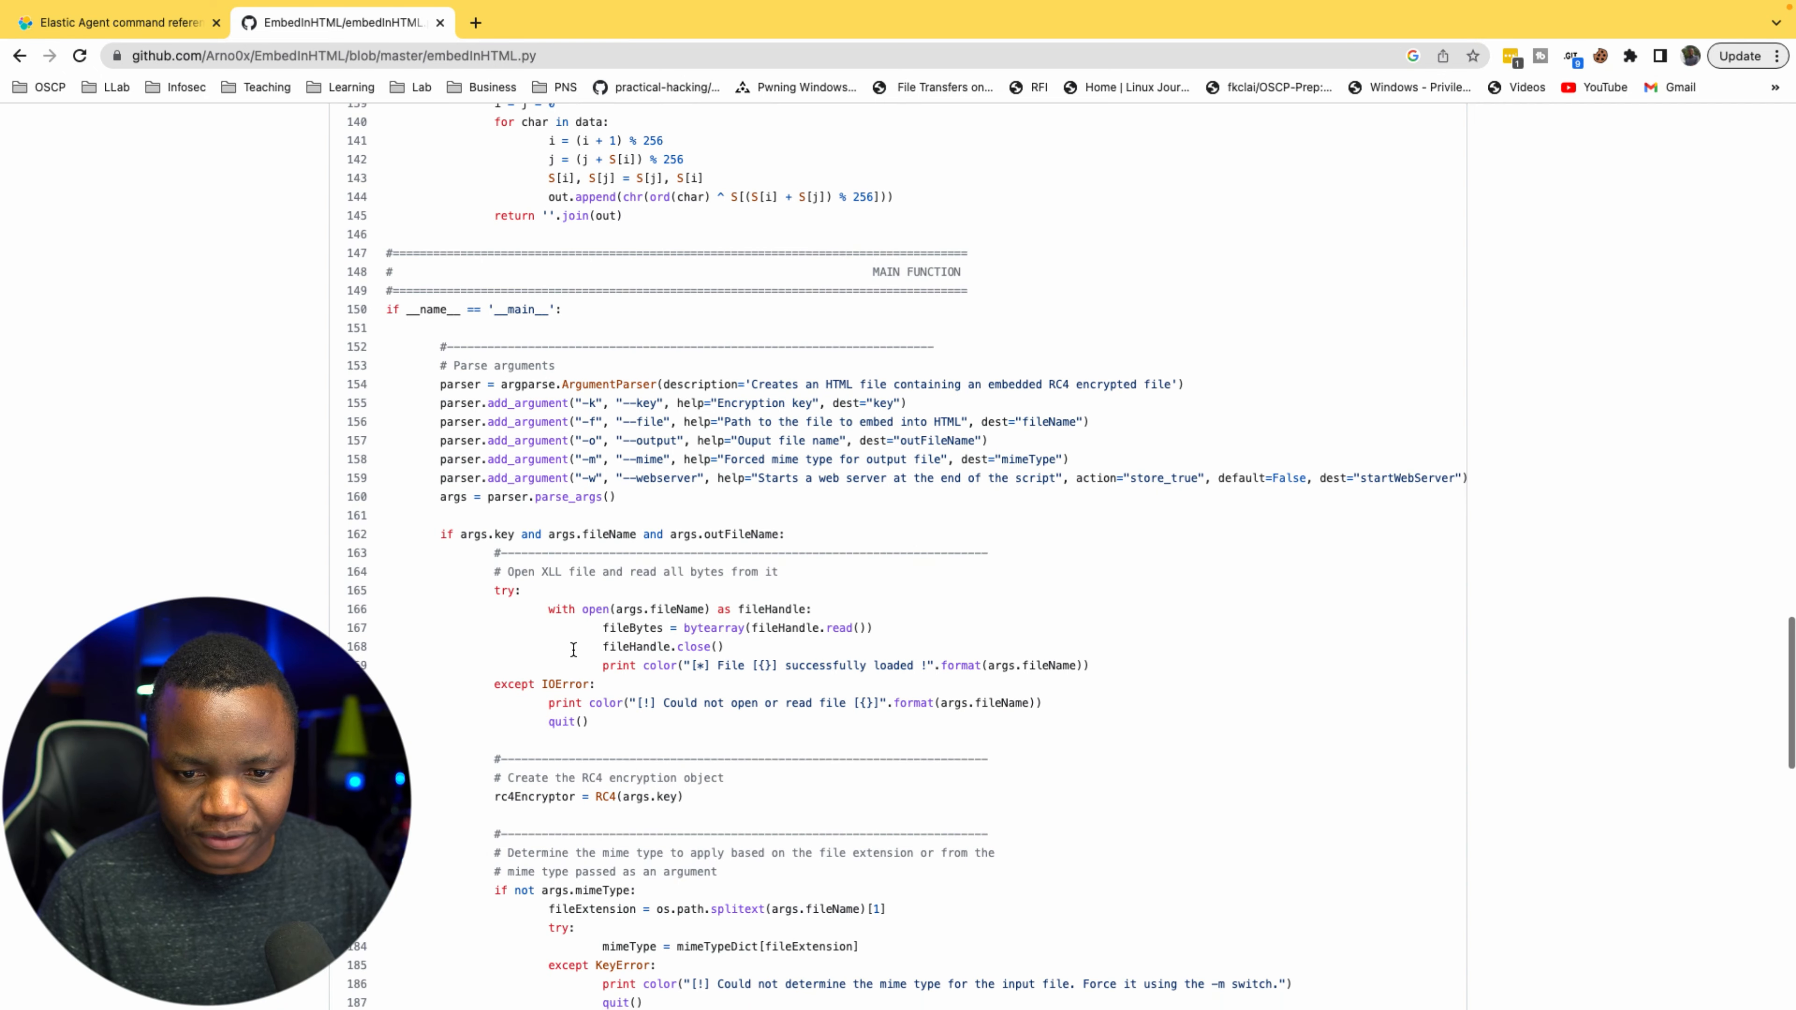
pyautogui.scroll(-3)
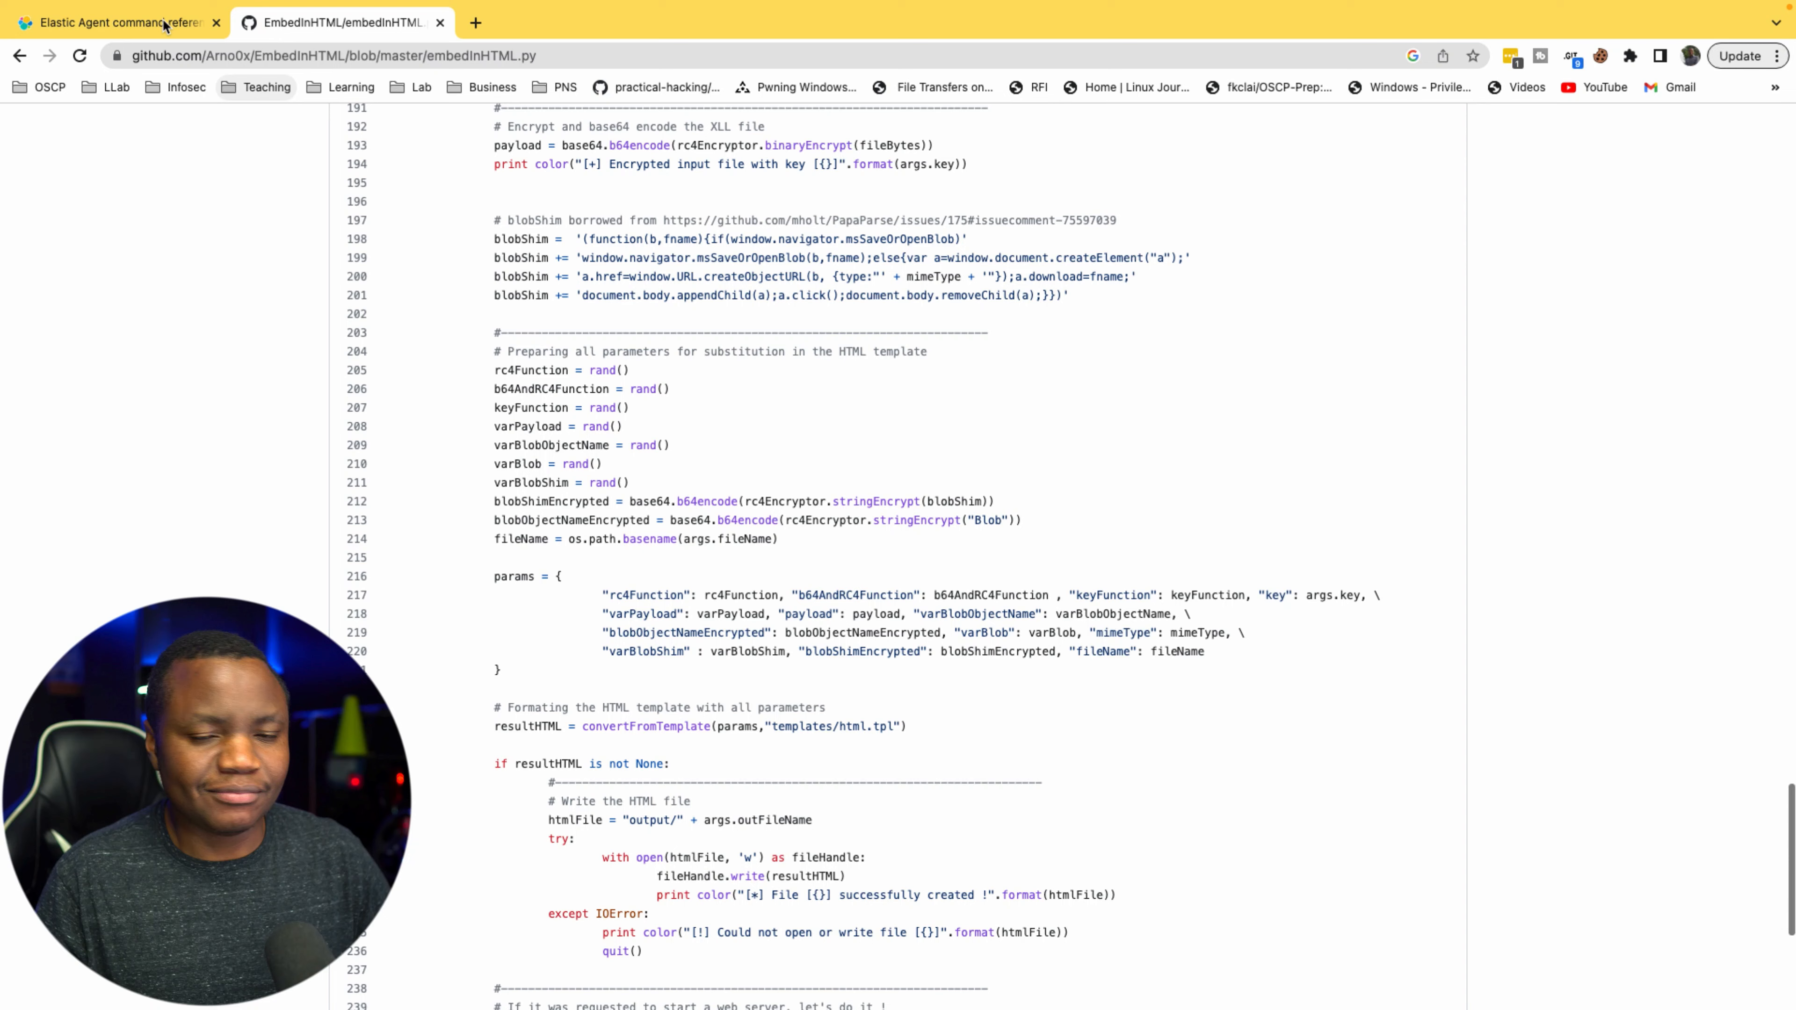
pyautogui.scroll(3)
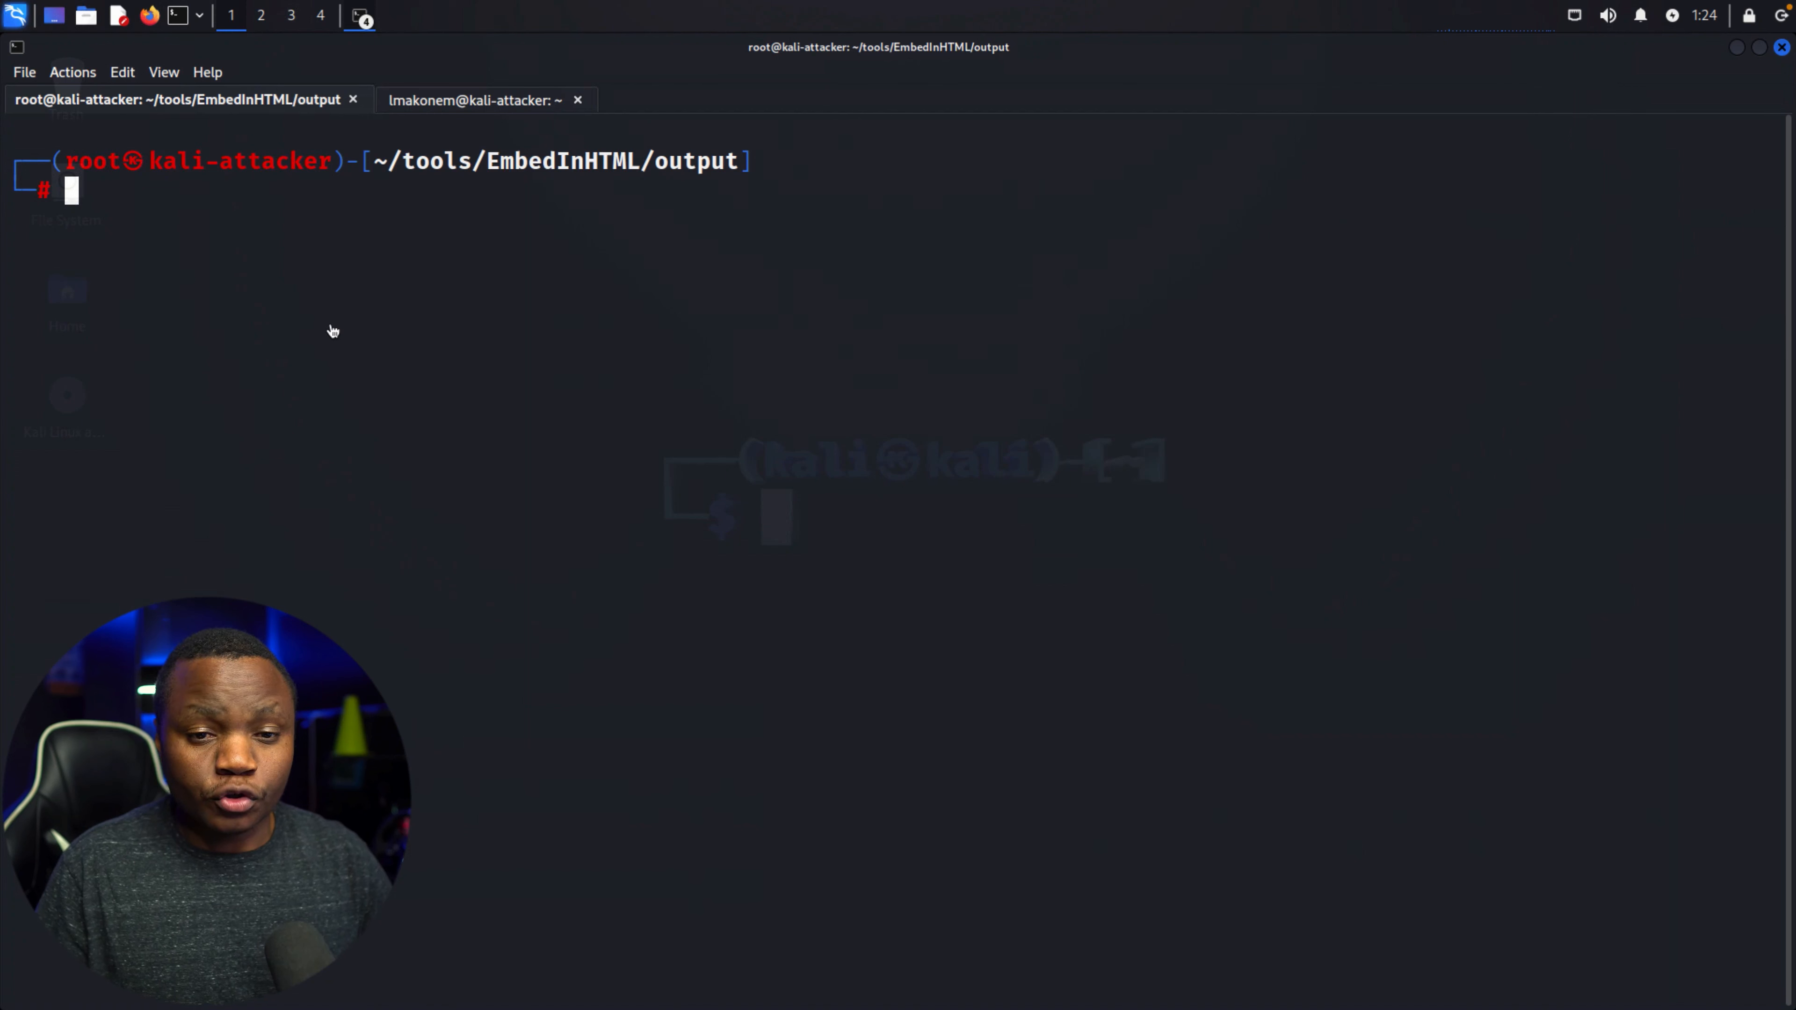
# Cancel the typed git clone line and move up to the EmbedInHTML folder, listing its files.
pyautogui.write('git clone https://github.com/Arno0x/EmbedInHTML.git')
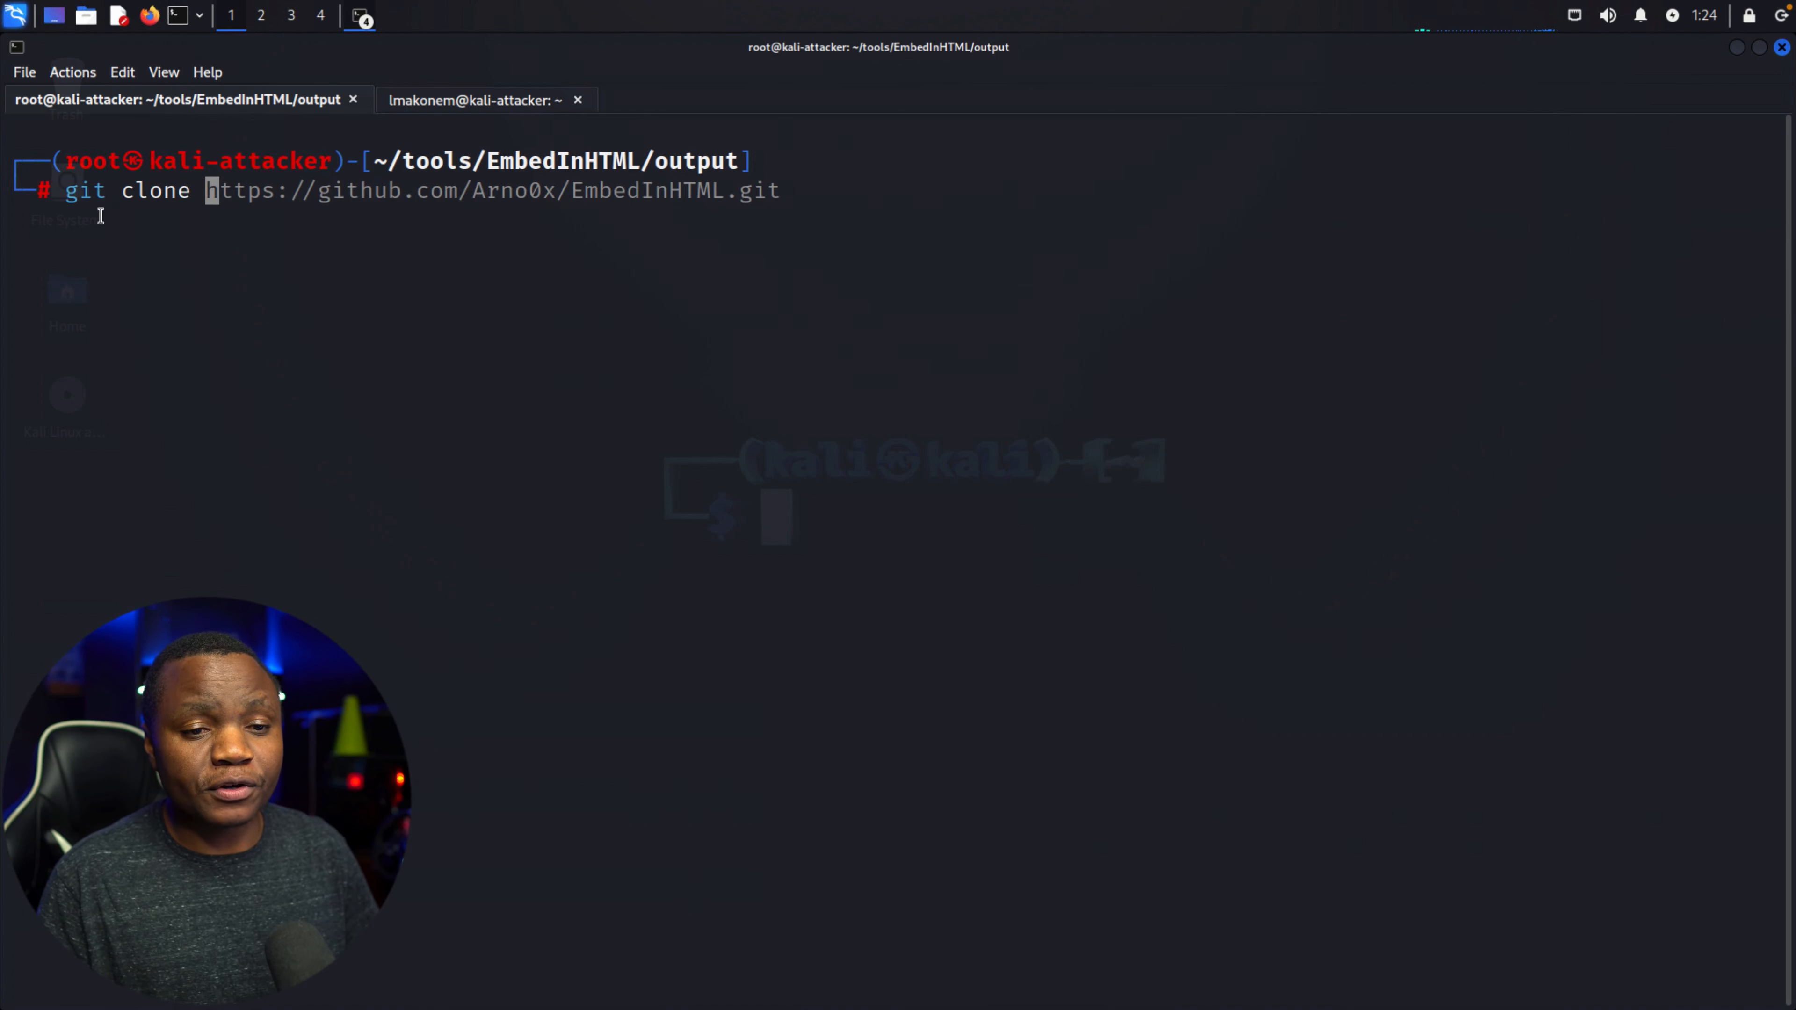
pyautogui.press('Return')
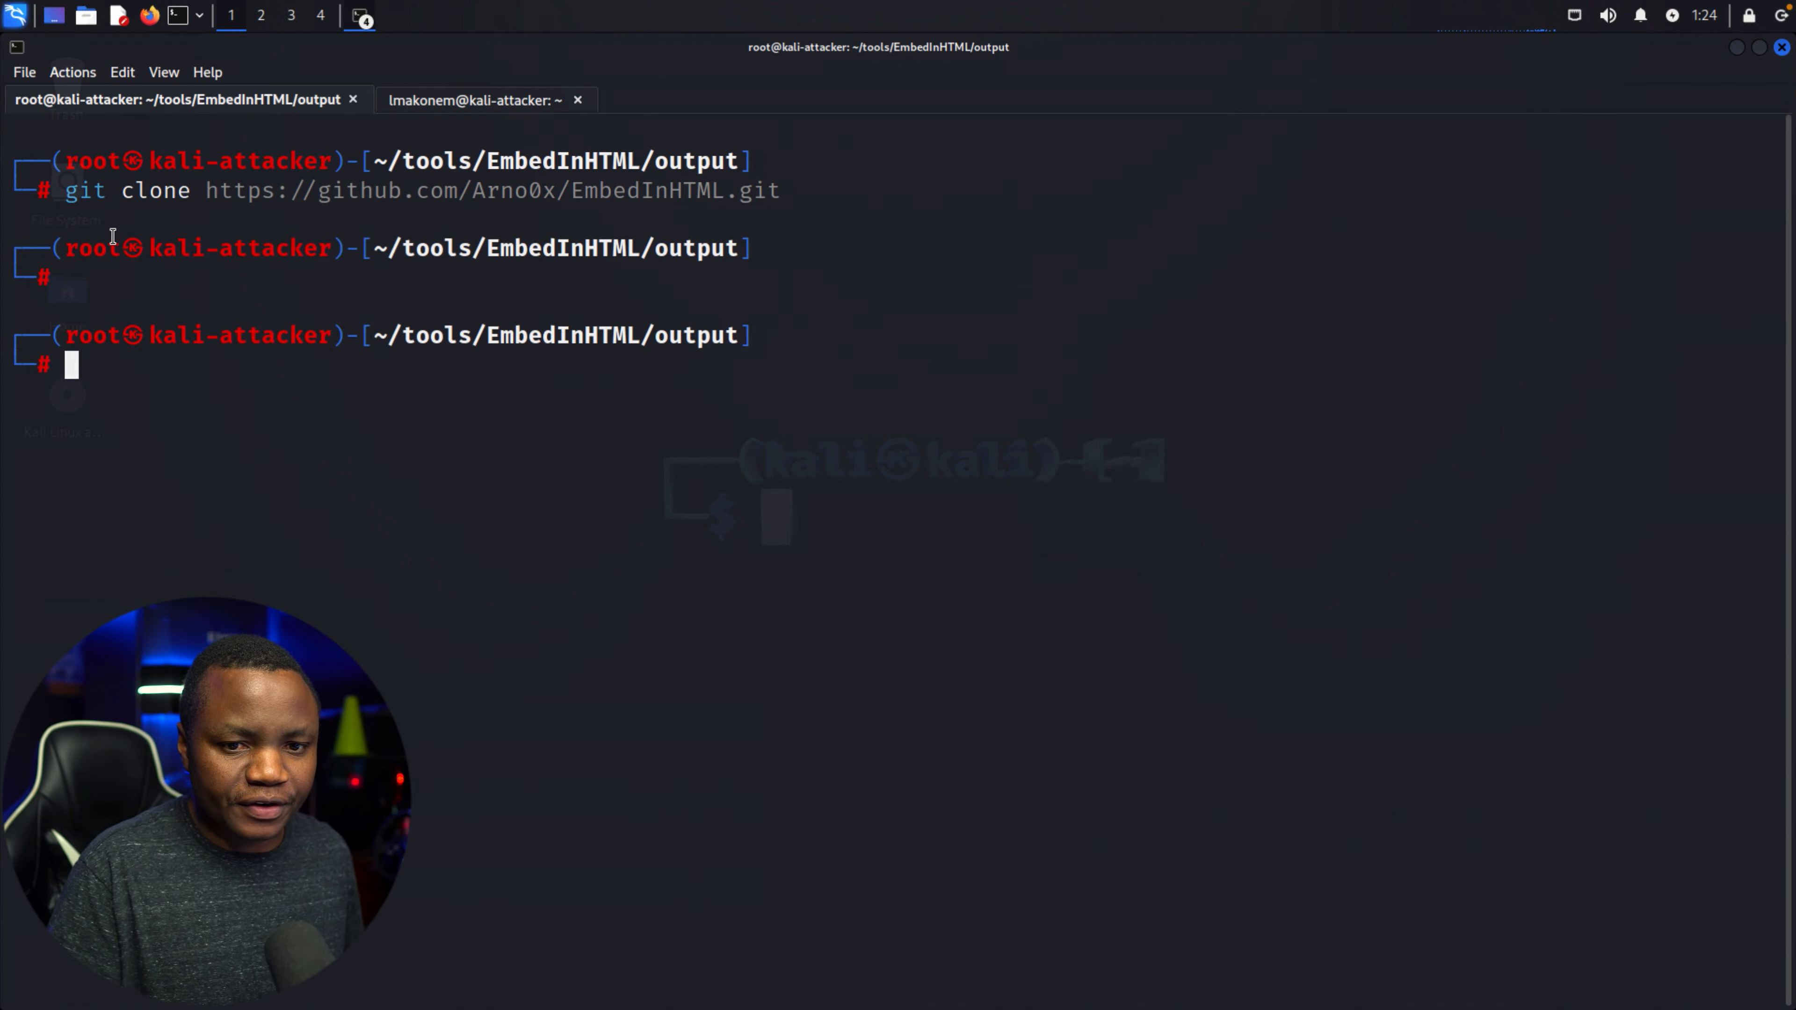
pyautogui.doubleClick(555, 335)
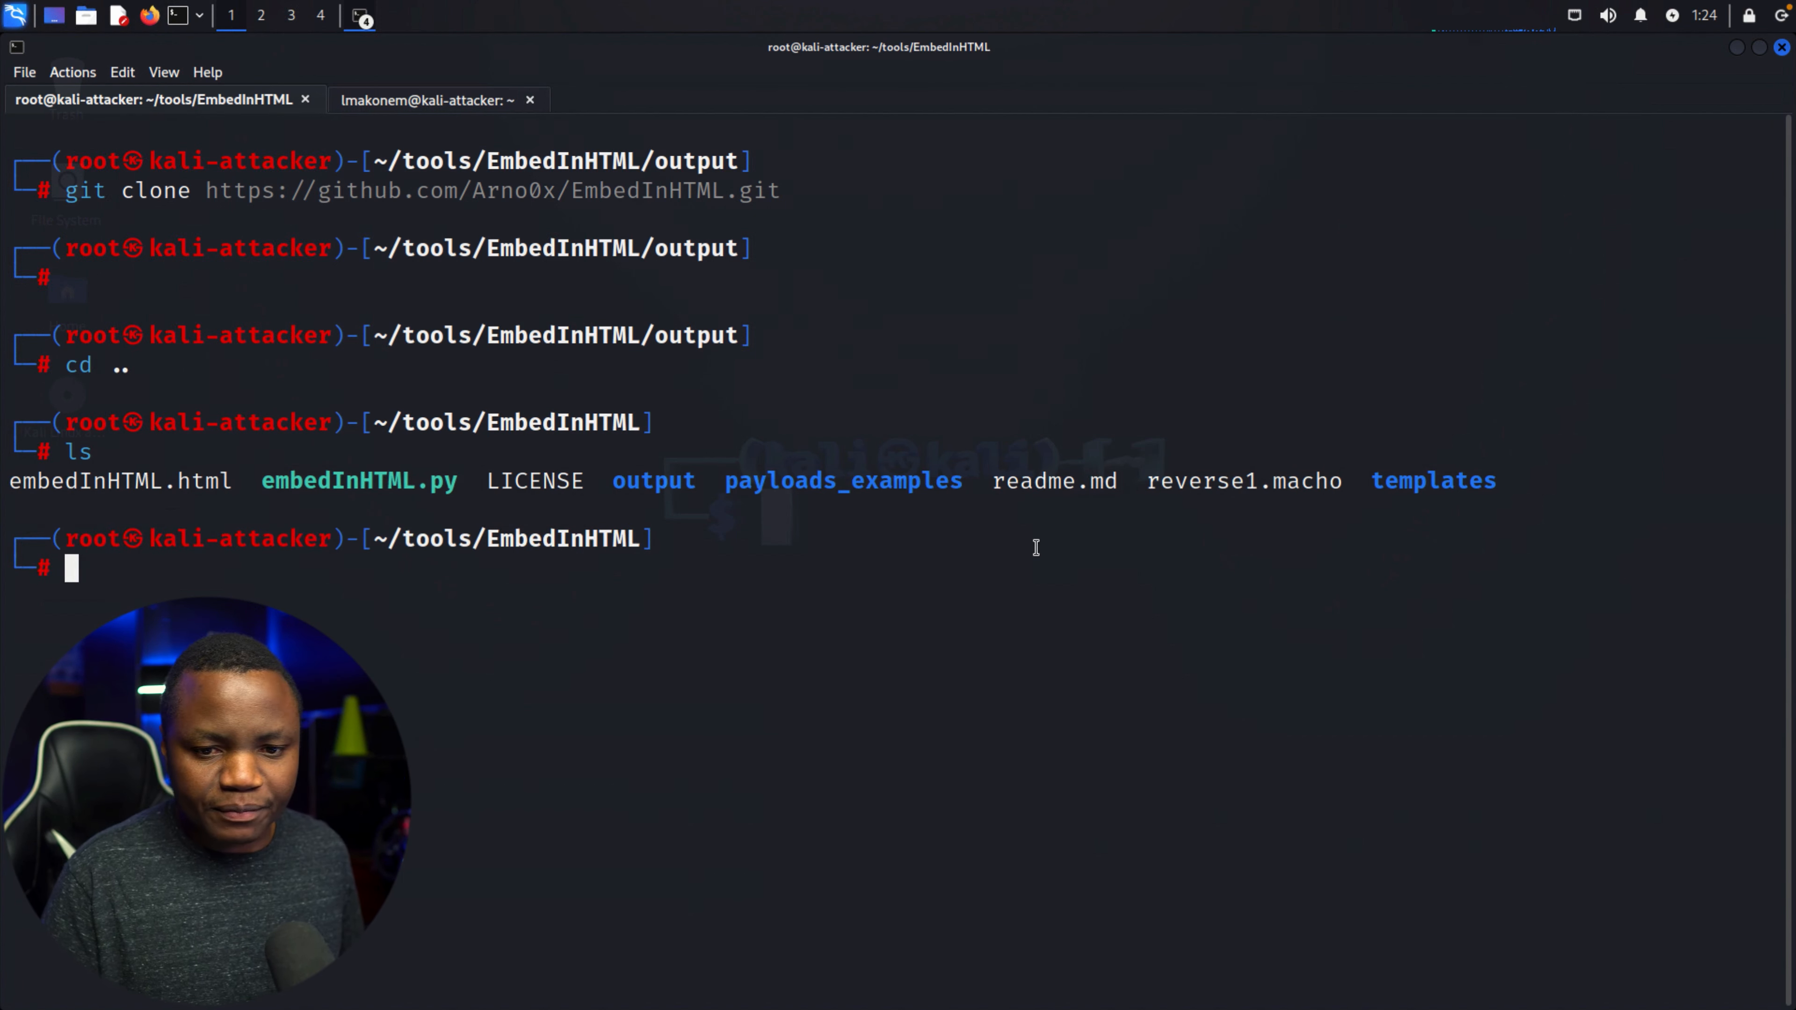
pyautogui.doubleClick(118, 480)
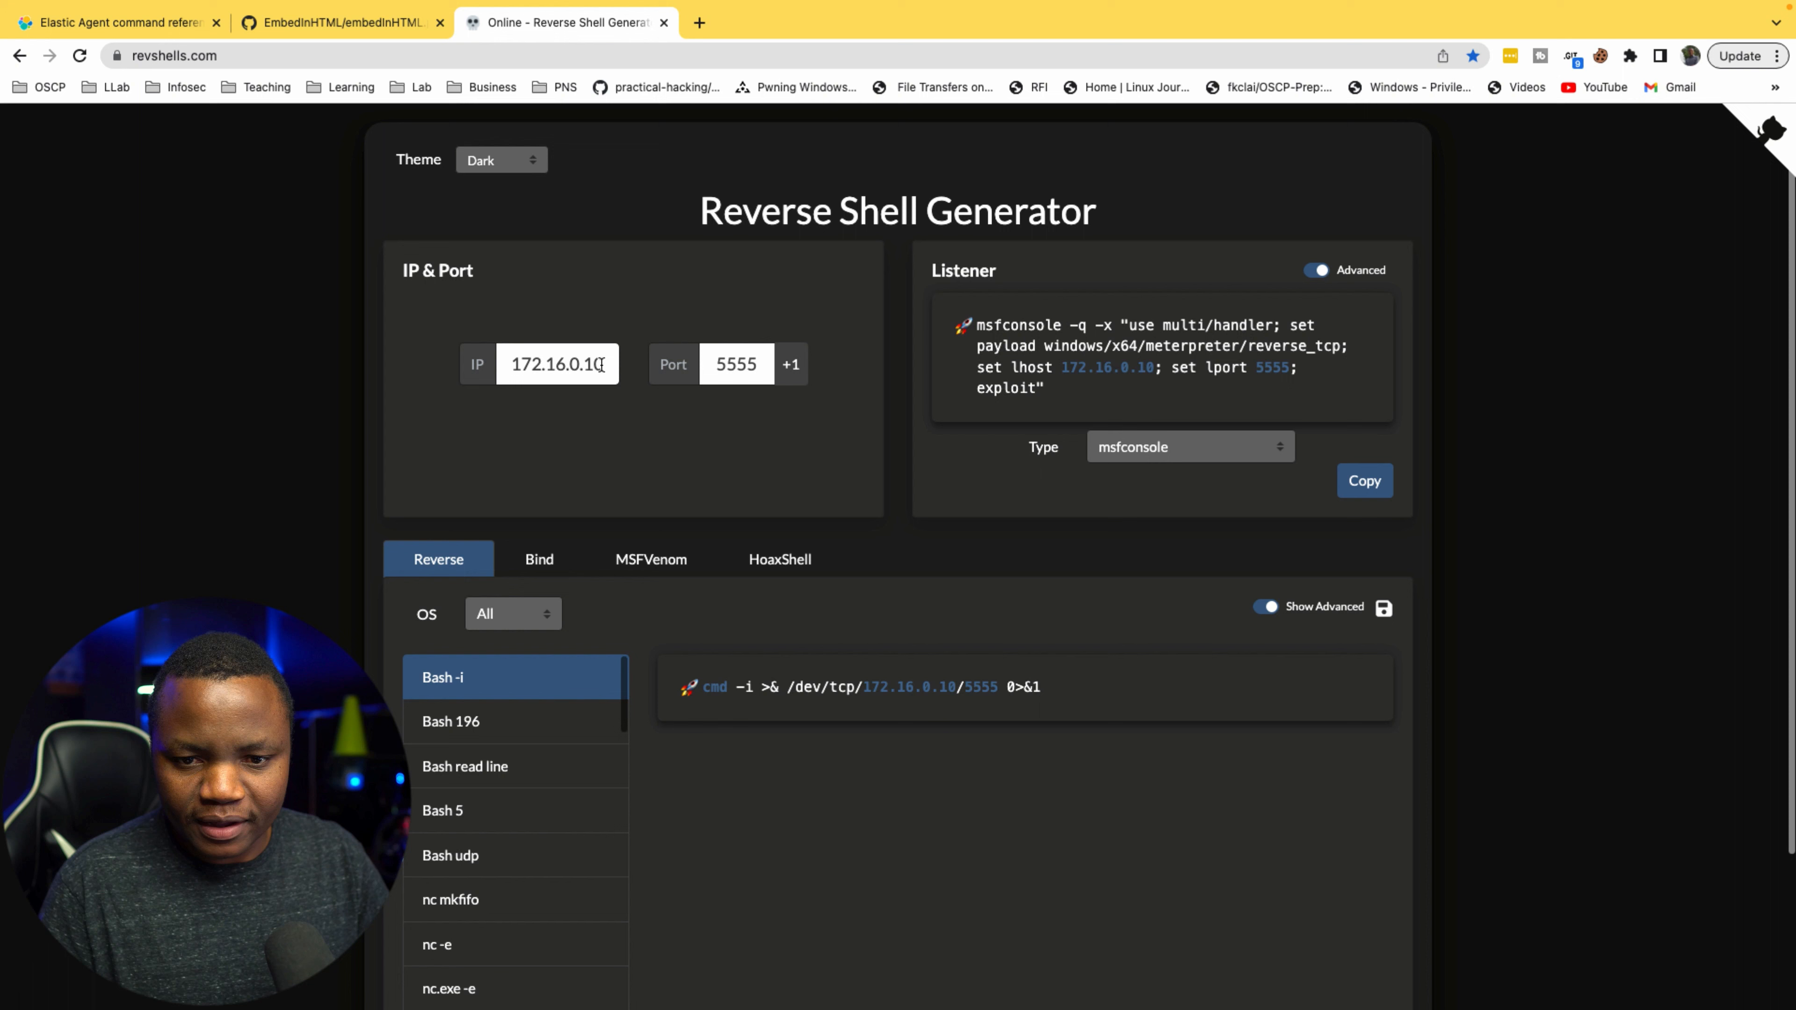
# With IP 172.16.0.10 and port 5555 set, show the MSFVenom Windows x64 Meterpreter staged reverse TCP command.
pyautogui.click(651, 559)
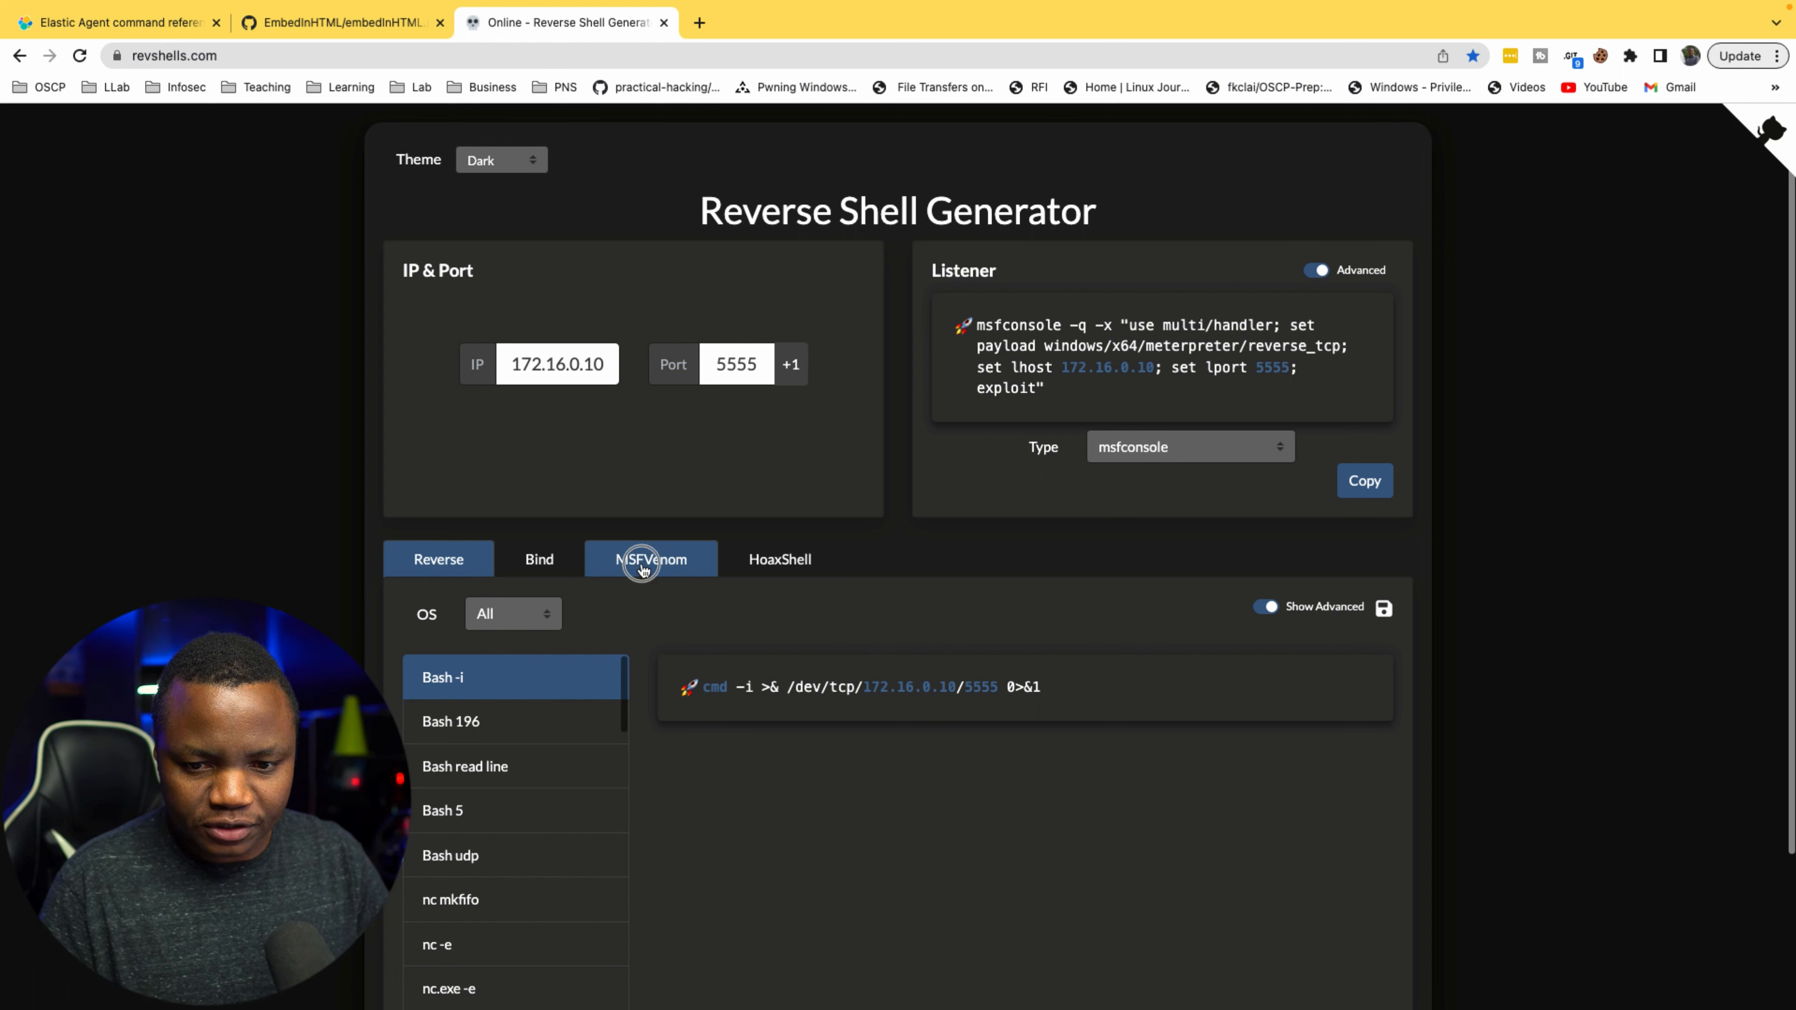
pyautogui.click(649, 559)
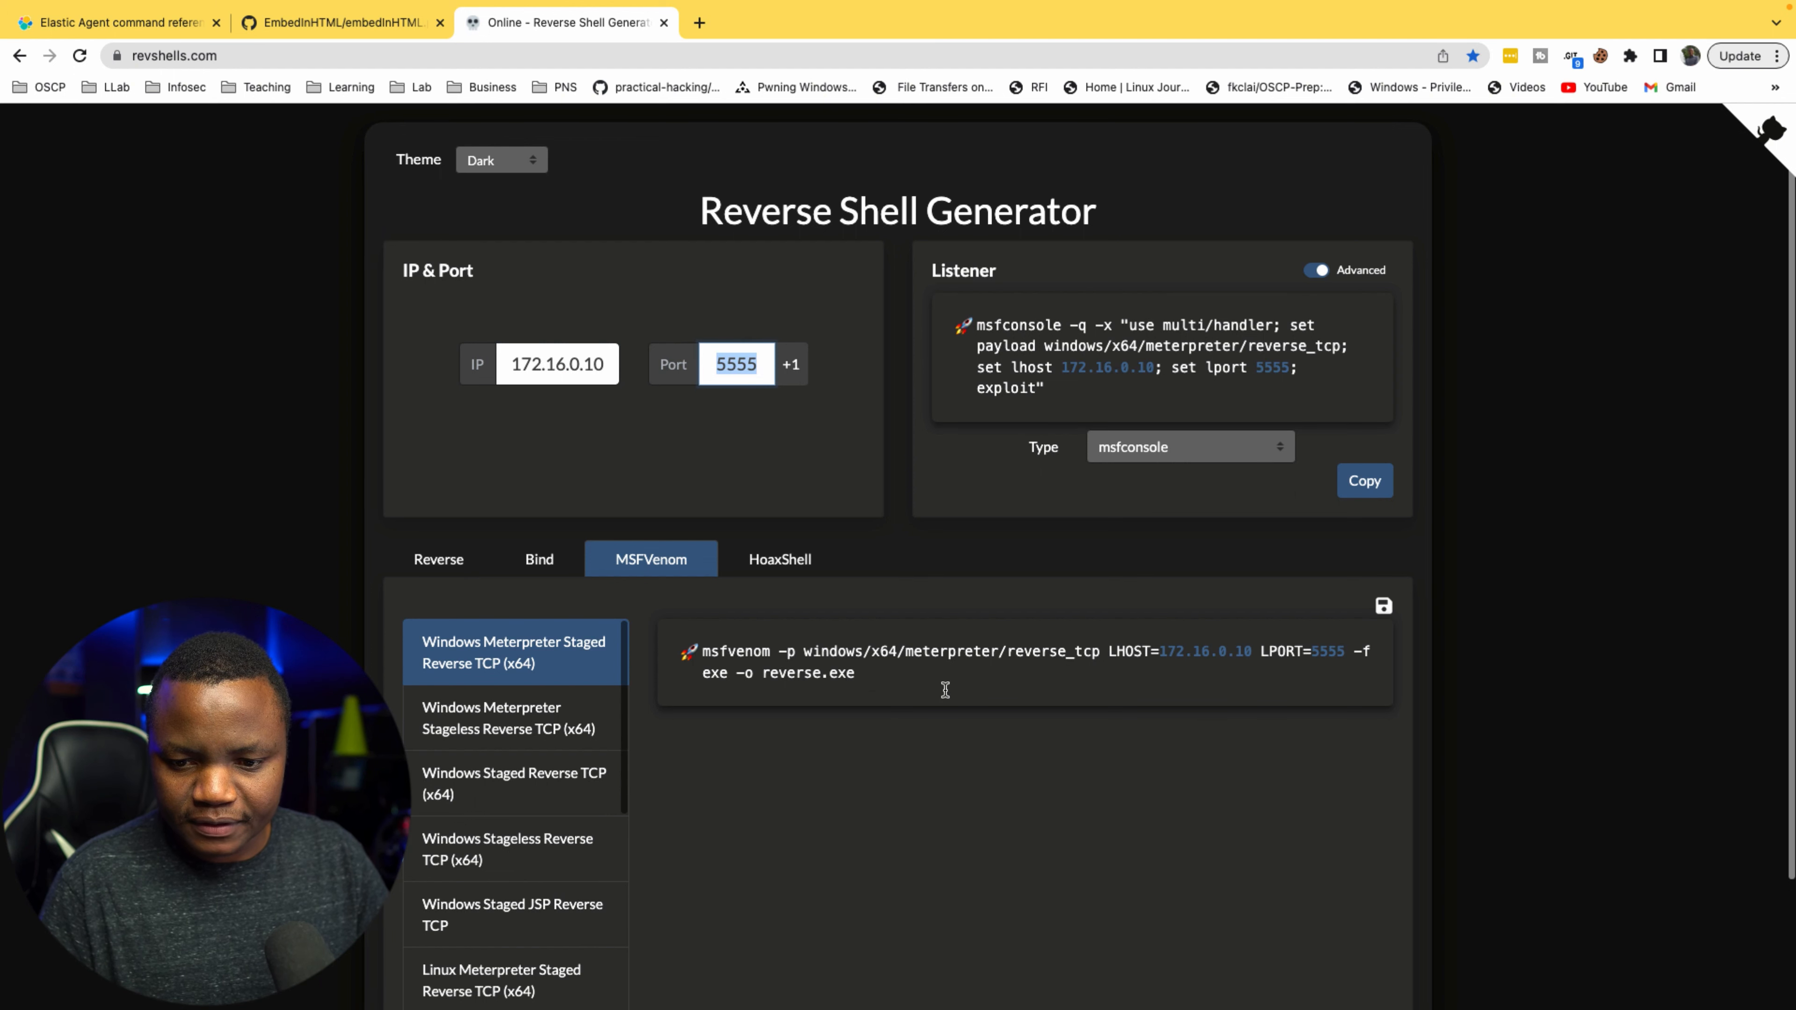
pyautogui.scroll(-3)
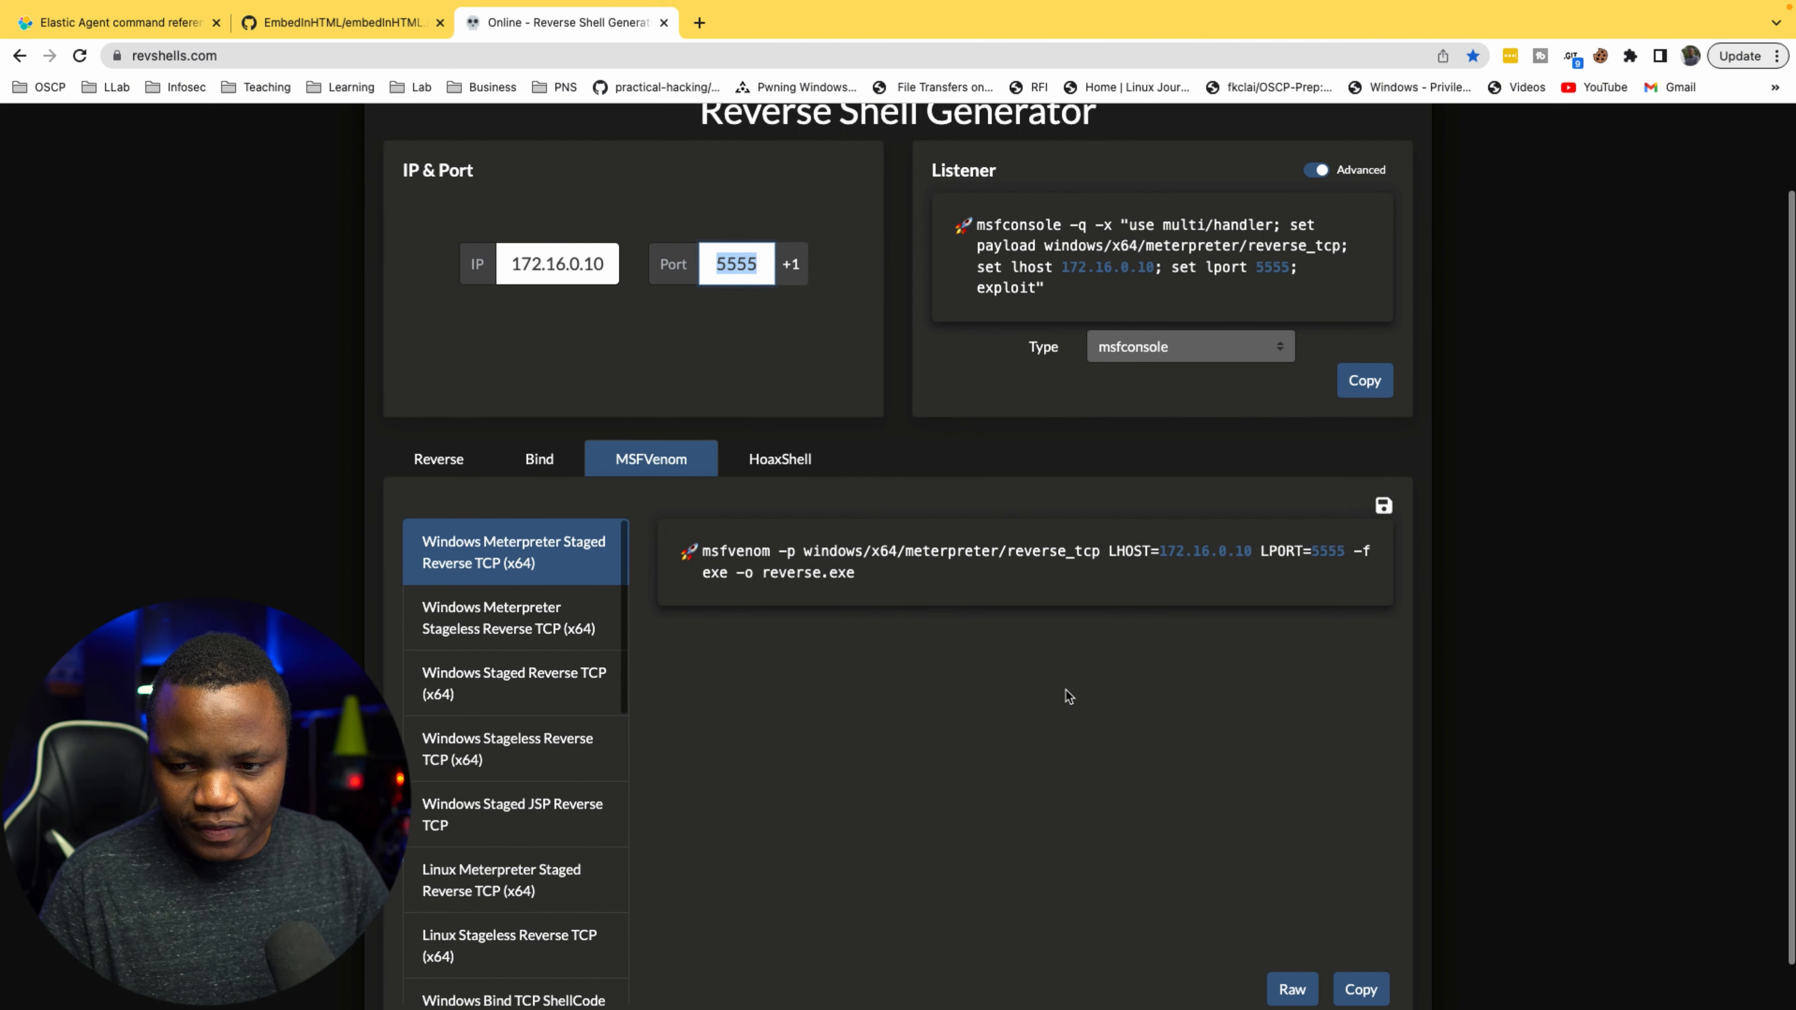
pyautogui.moveTo(832, 371)
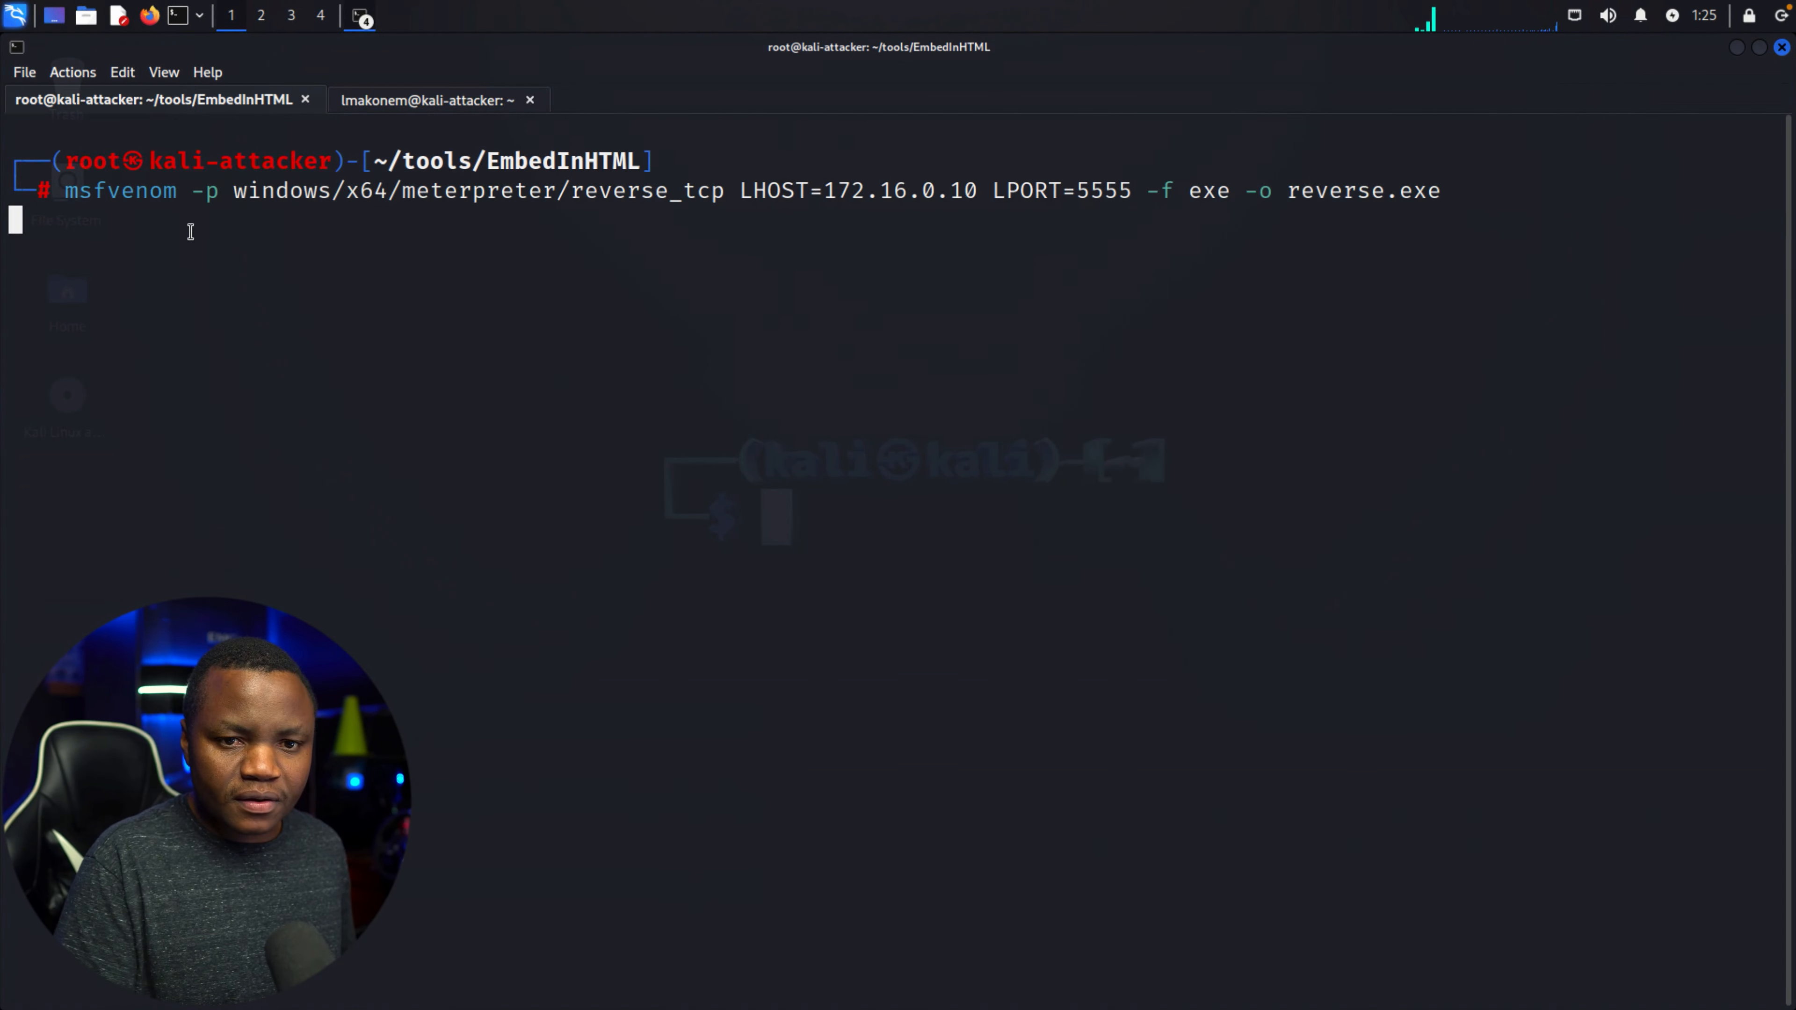
pyautogui.moveTo(1081, 208)
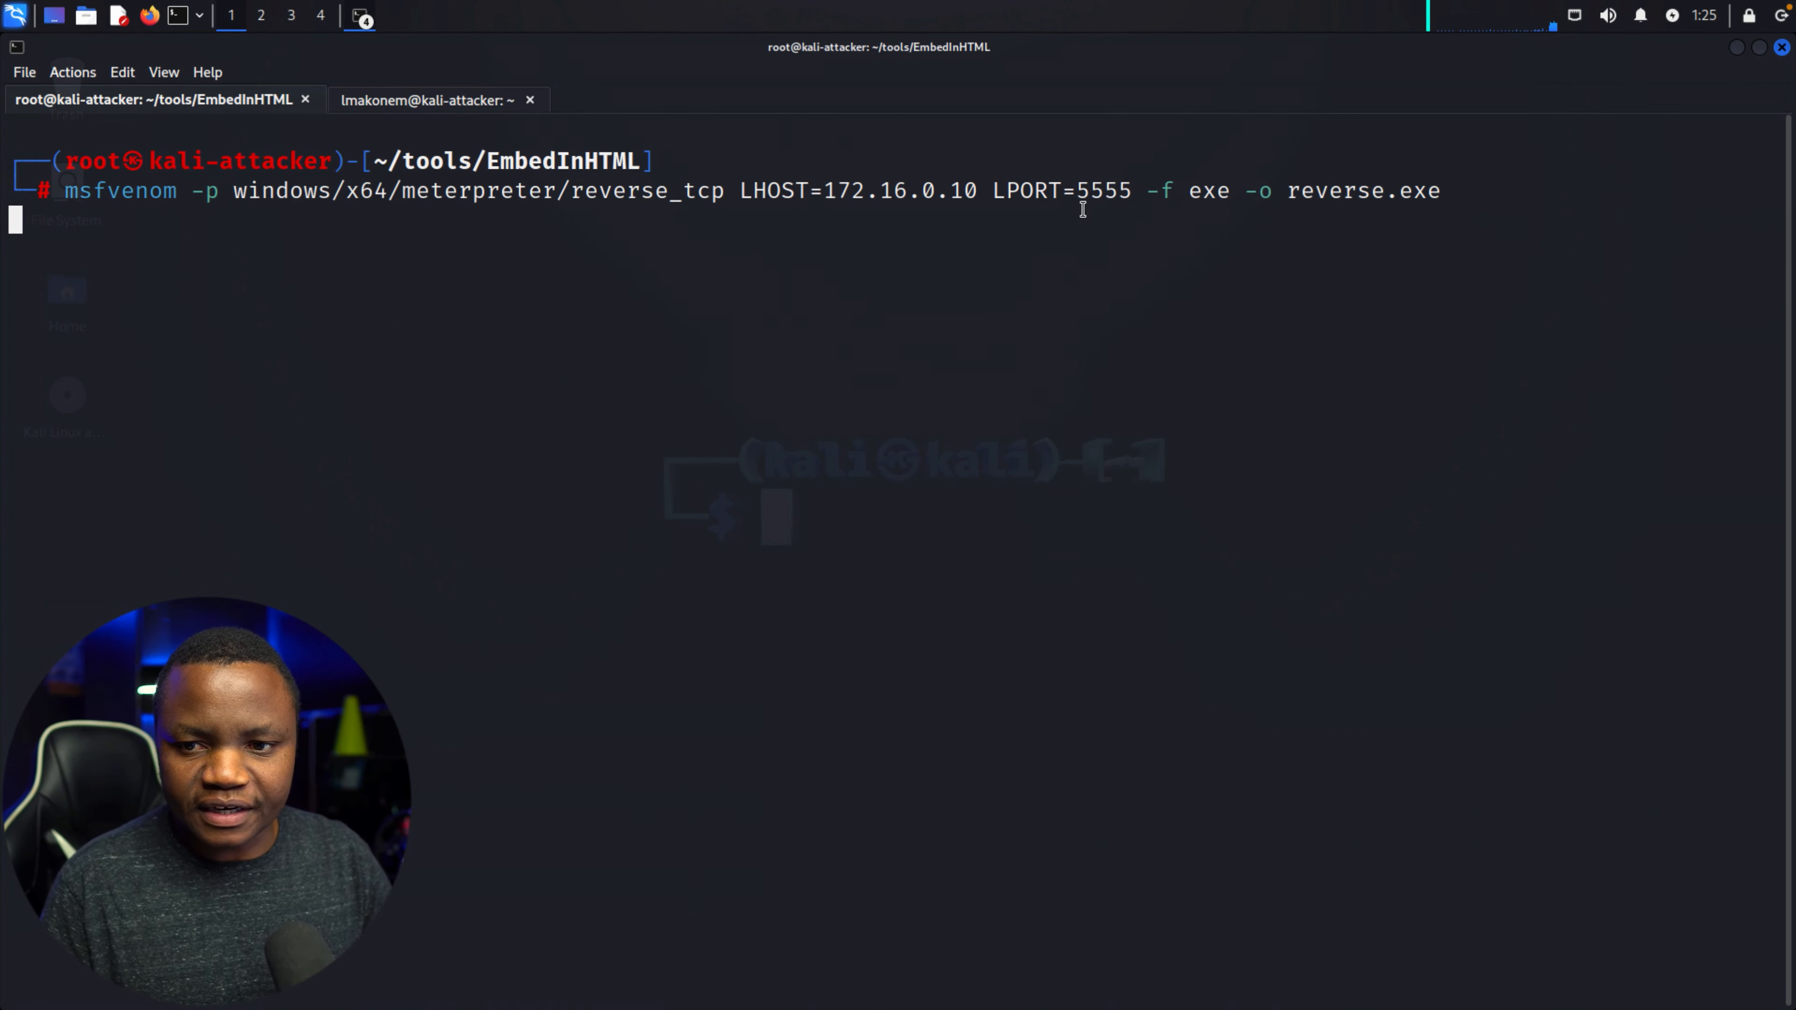
# Copy the msfconsole listener for port 5555 from revshells and run the pasted msfvenom command to build reverse.exe.
pyautogui.doubleClick(1107, 191)
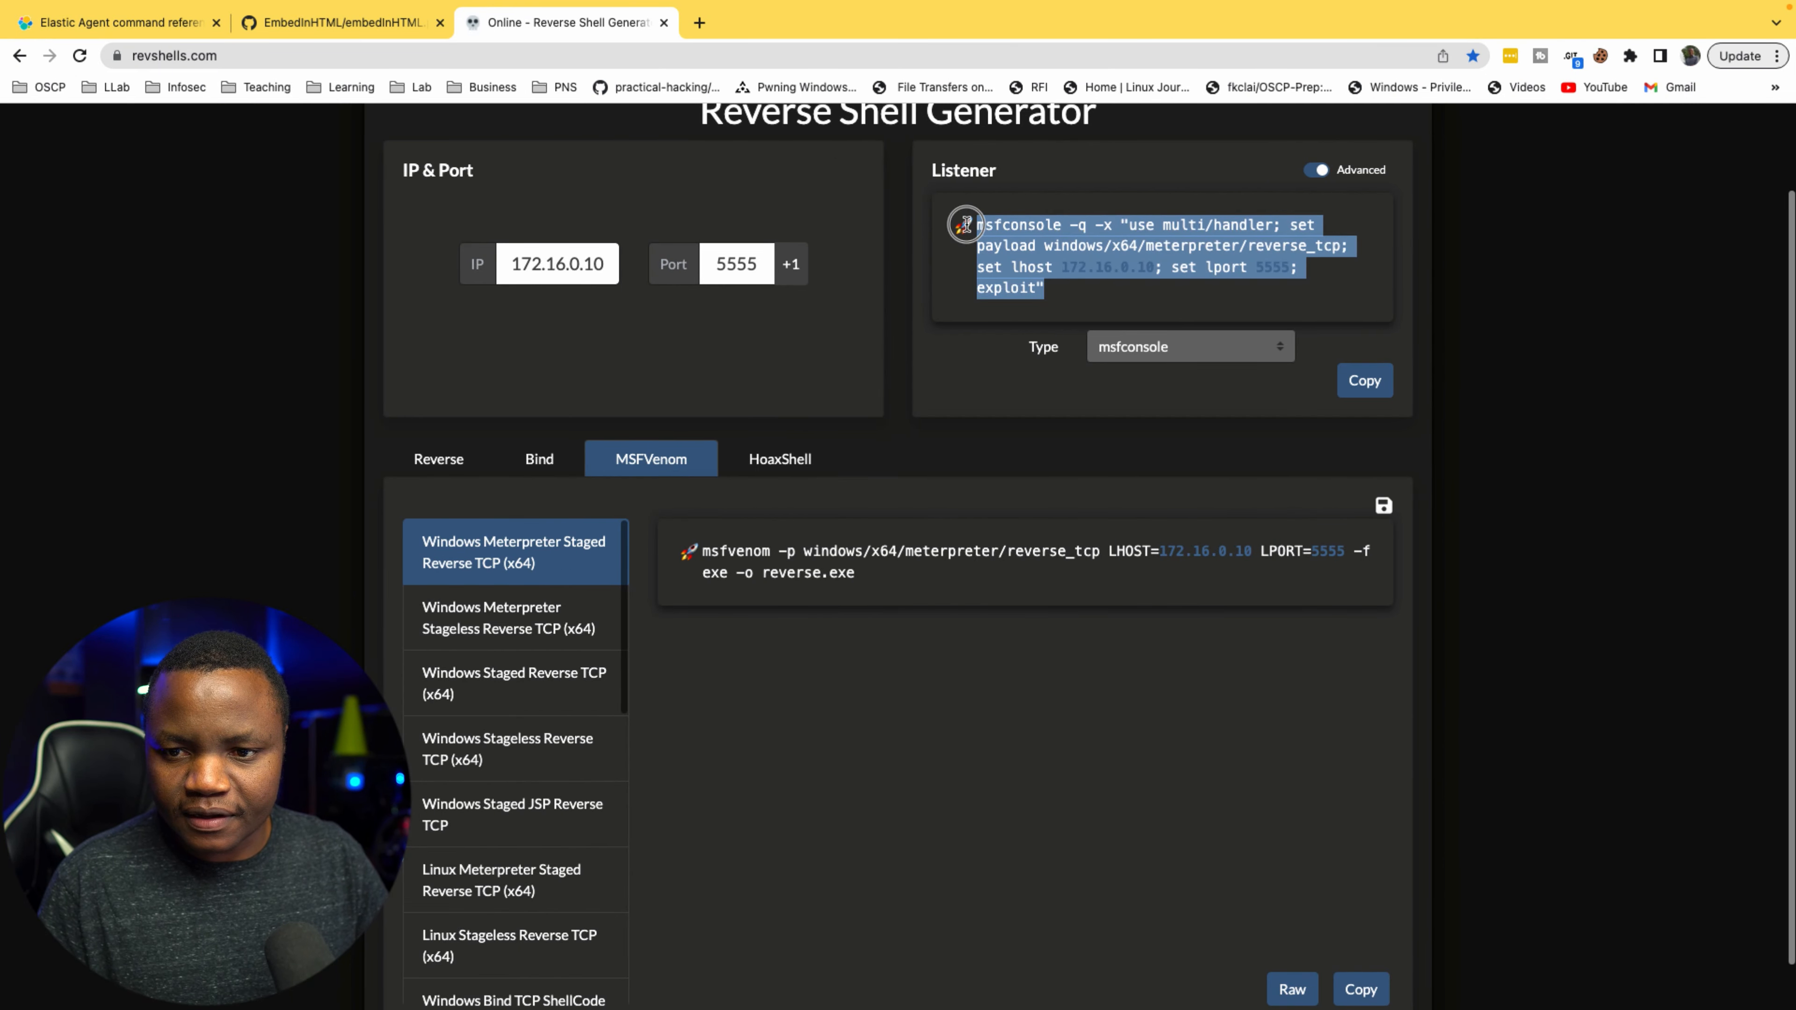
pyautogui.rightClick(1122, 252)
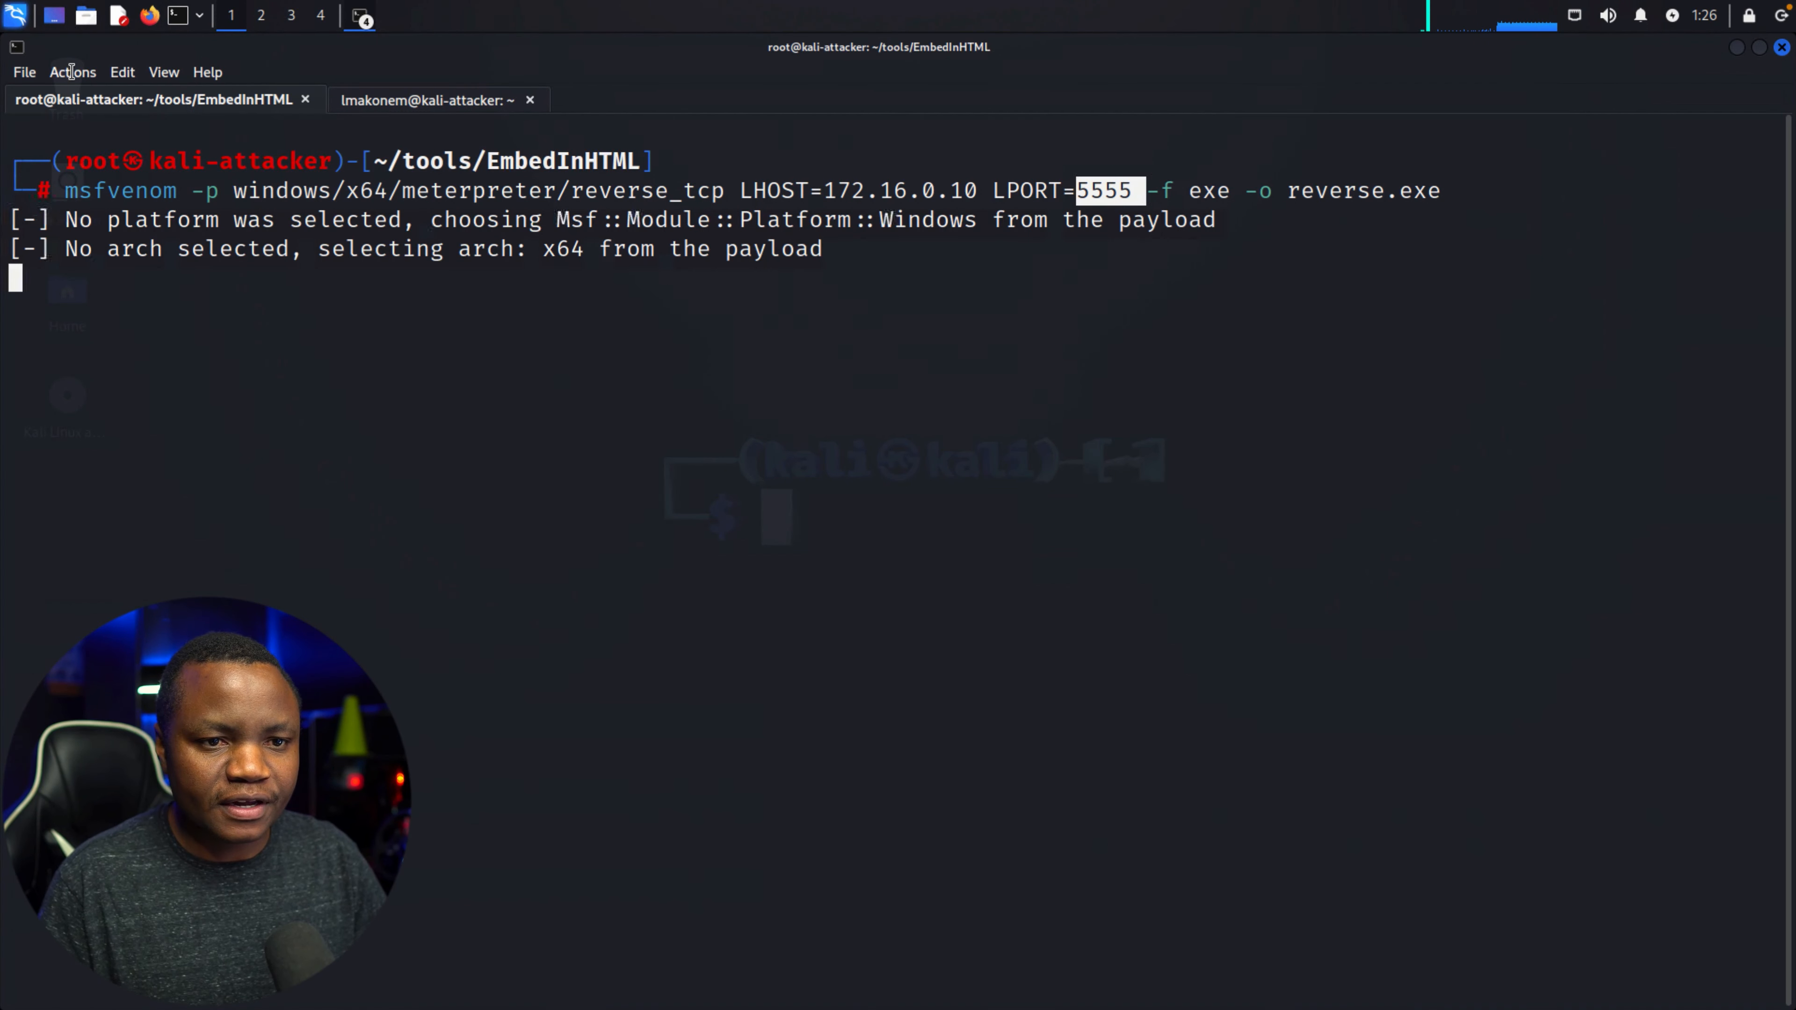
pyautogui.press('Return')
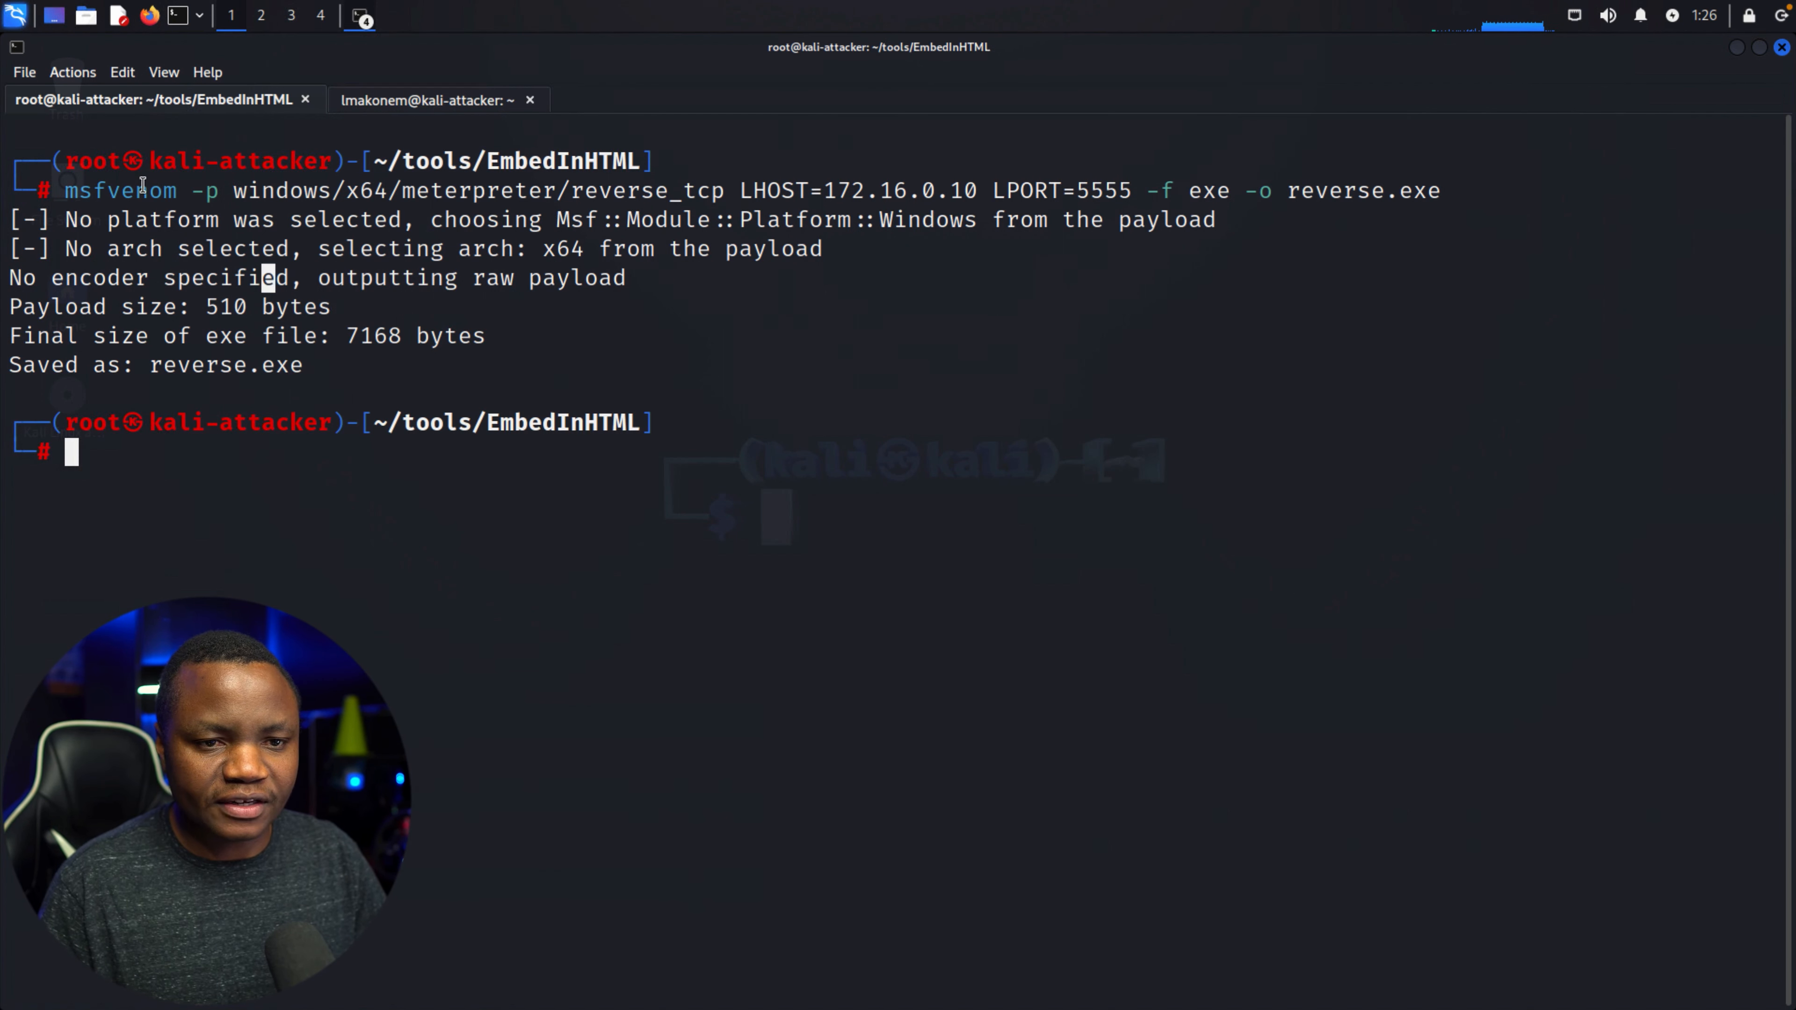
# Paste the msfconsole multi/handler command into the cleared second terminal session without running it.
pyautogui.click(429, 100)
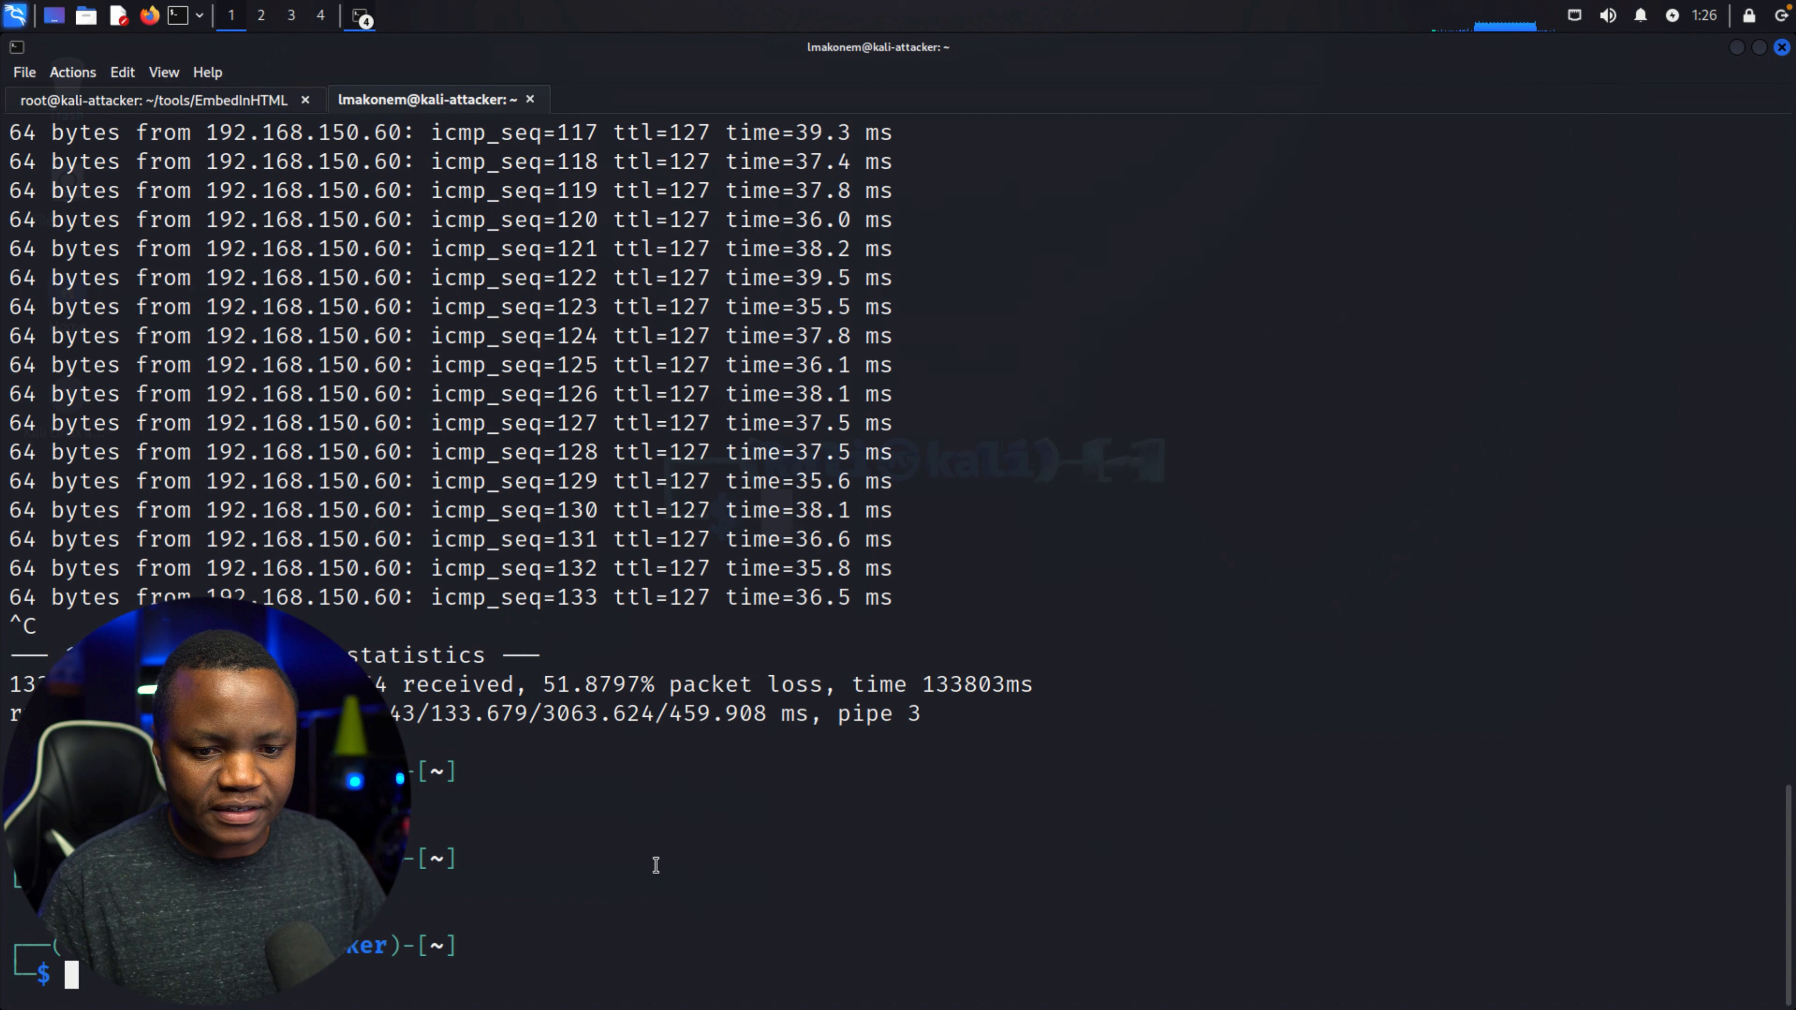
pyautogui.write('cle')
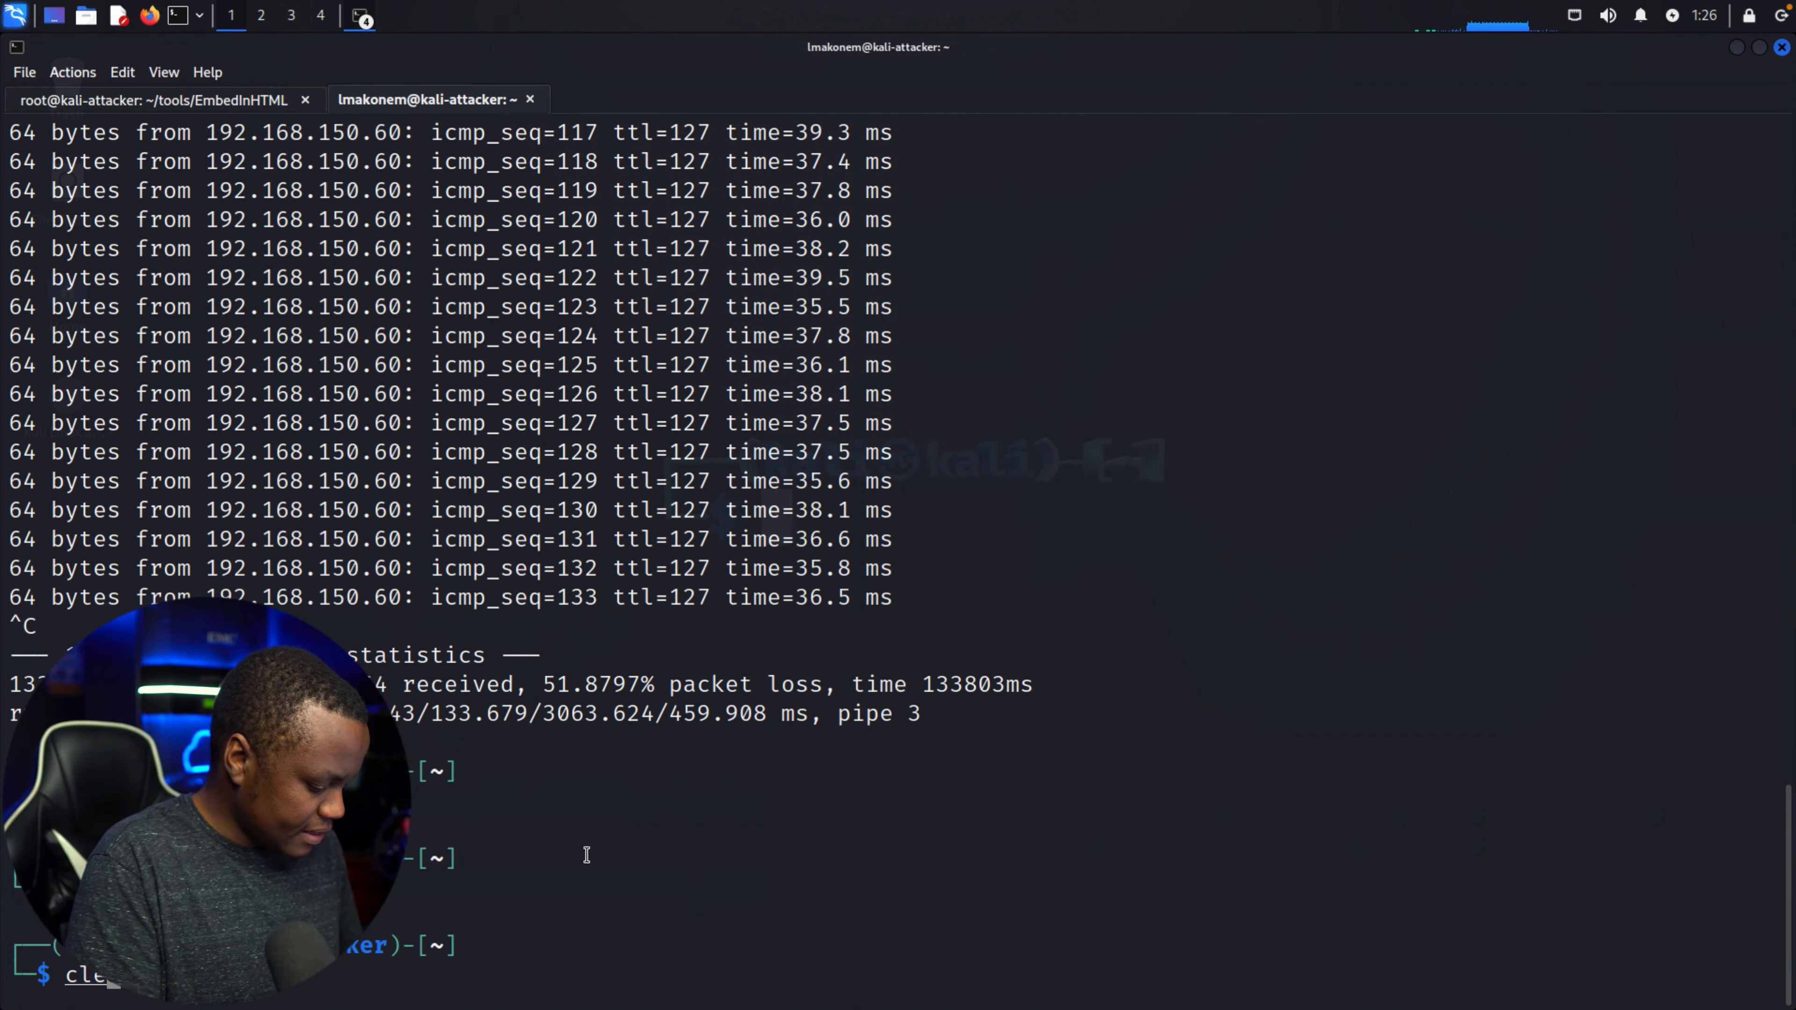
pyautogui.rightClick(459, 344)
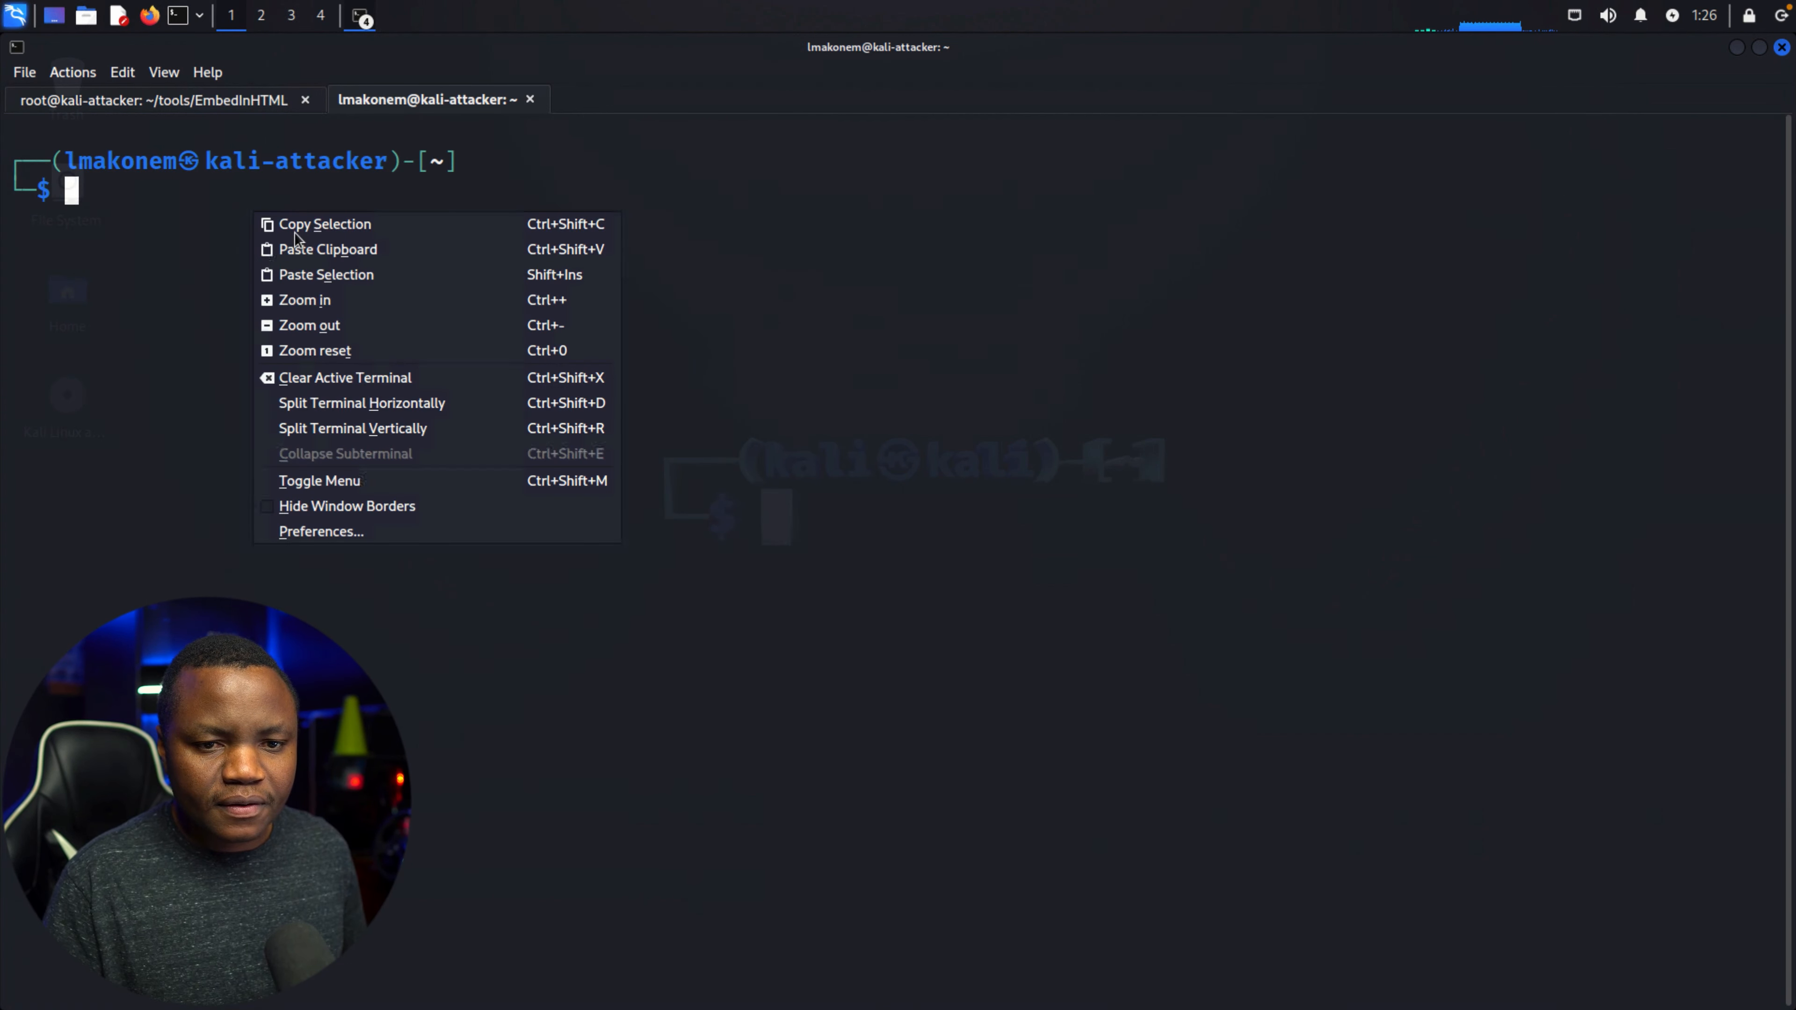
pyautogui.click(328, 249)
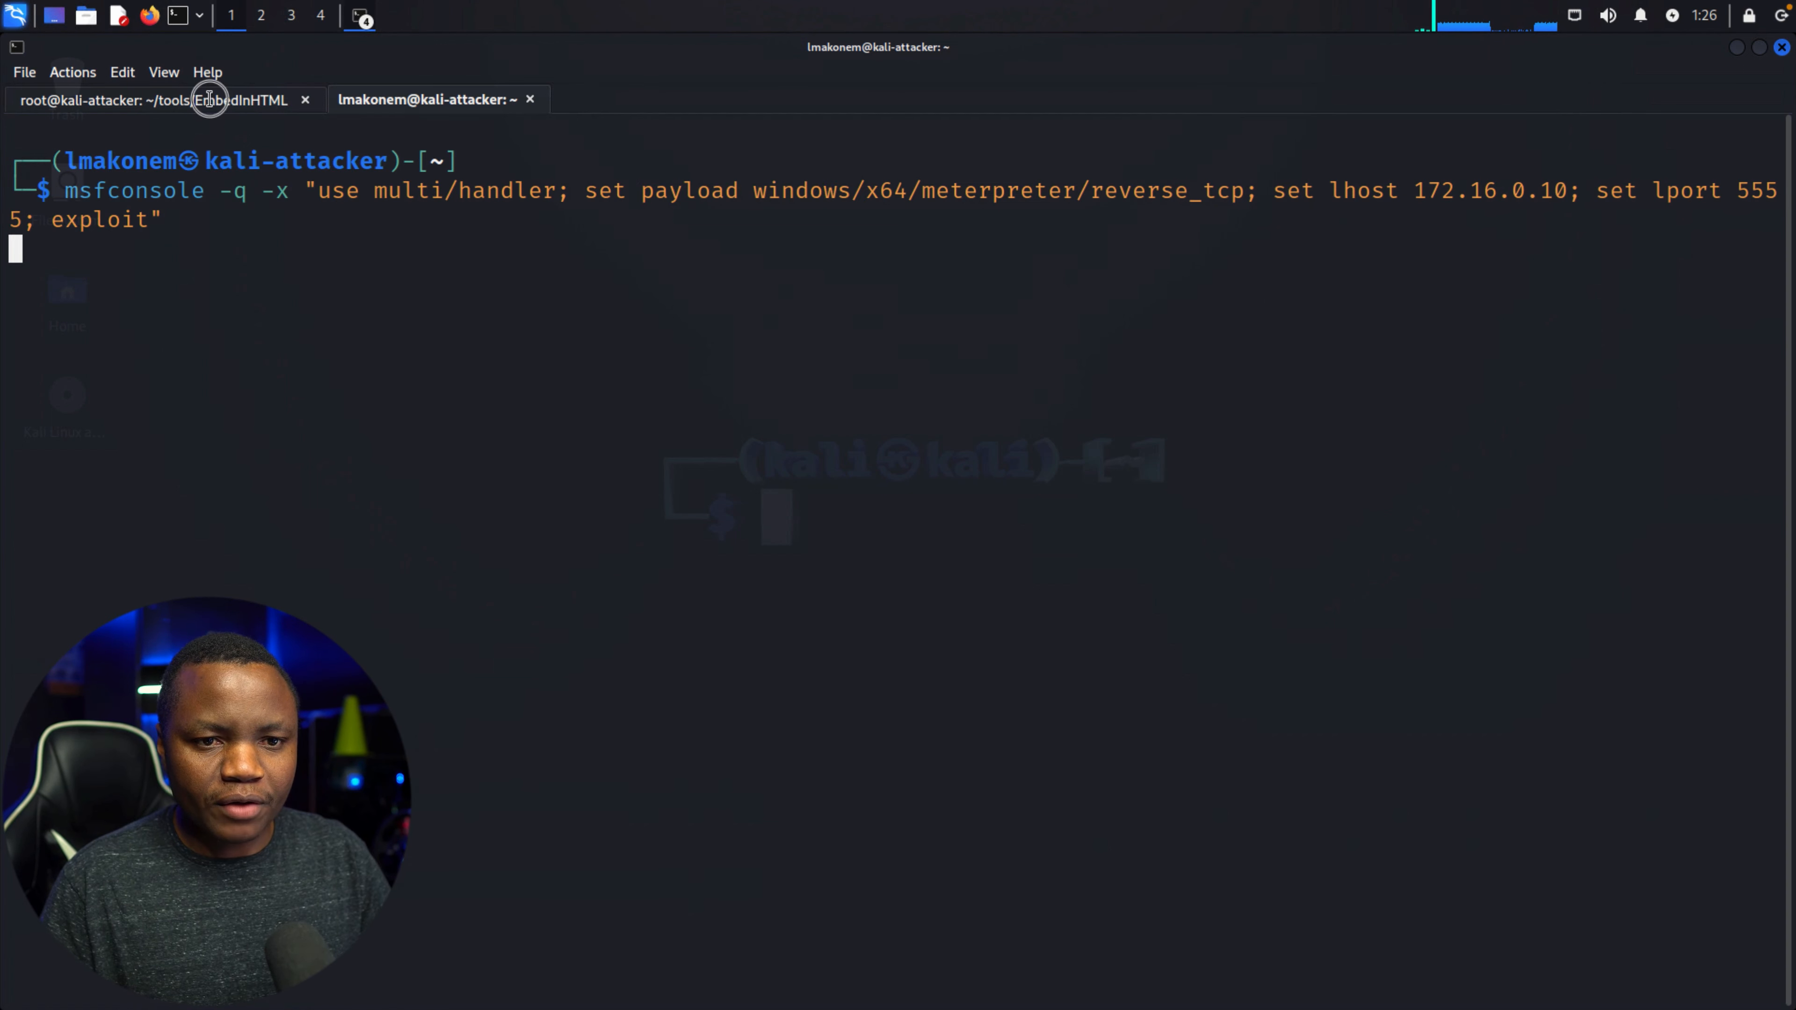
pyautogui.click(160, 100)
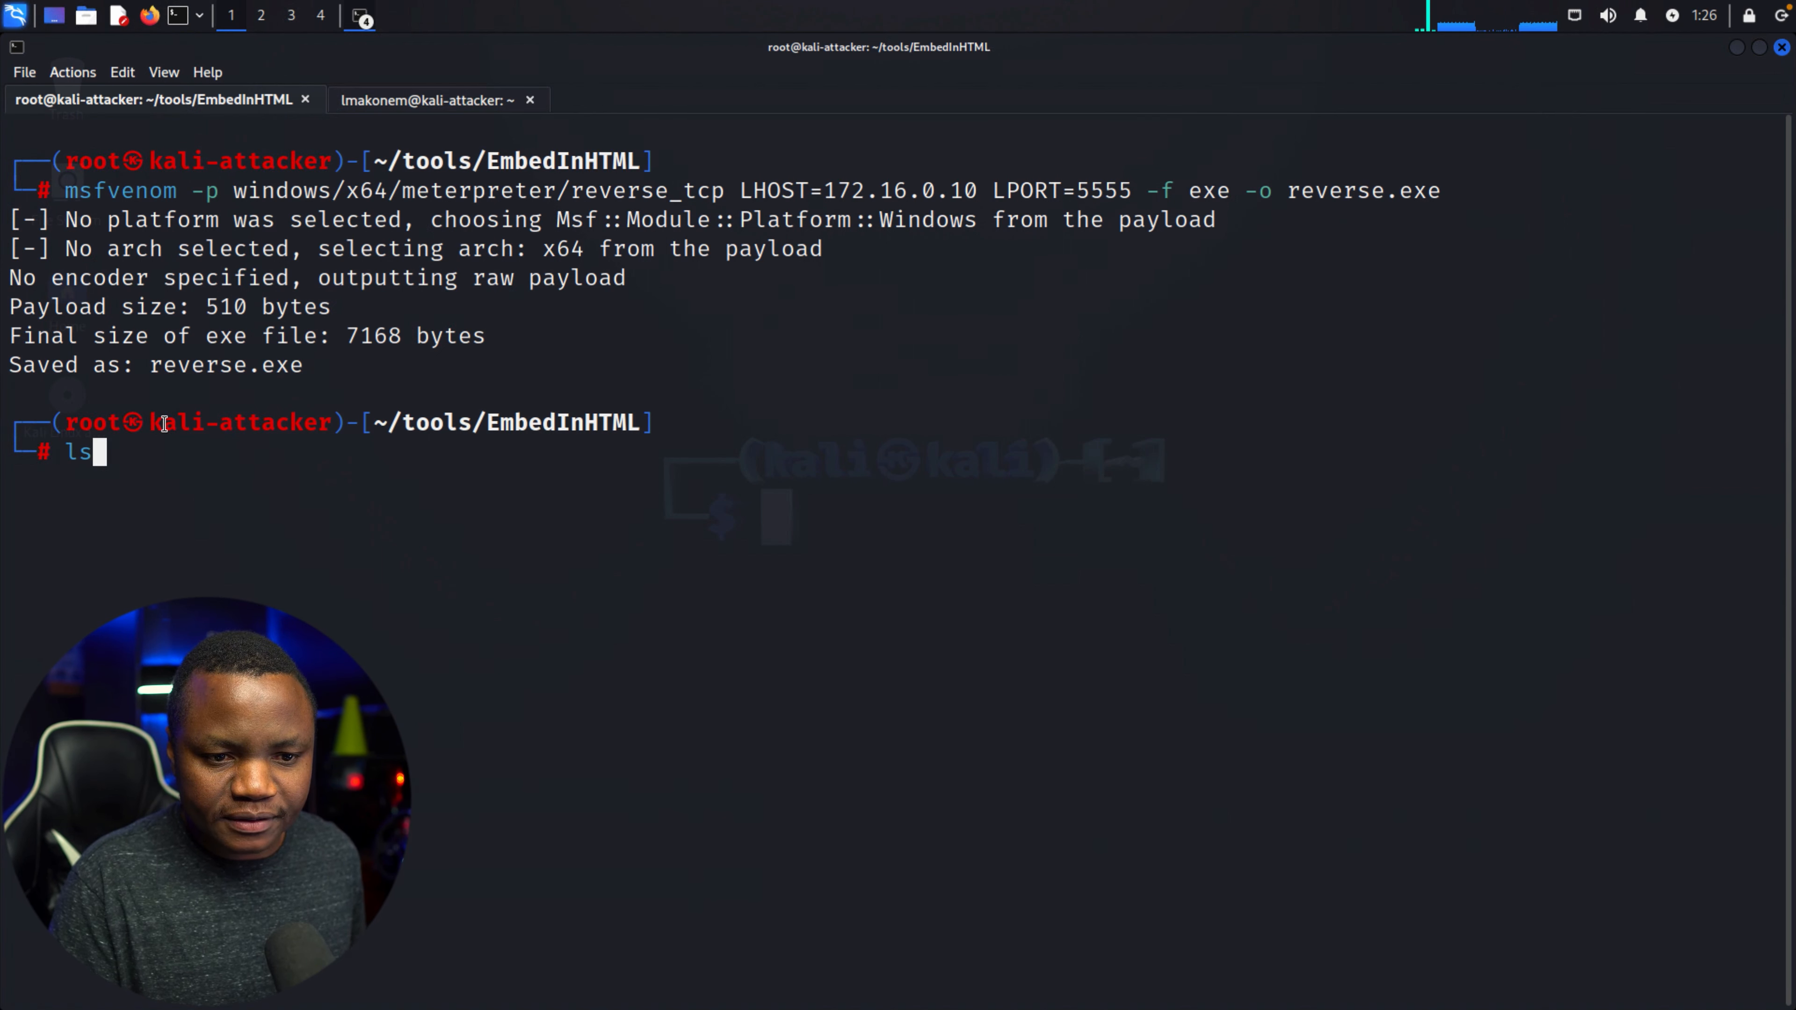
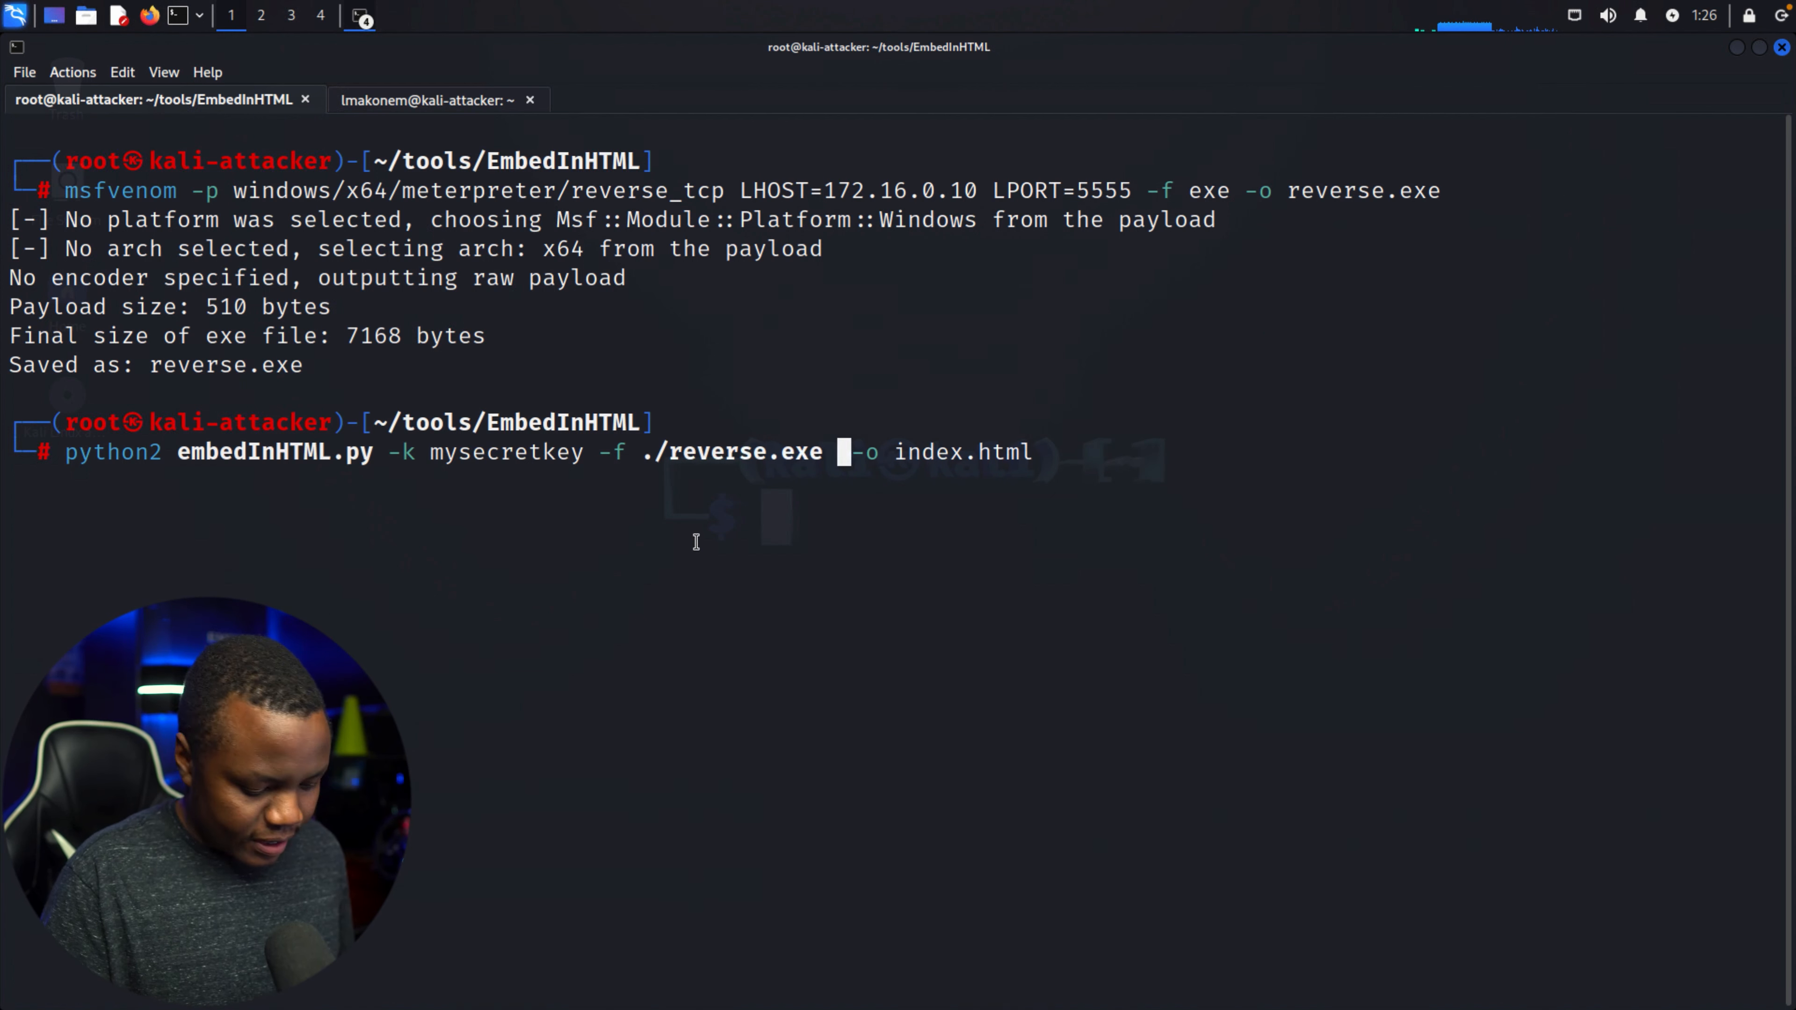
pyautogui.moveTo(158, 455)
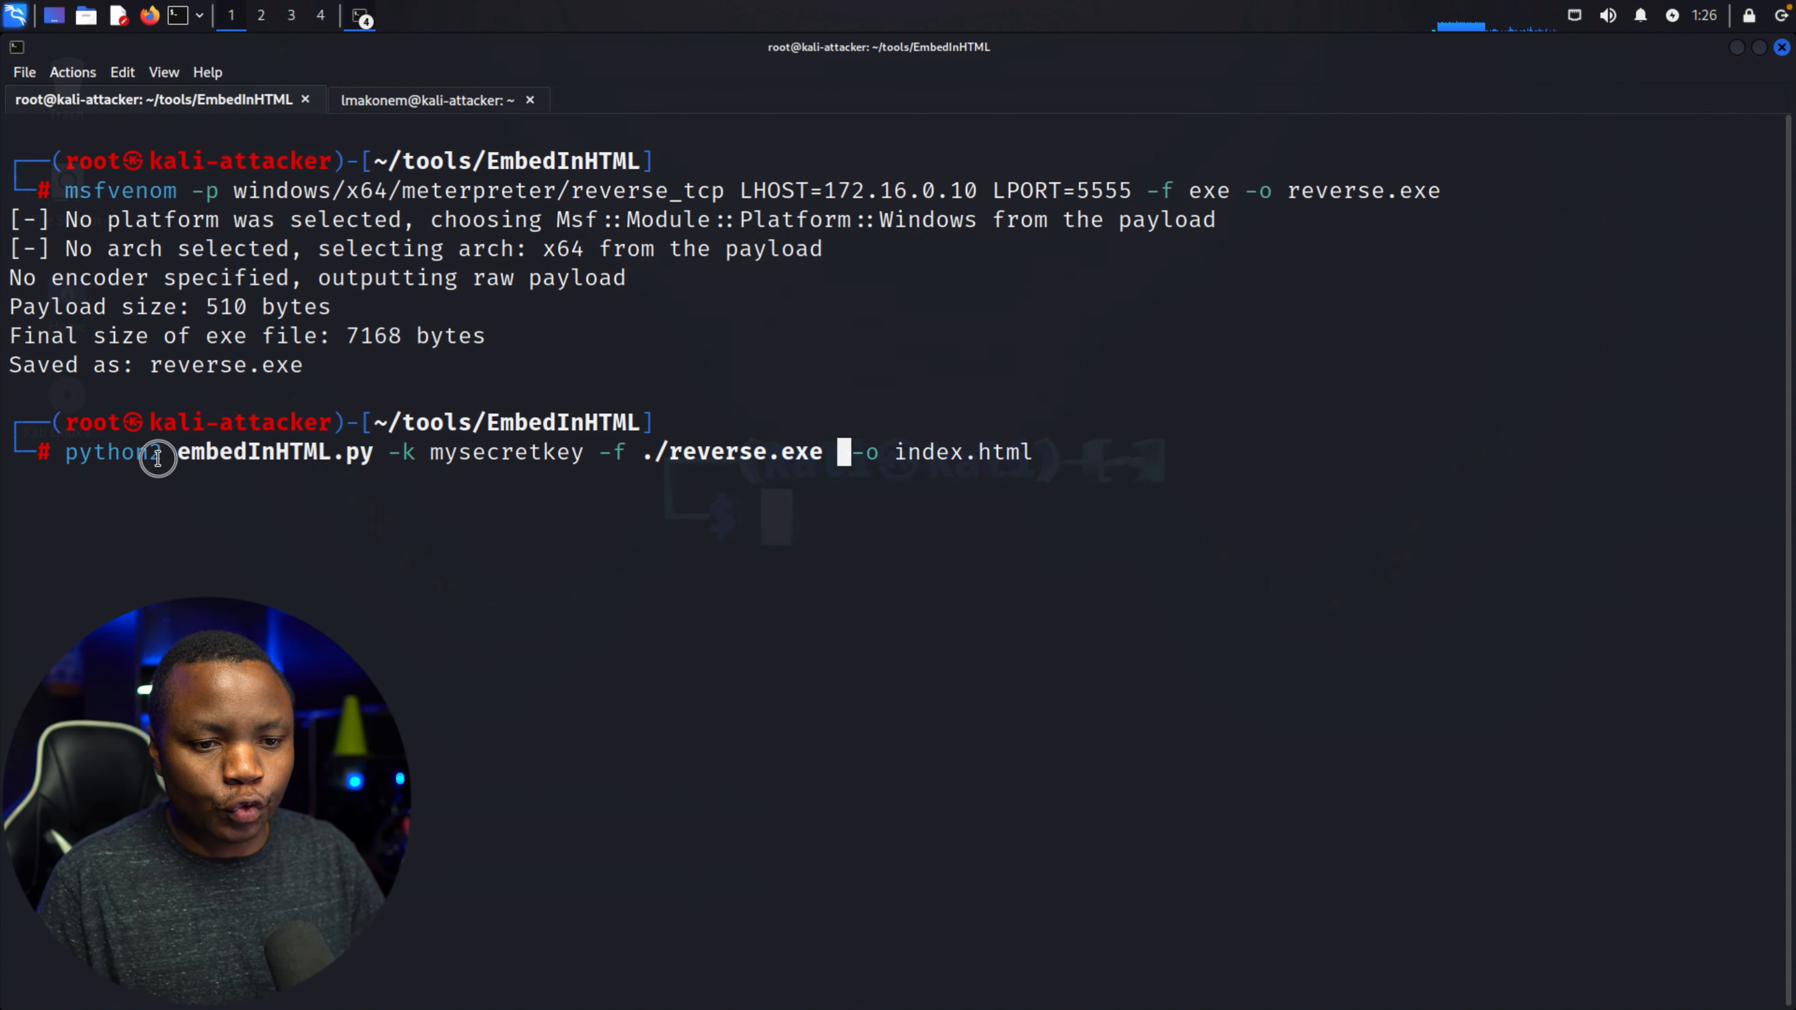
pyautogui.doubleClick(272, 451)
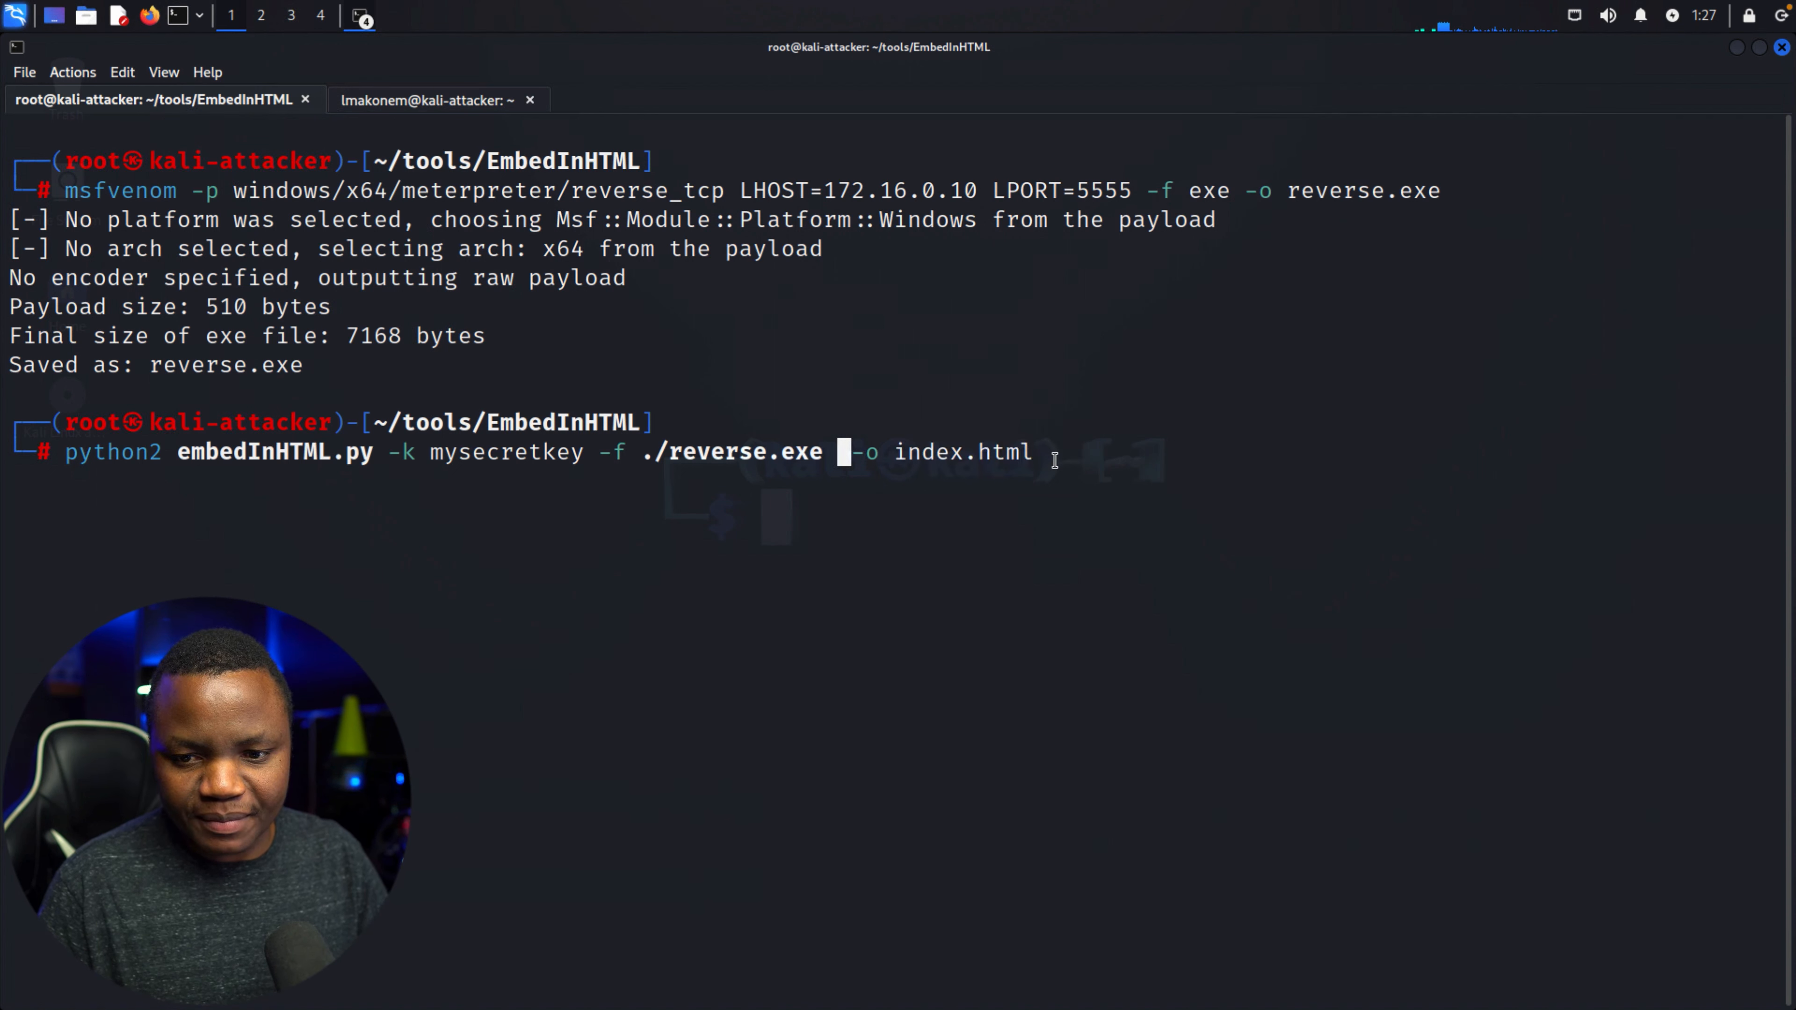
pyautogui.press('Return')
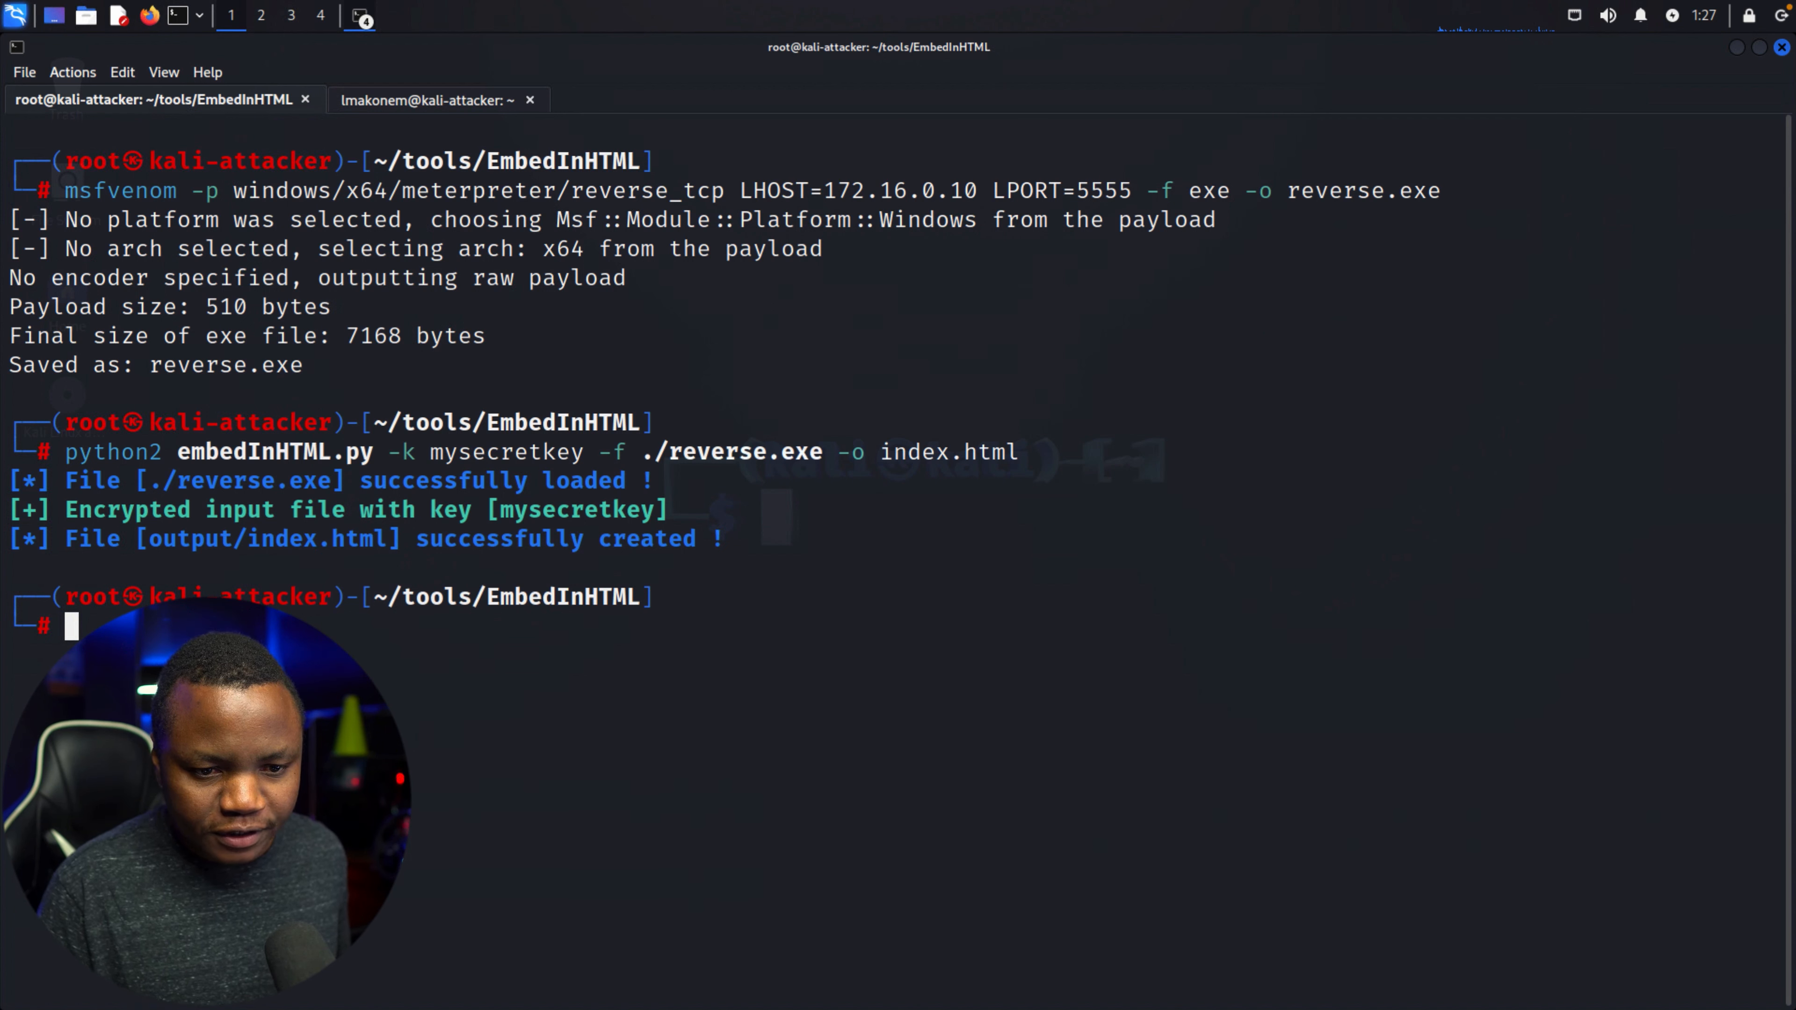
pyautogui.write('ls')
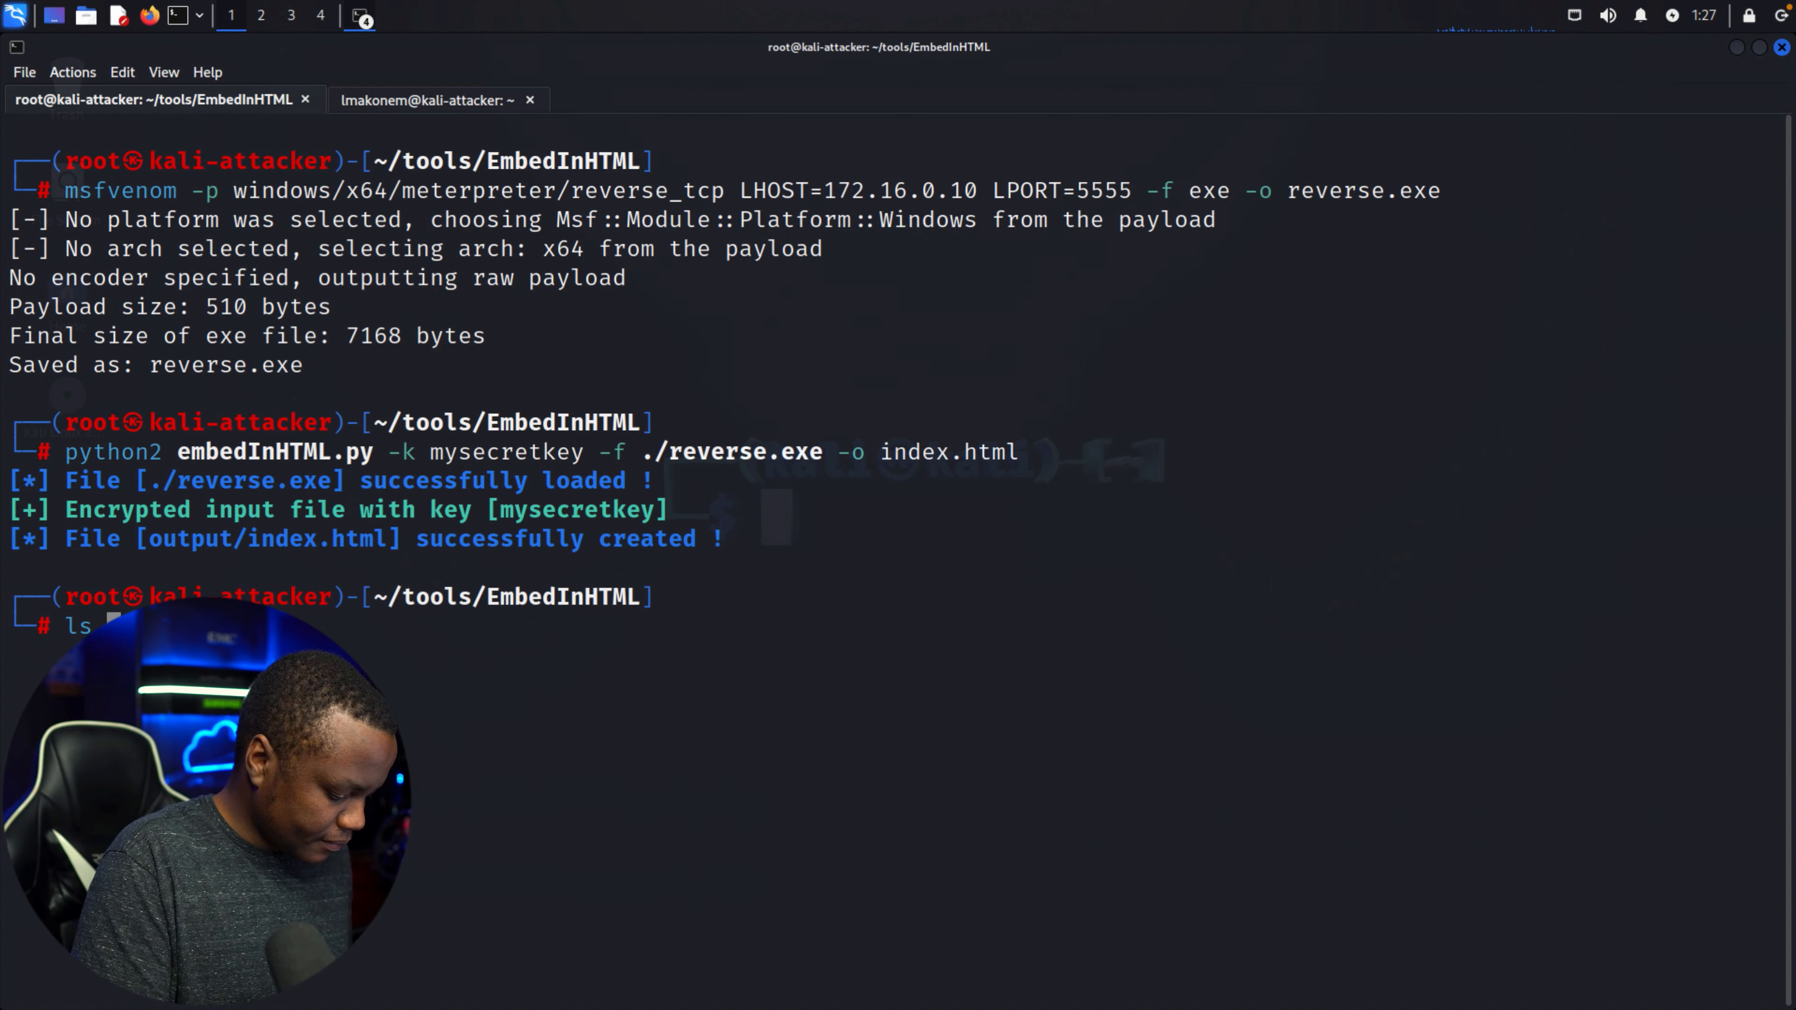
pyautogui.press('Return')
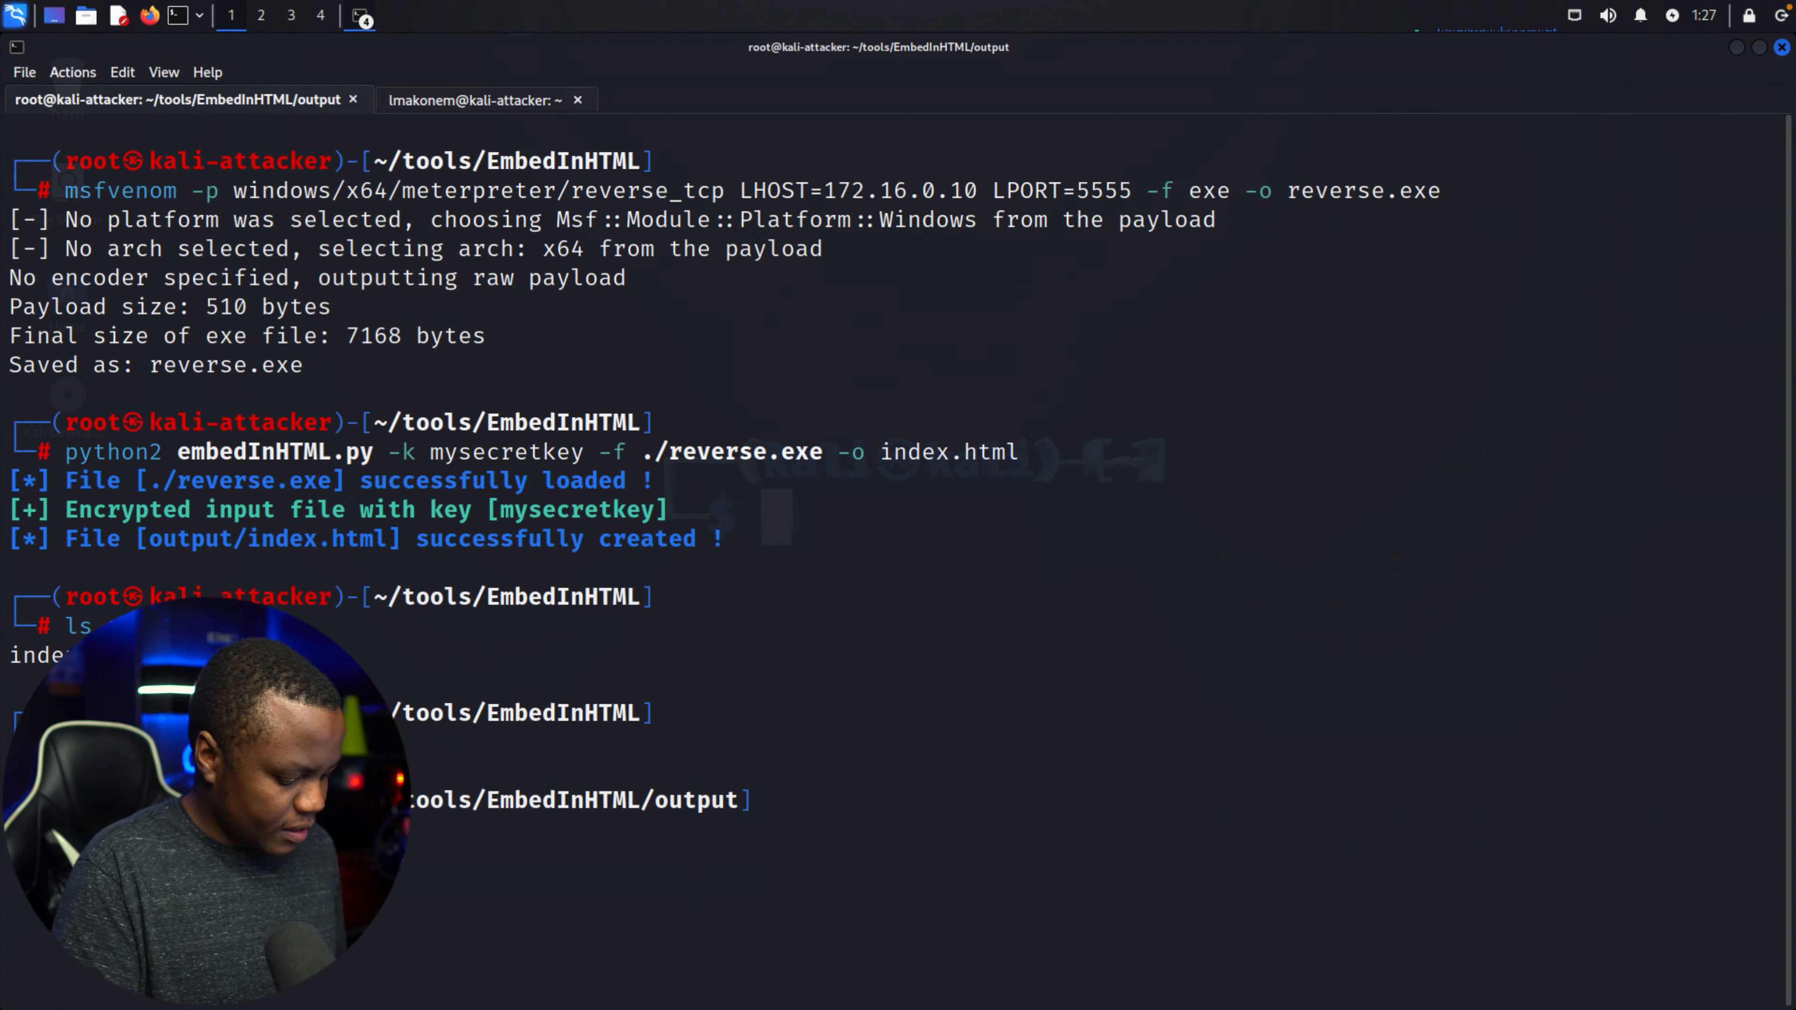
# Serve the output folder with python3 -m http.server on port 9090.
pyautogui.press('Return')
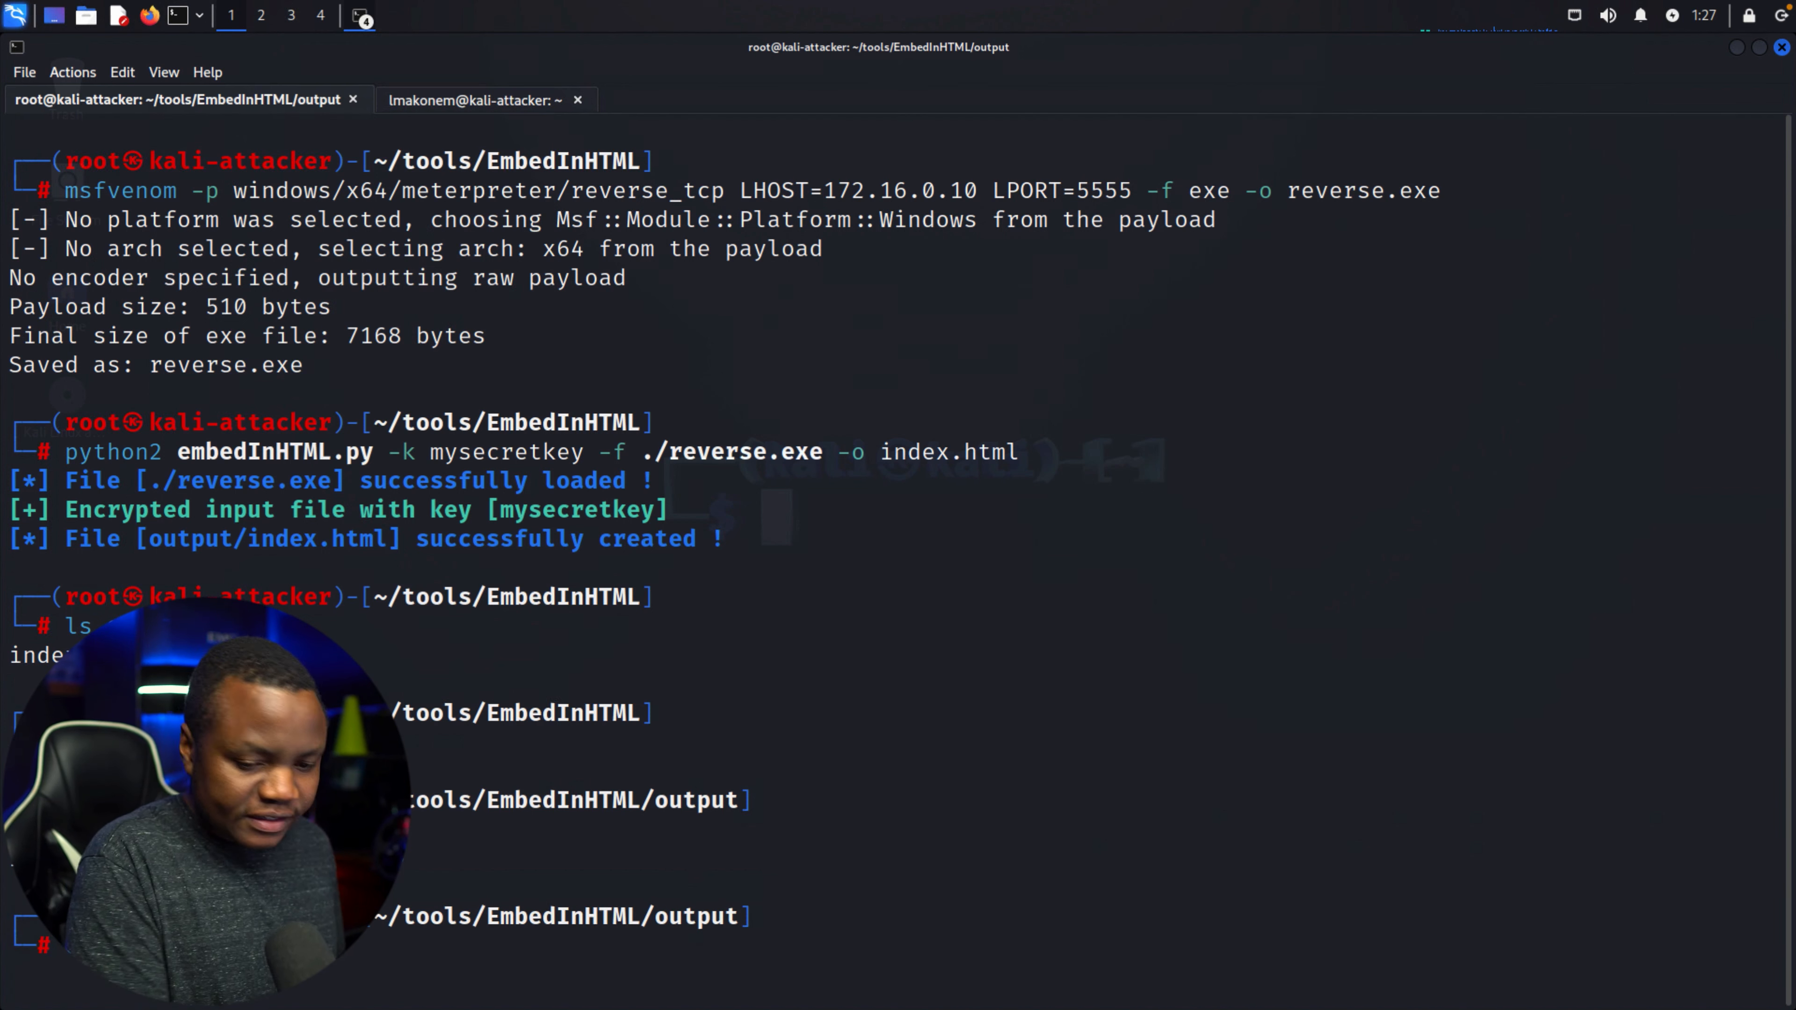
pyautogui.press('ctrl+l')
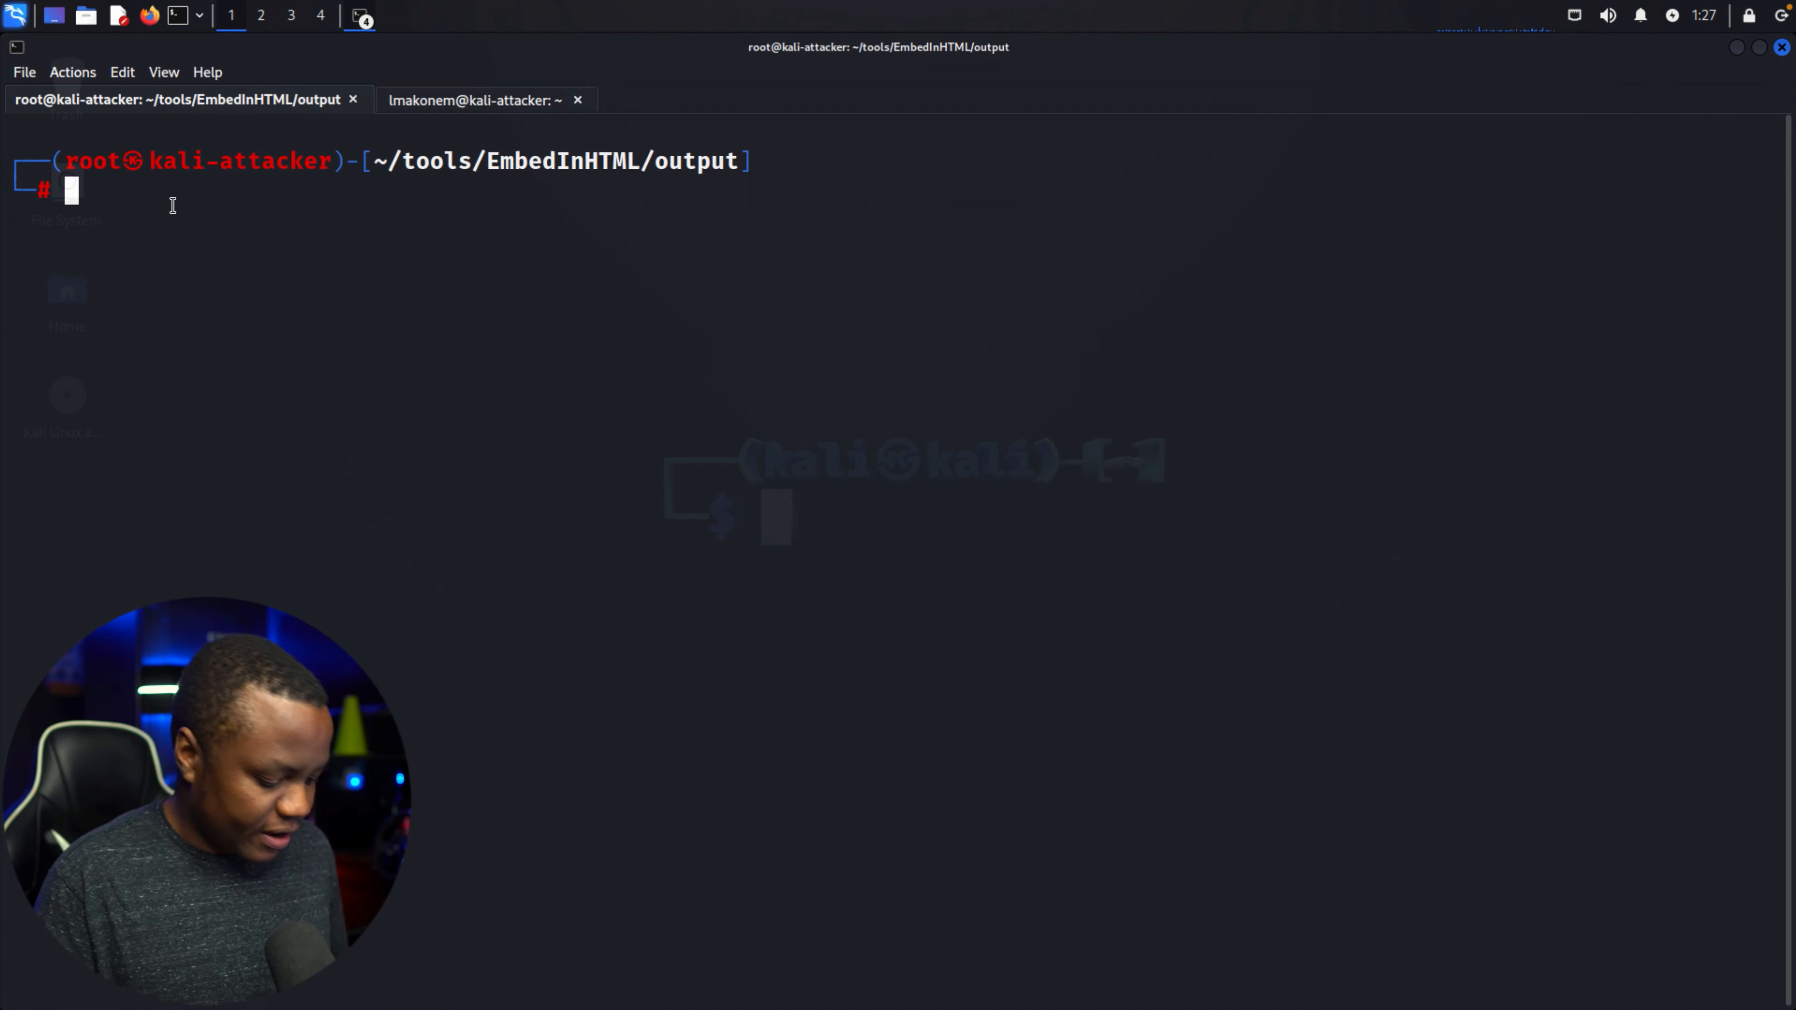
pyautogui.write('python3 -m http.server 8080')
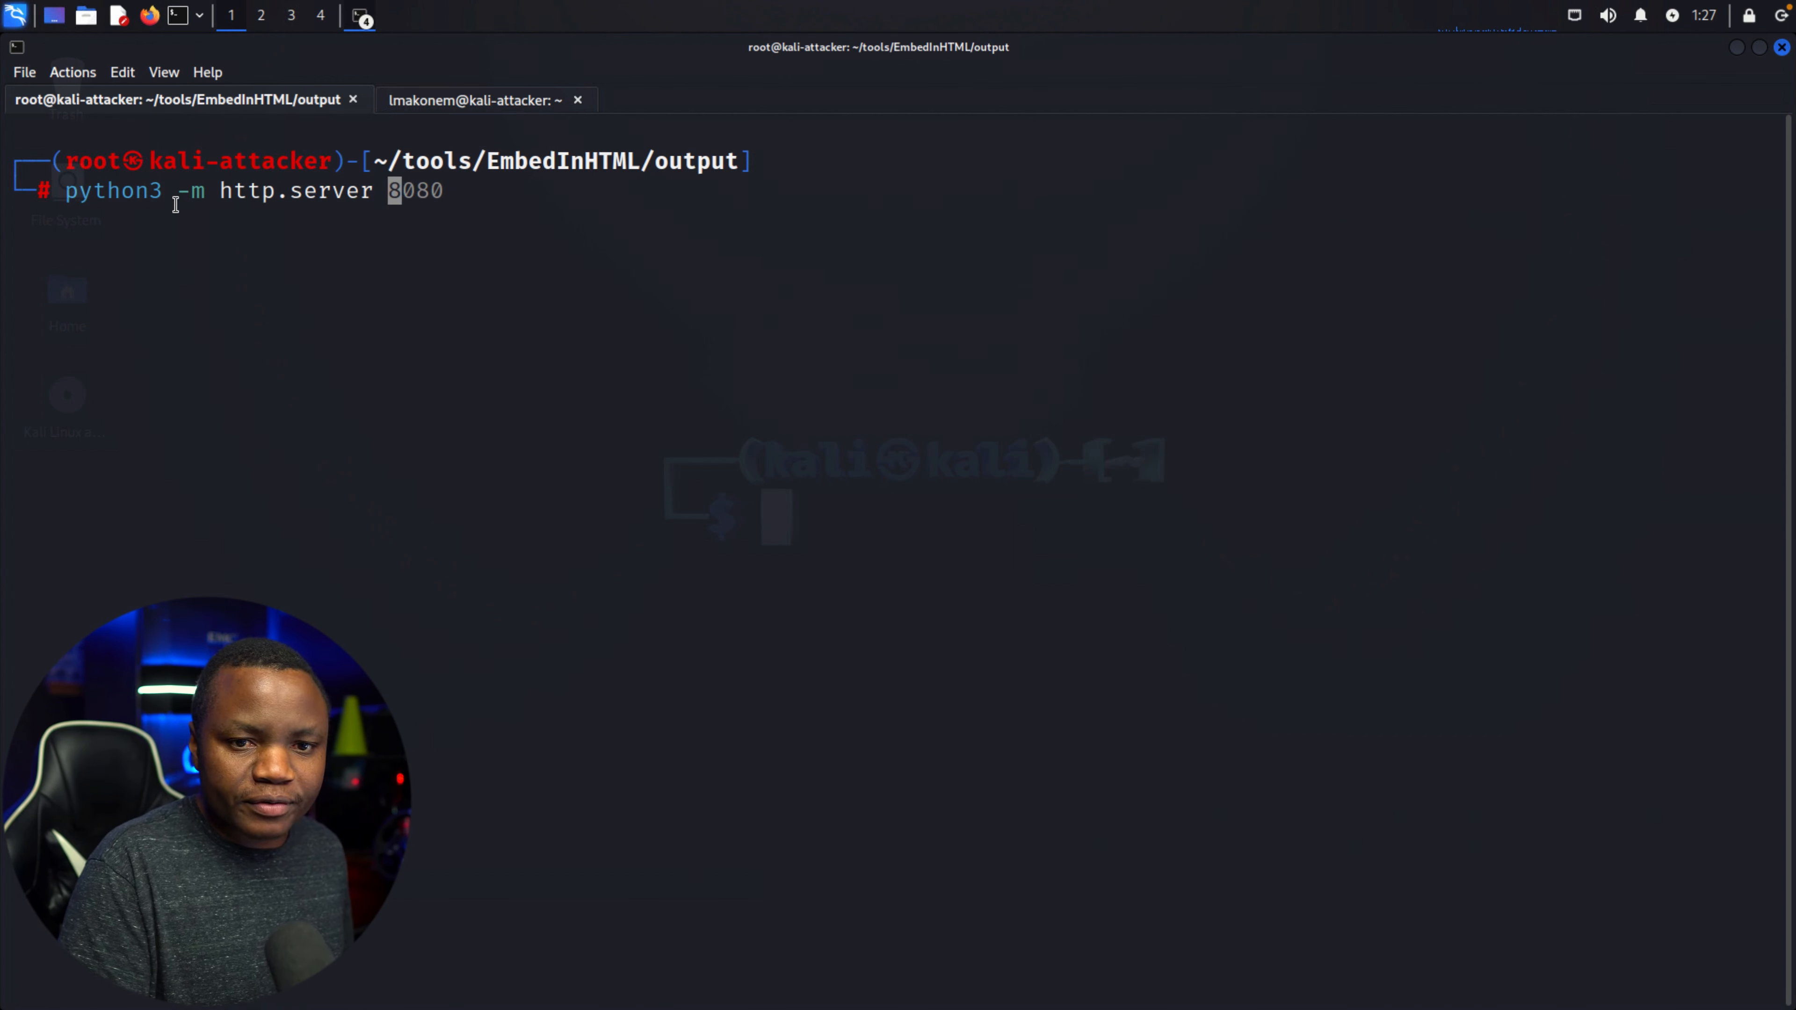
pyautogui.write('909')
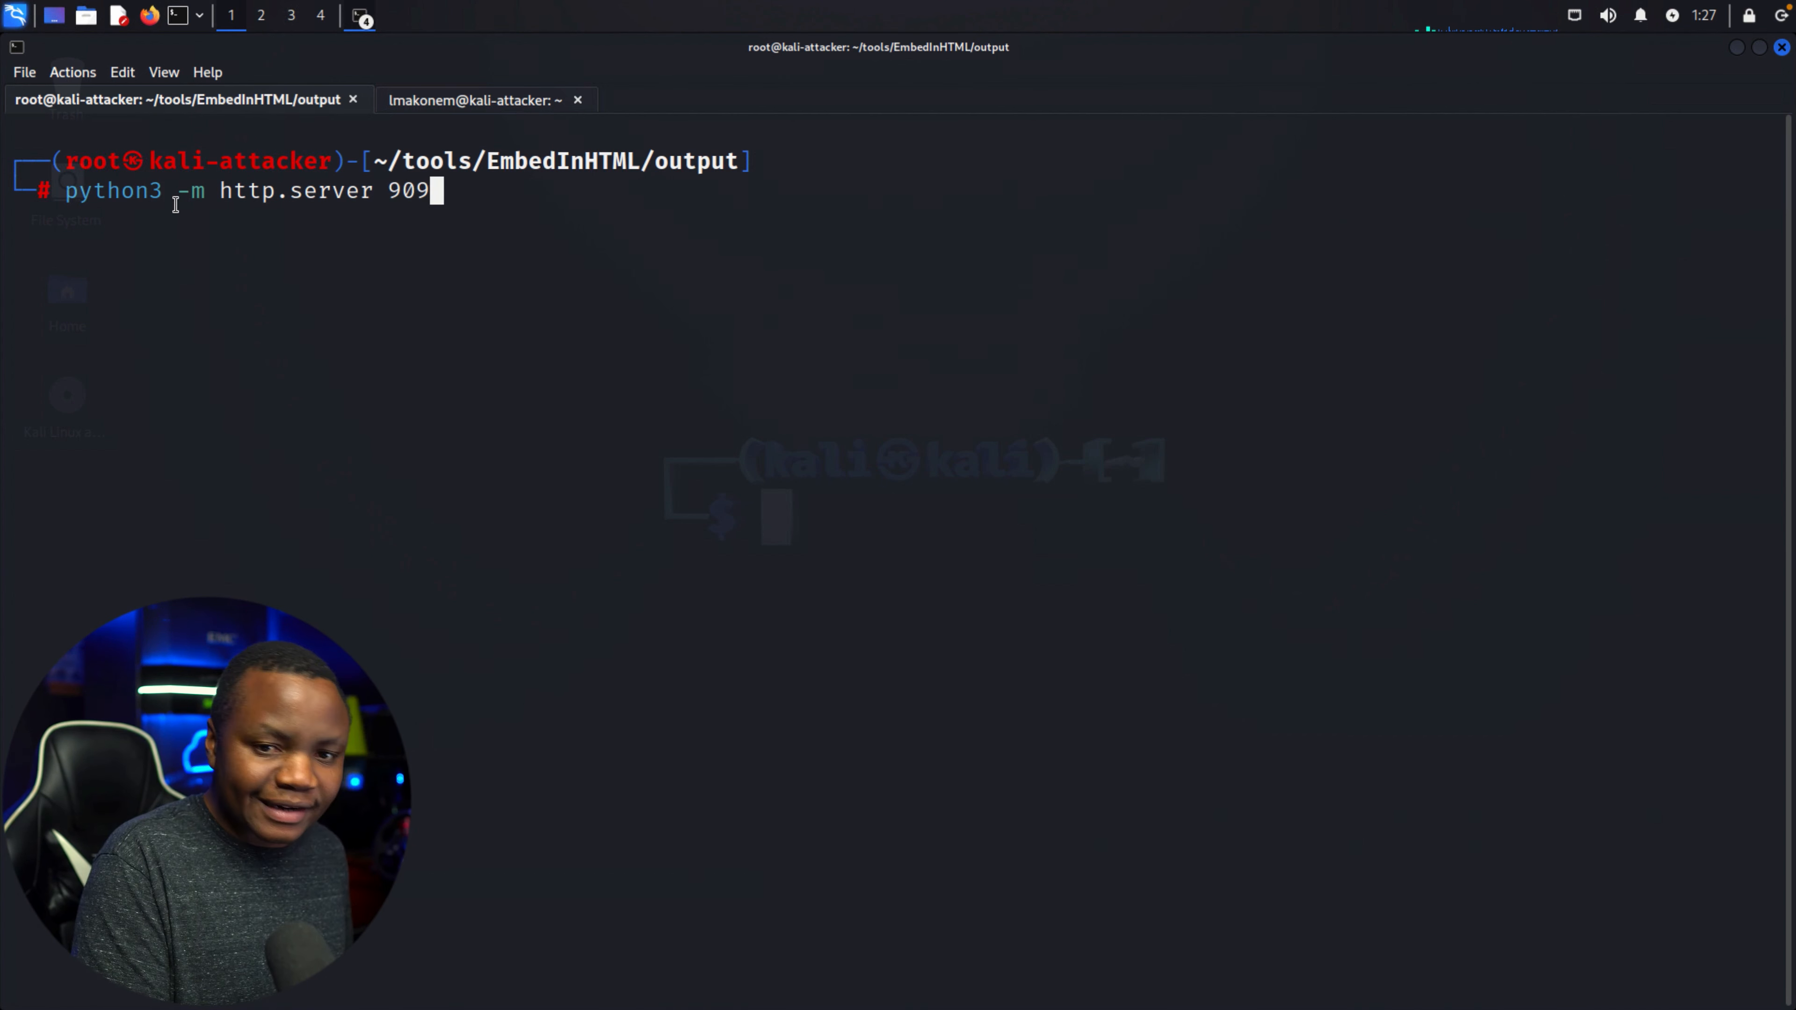
pyautogui.press('Return')
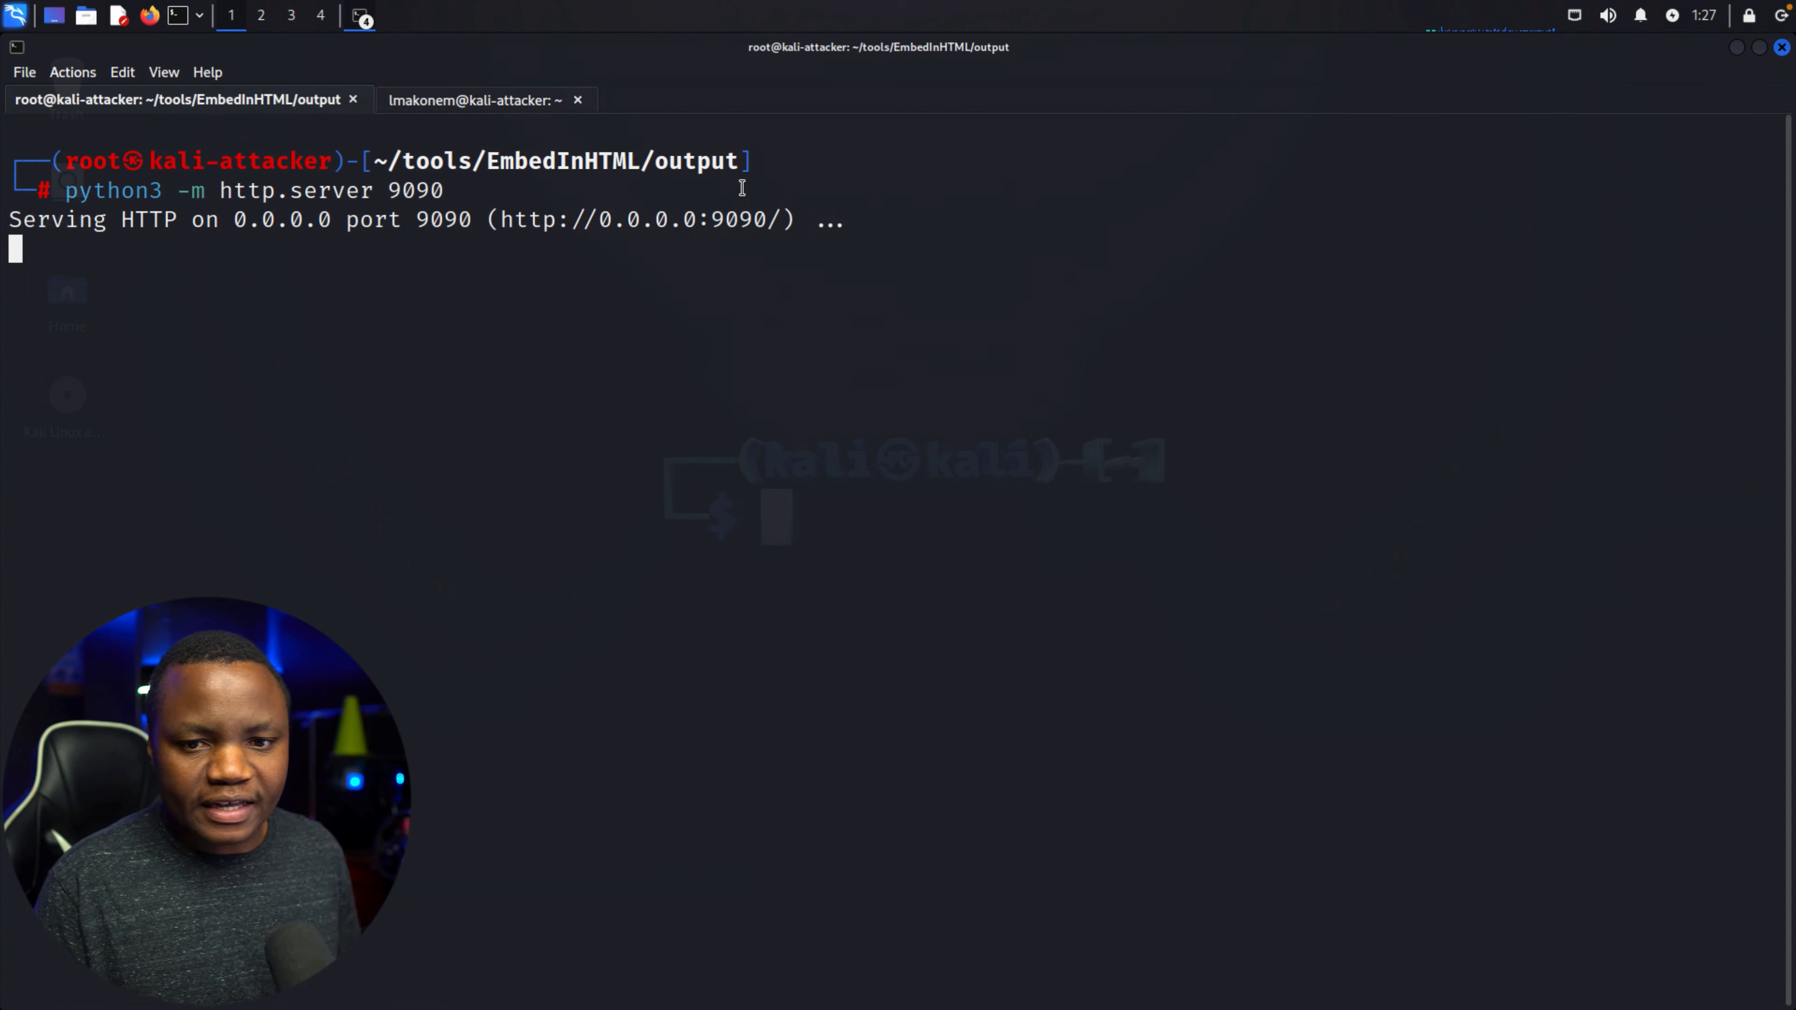
pyautogui.moveTo(546, 398)
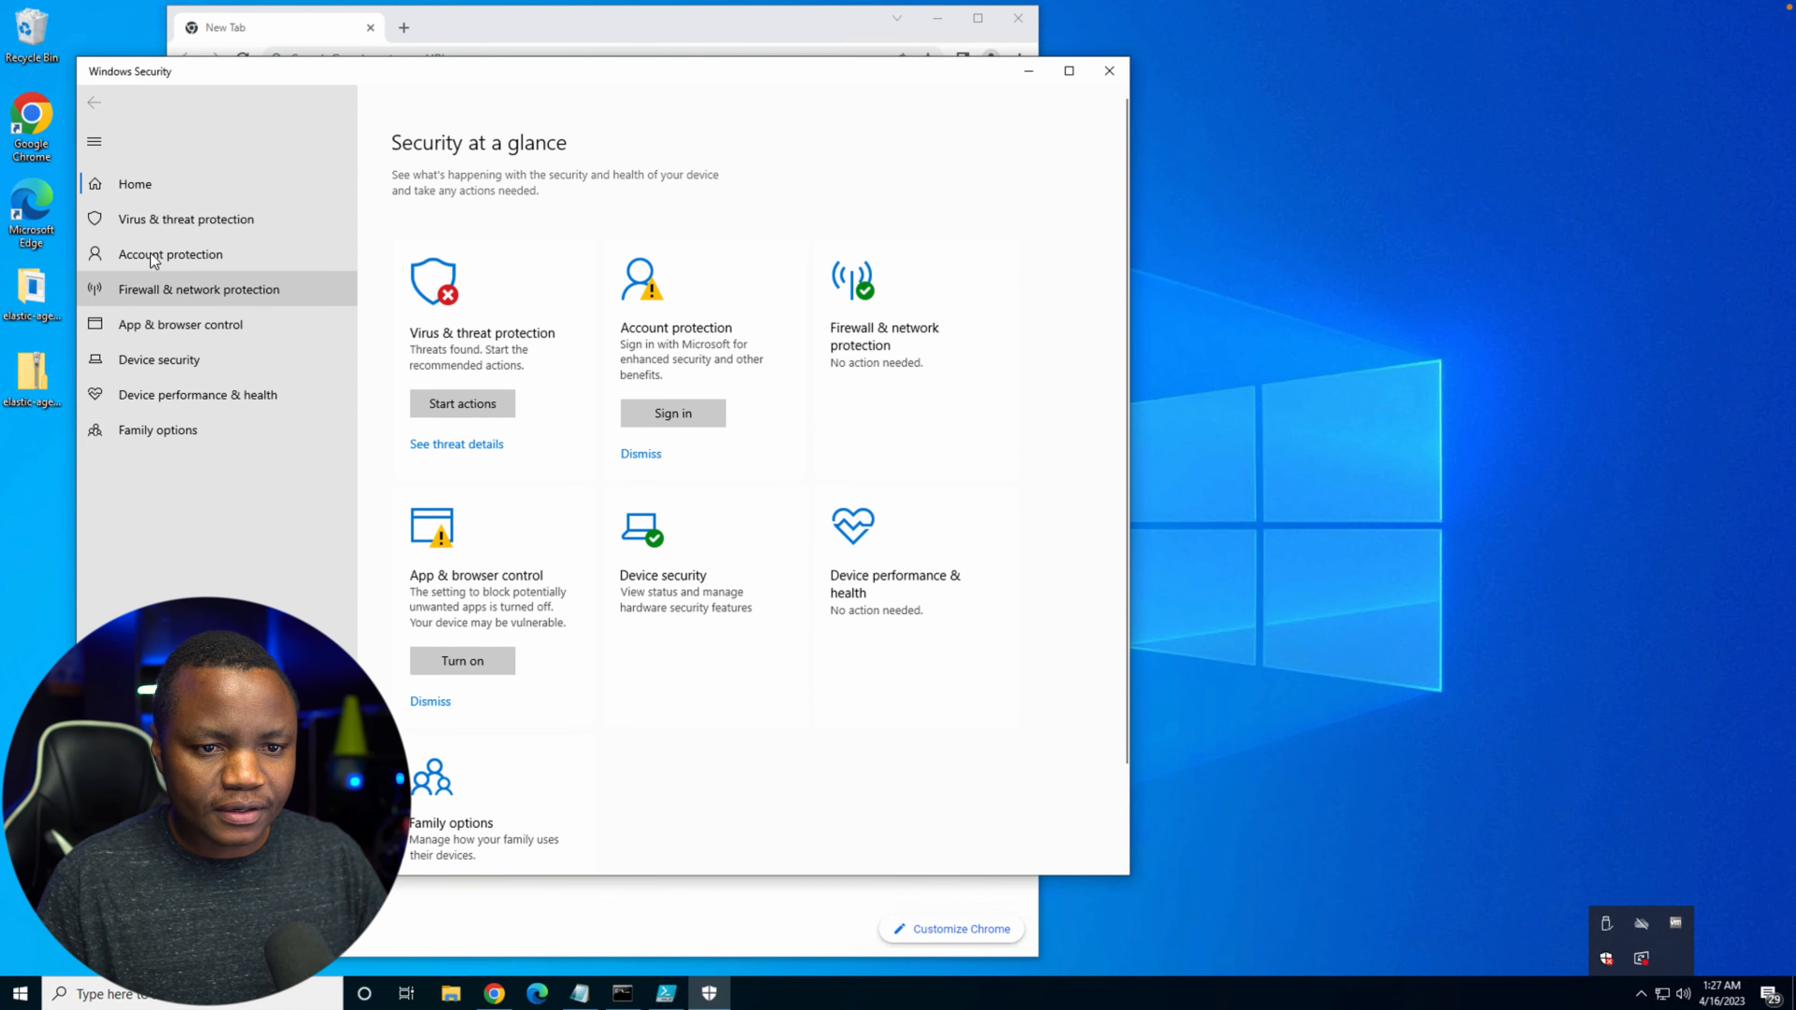
# Check in Virus & threat protection settings that real-time and cloud-delivered protection are off.
pyautogui.click(185, 219)
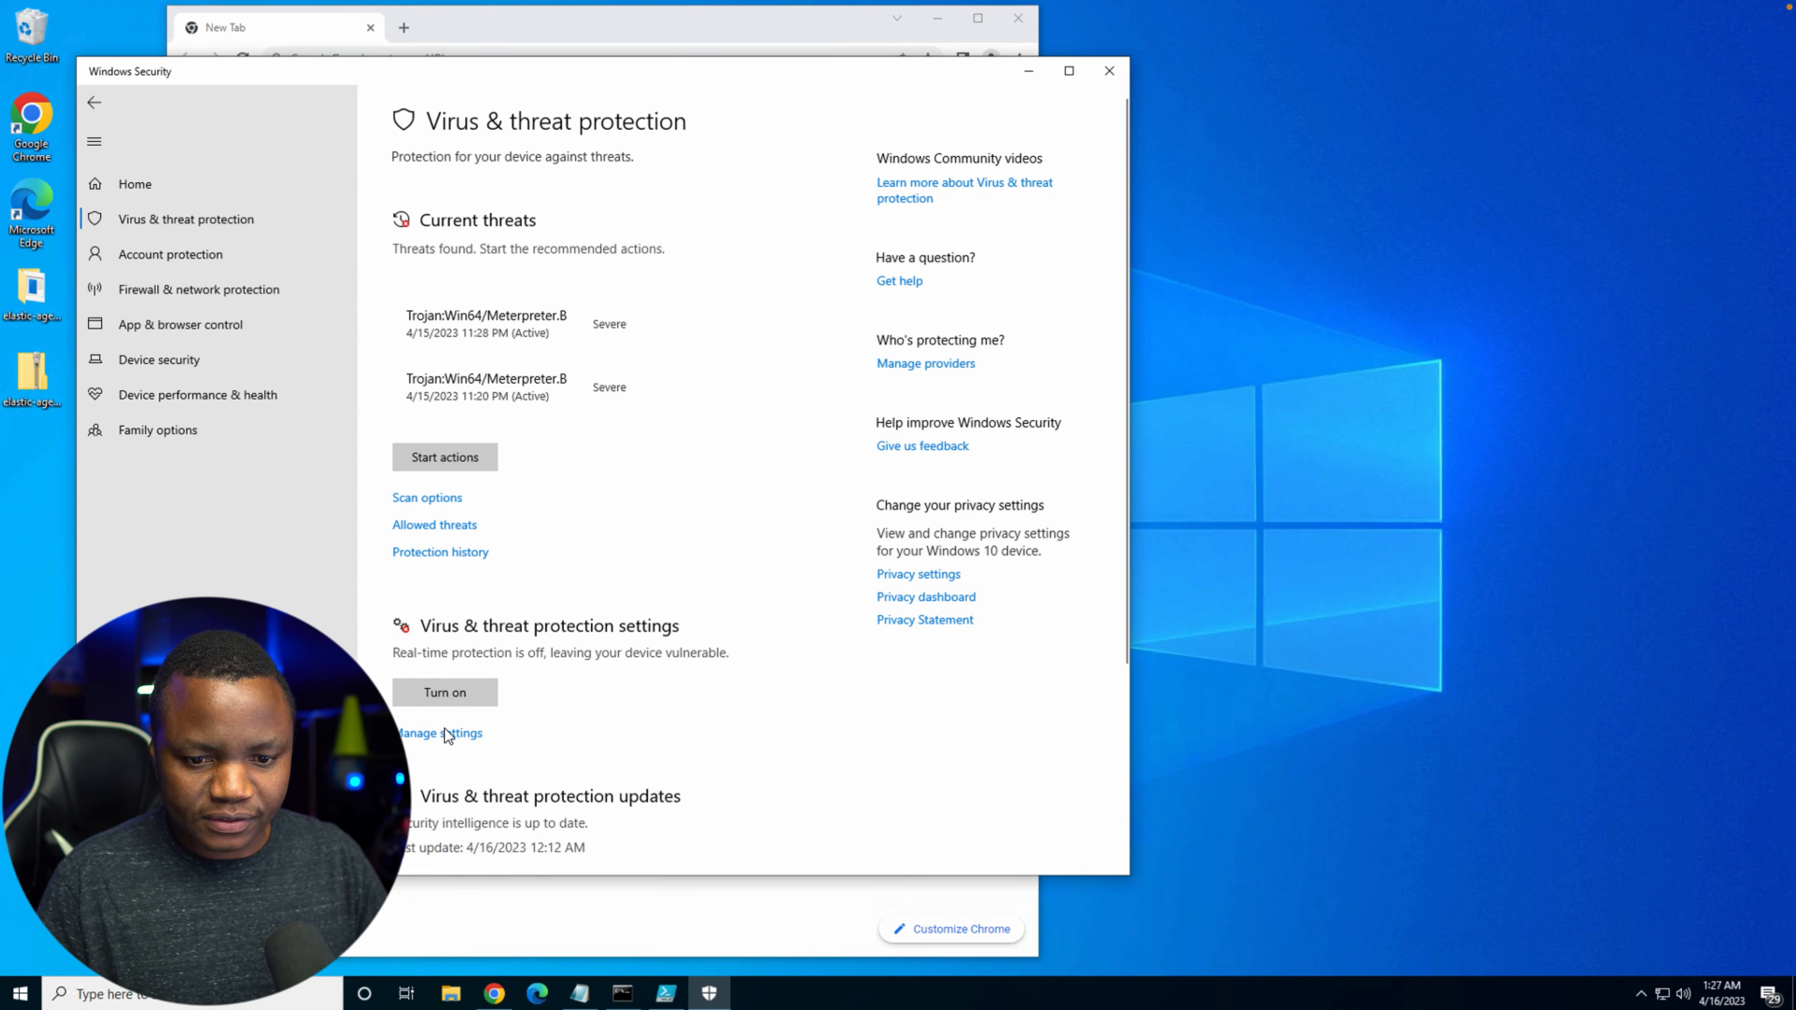
pyautogui.click(438, 731)
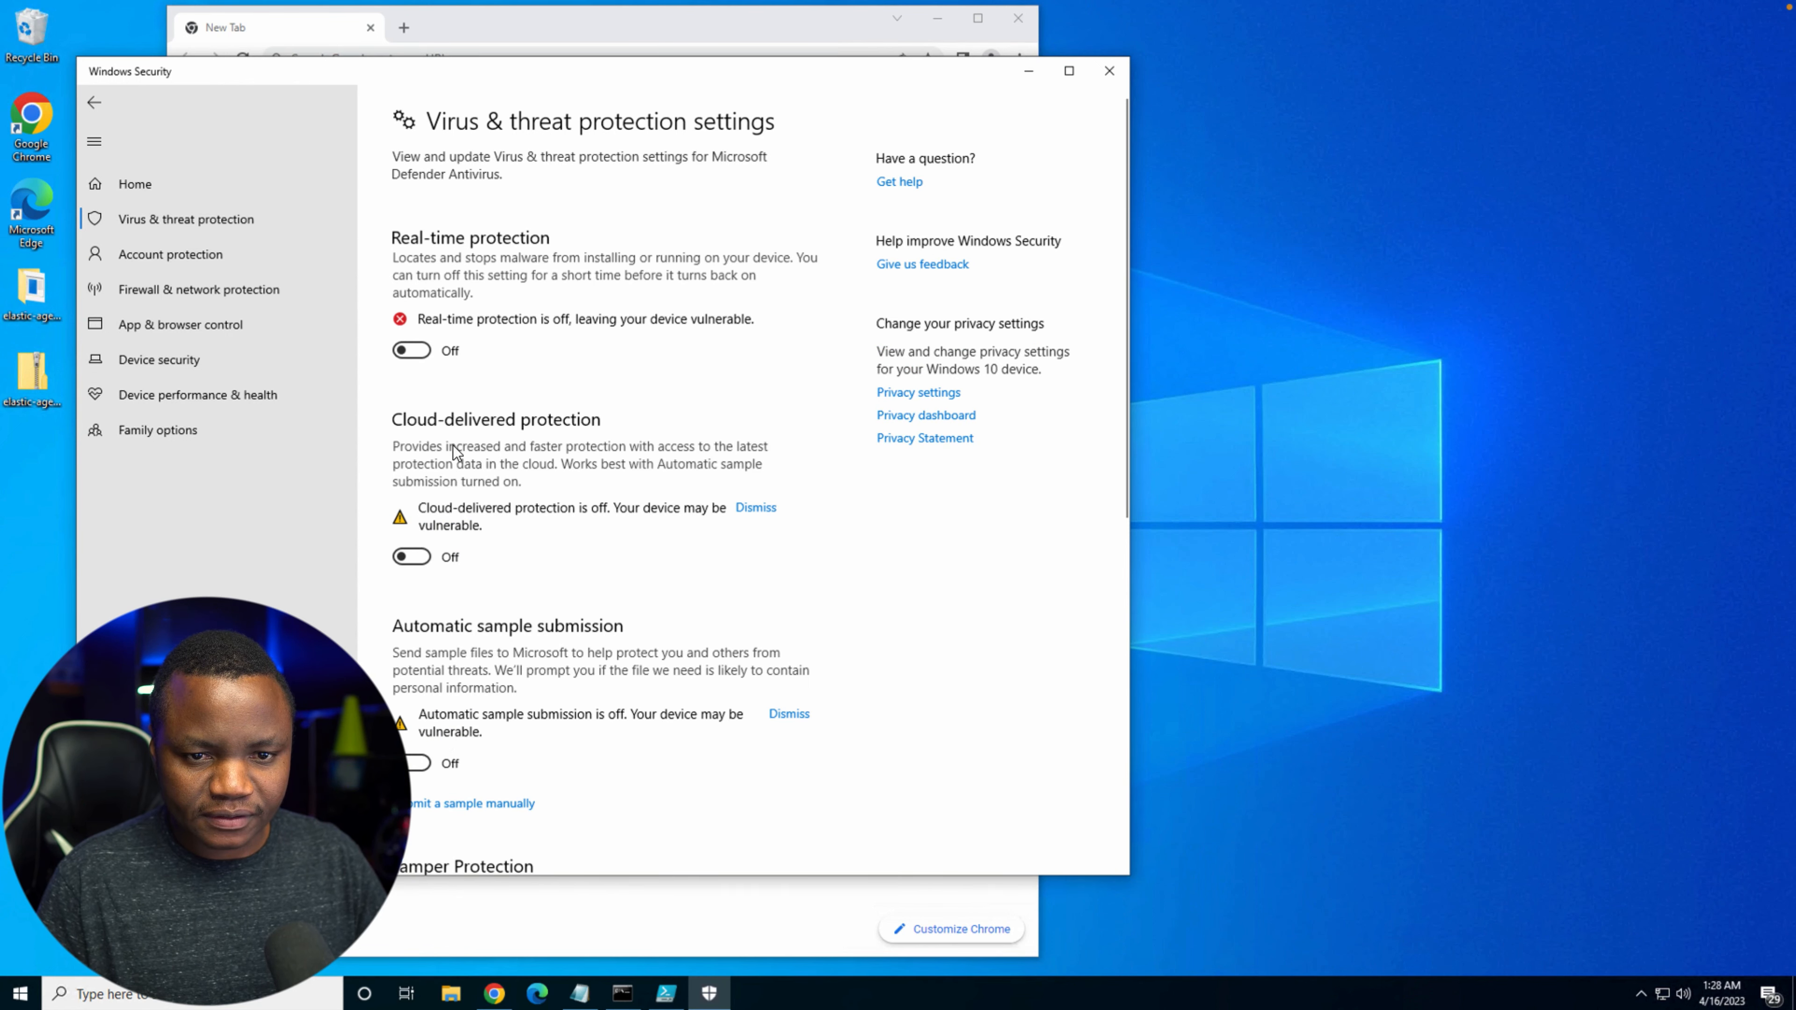
pyautogui.scroll(-3)
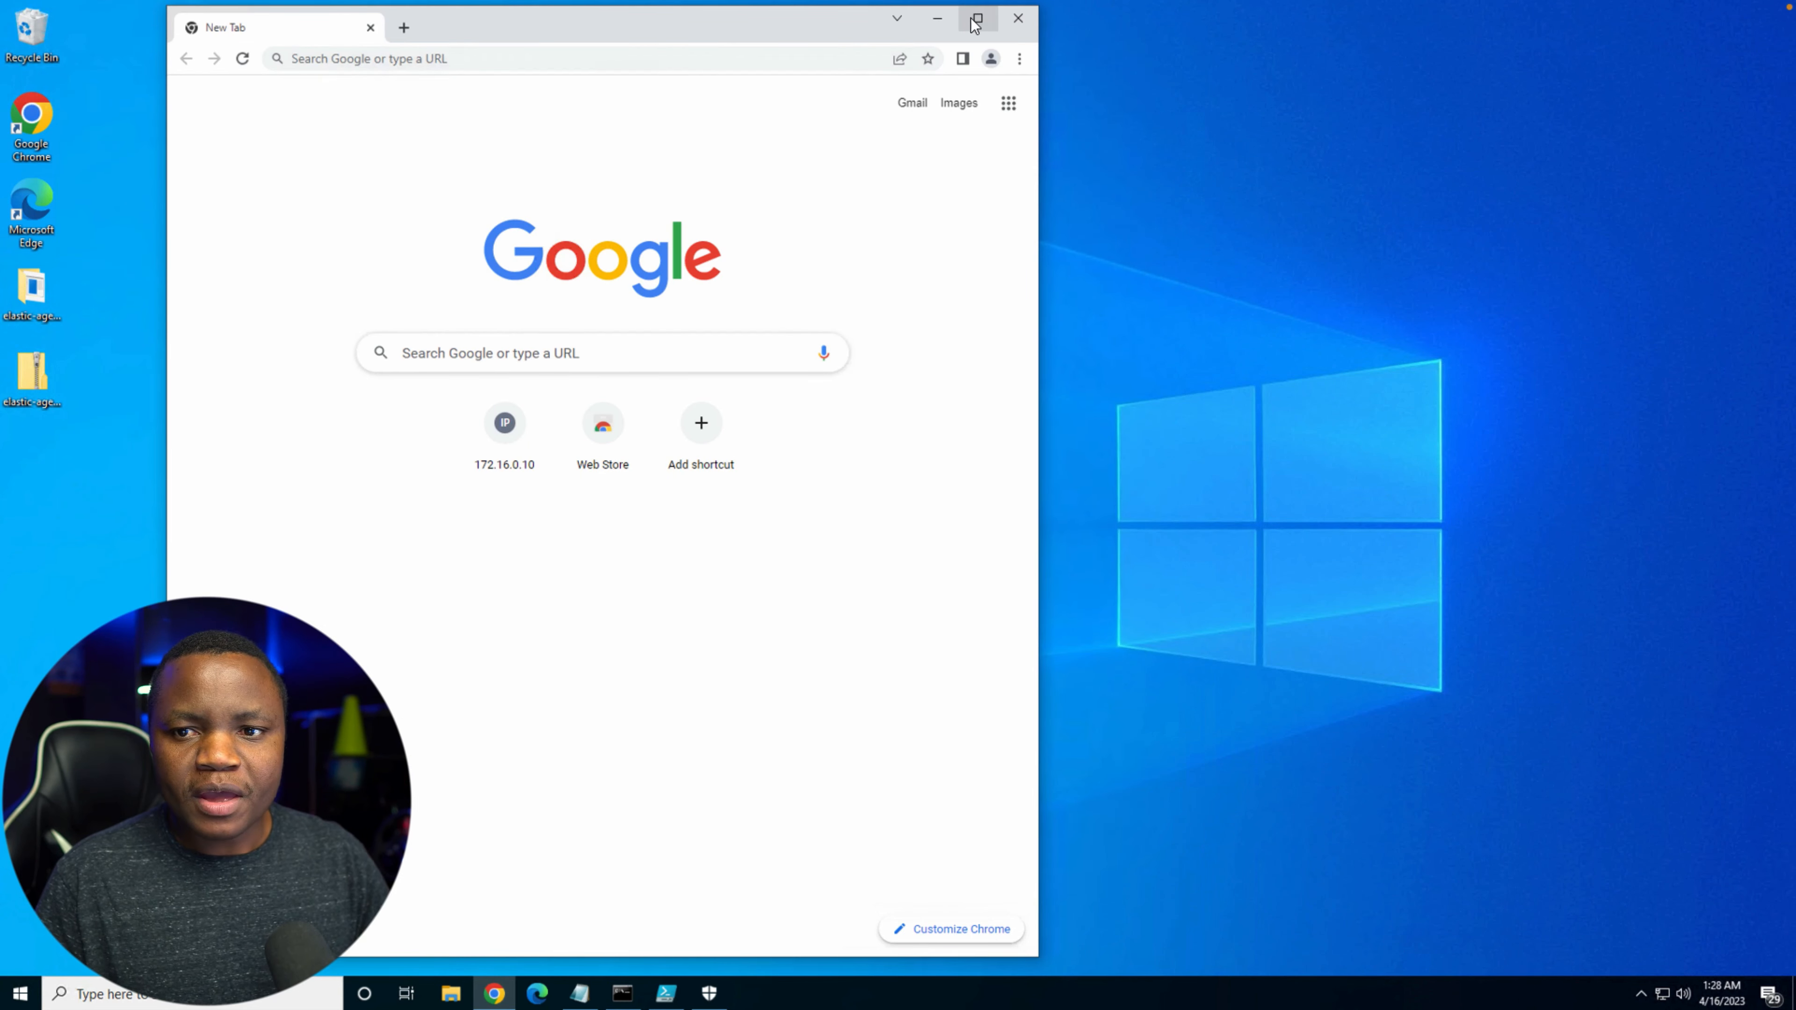
pyautogui.click(974, 20)
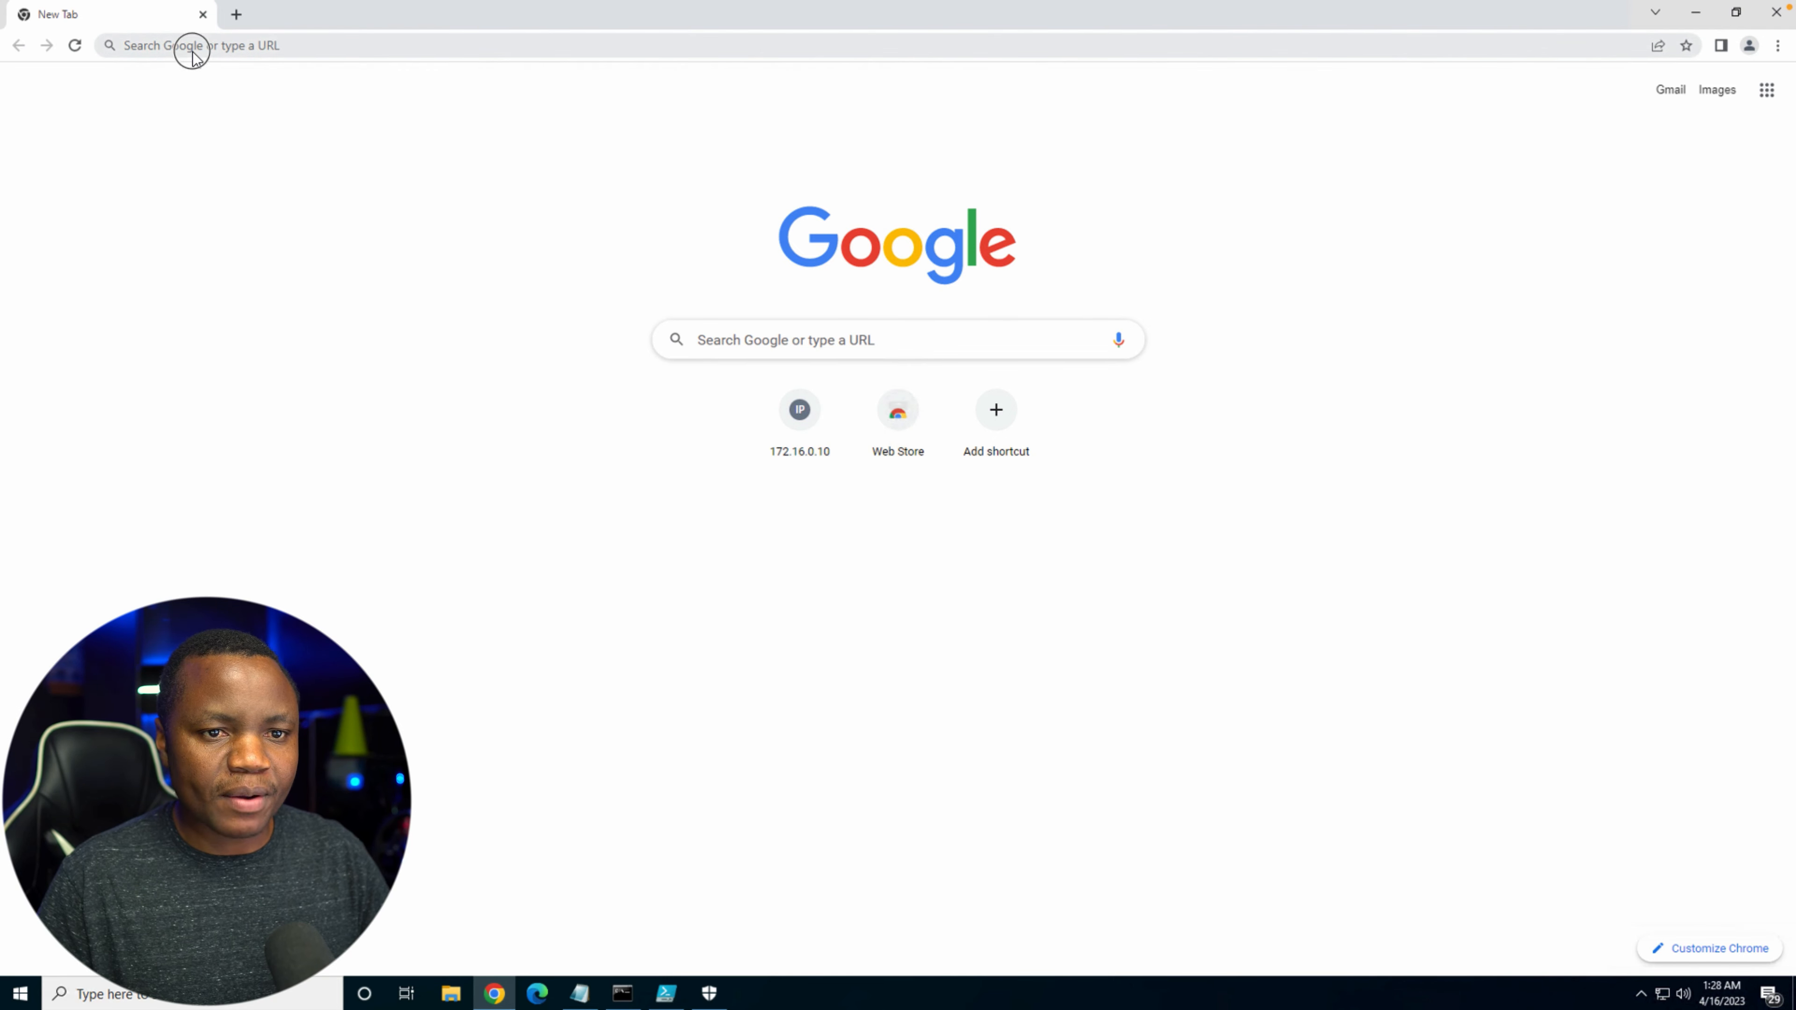
pyautogui.click(200, 45)
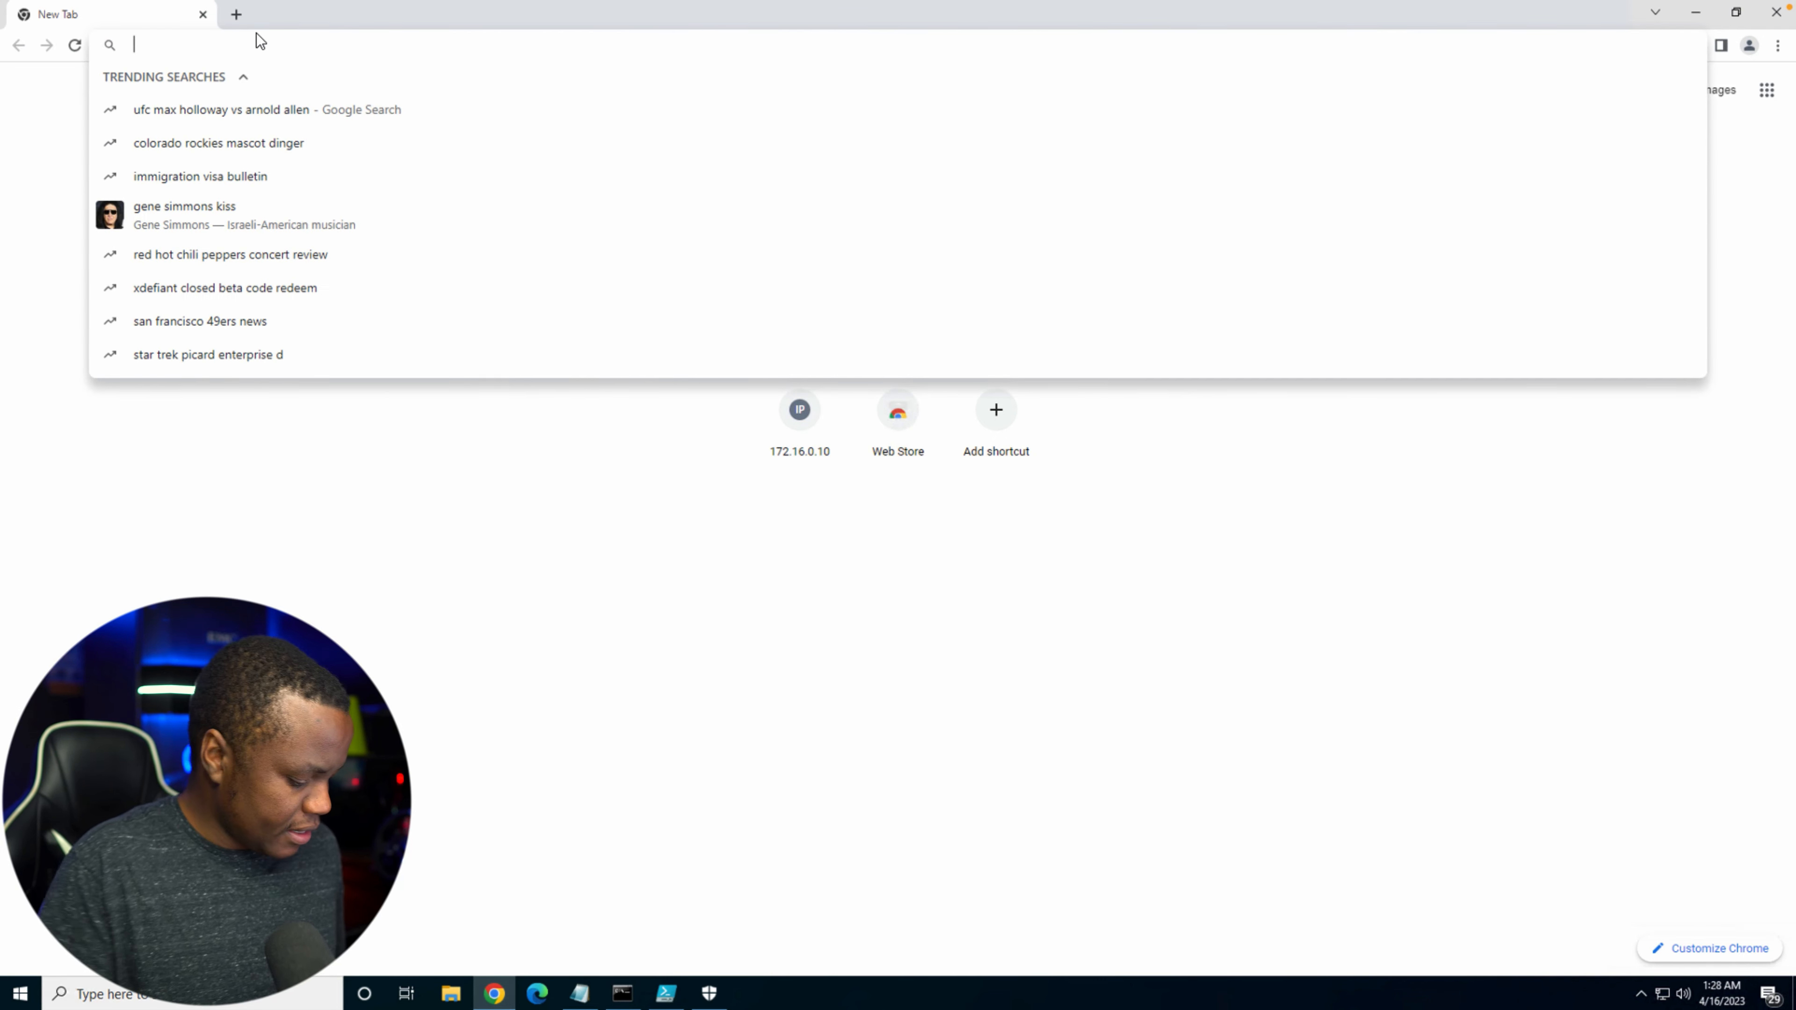
pyautogui.write('http://172.16.0.10:')
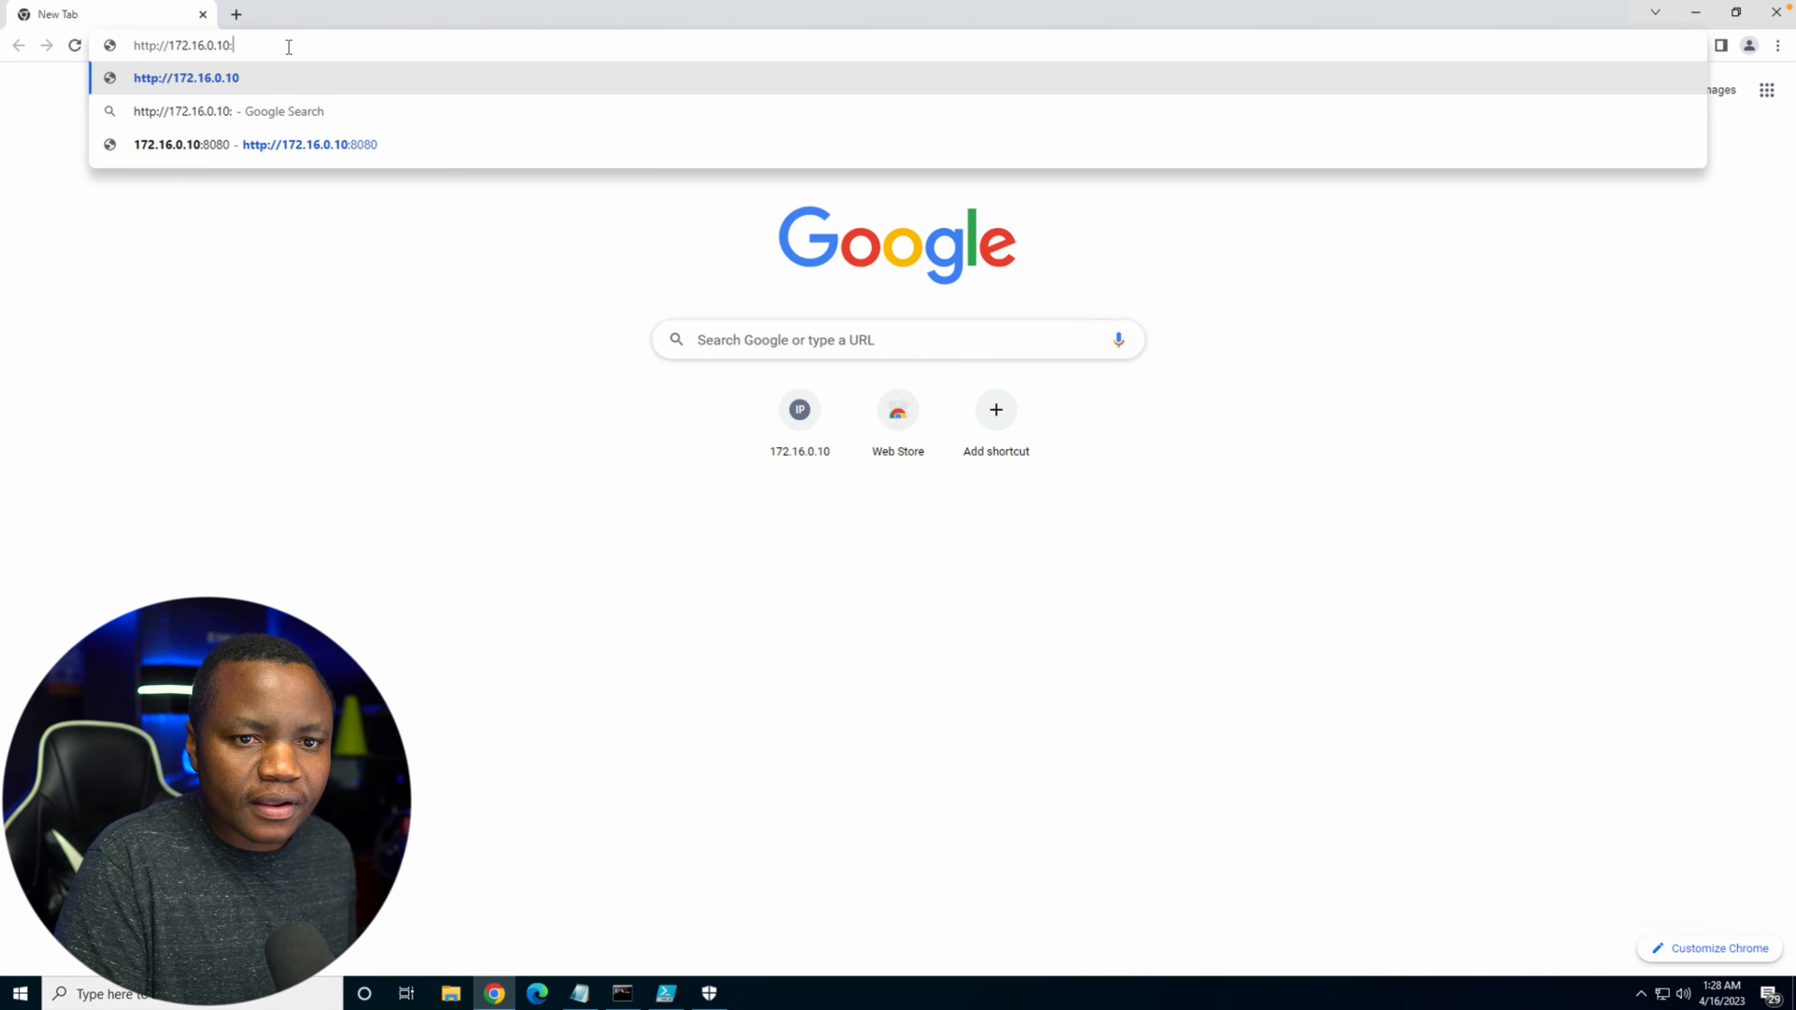
pyautogui.write('9090')
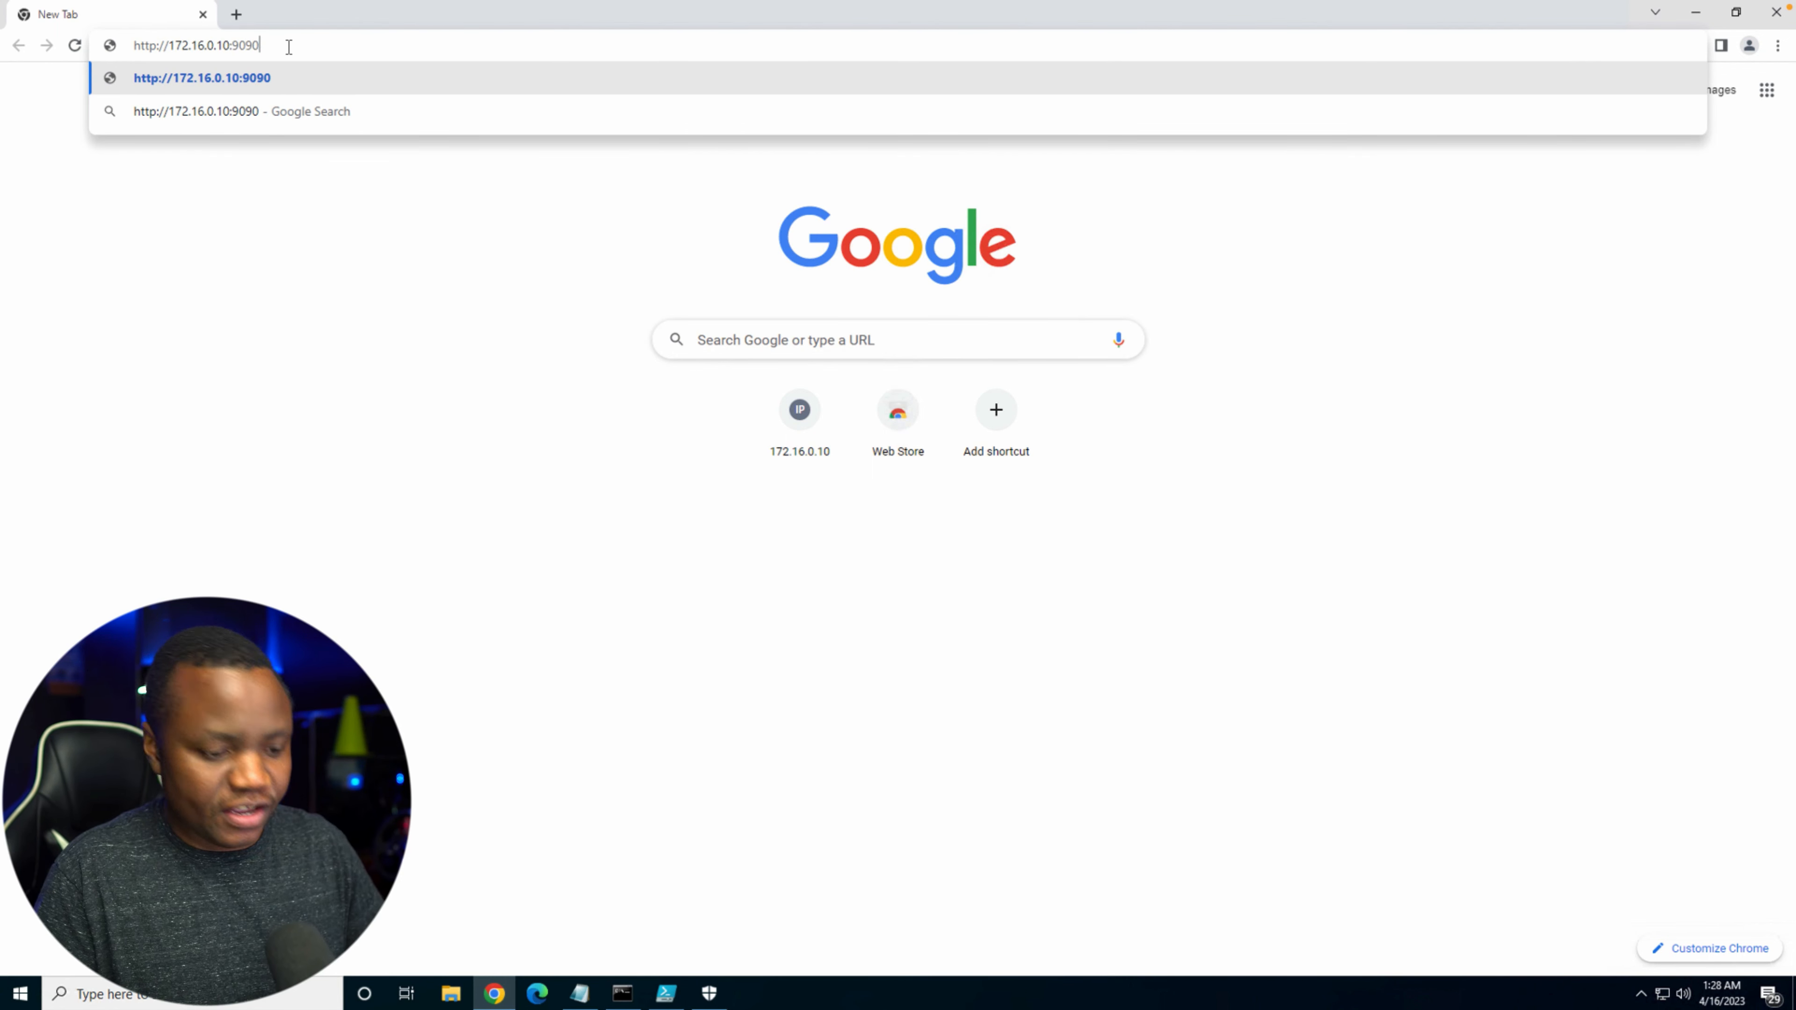
pyautogui.press('Return')
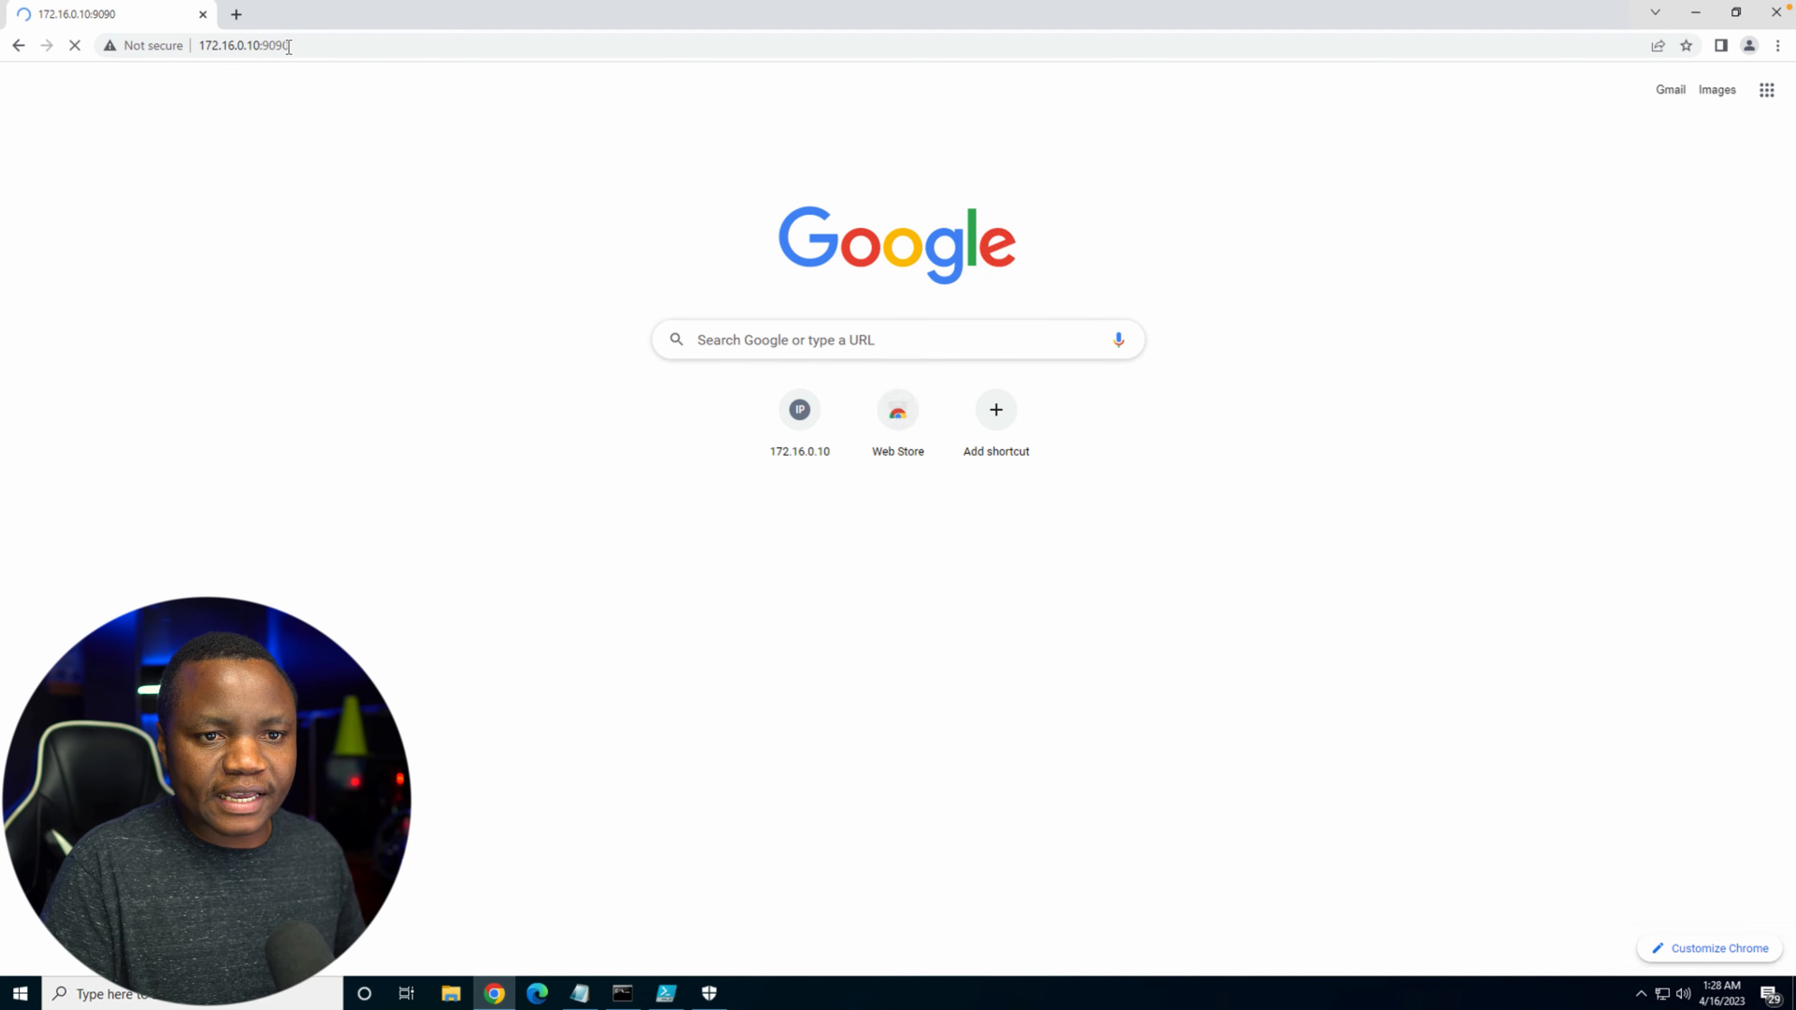
pyautogui.press('Return')
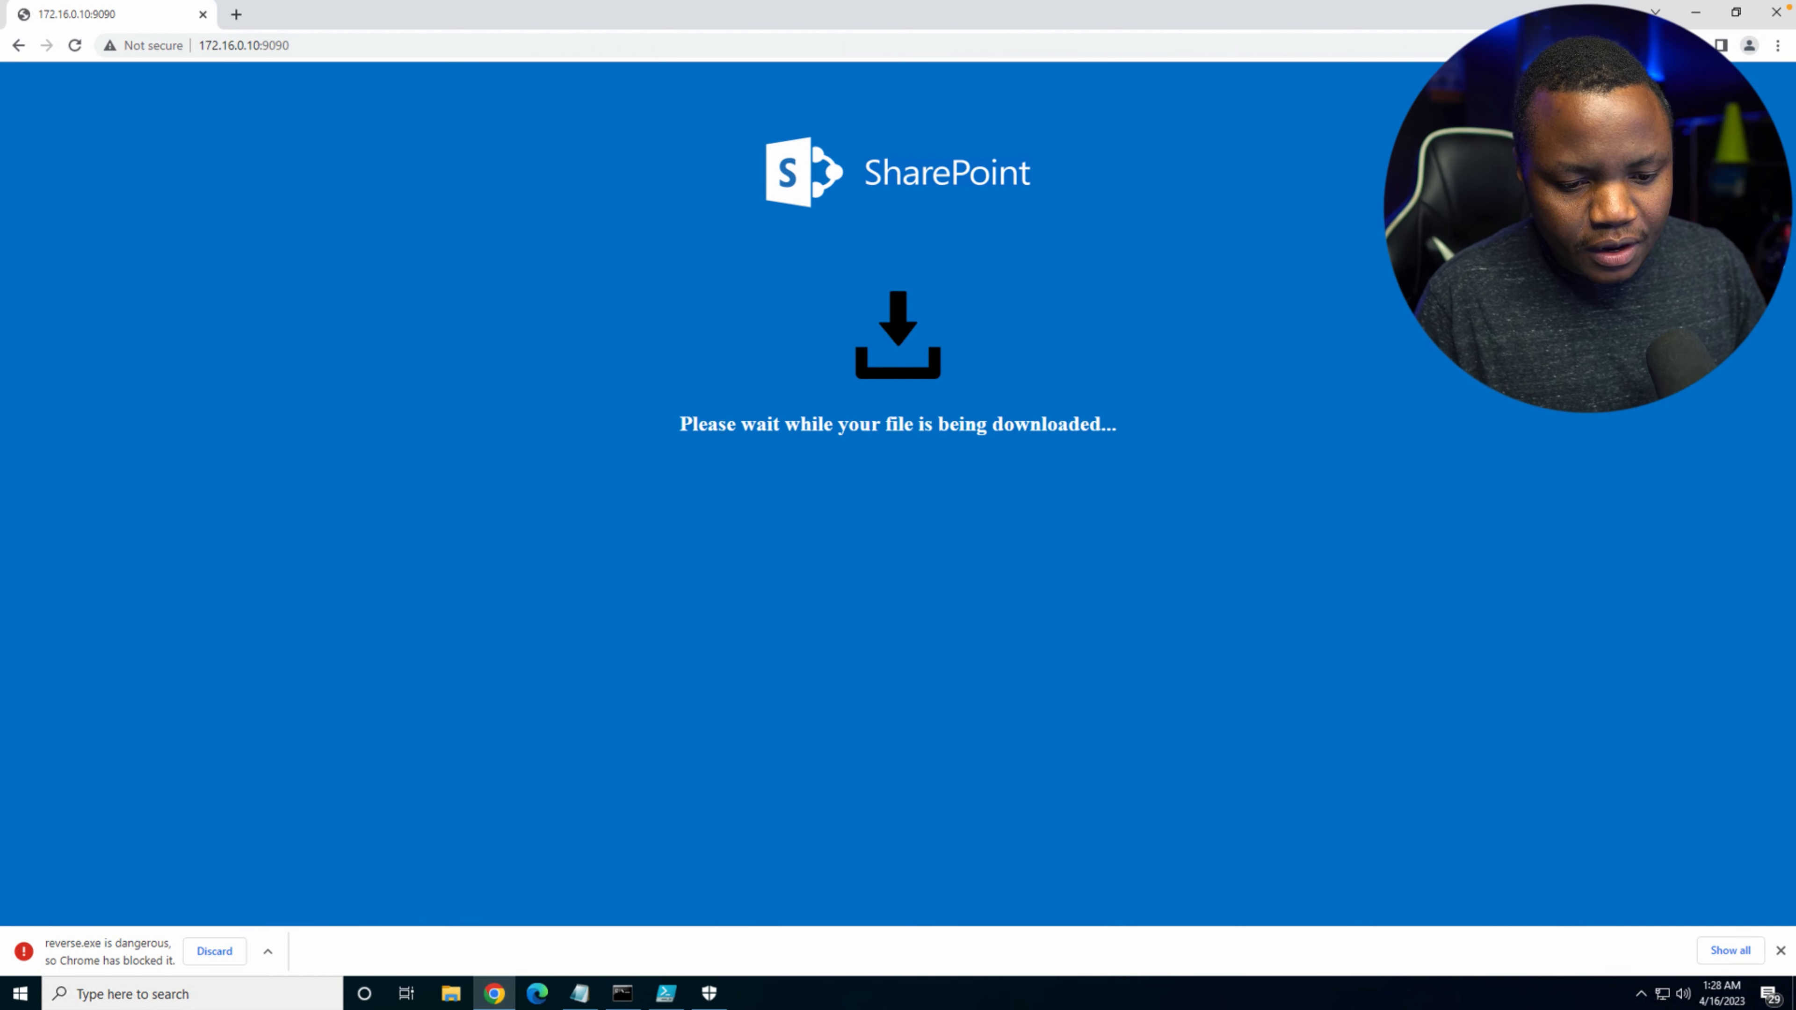
# Reload the page to retrigger the blocked download and follow the Elastic Security malware alert.
pyautogui.click(265, 950)
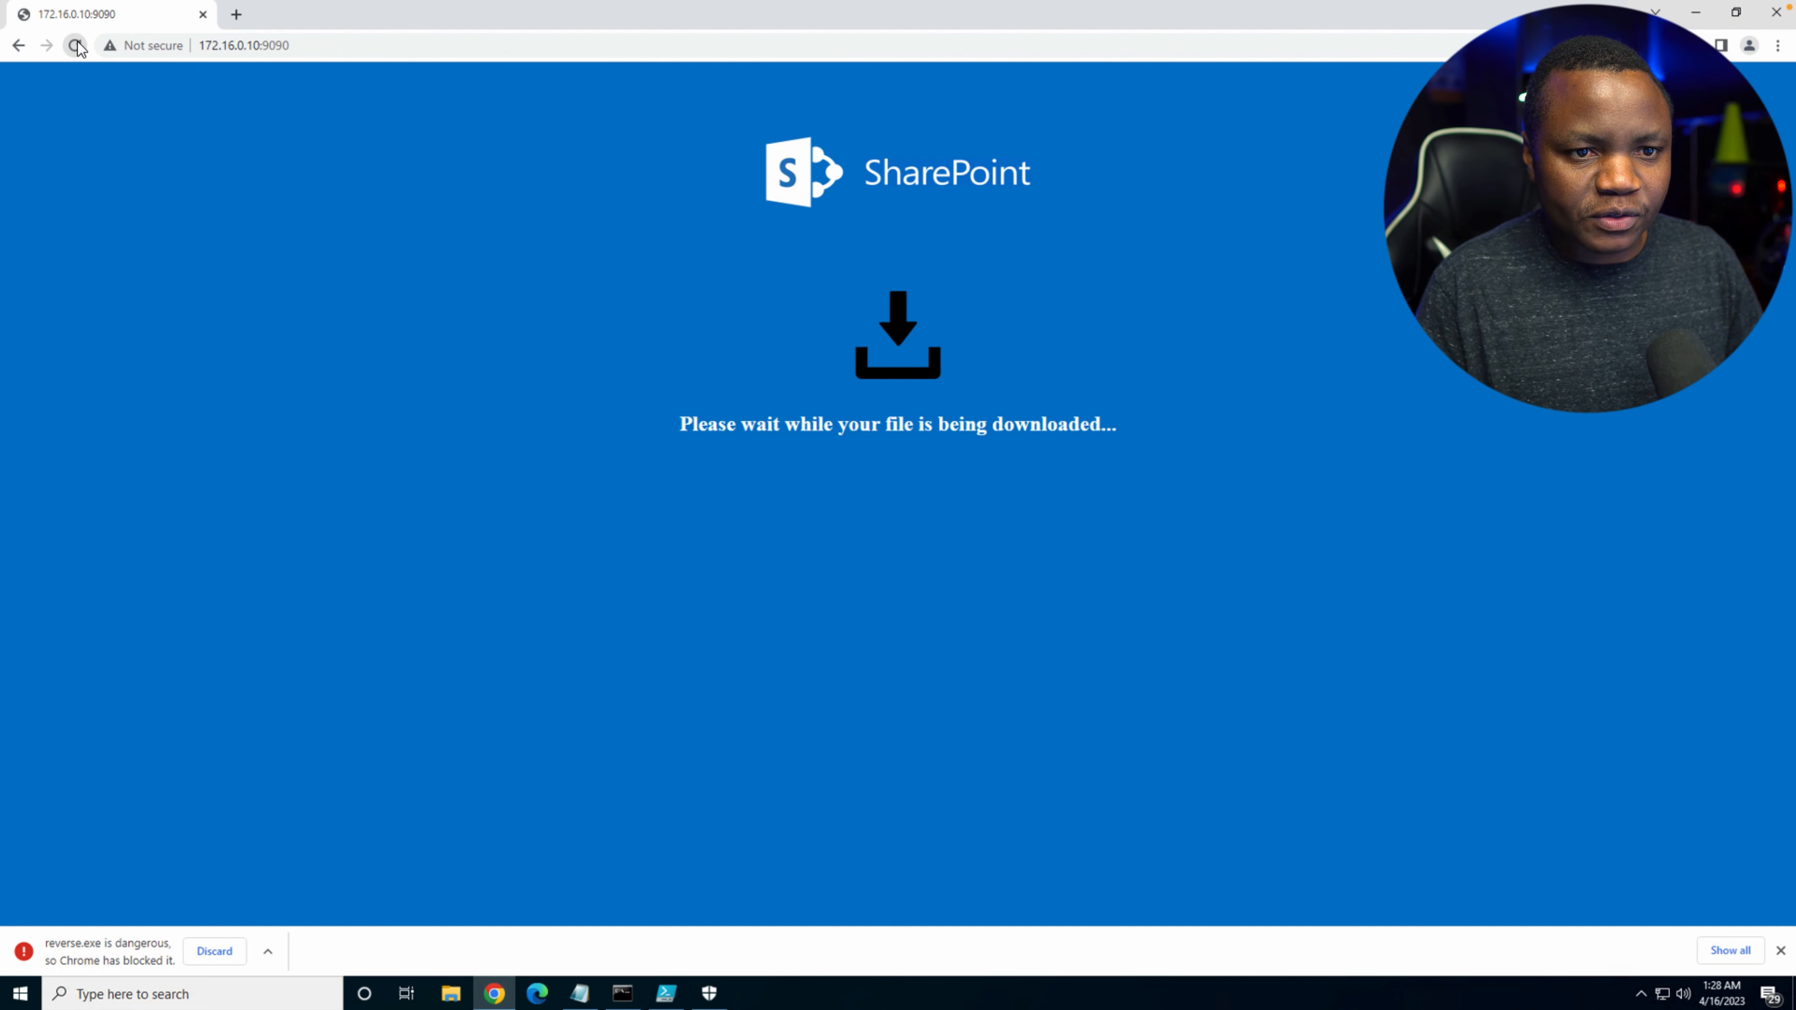
pyautogui.click(75, 46)
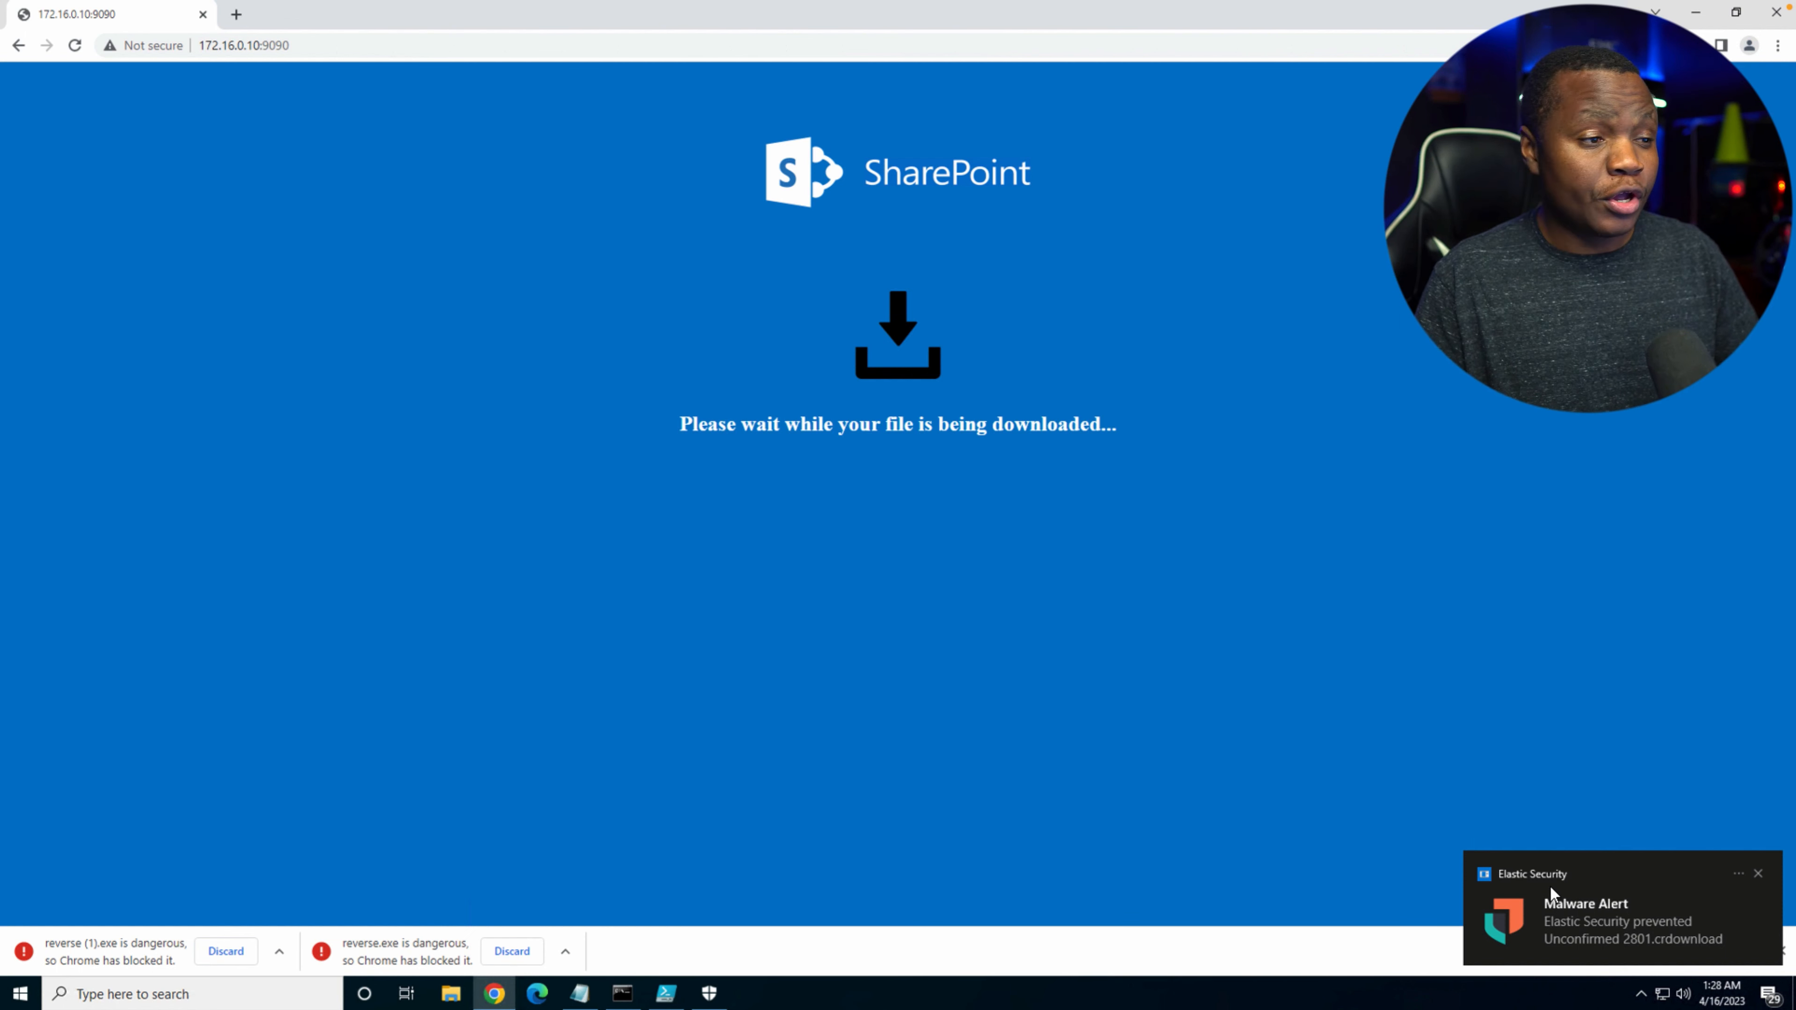
pyautogui.moveTo(1552, 922)
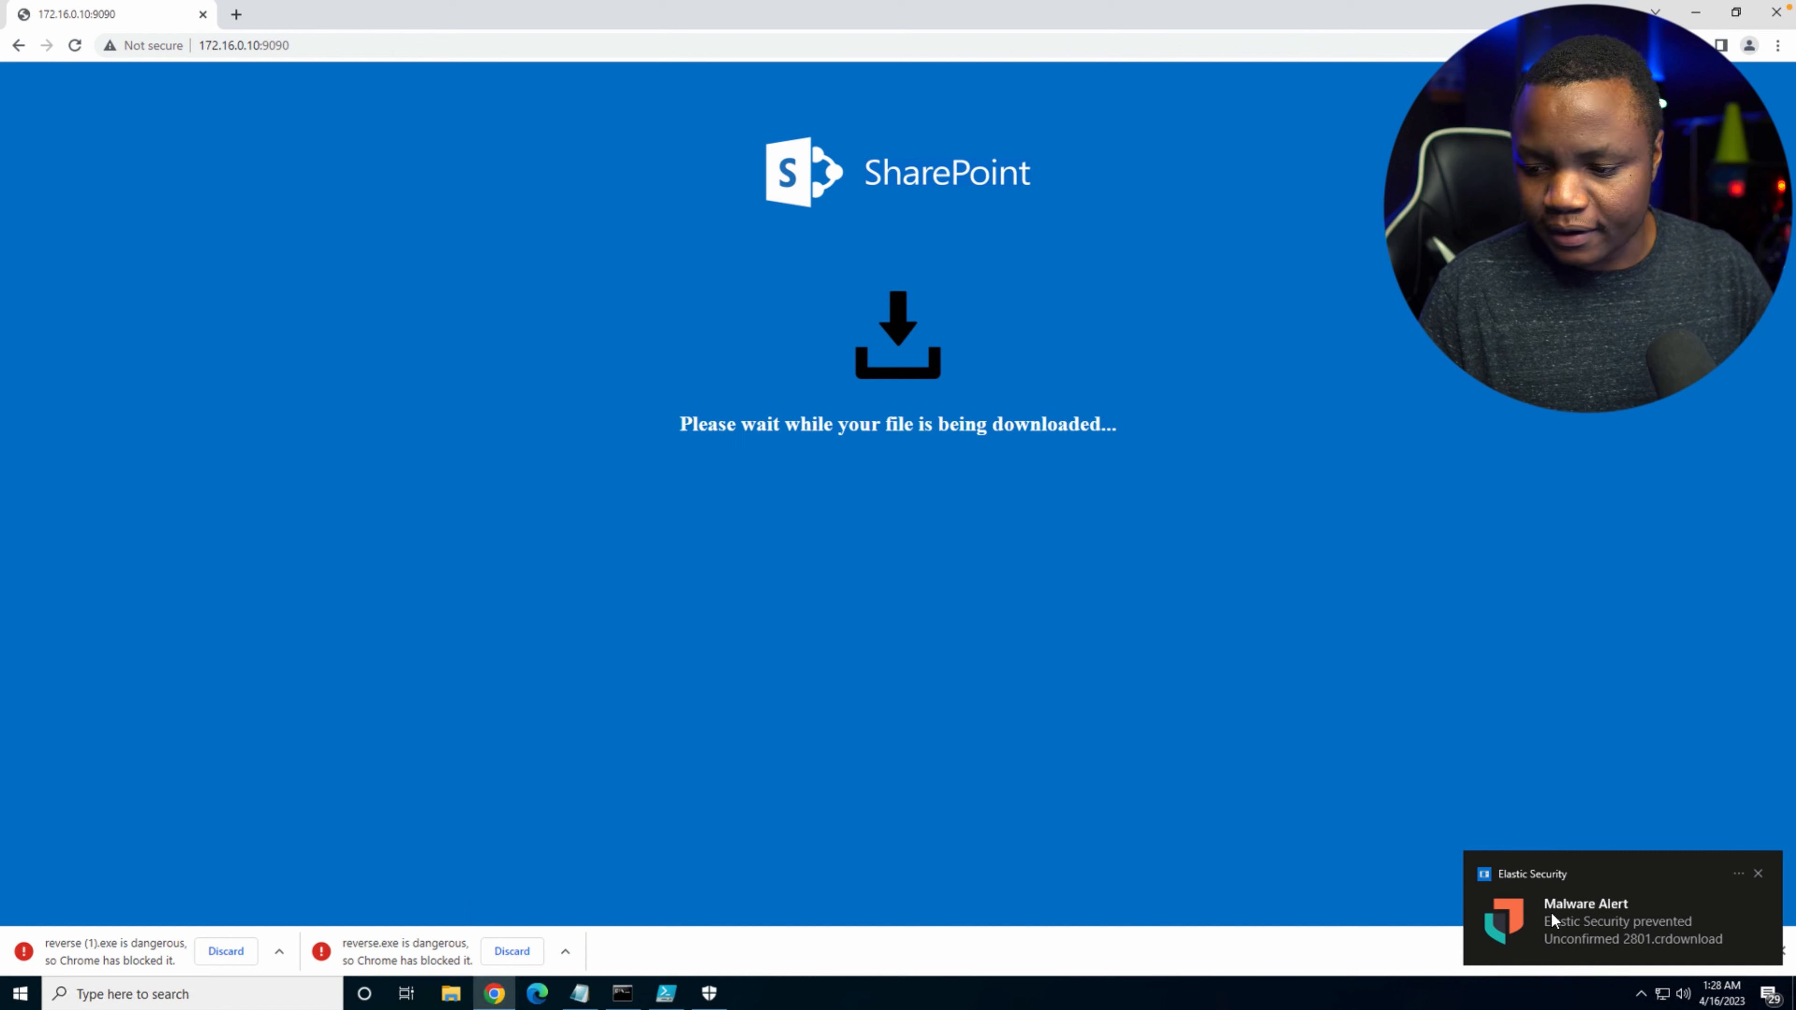
pyautogui.click(561, 21)
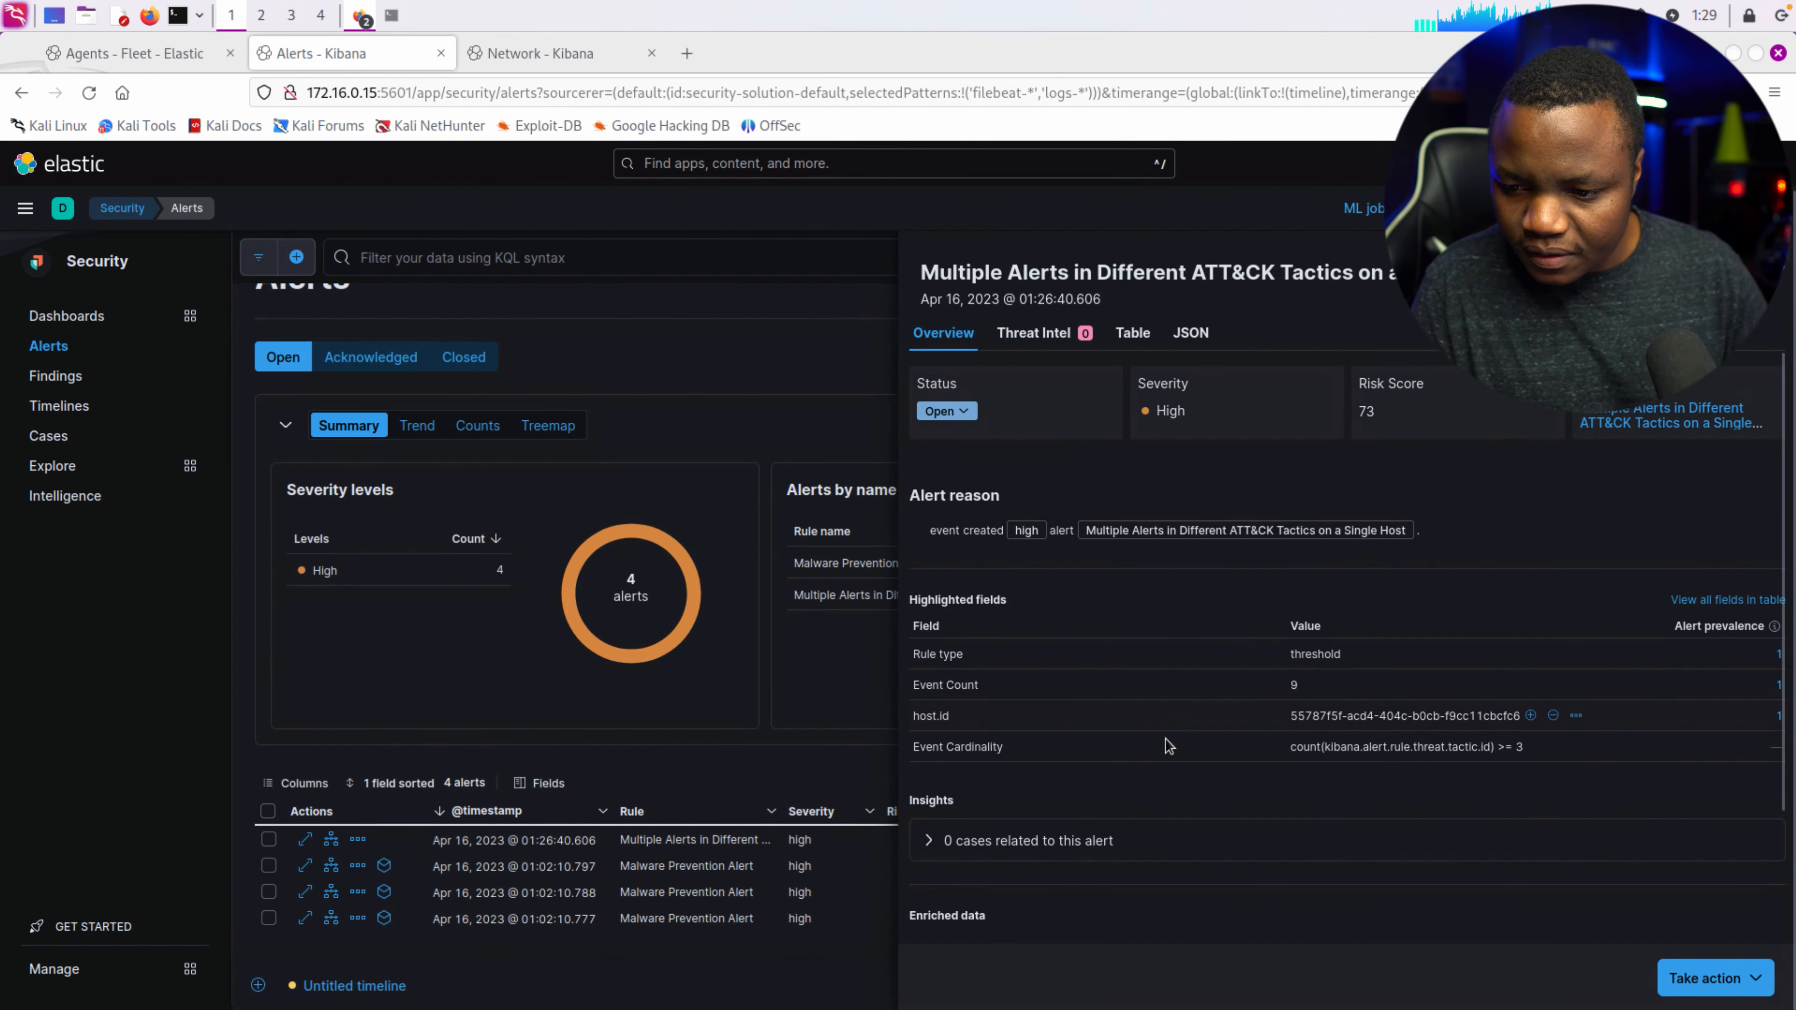
pyautogui.moveTo(1111, 724)
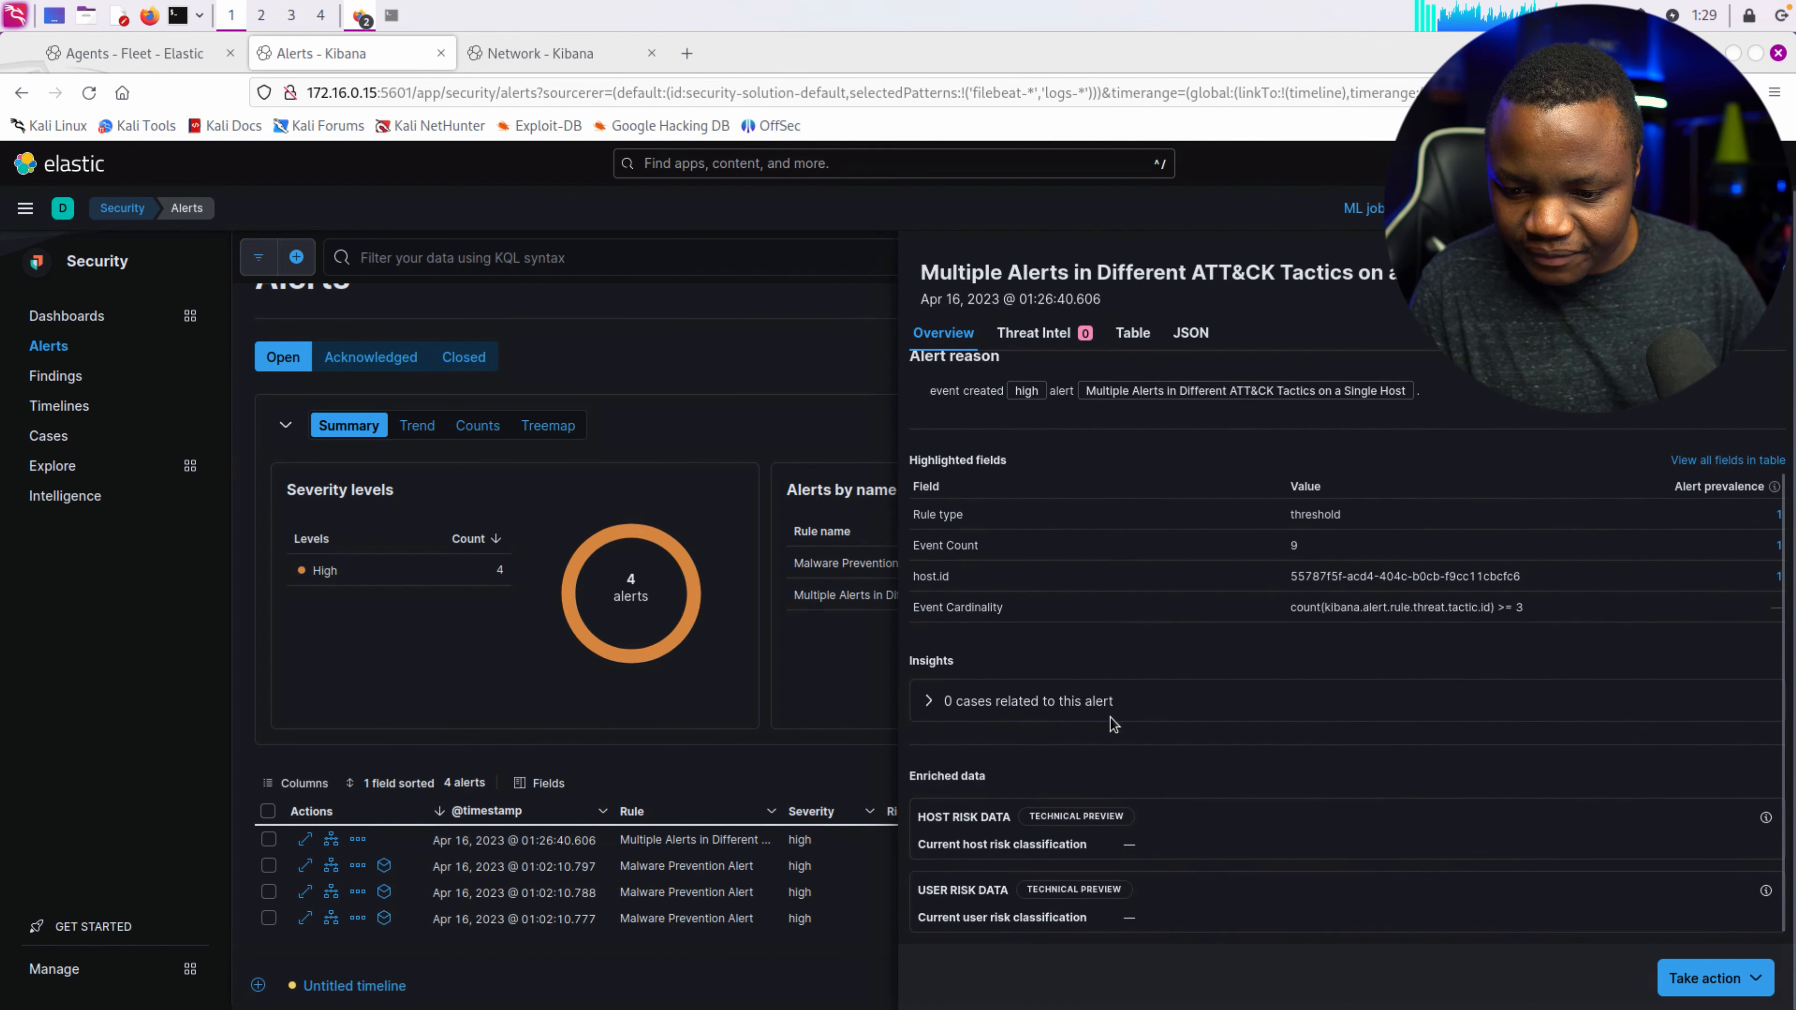
pyautogui.moveTo(1040, 678)
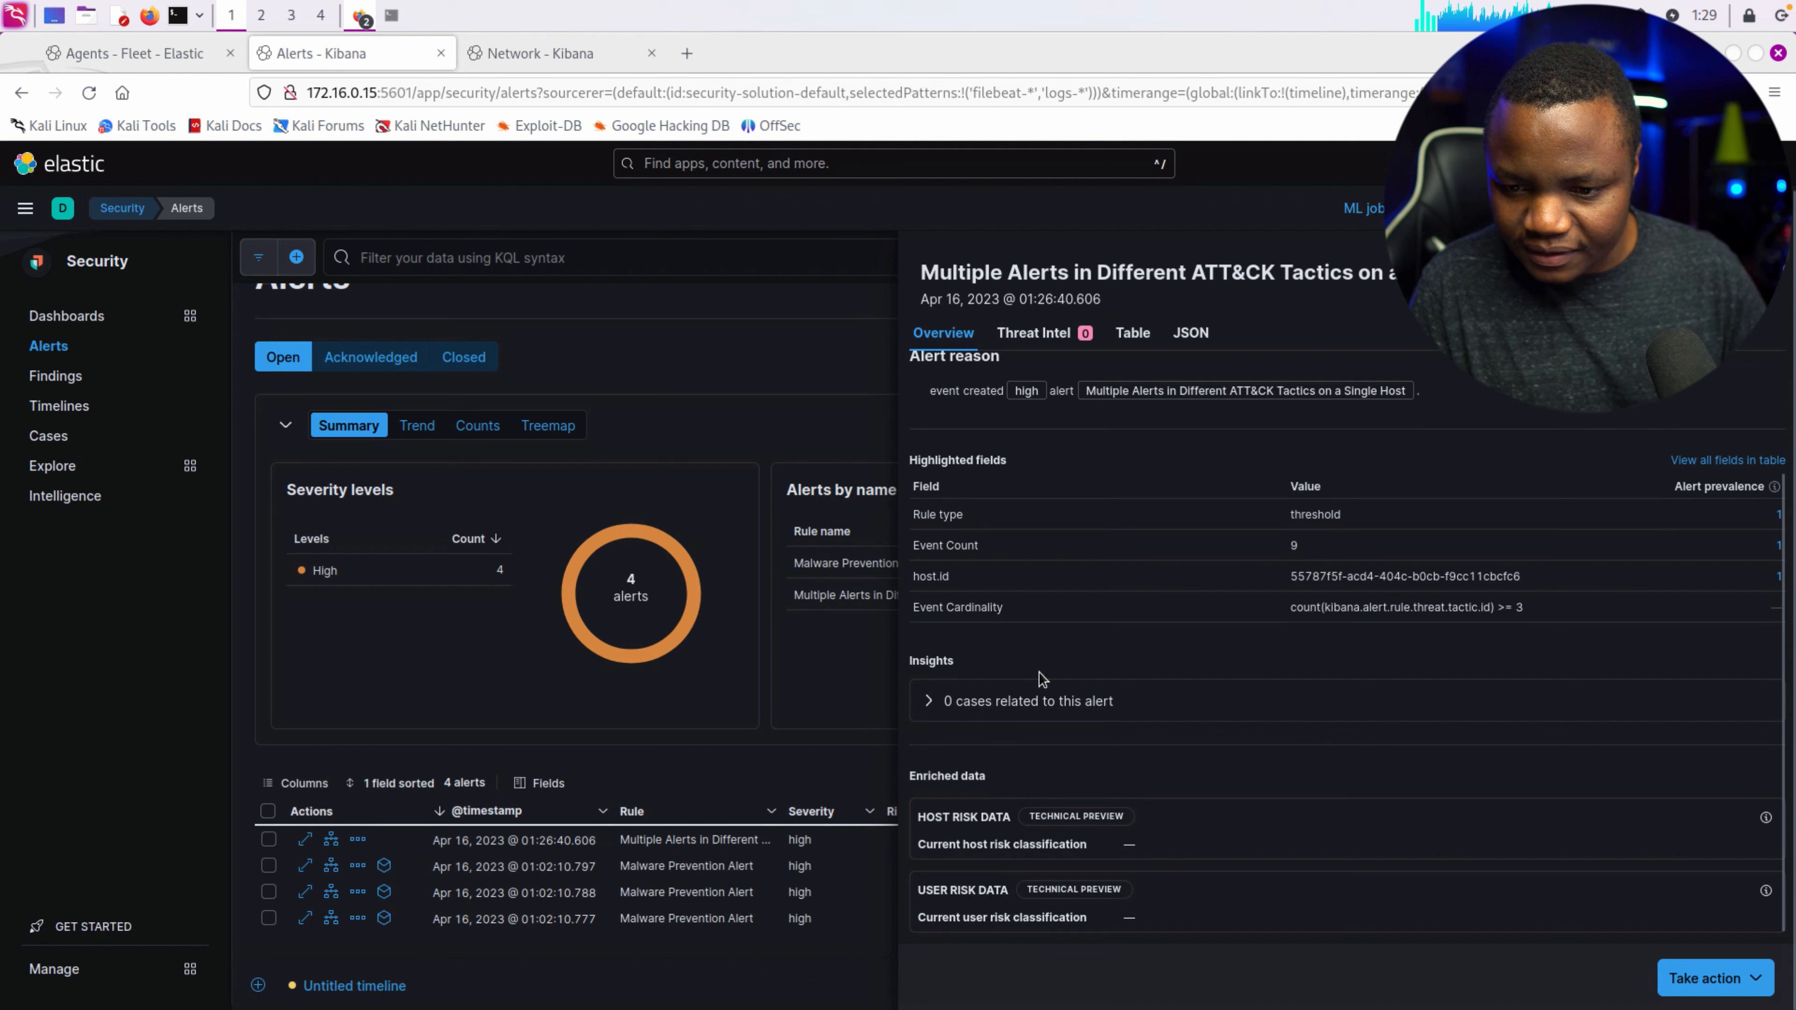
pyautogui.moveTo(1275, 619)
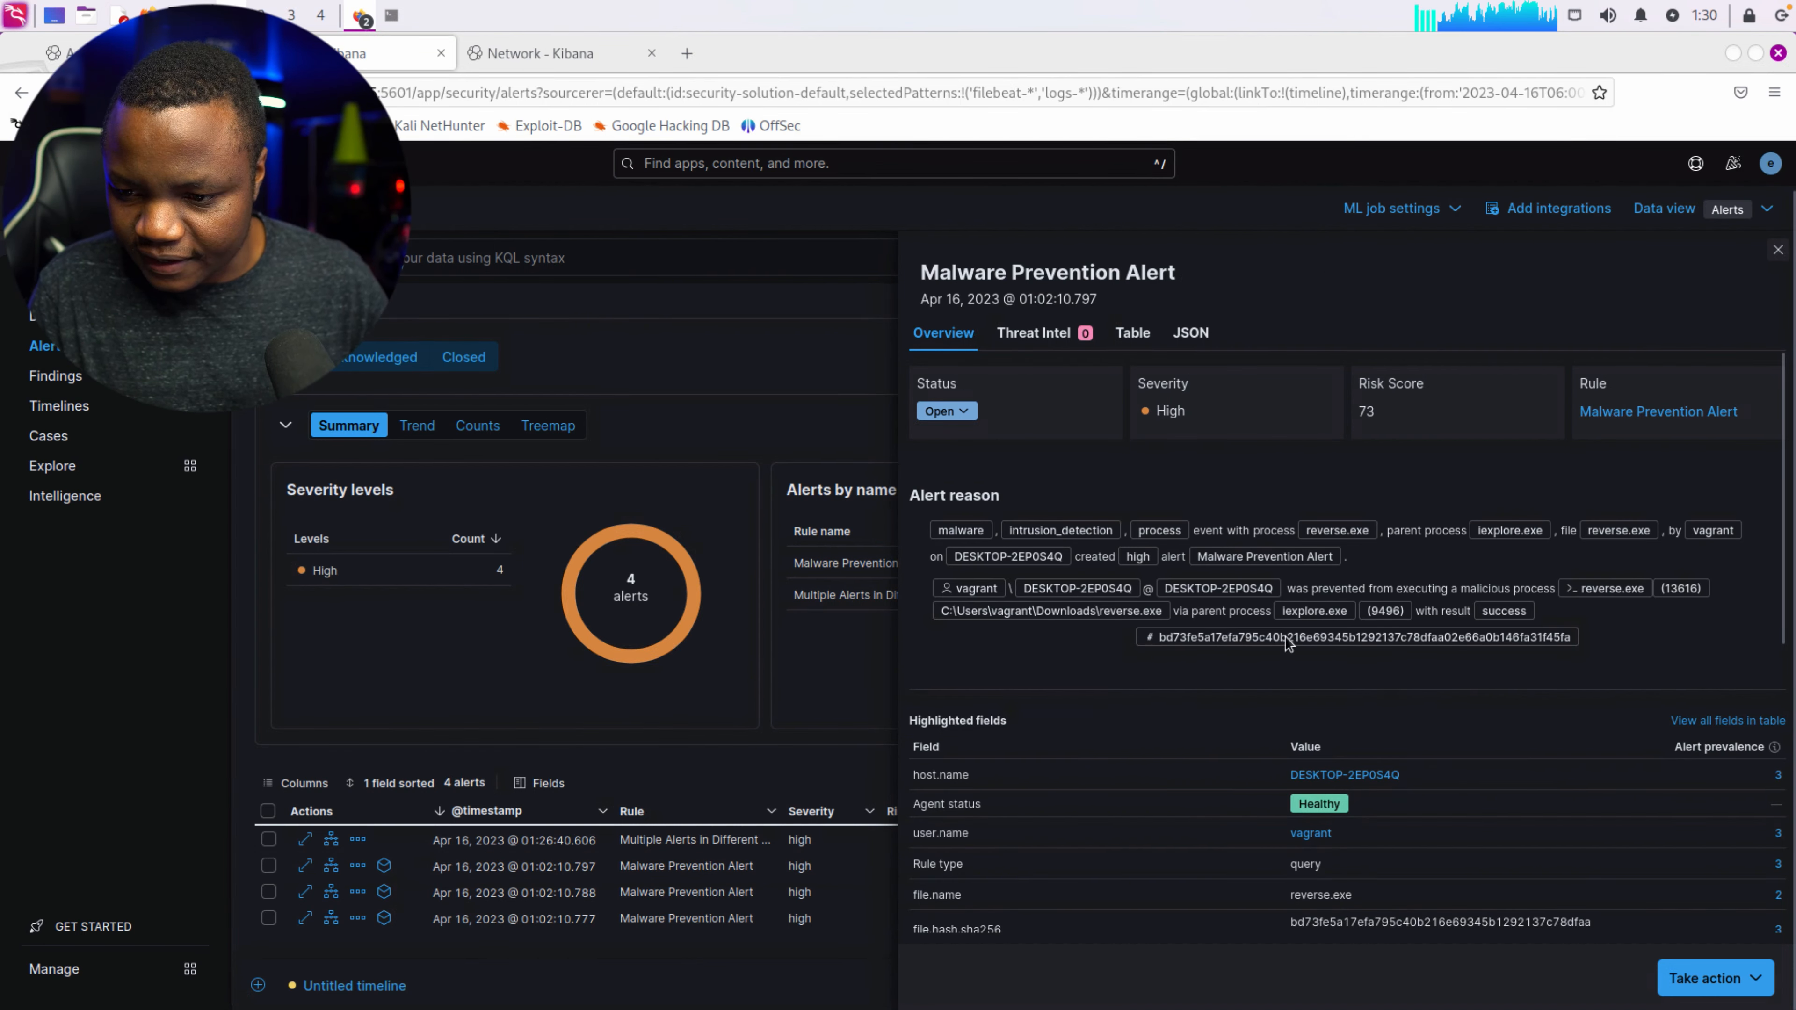
# From the reverse.exe alert's Take action menu, launch the response console for host DESKTOP-2EP0S4Q.
pyautogui.scroll(-3)
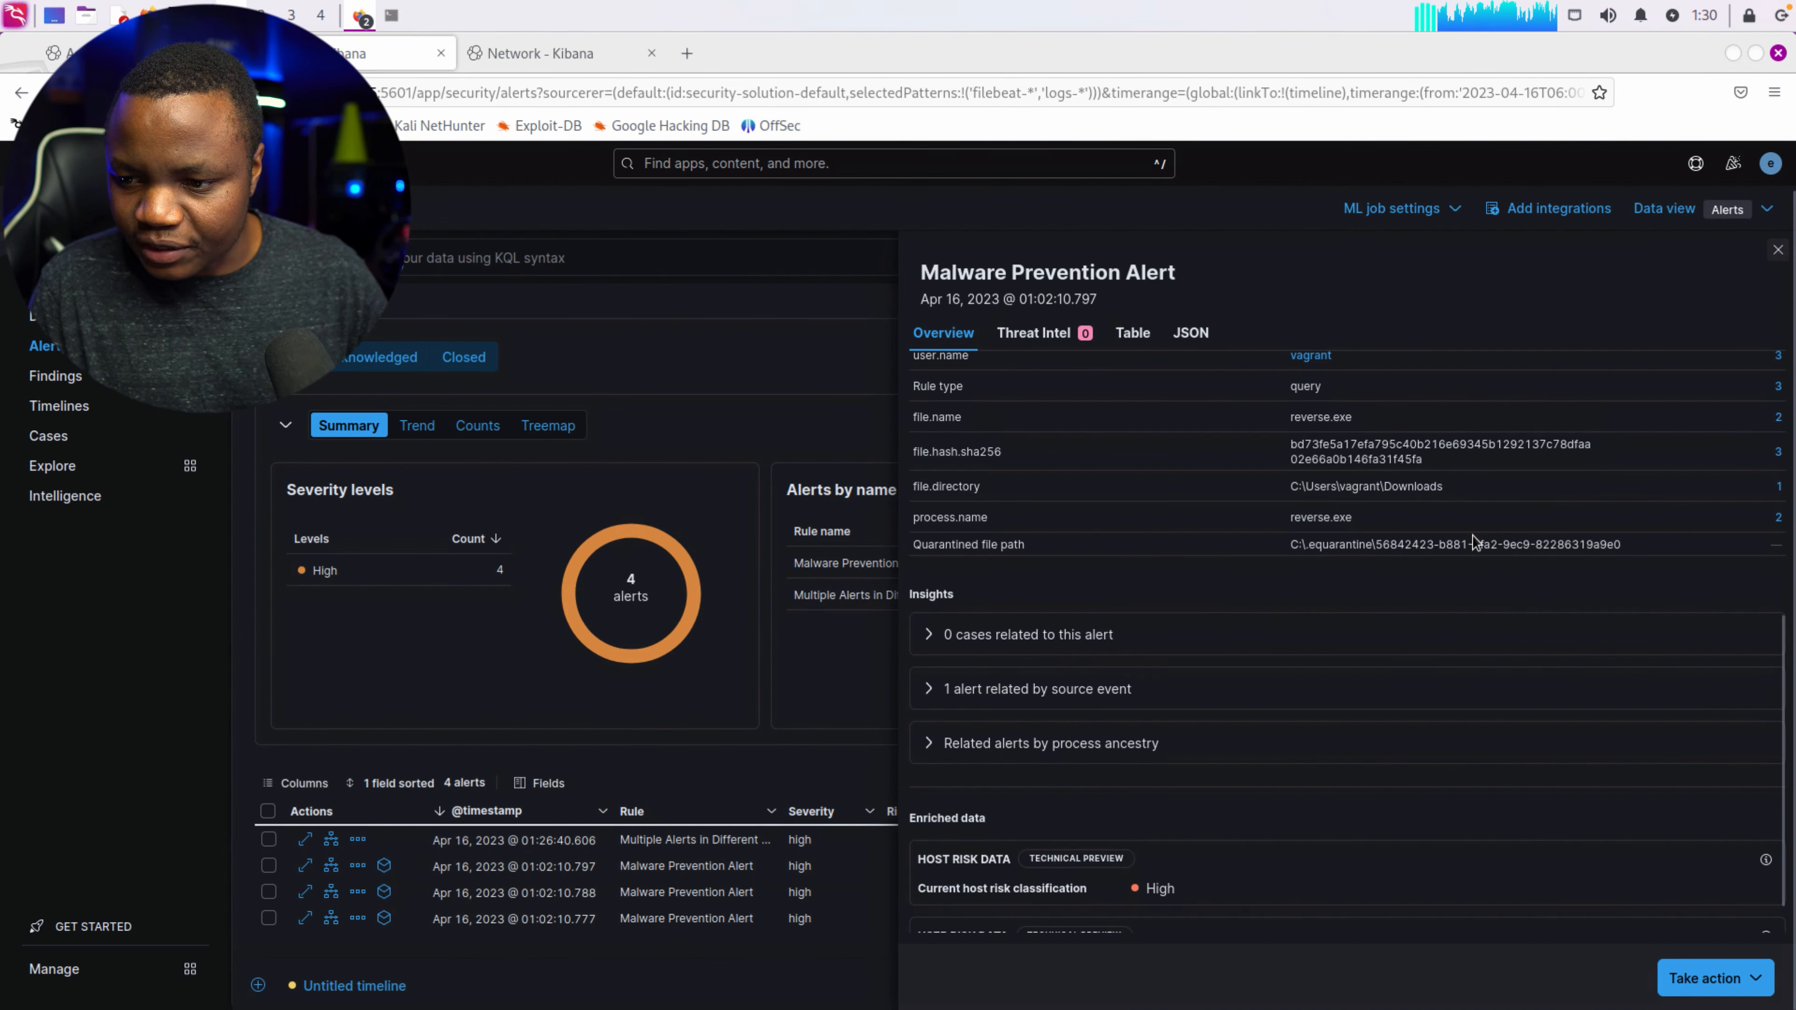
pyautogui.moveTo(1246, 607)
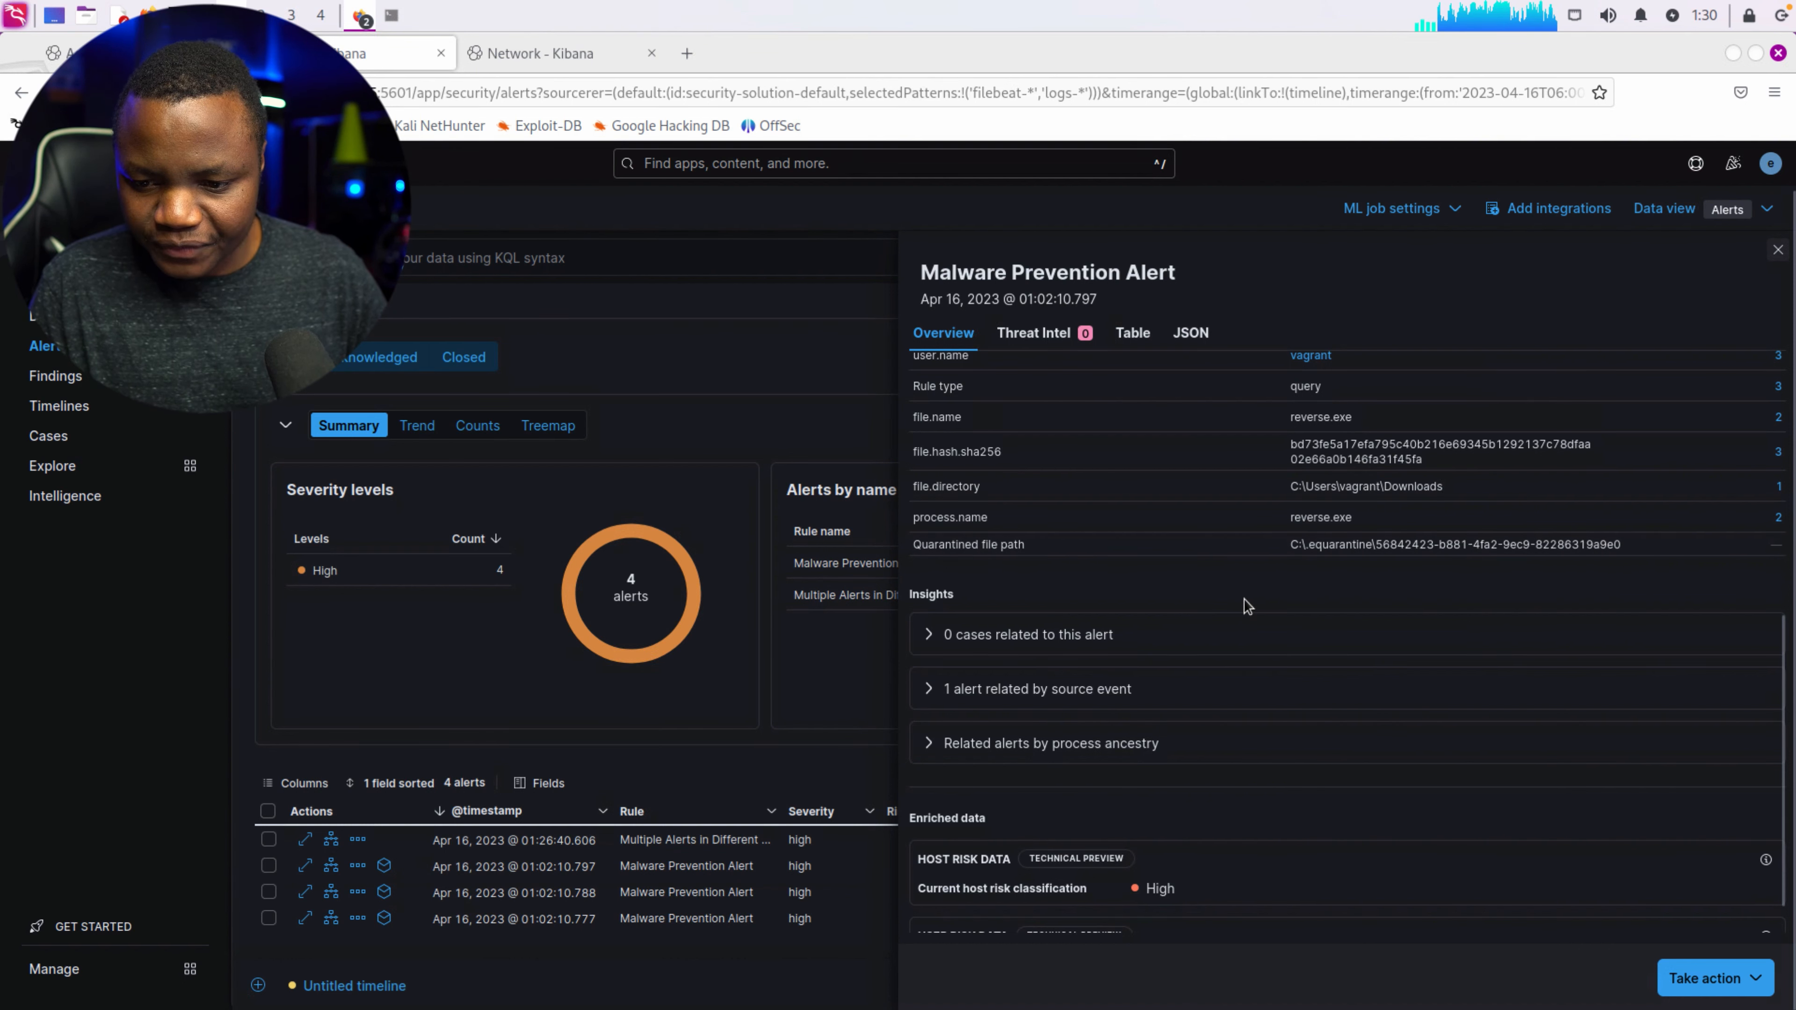
pyautogui.scroll(-3)
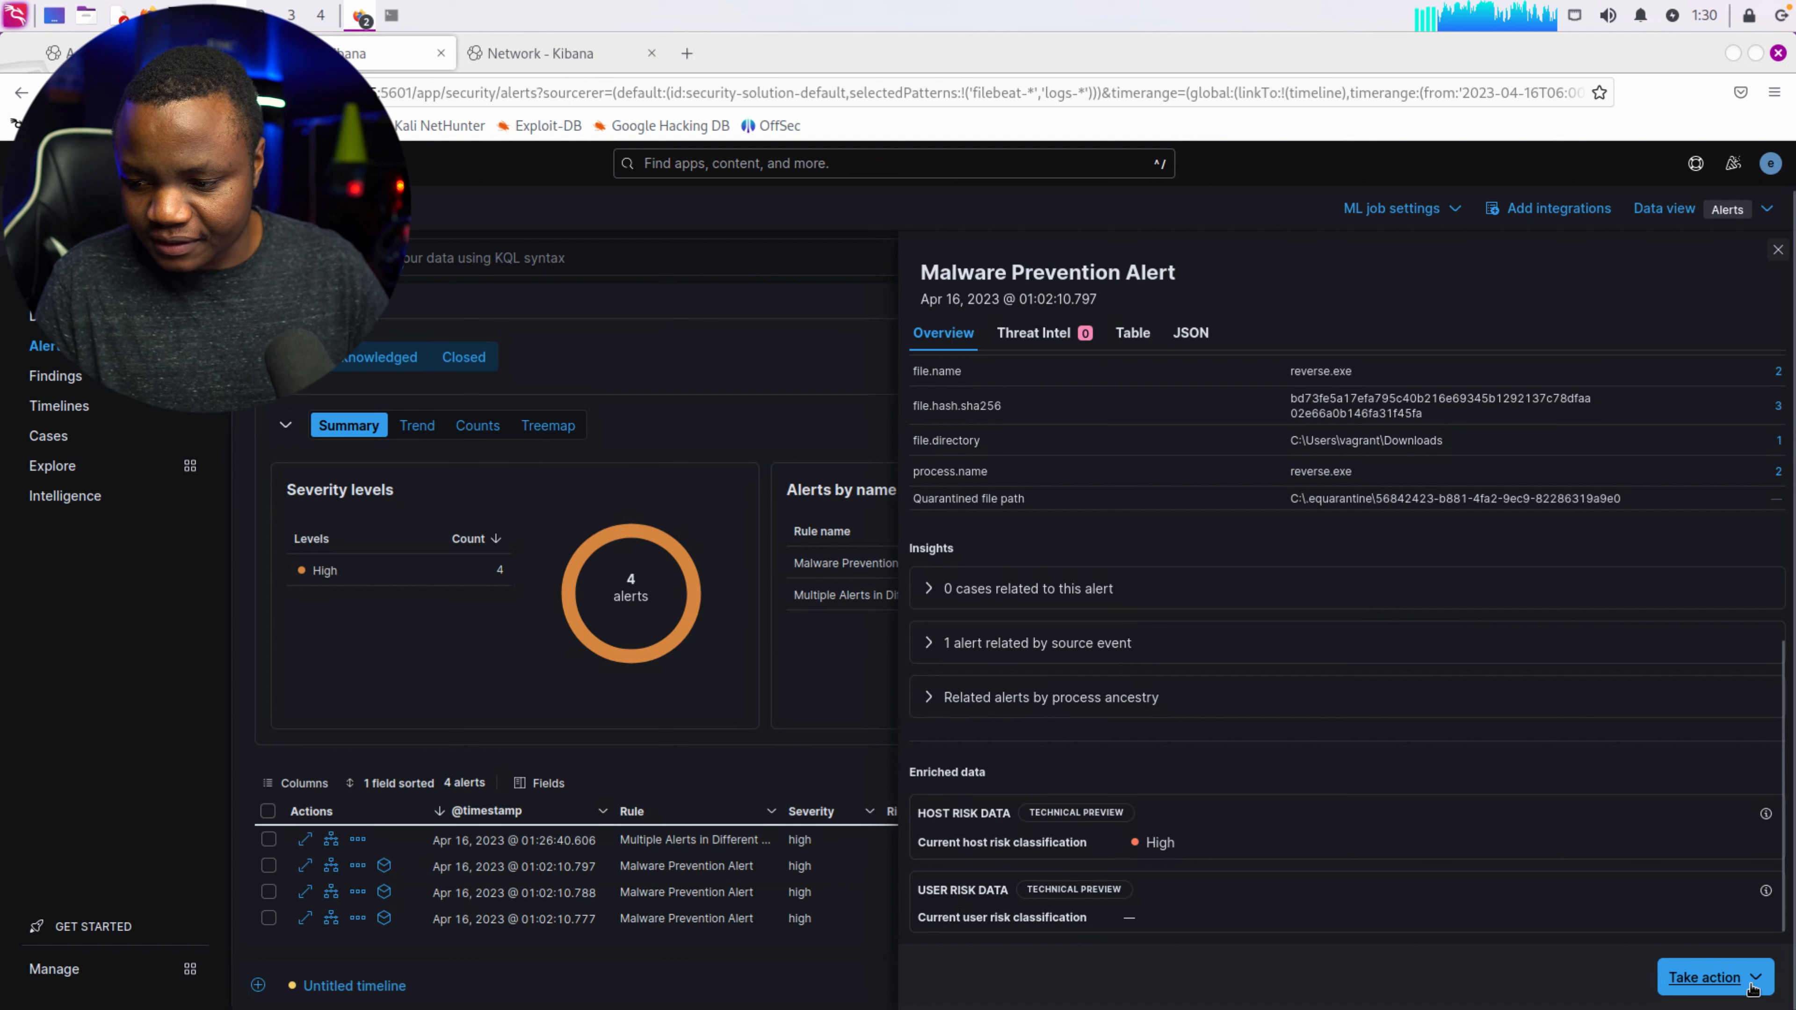
pyautogui.click(1705, 977)
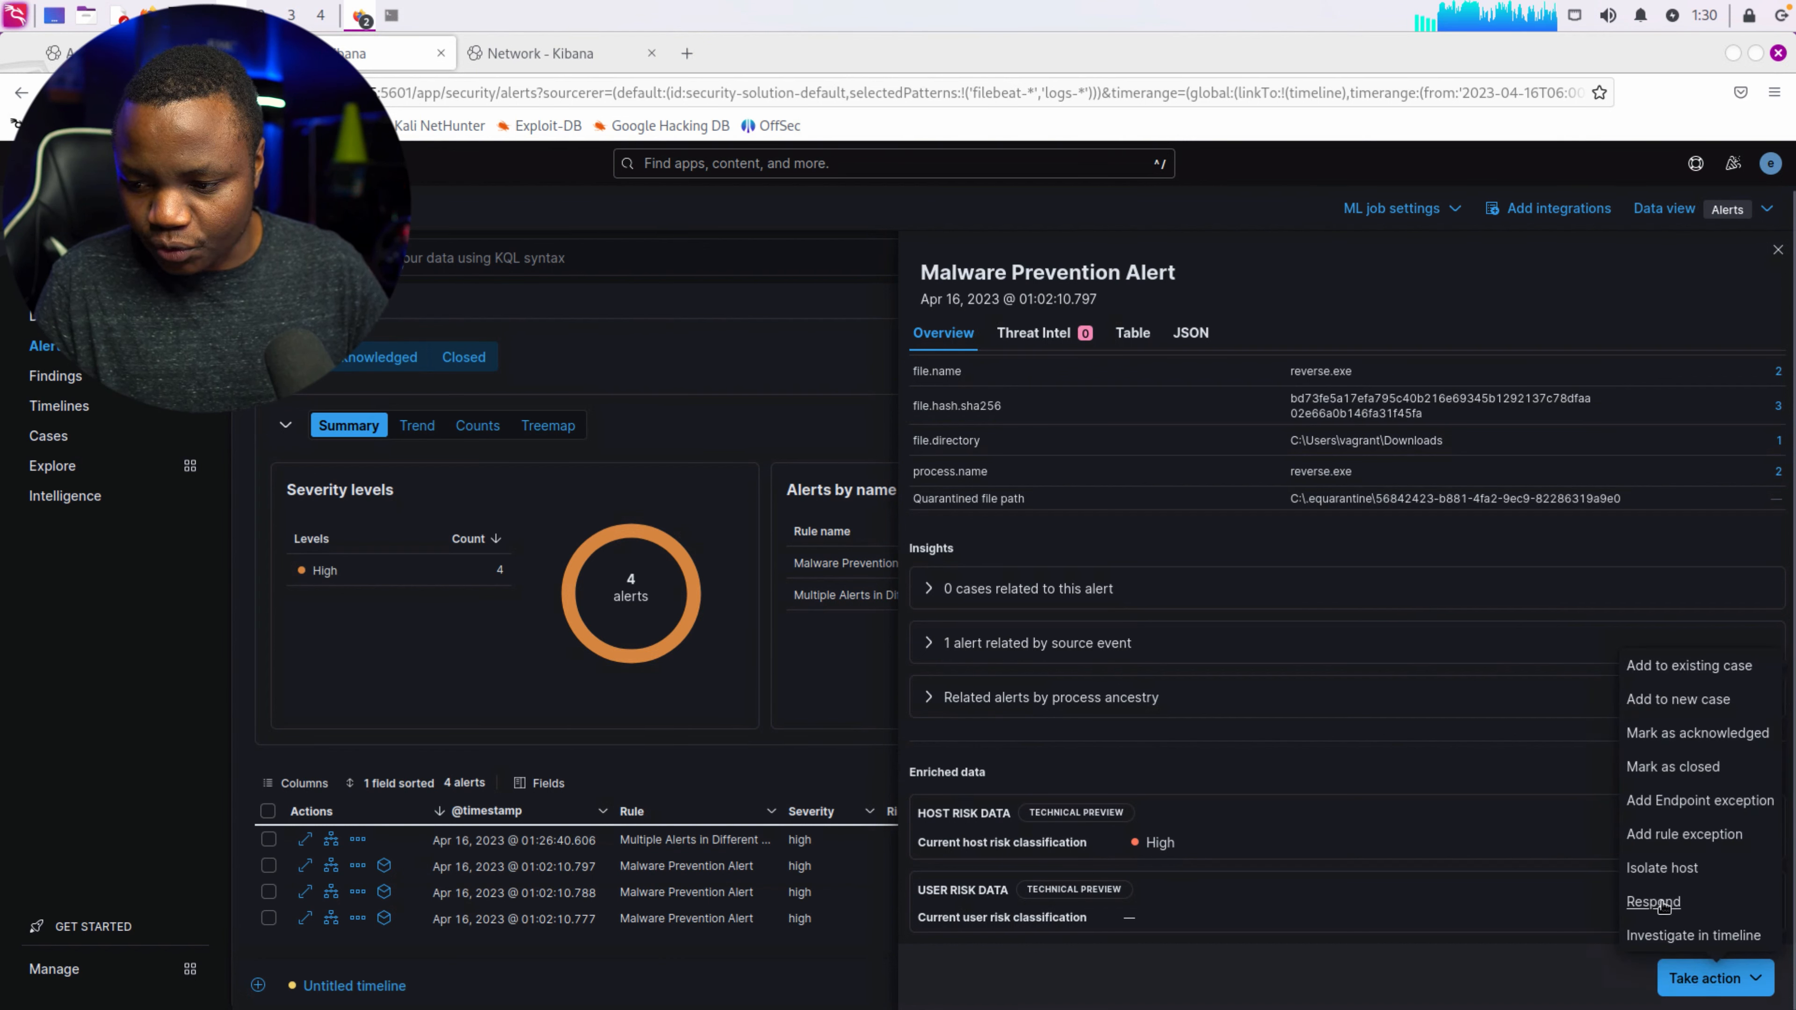
pyautogui.click(1653, 903)
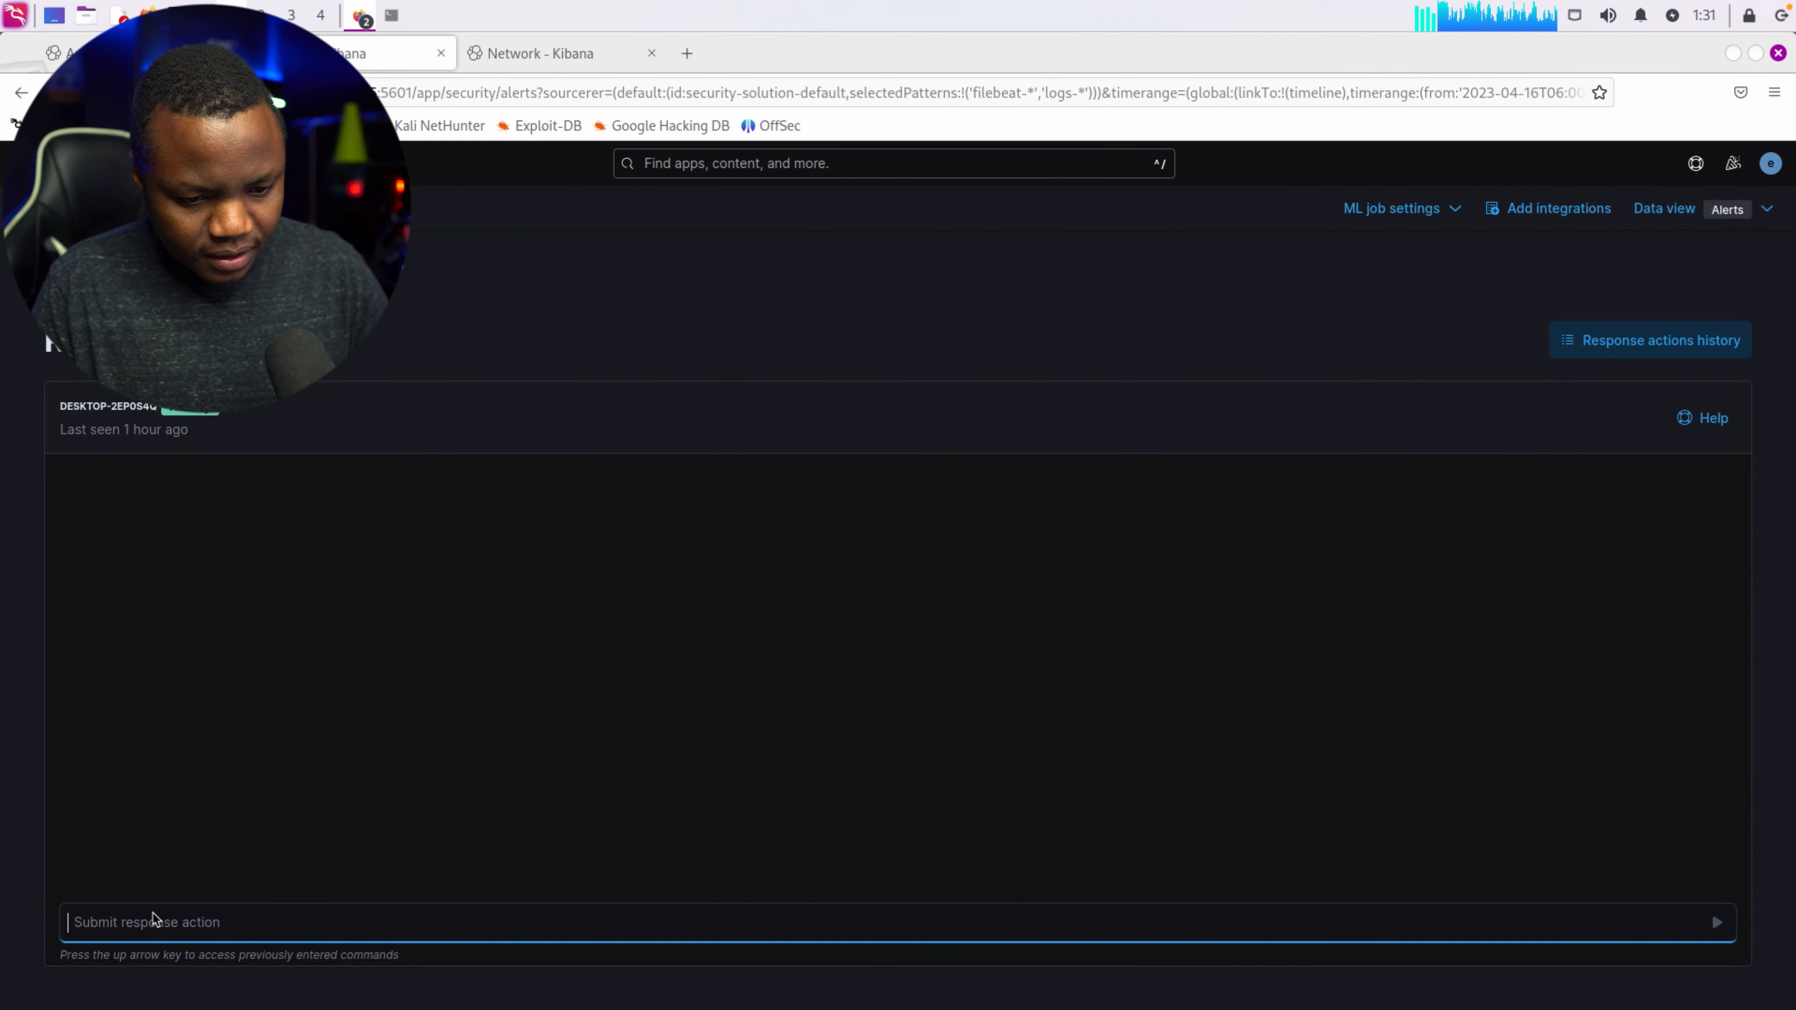
pyautogui.moveTo(179, 876)
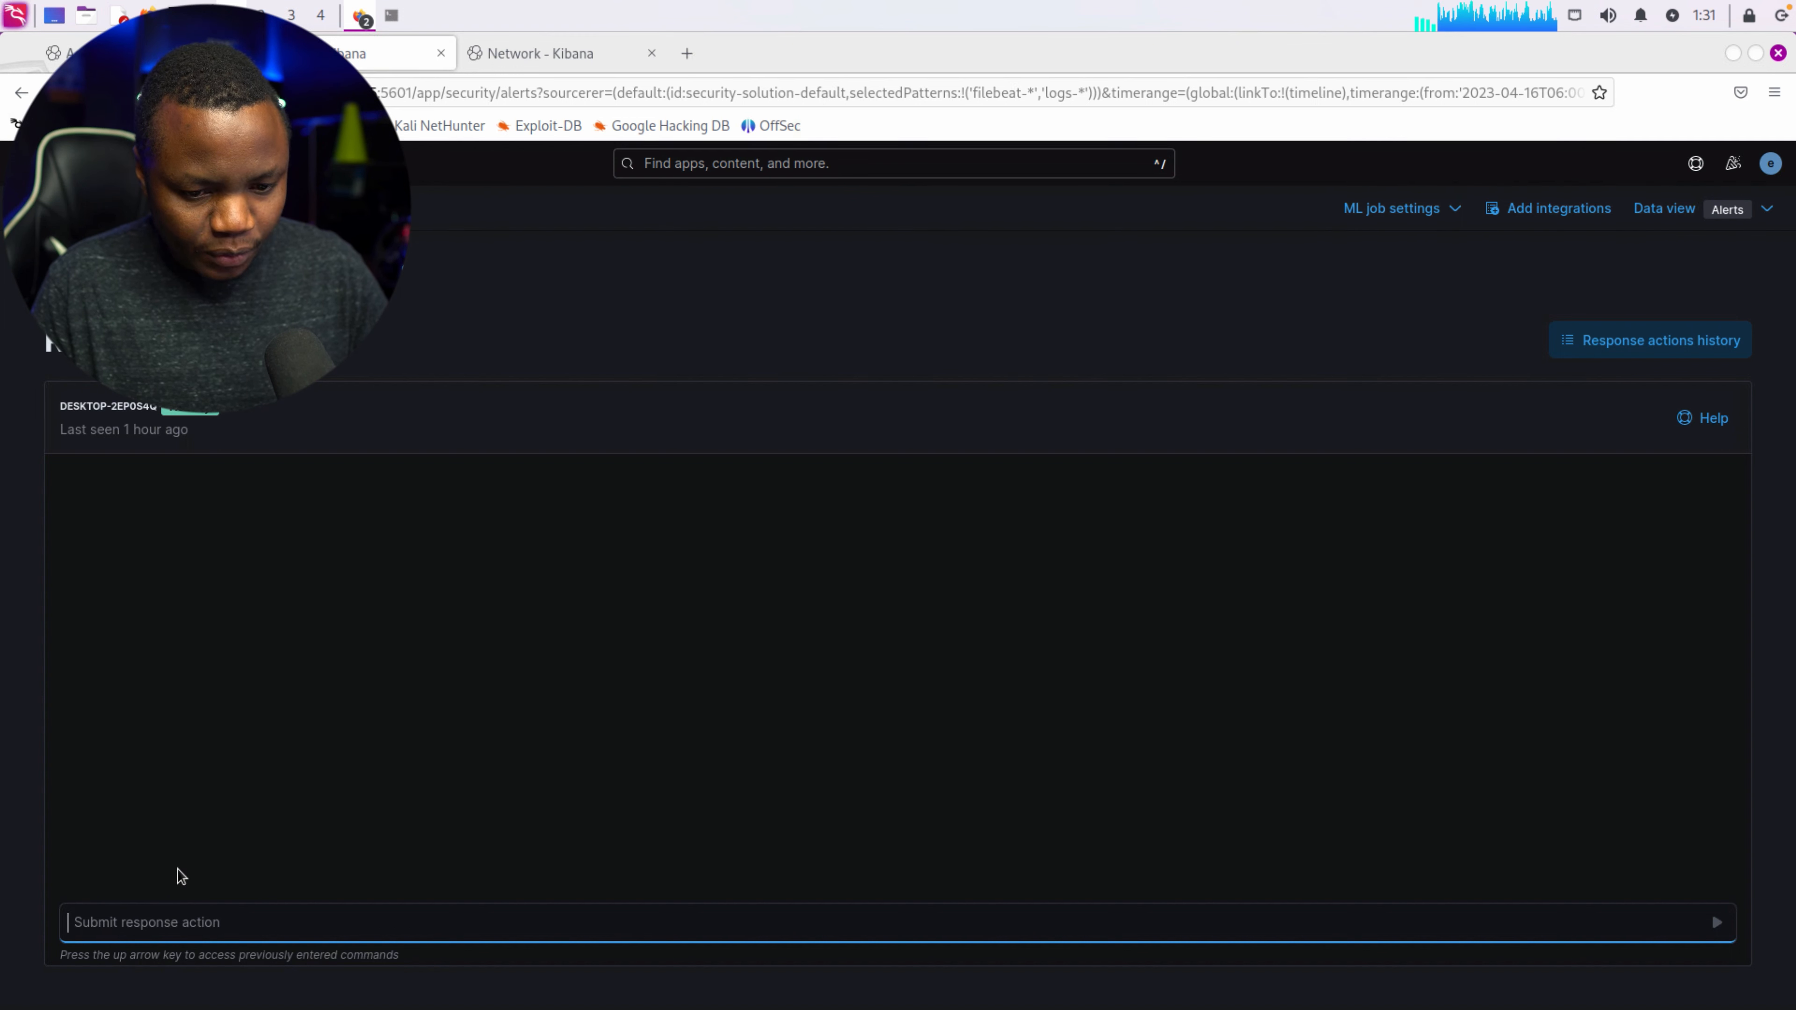
pyautogui.moveTo(1239, 592)
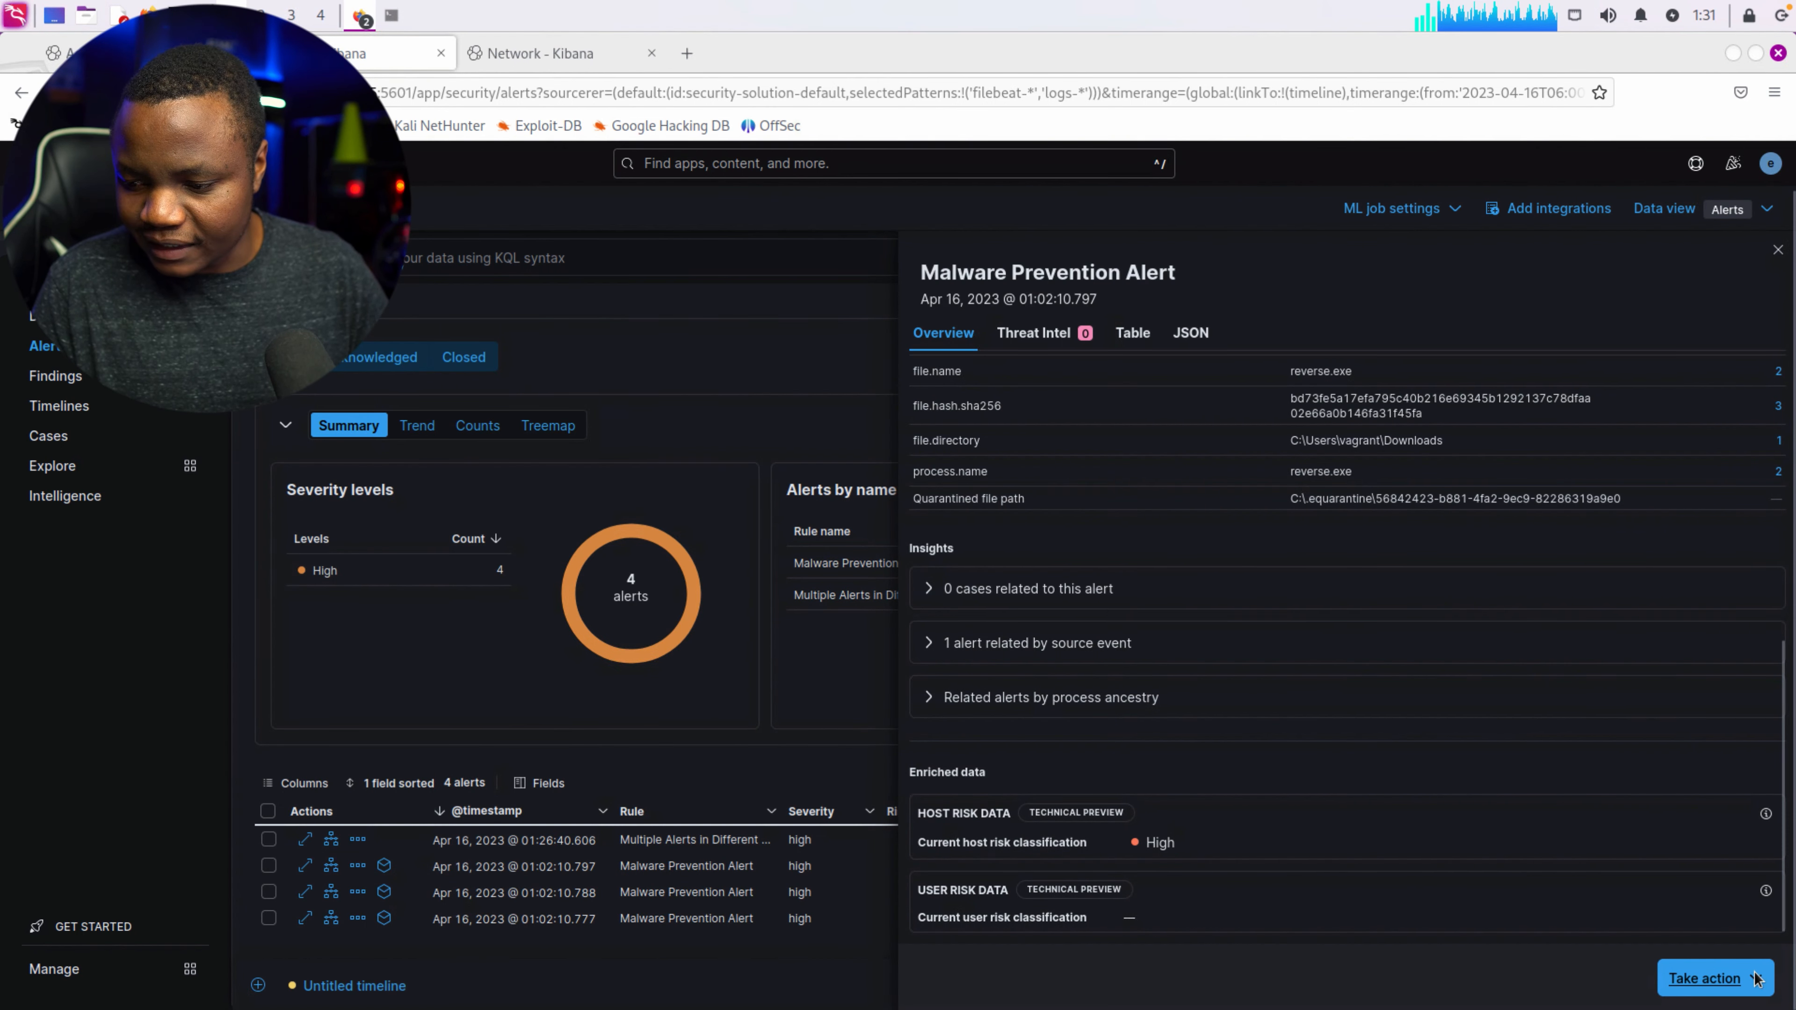
# Isolate host DESKTOP-2EP0S4Q with the comment 'ISOLATED due to multiple events' and confirm.
pyautogui.click(1705, 979)
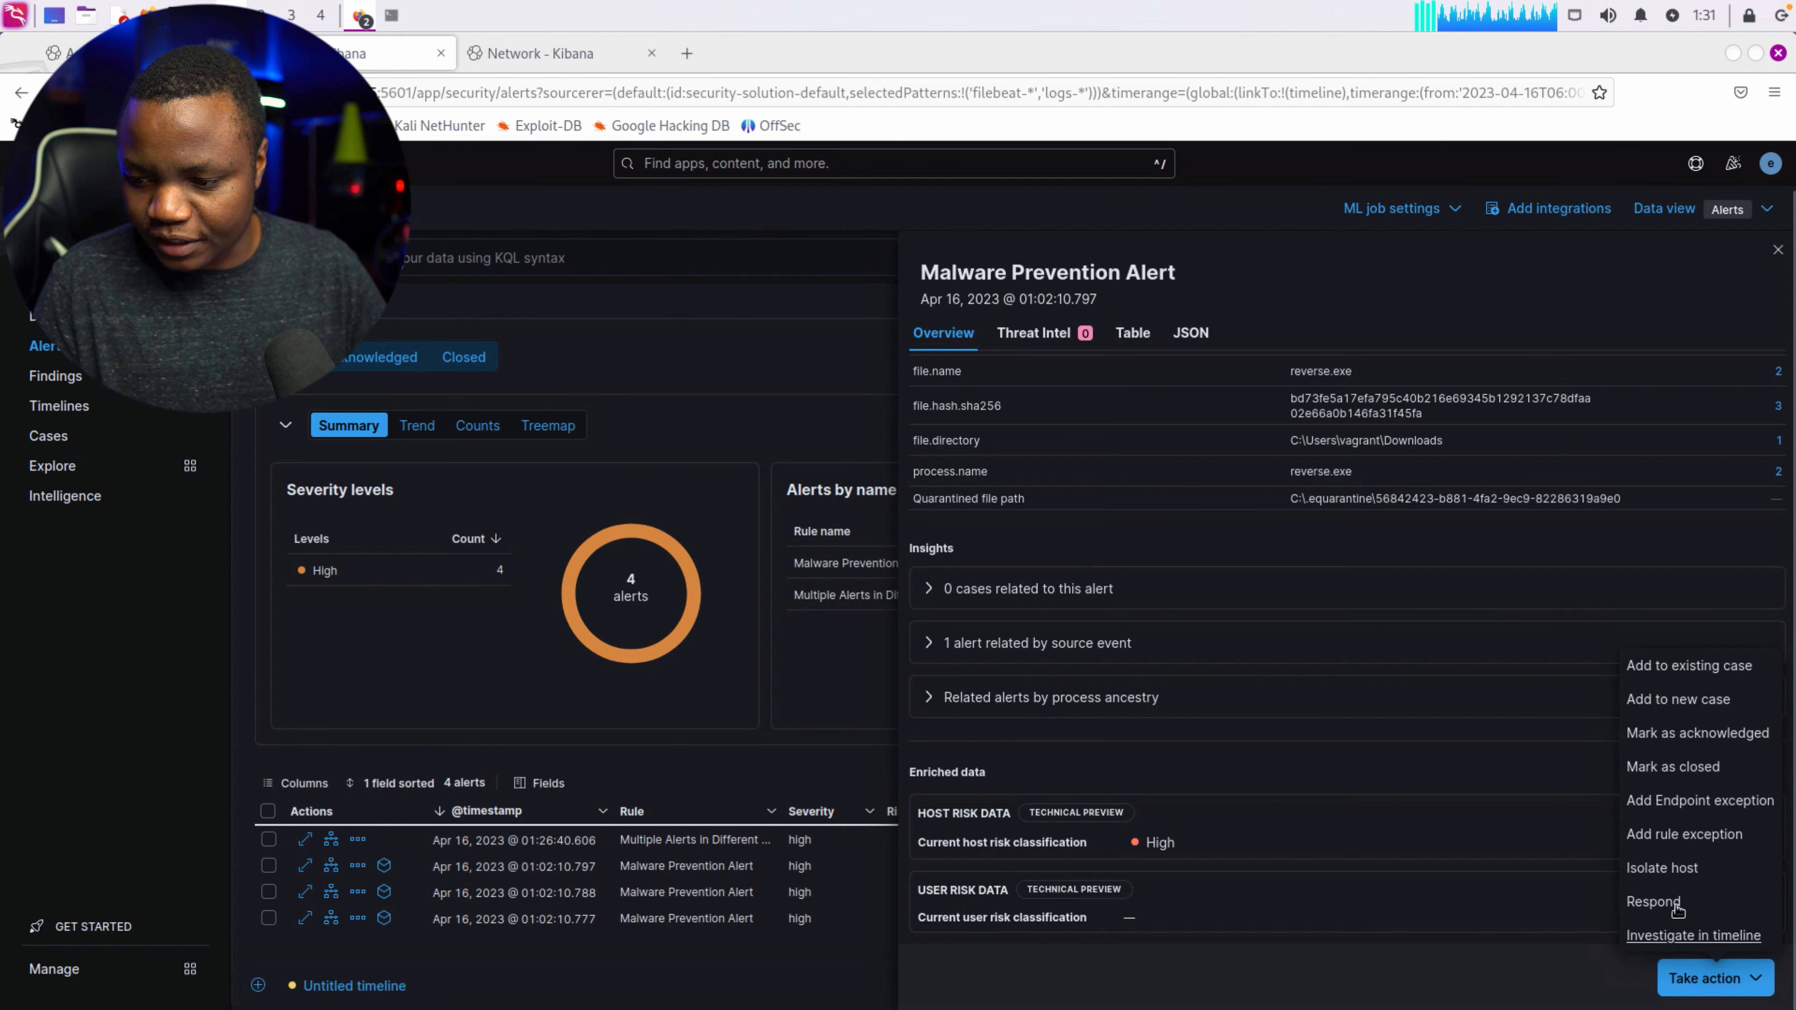
pyautogui.moveTo(1662, 867)
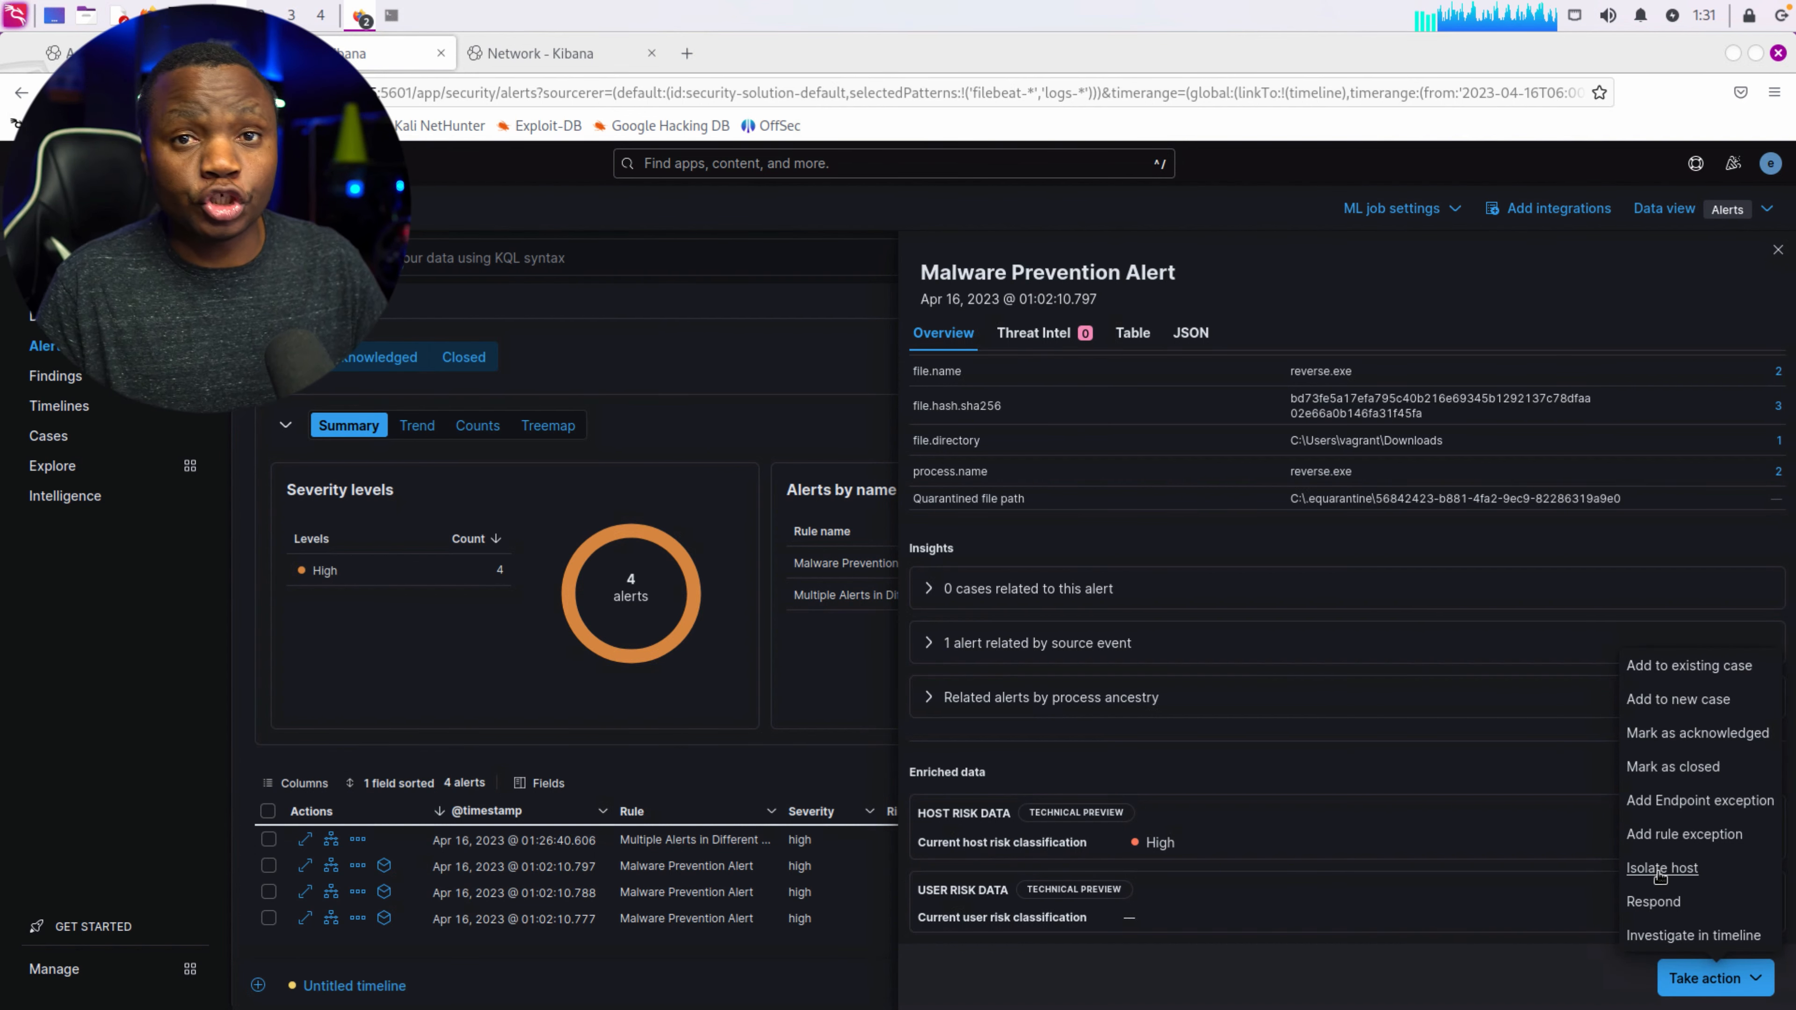
pyautogui.moveTo(1661, 868)
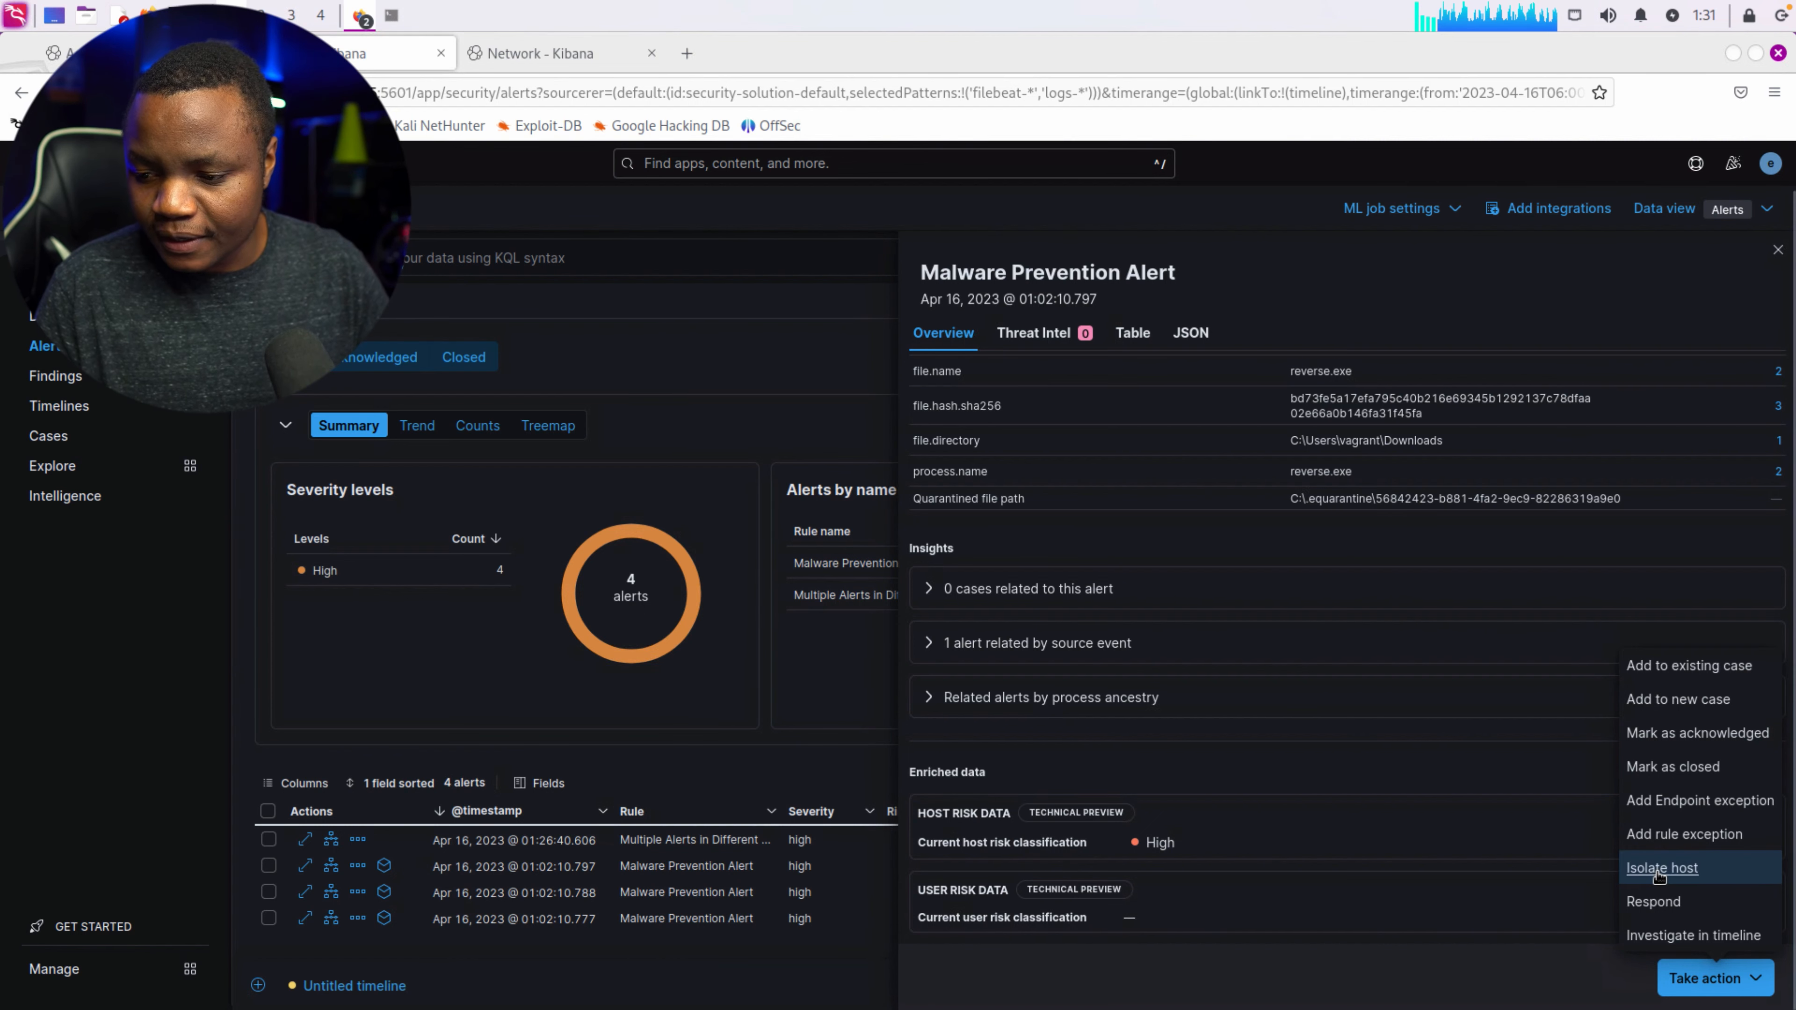
pyautogui.click(1661, 867)
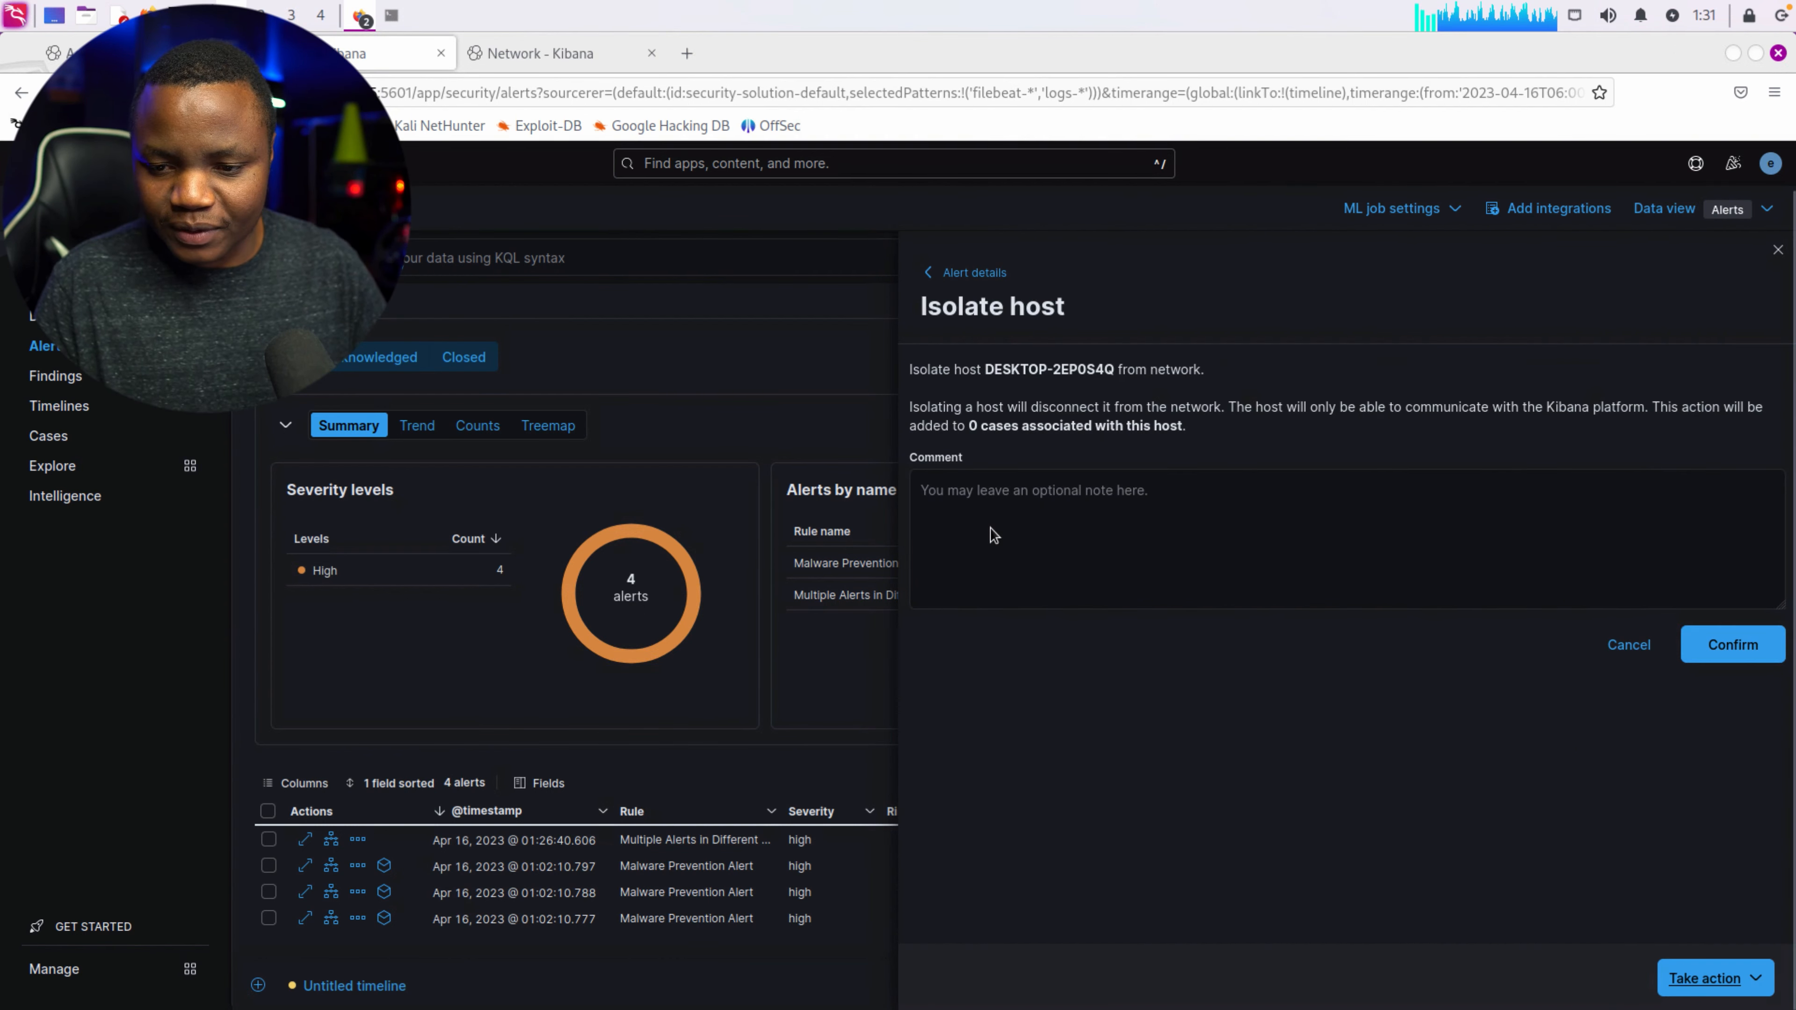
pyautogui.write('ISOLATED du')
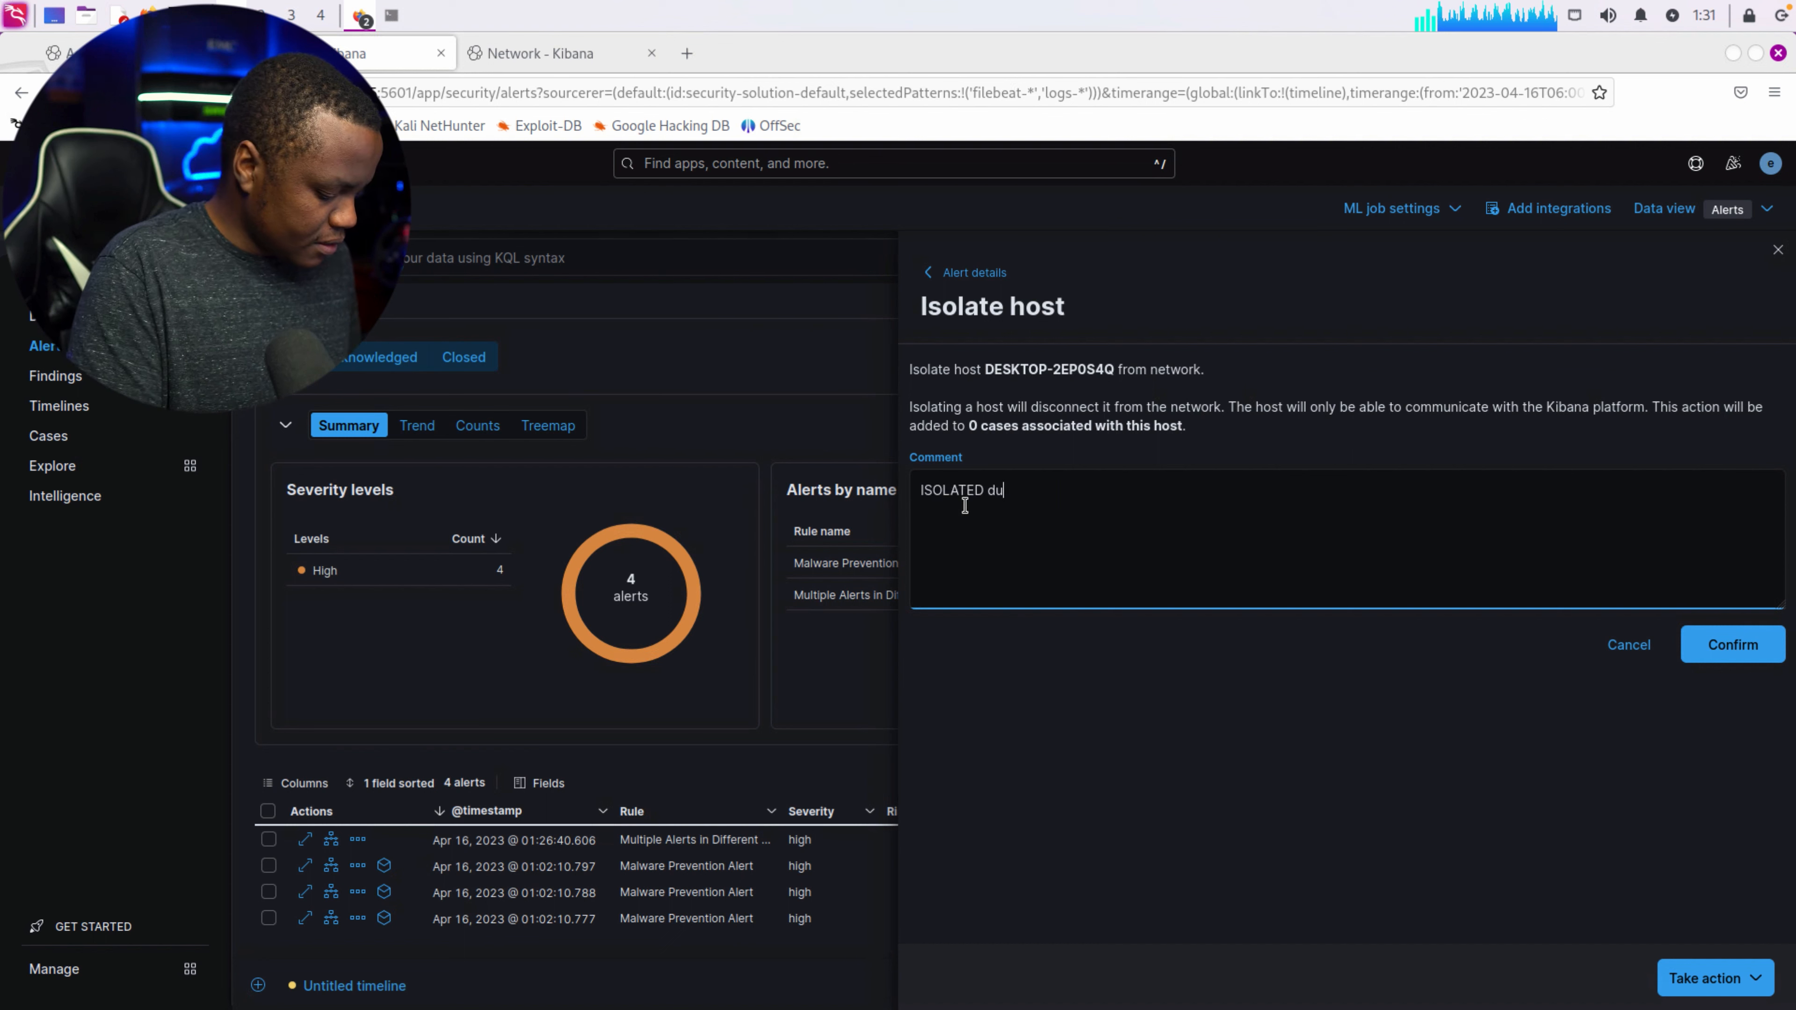
pyautogui.write('e to multiple events')
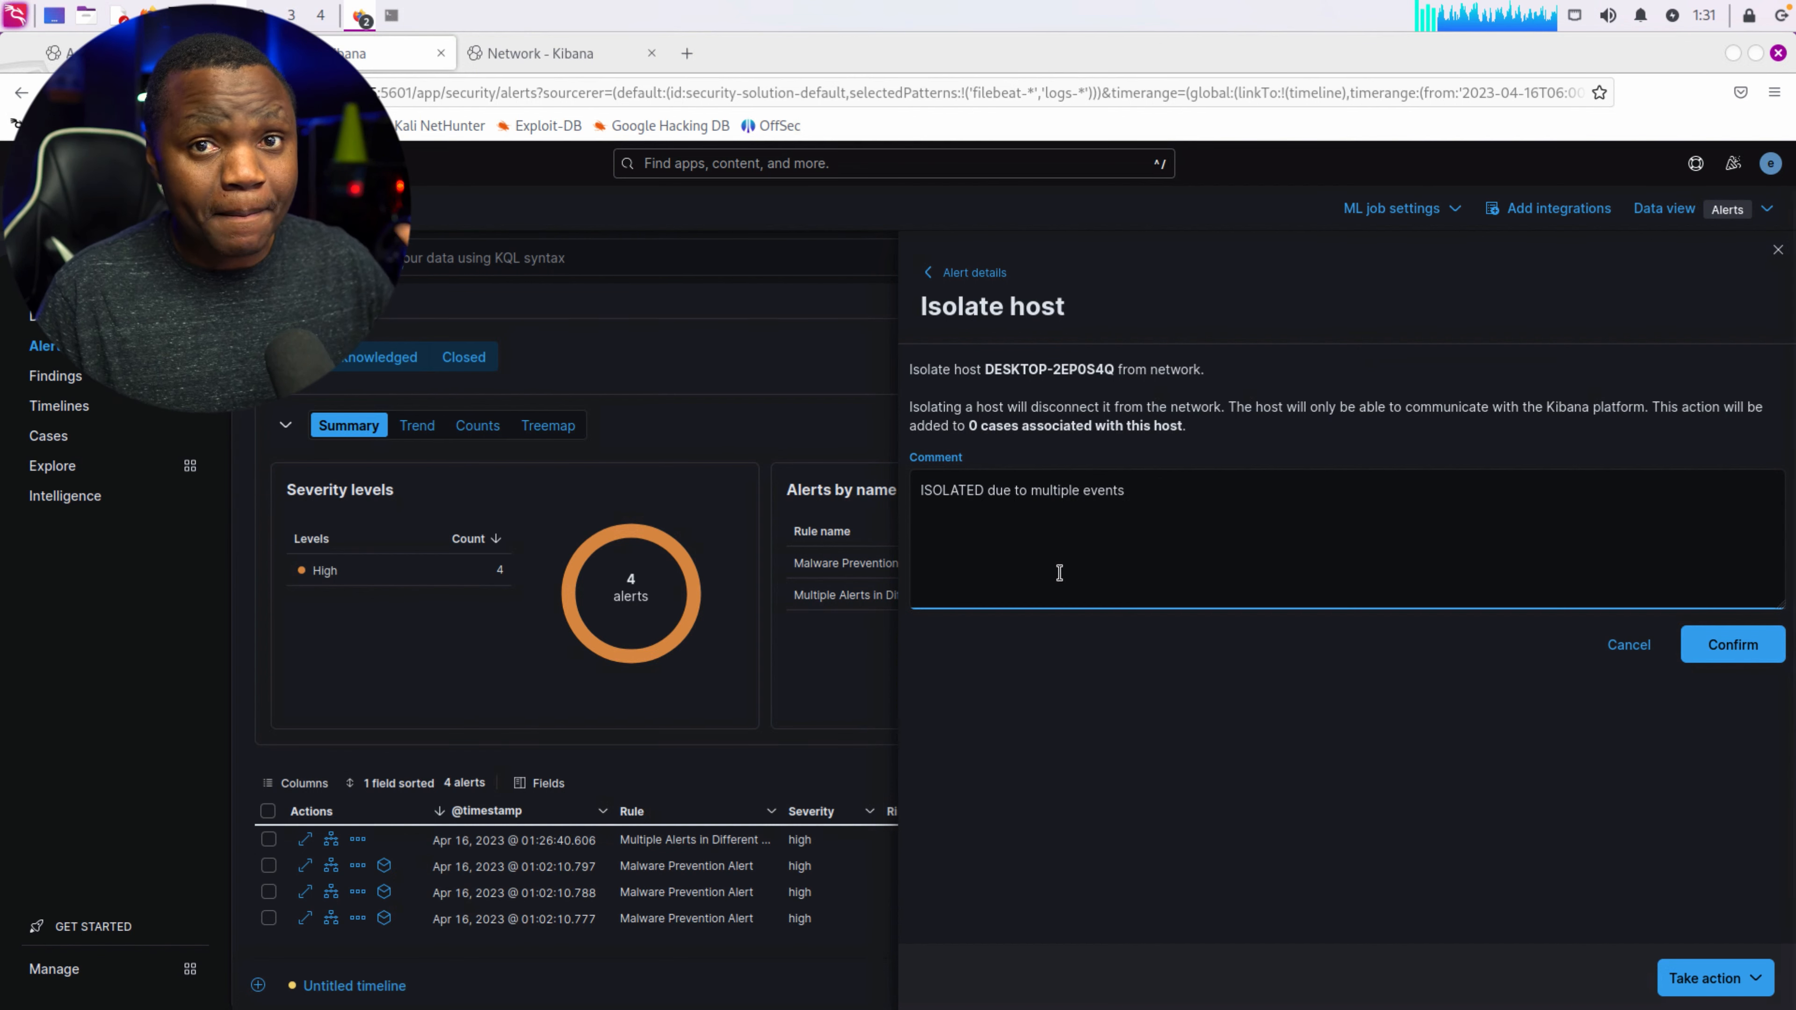
pyautogui.moveTo(1509, 813)
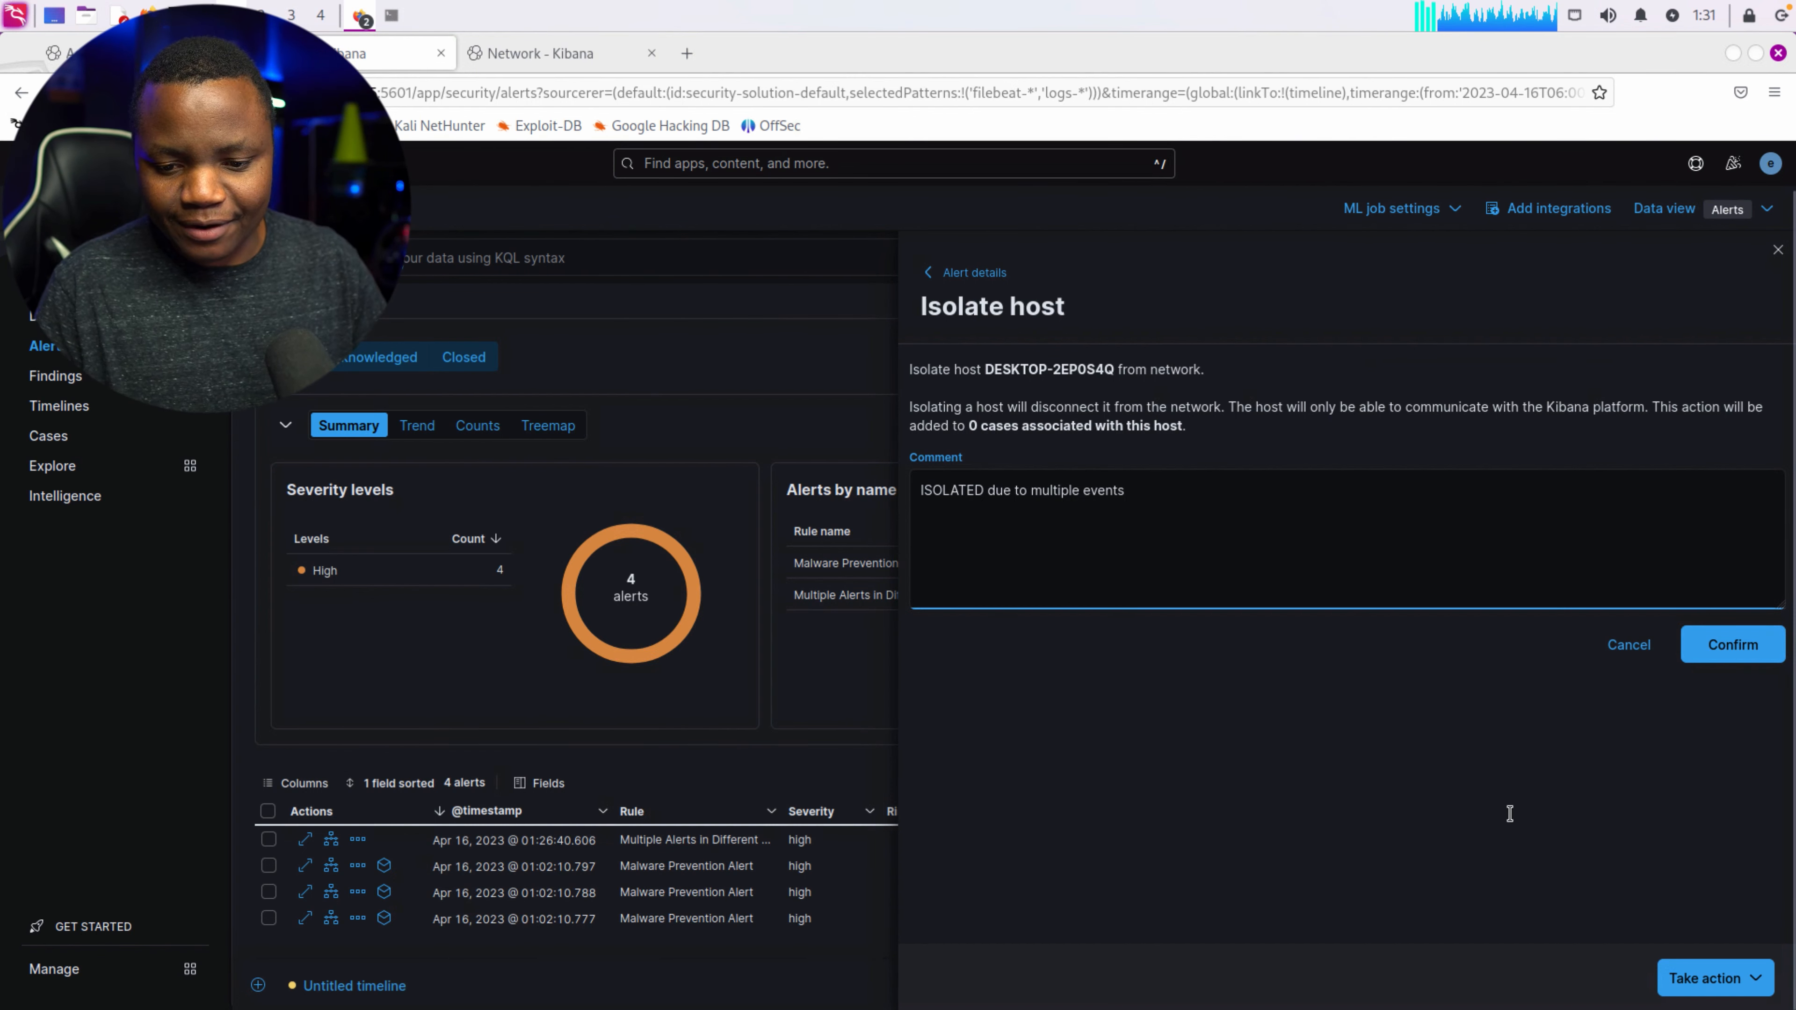
pyautogui.click(1730, 643)
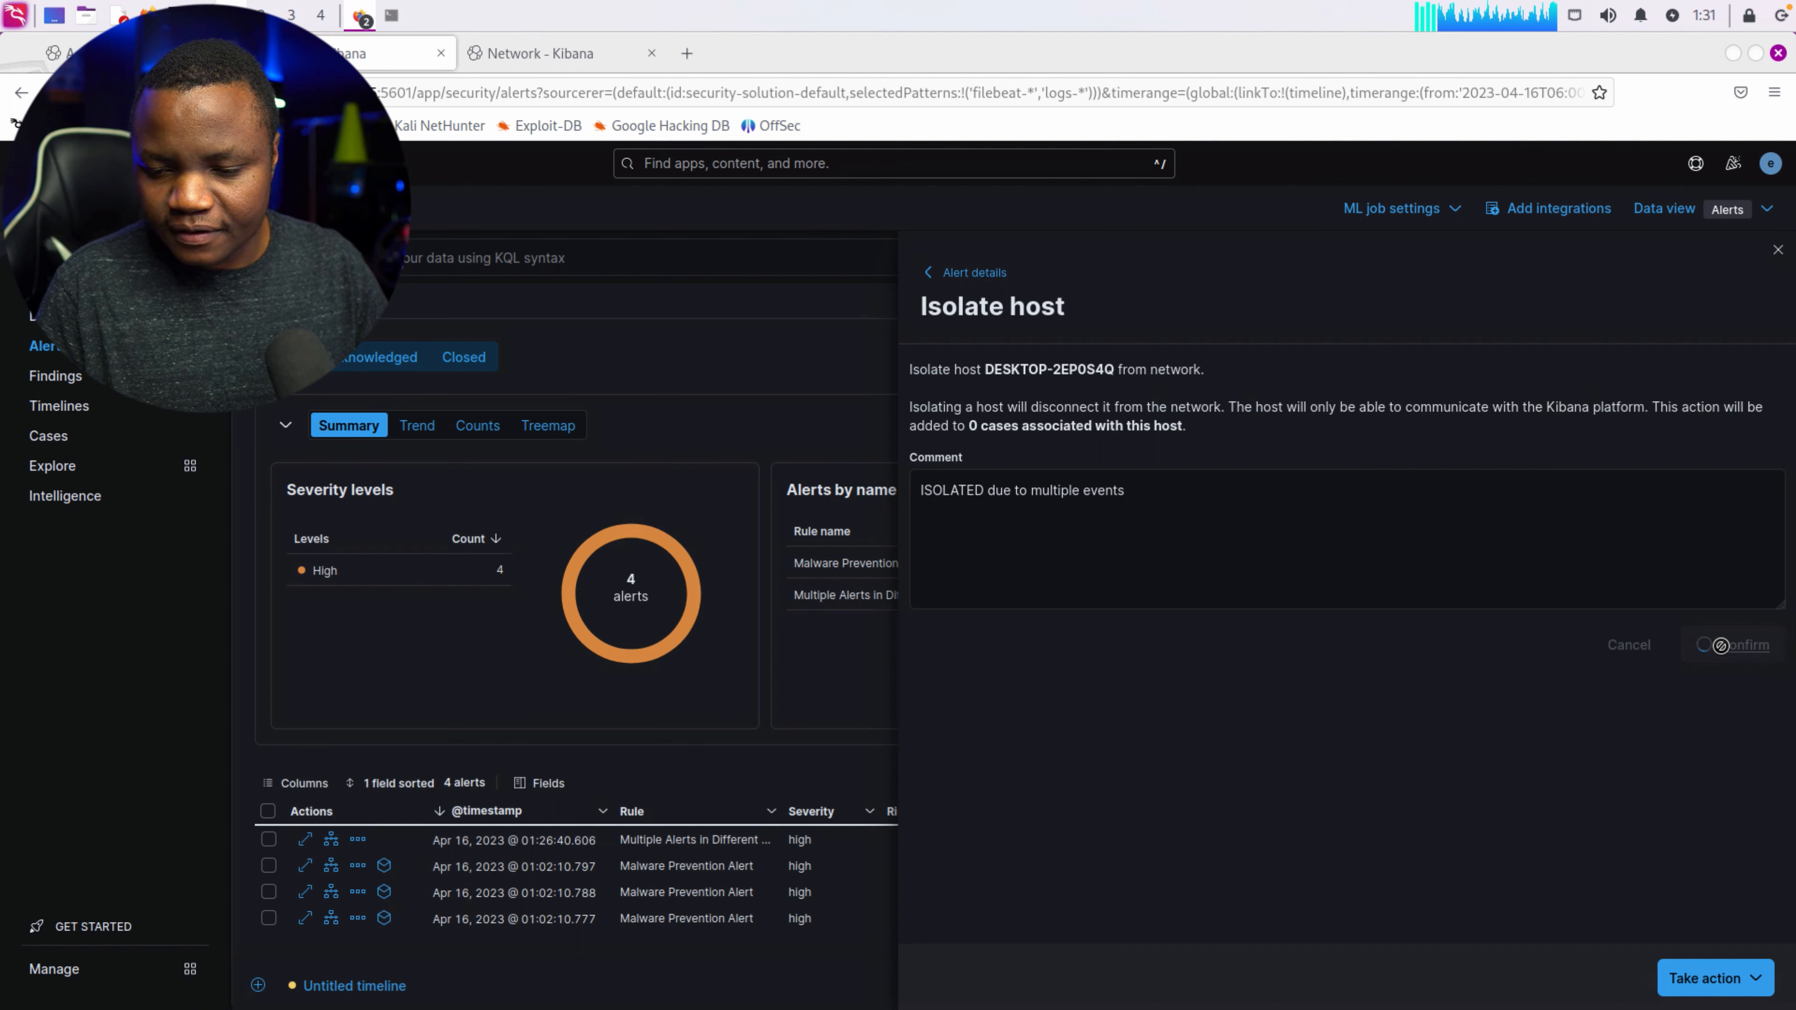
pyautogui.click(1739, 645)
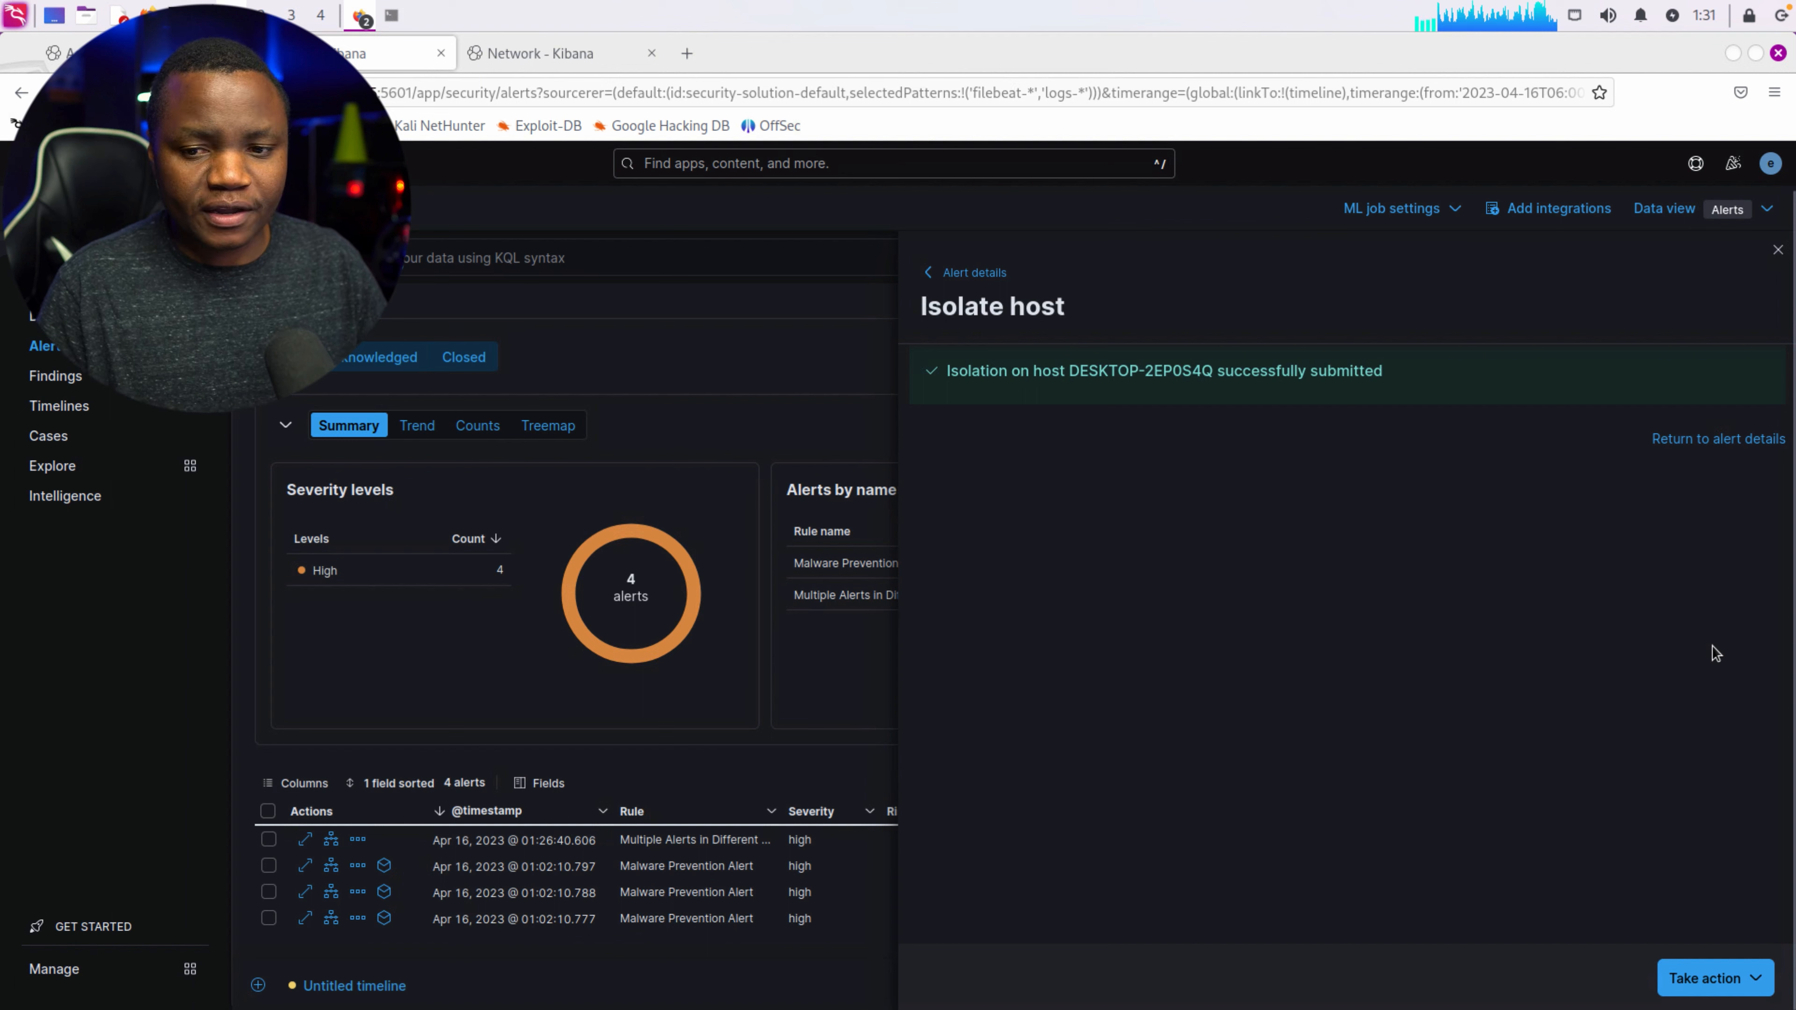
pyautogui.moveTo(1714, 977)
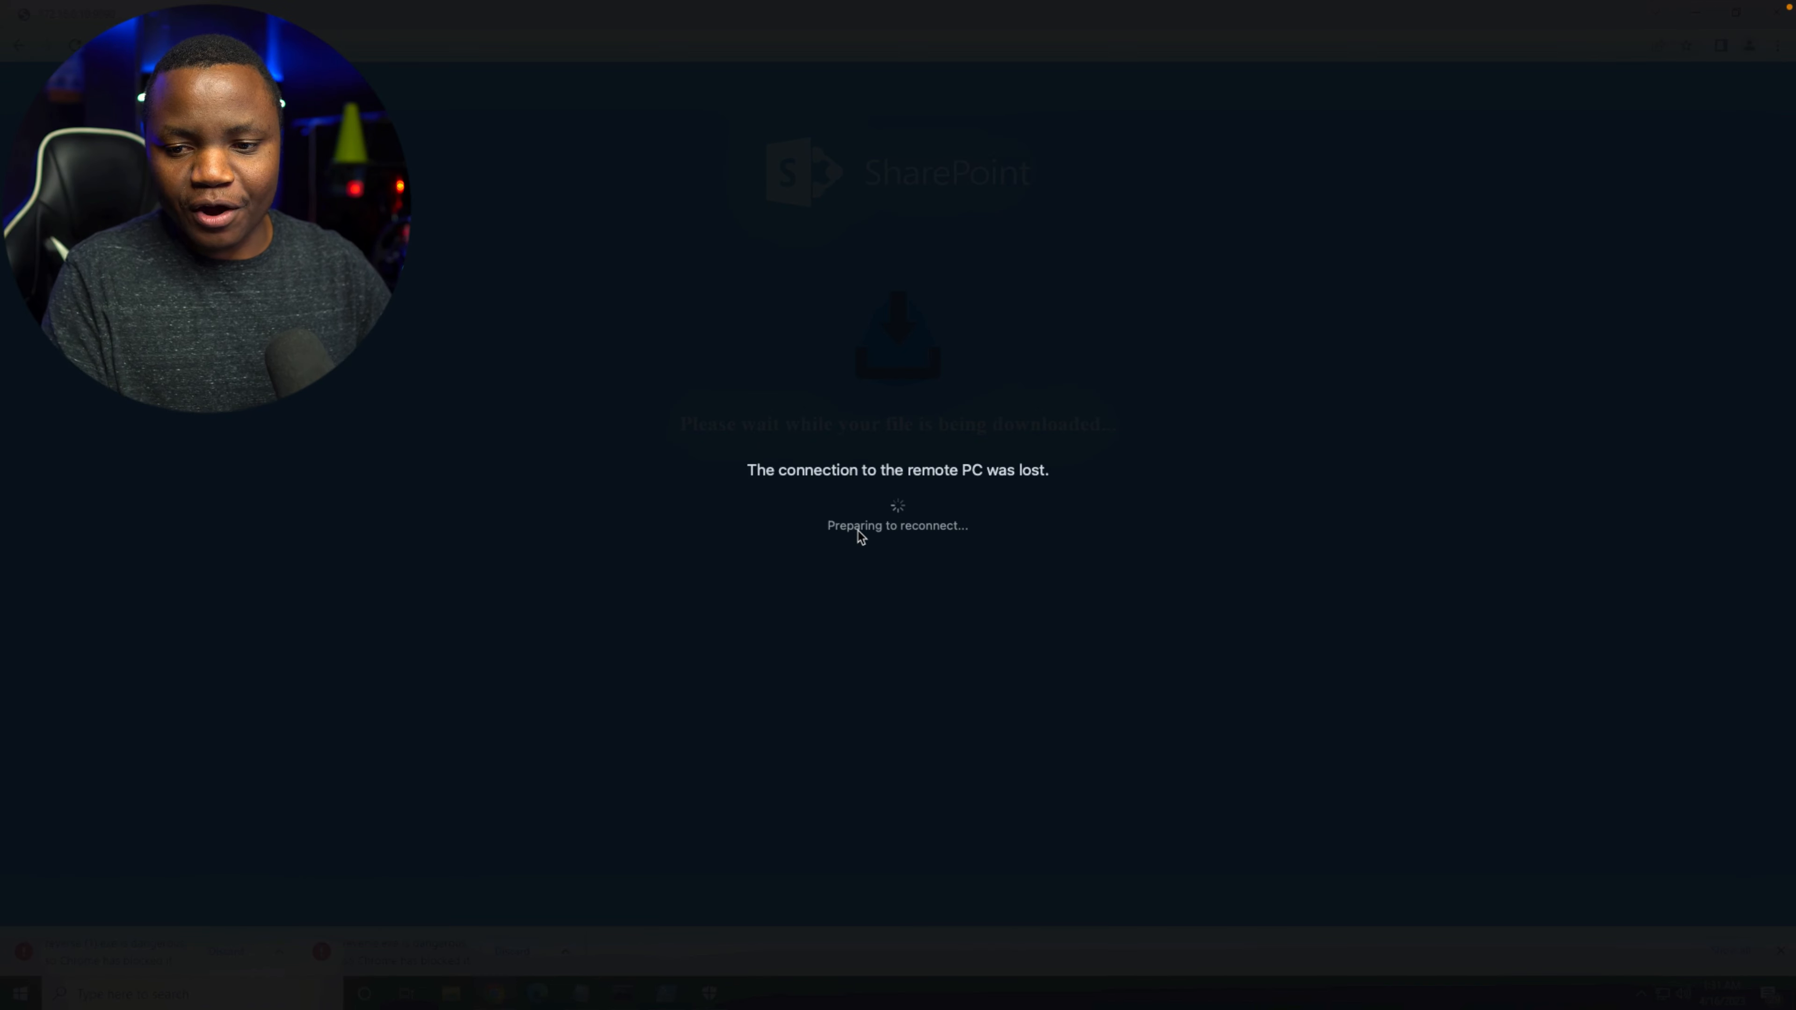
pyautogui.moveTo(878, 549)
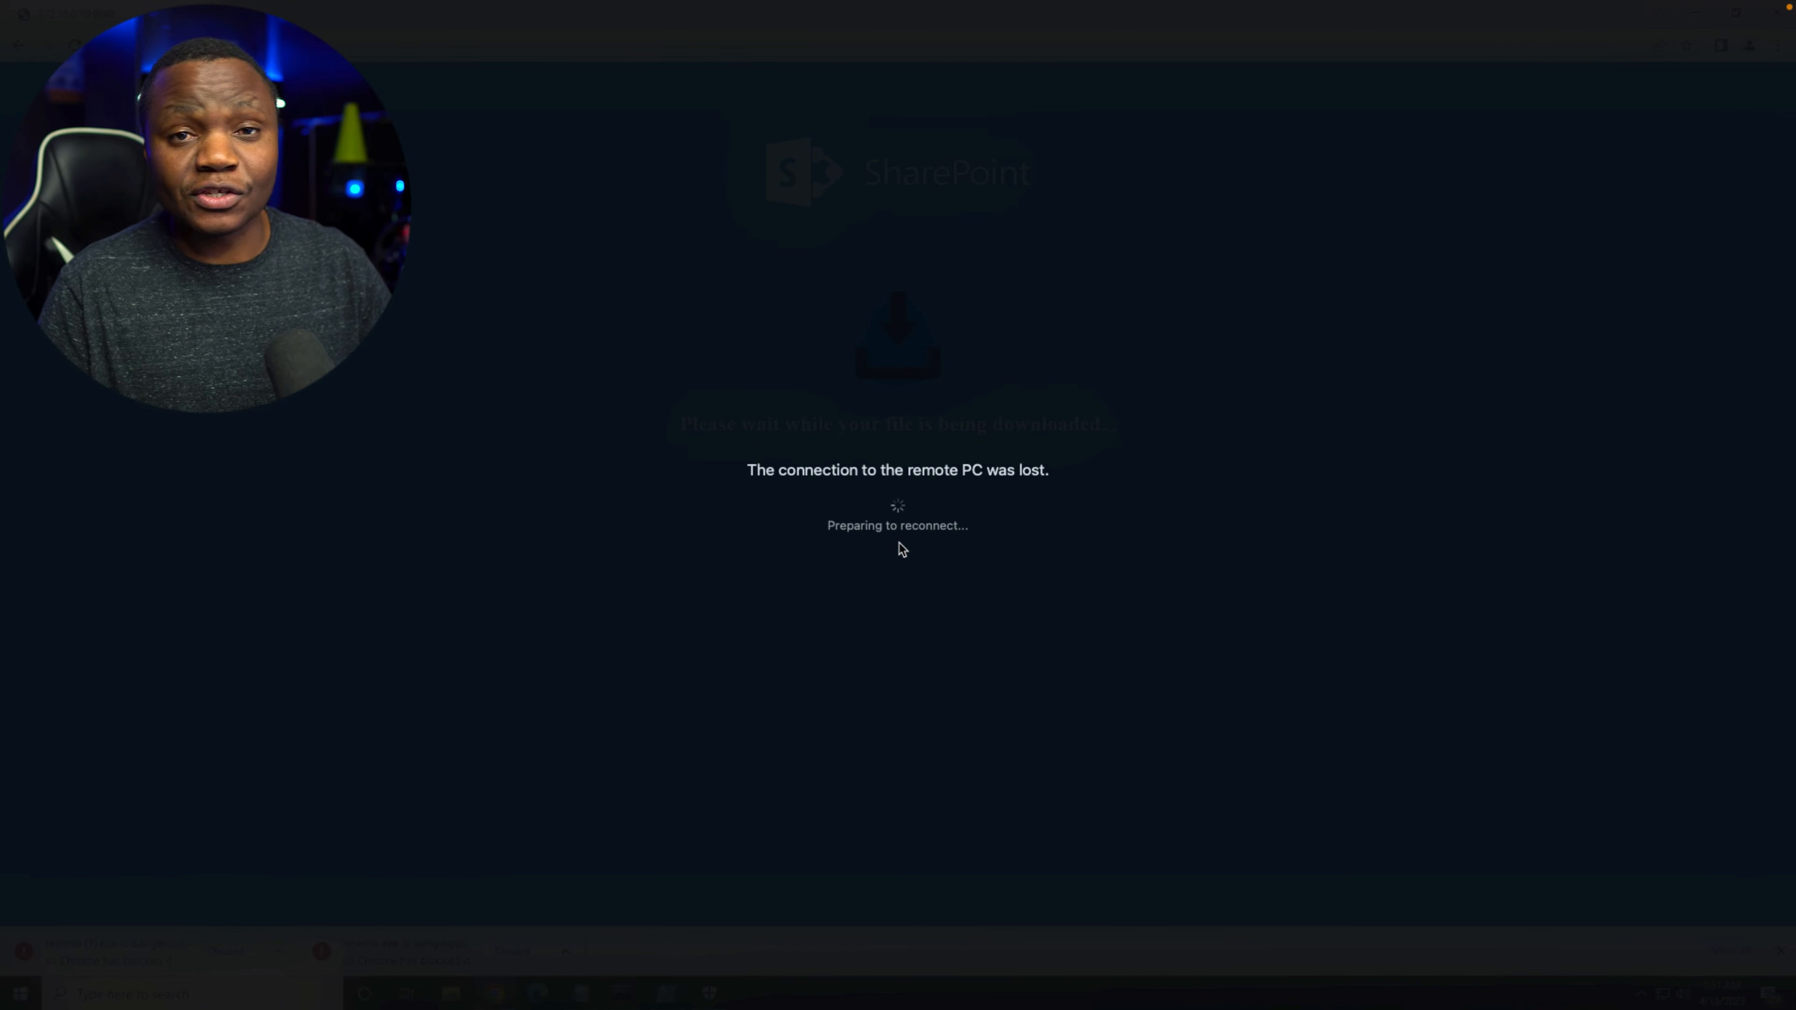
pyautogui.moveTo(875, 568)
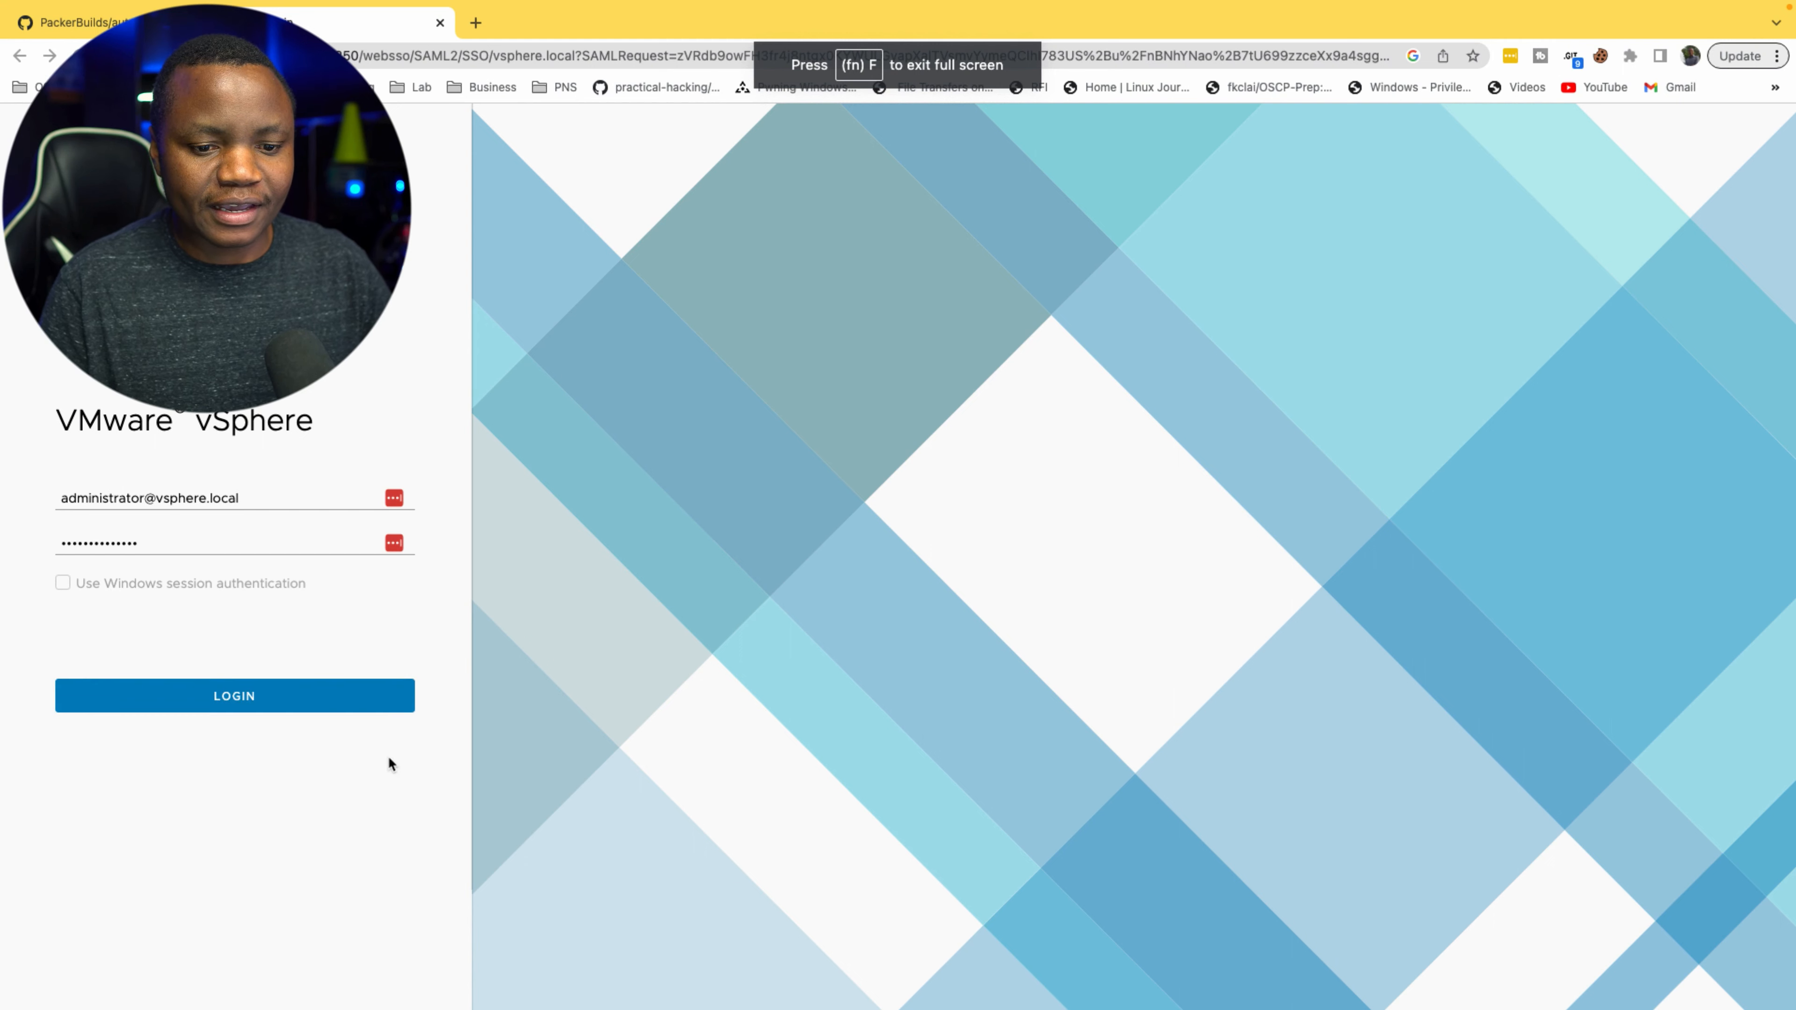
# Log in to vSphere and view the WinDev-VM console's Host Isolated notification.
pyautogui.click(234, 695)
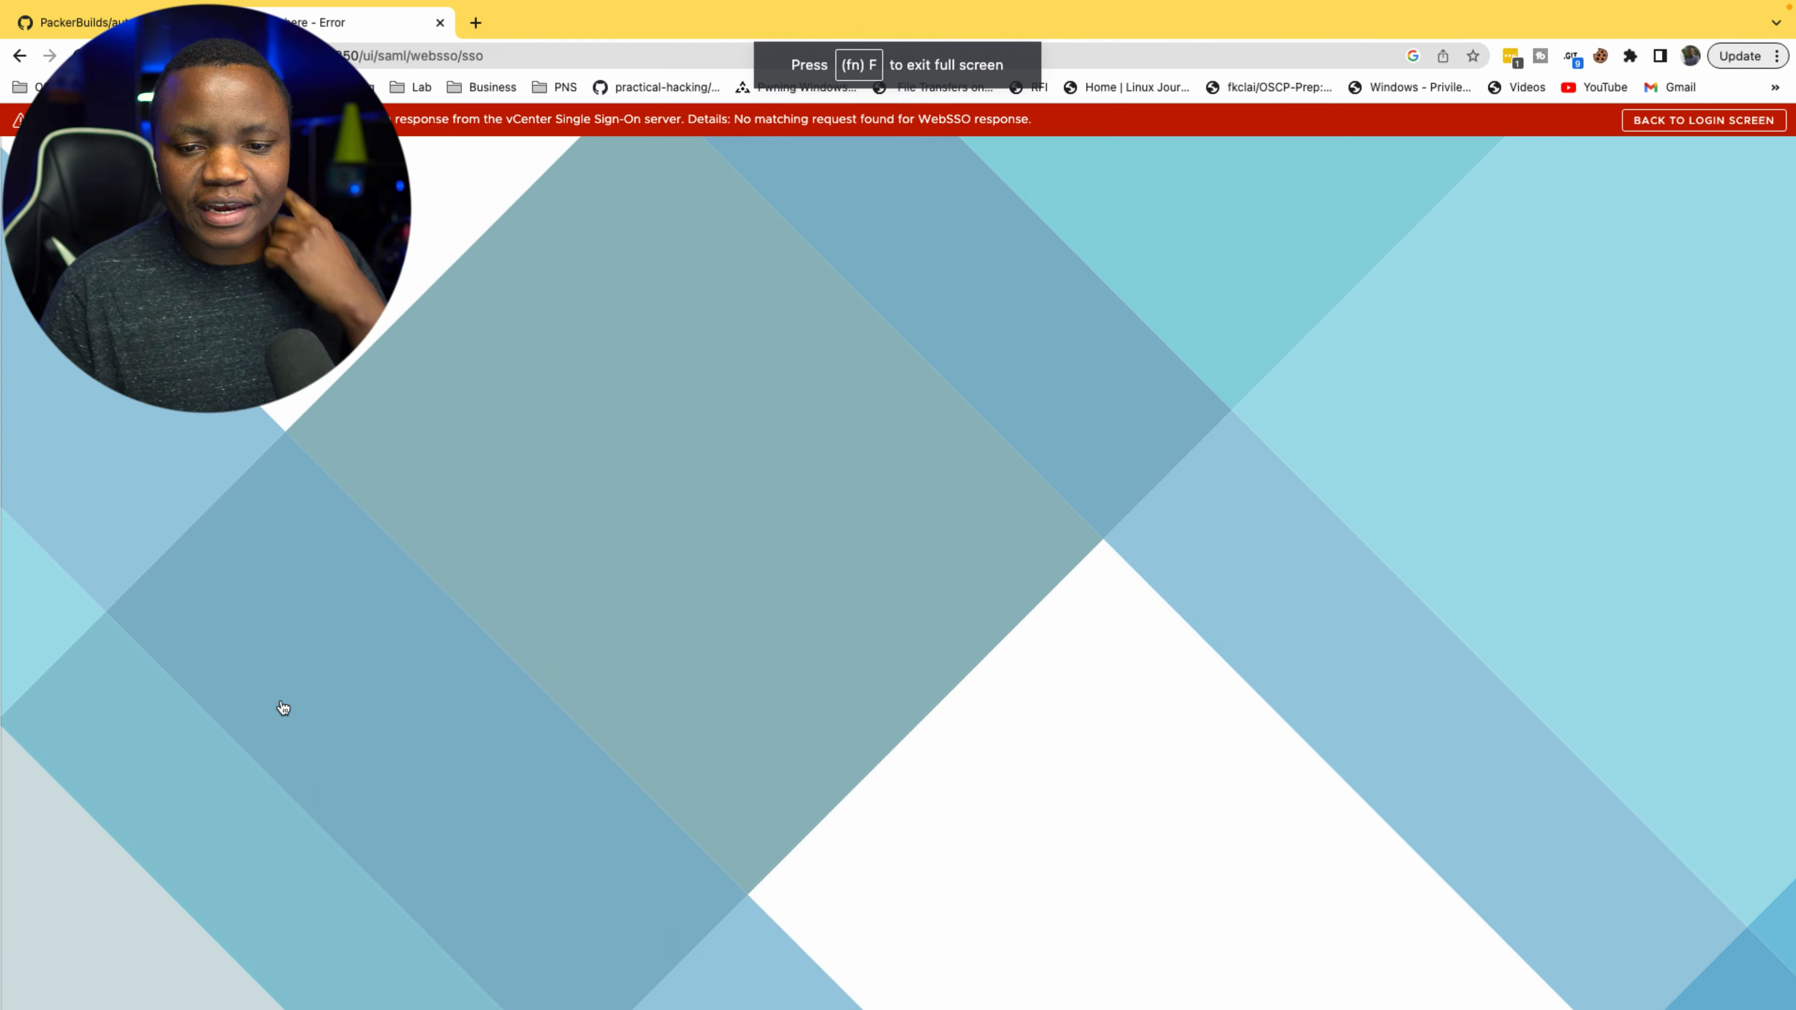
pyautogui.click(562, 21)
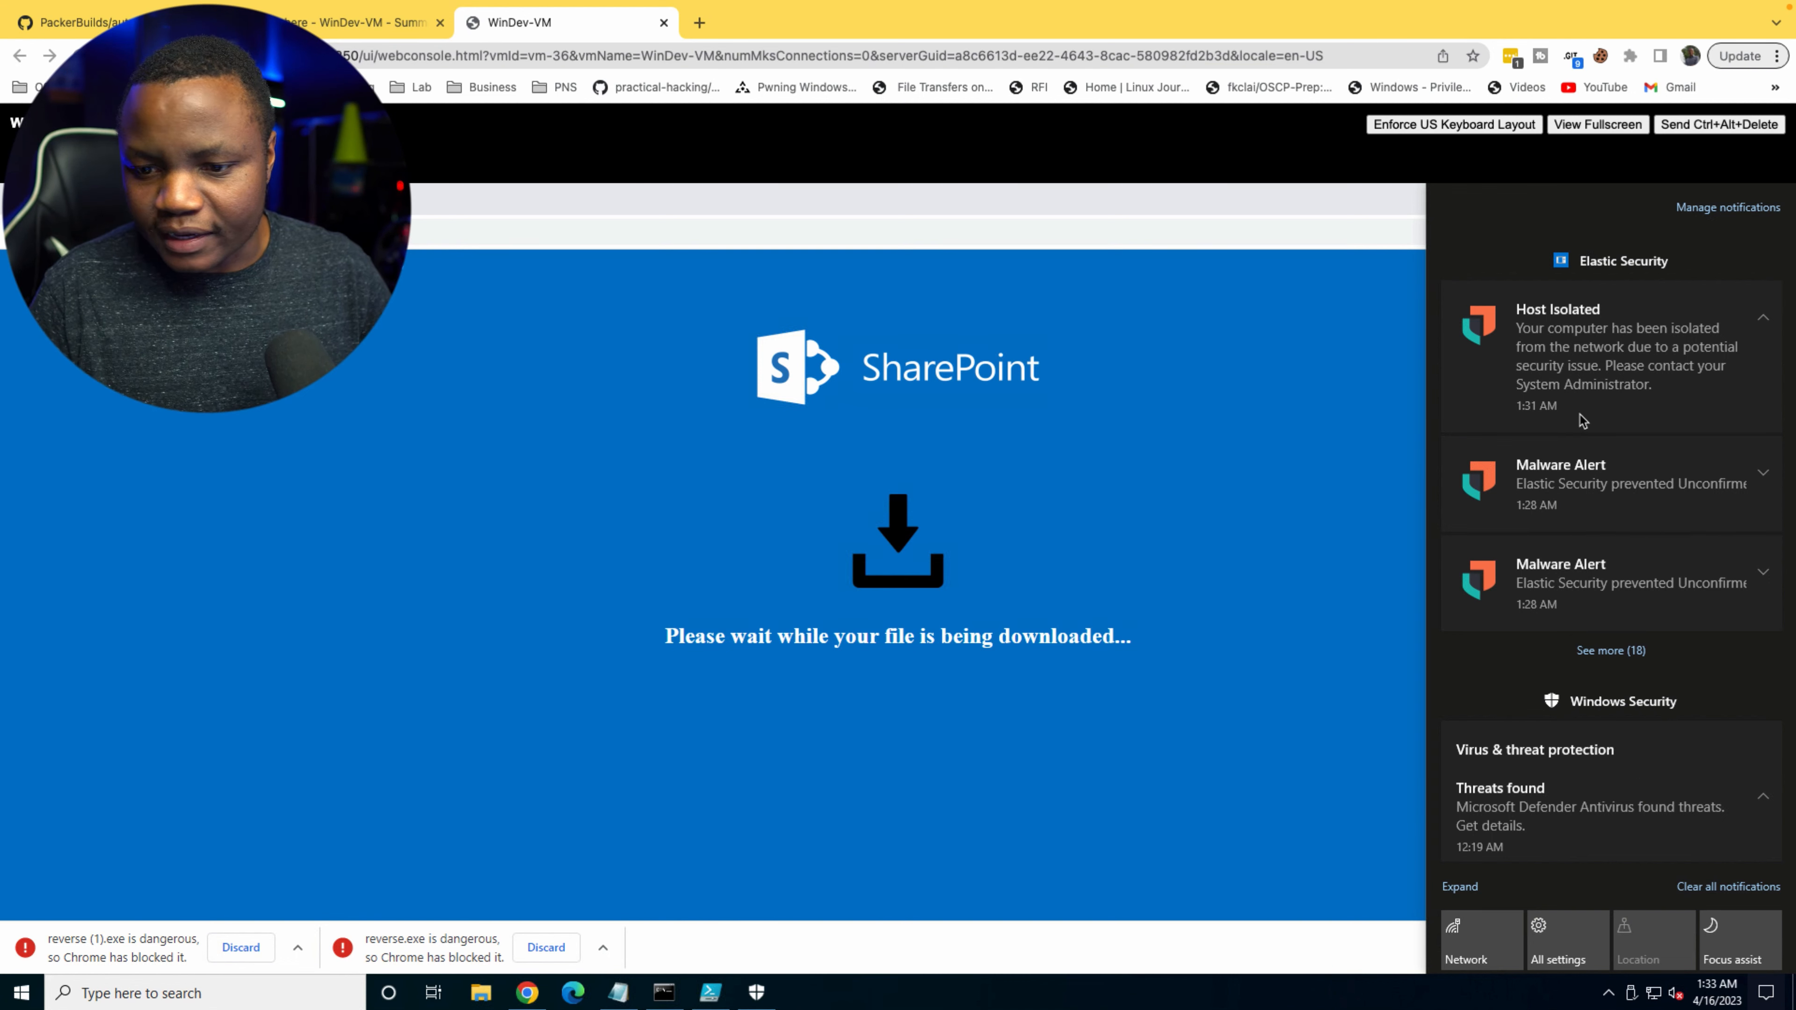
pyautogui.moveTo(1546, 356)
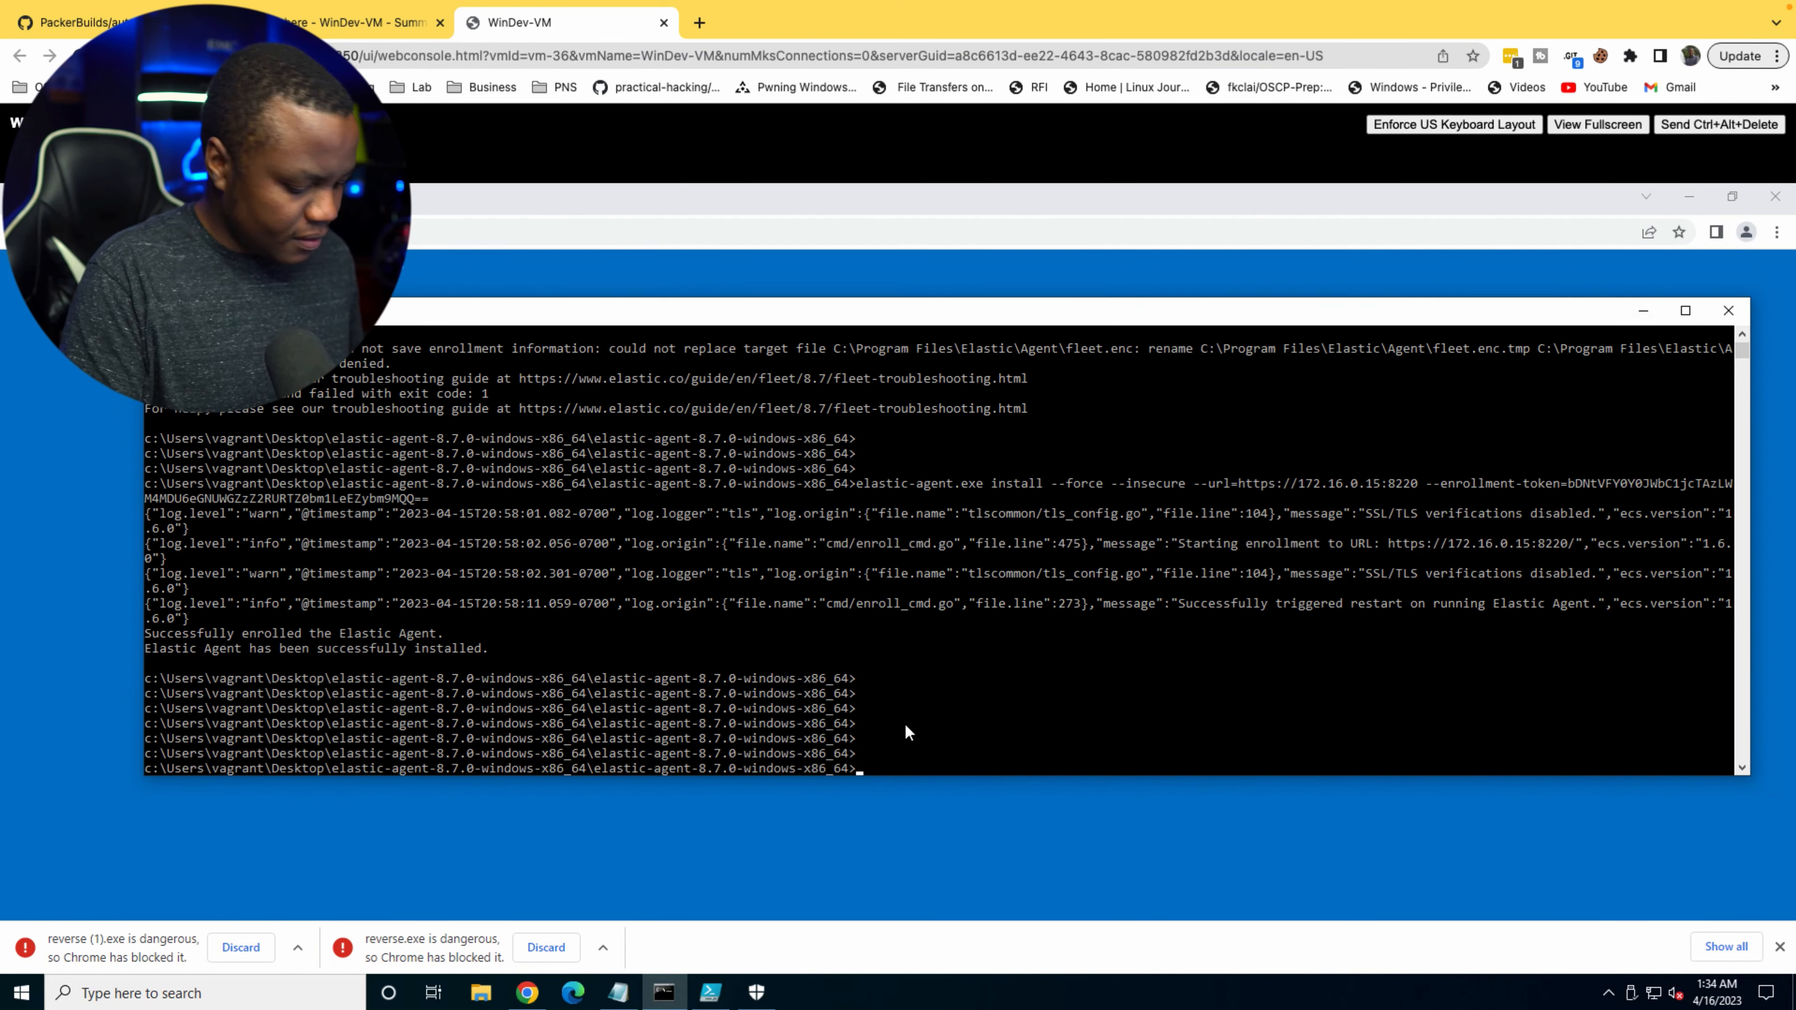
# Ping 8.8.8.8 and 172.16.0.1 from the isolated host, both ending in general failure.
pyautogui.write('ping 8.8')
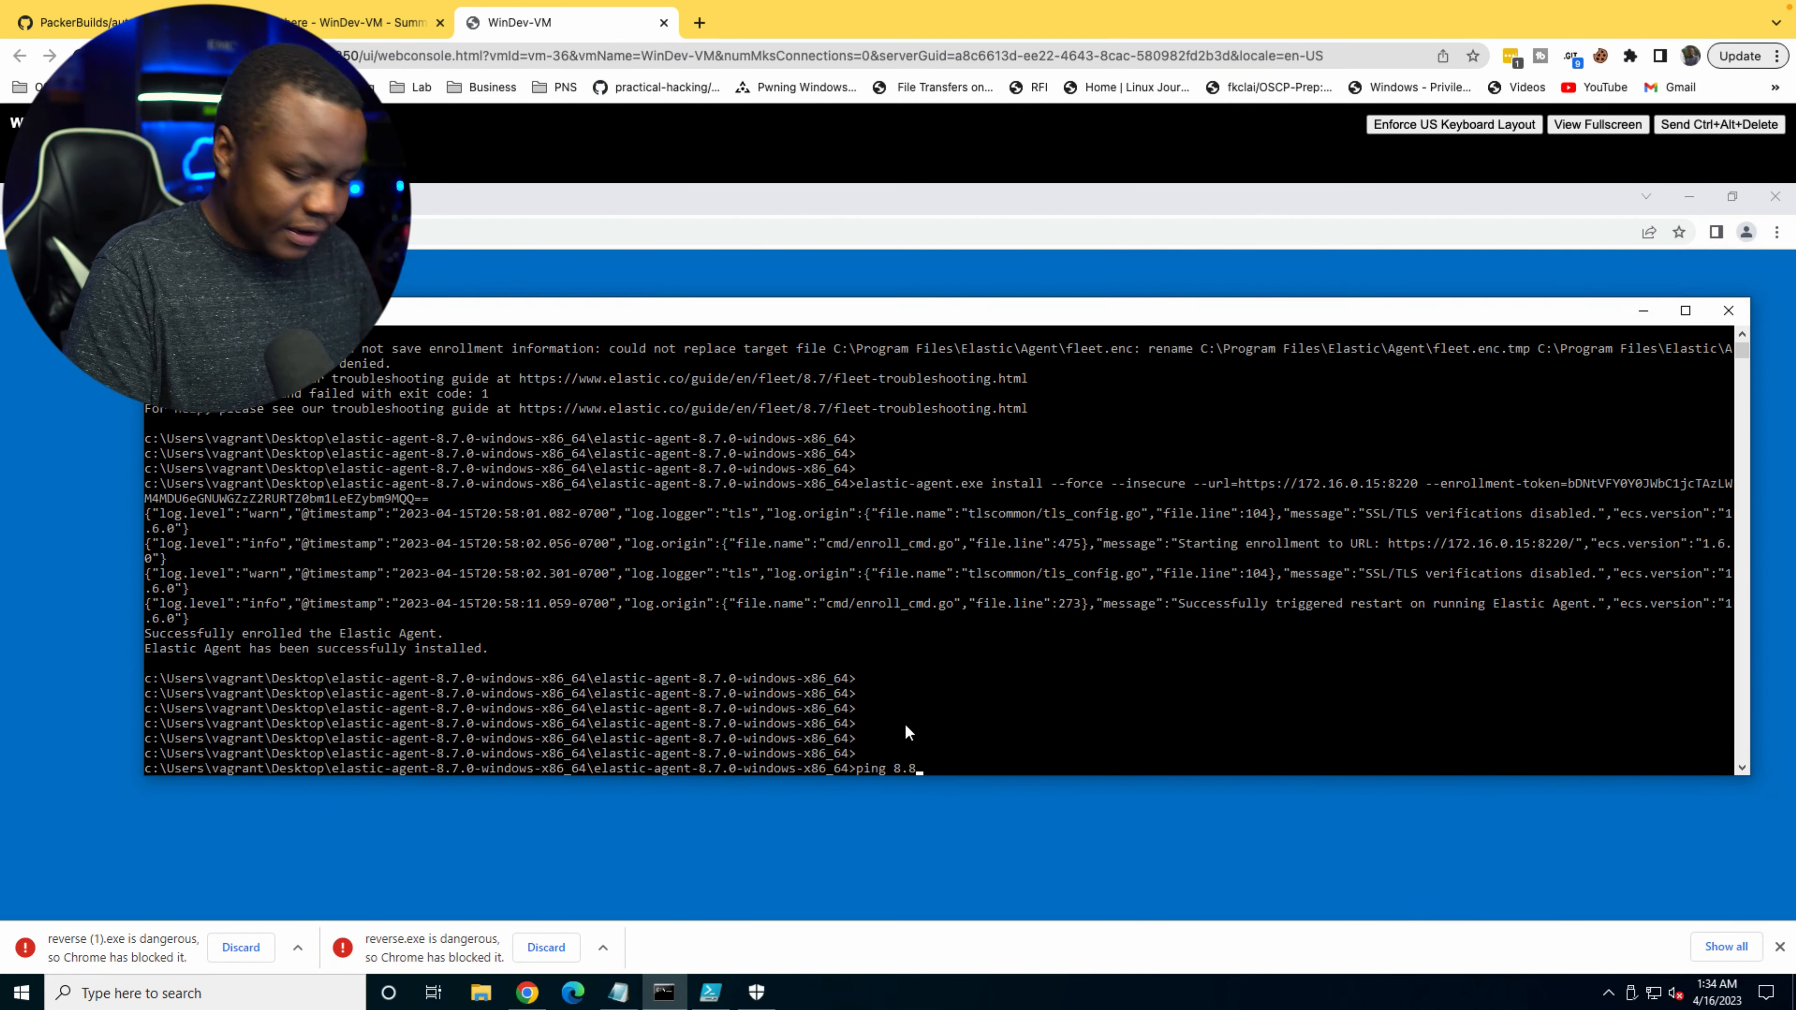
pyautogui.write('8.8')
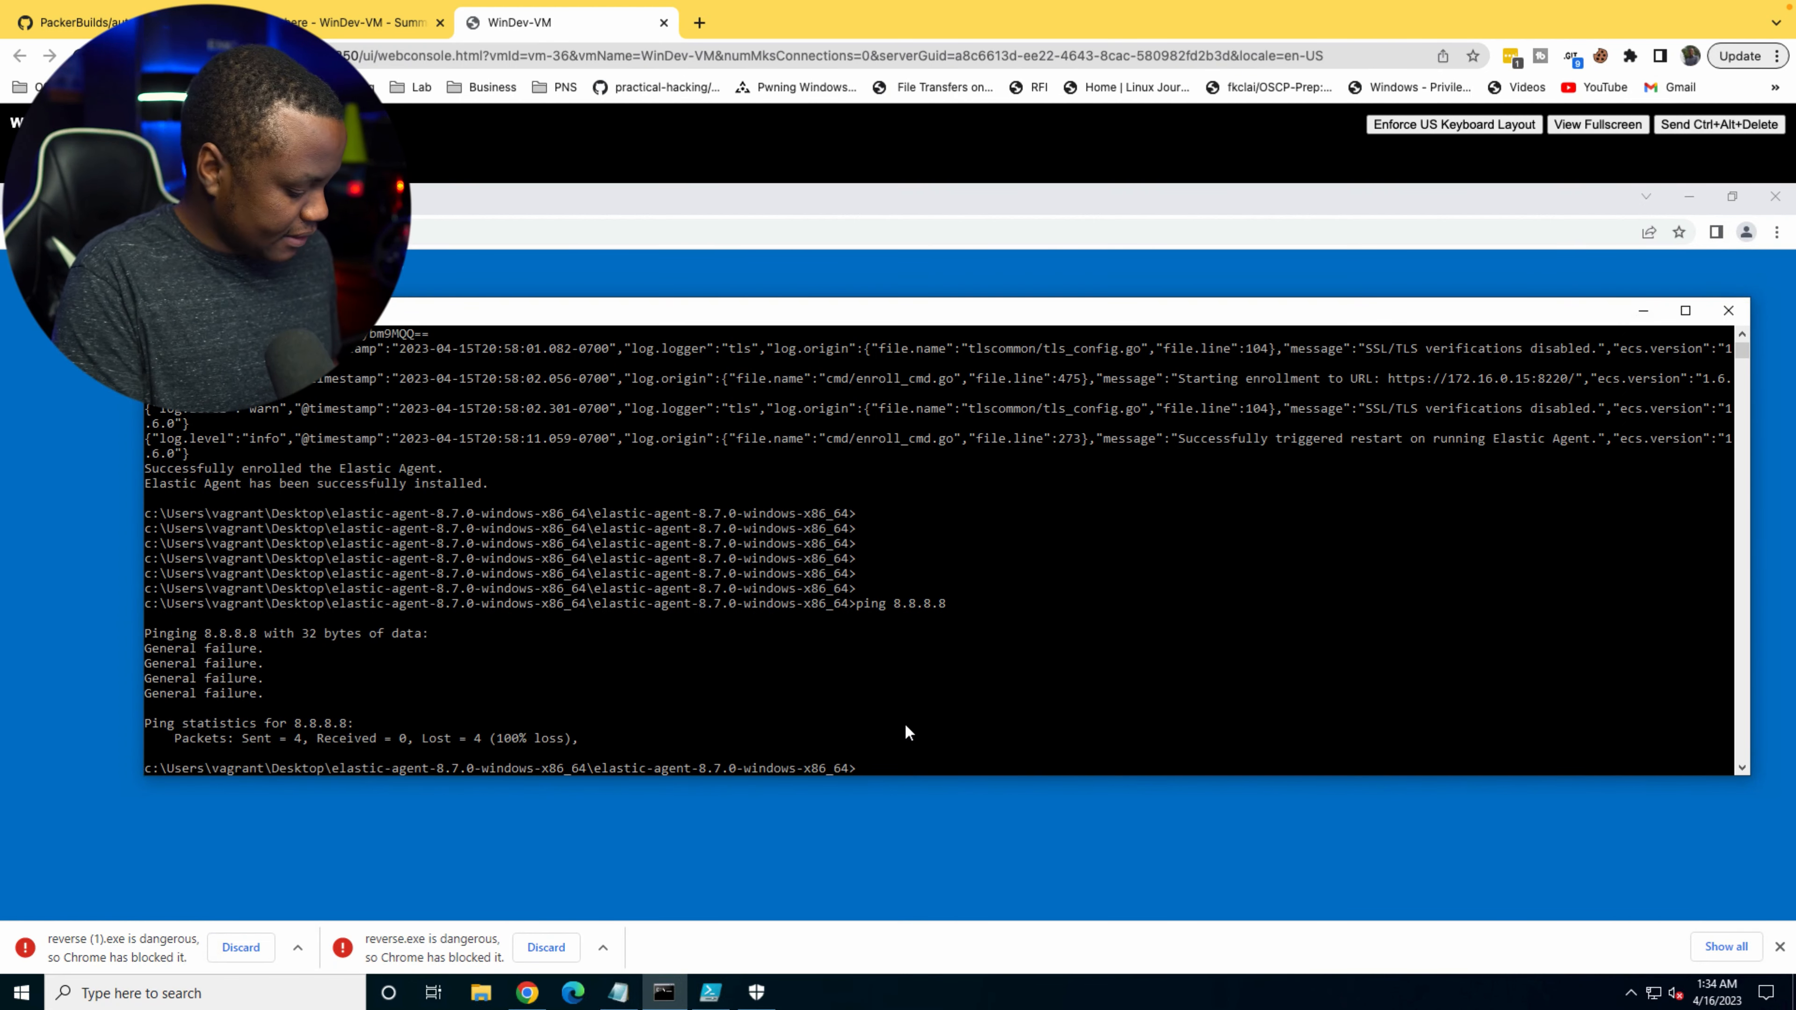
pyautogui.write('ping 8.8.8.8')
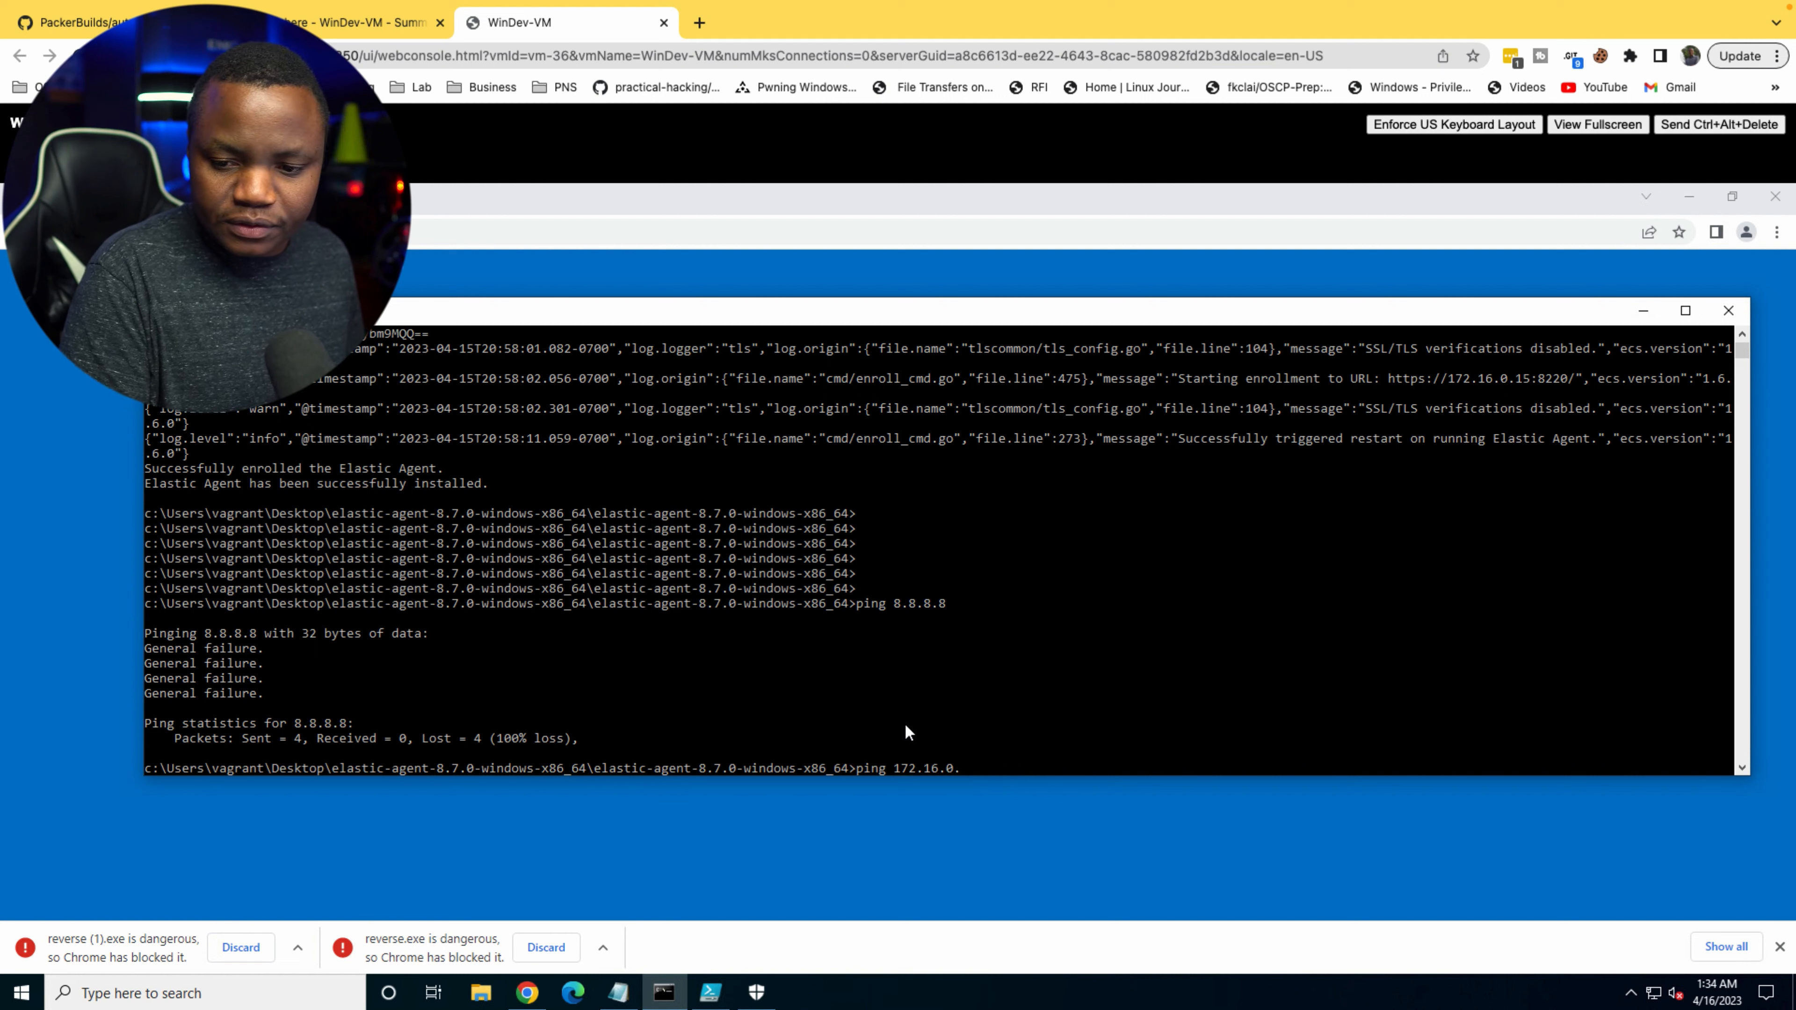
pyautogui.write('1')
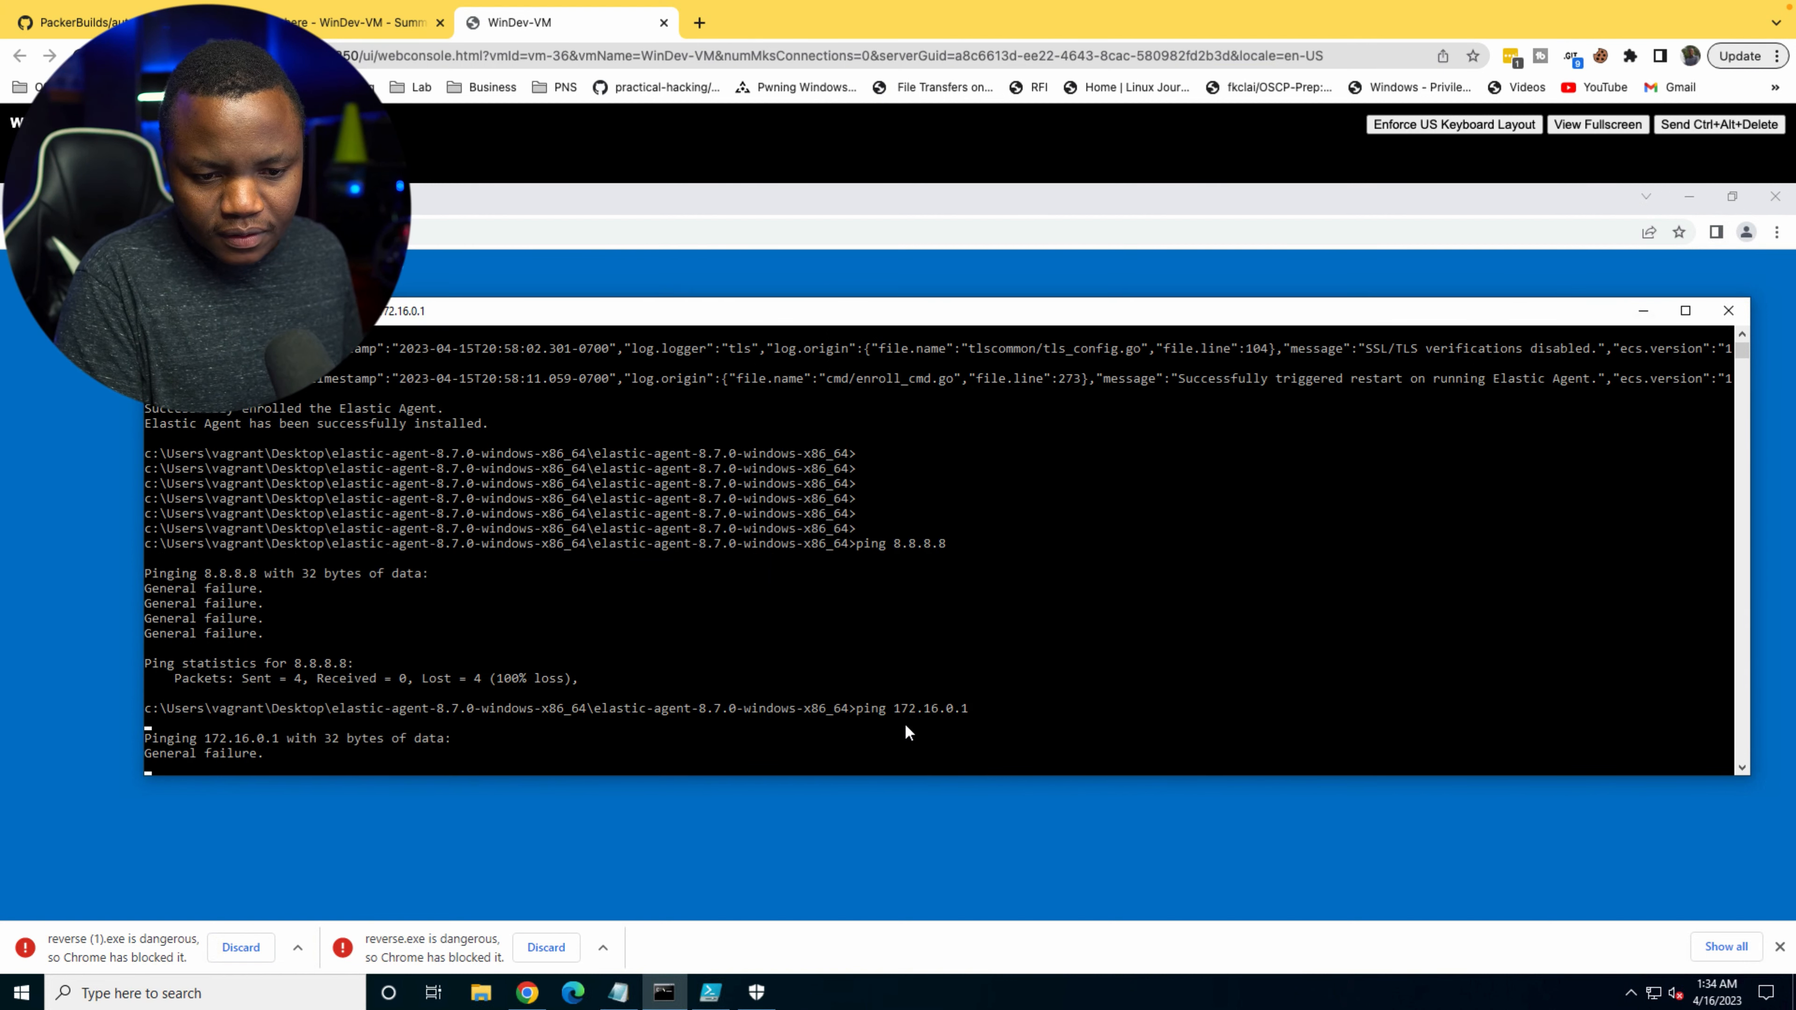
pyautogui.press('ctrl+c')
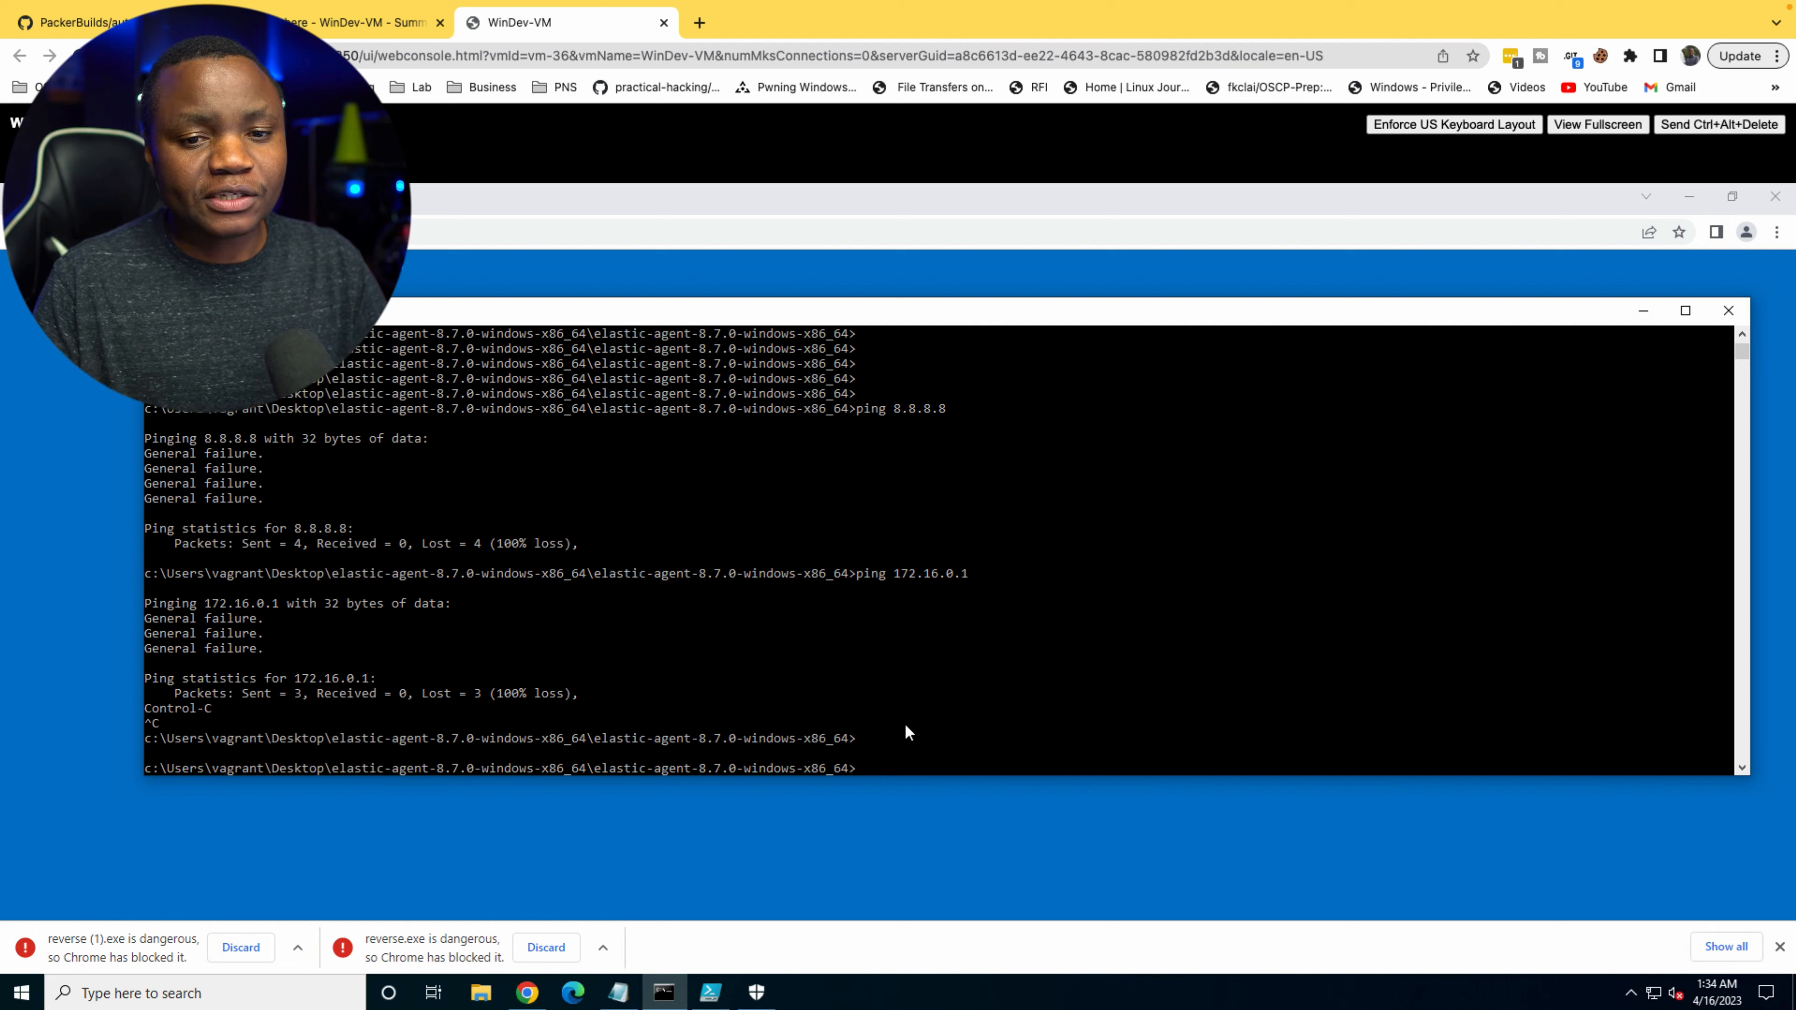
pyautogui.moveTo(936, 638)
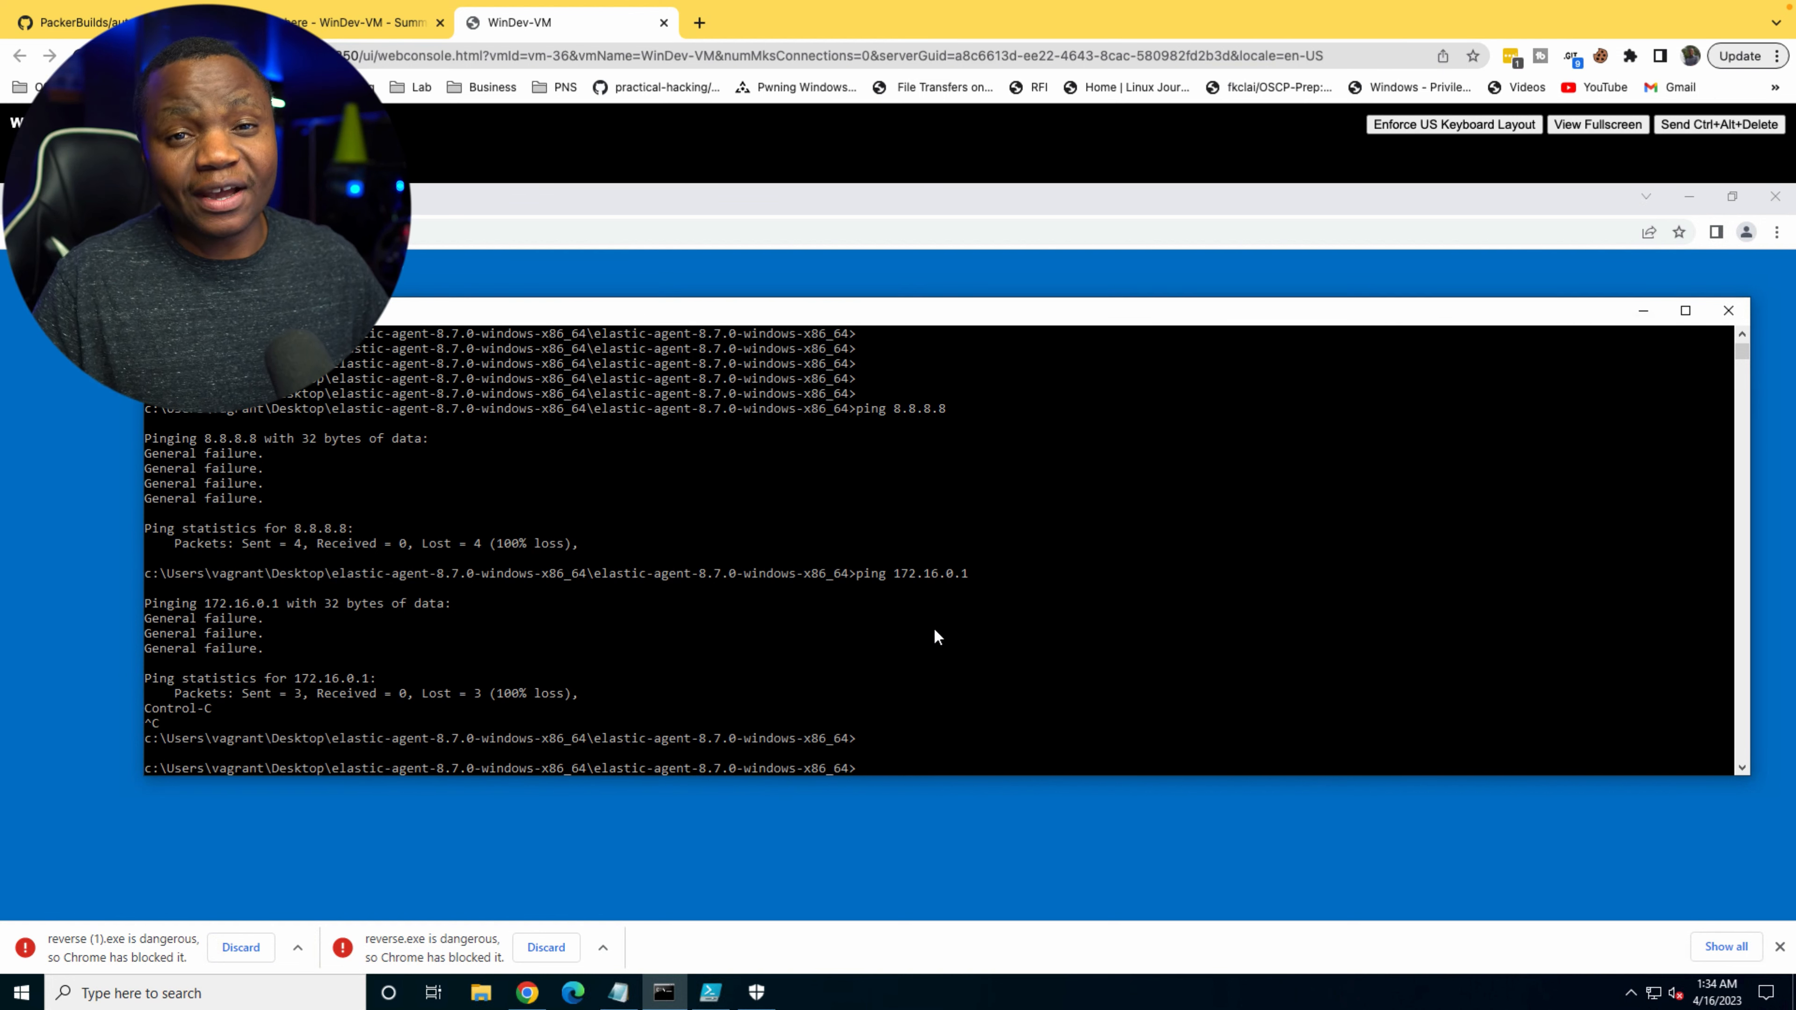